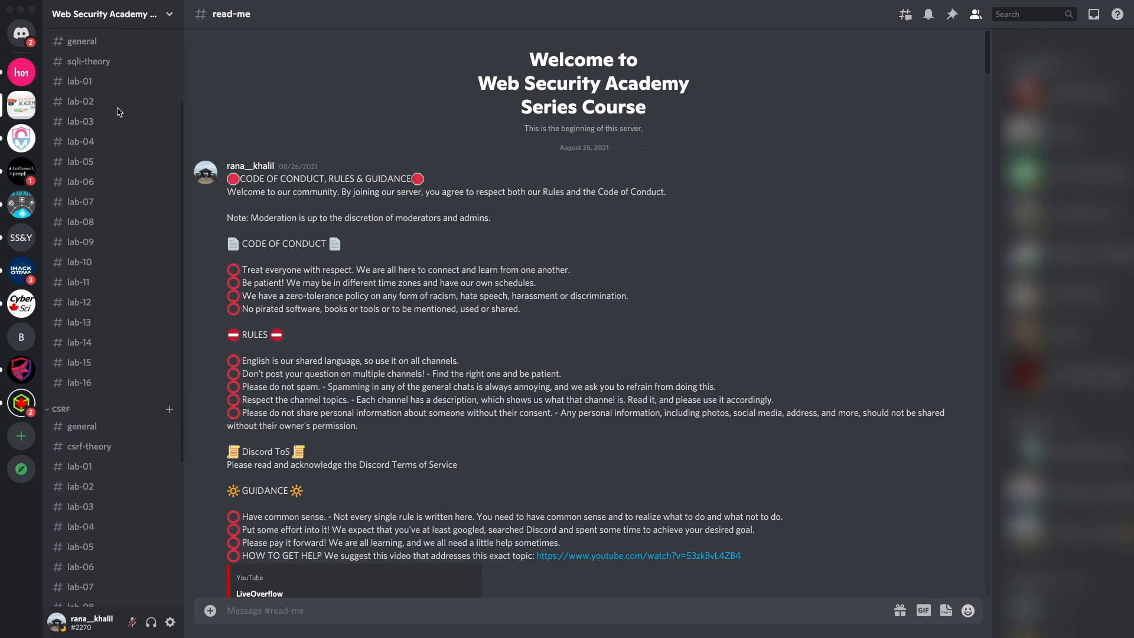
# Scroll through the lab-08 channel discussion under the CSRF category
pyautogui.scroll(-3)
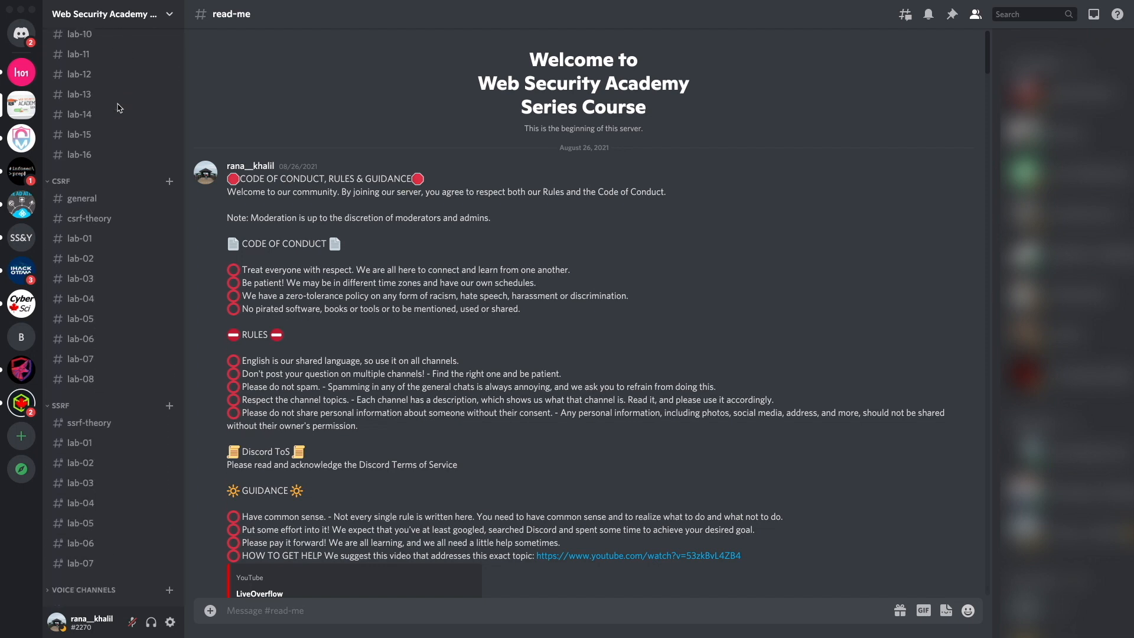
pyautogui.moveTo(79, 379)
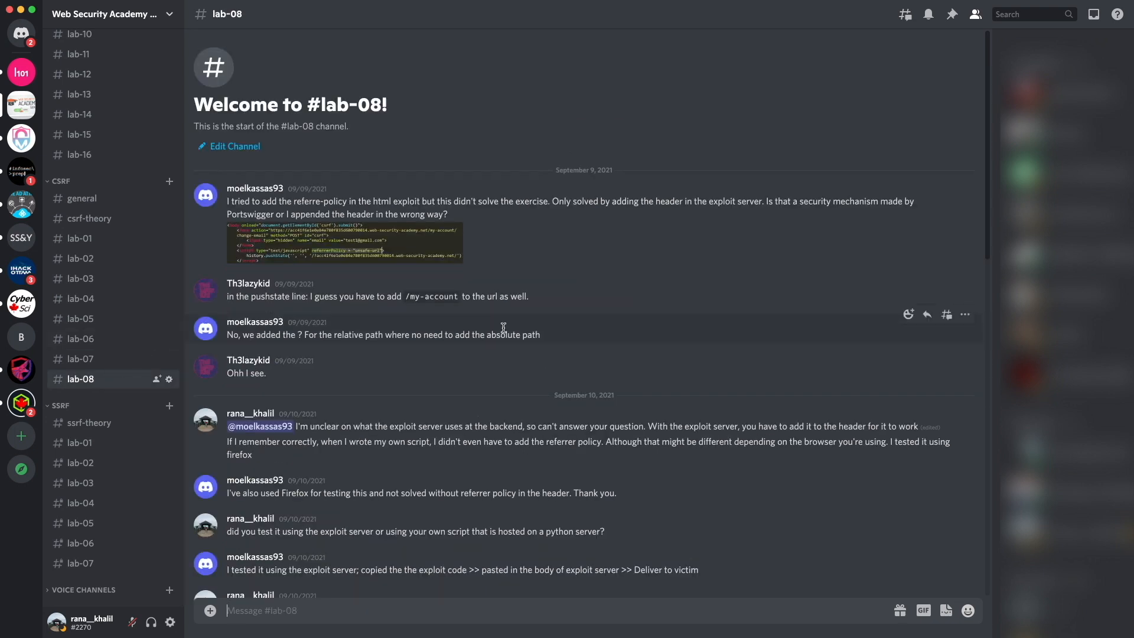
pyautogui.scroll(-3)
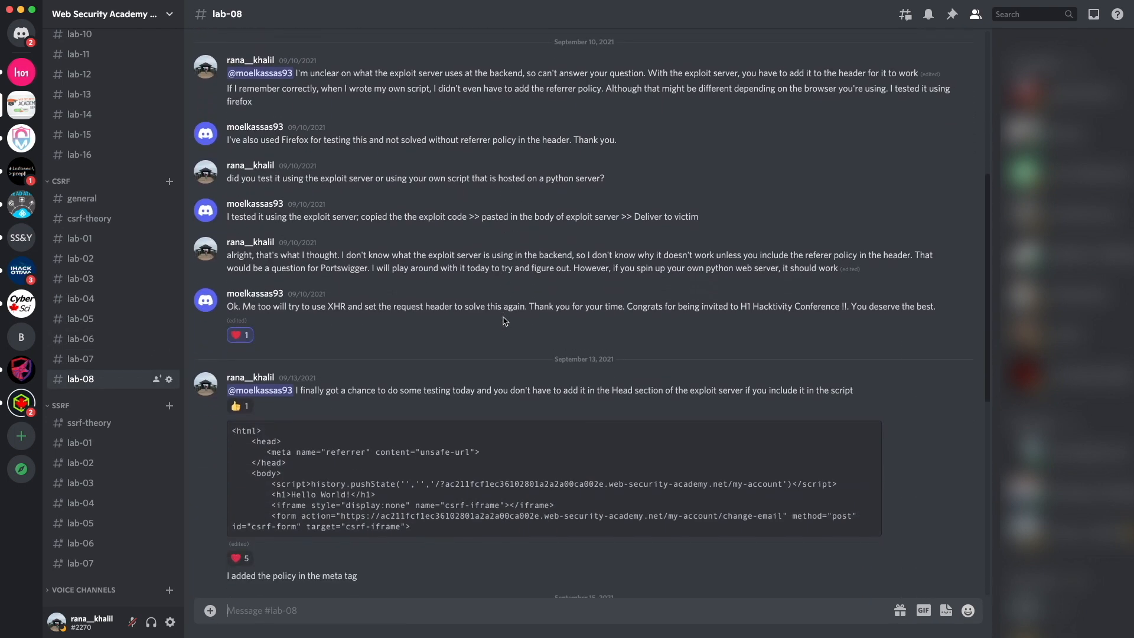
pyautogui.scroll(-3)
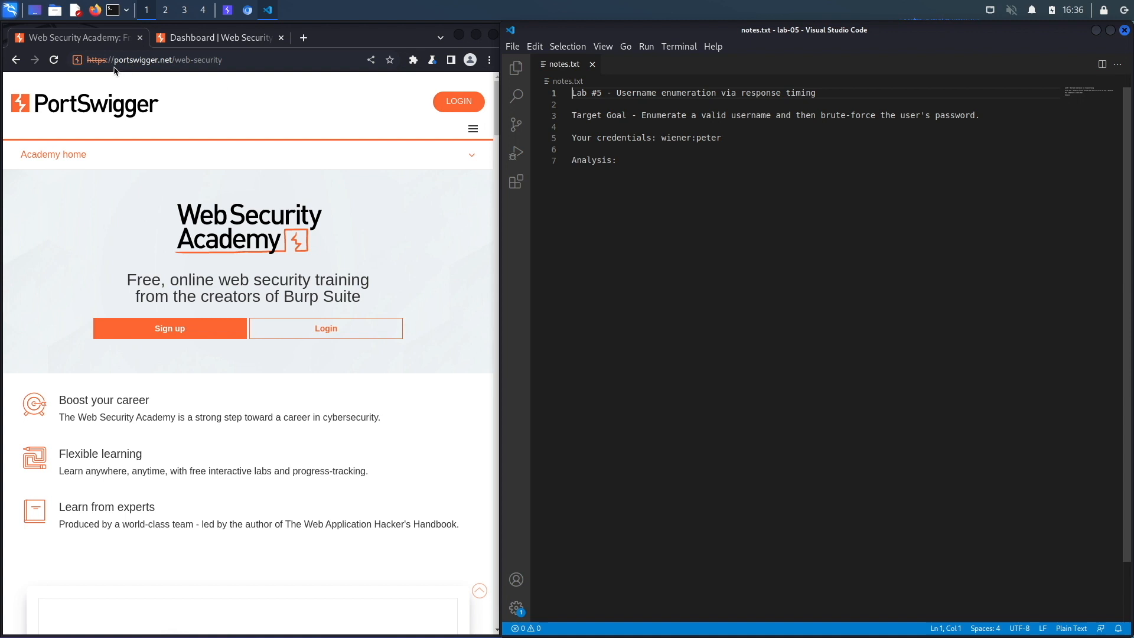
pyautogui.moveTo(230, 227)
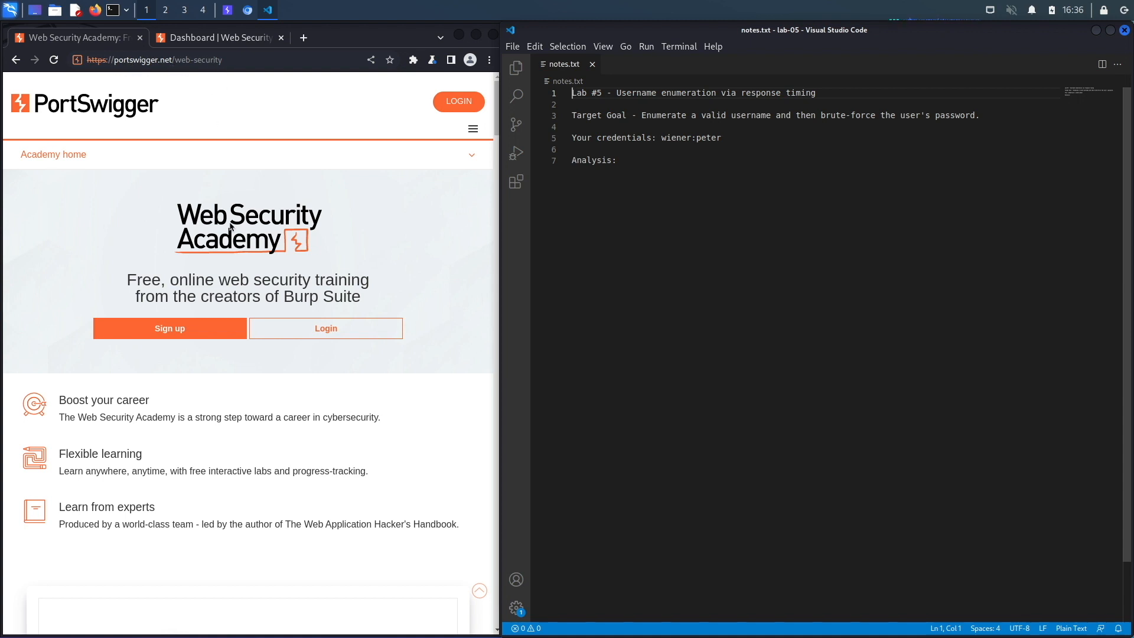
pyautogui.moveTo(215, 126)
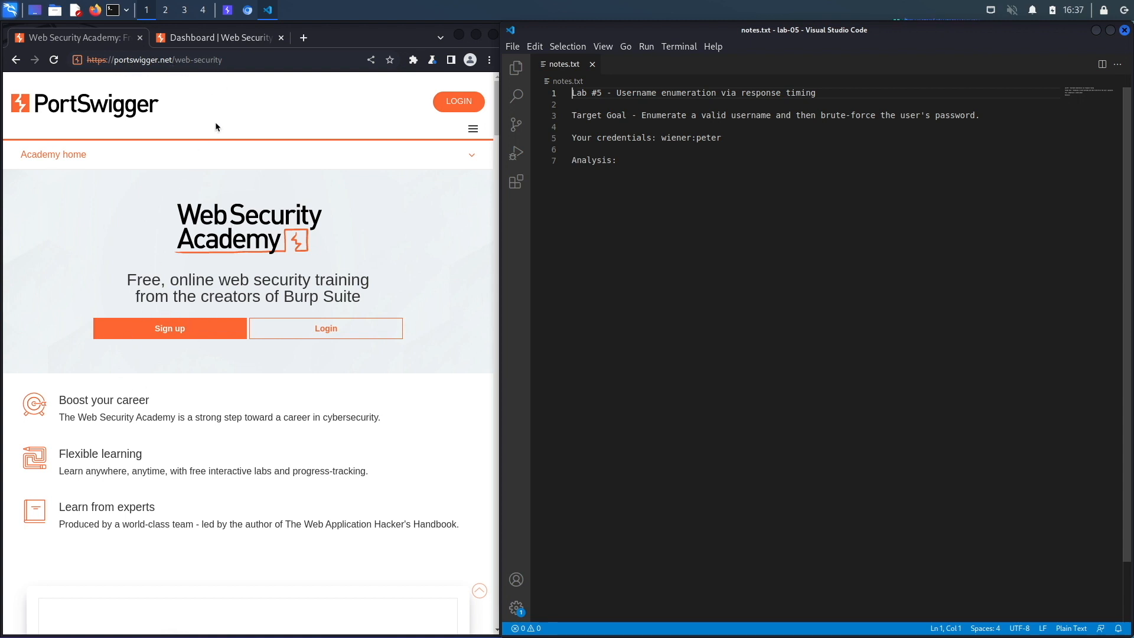
# Go from the academy dashboard to the All labs list via the navigation menu
pyautogui.click(219, 36)
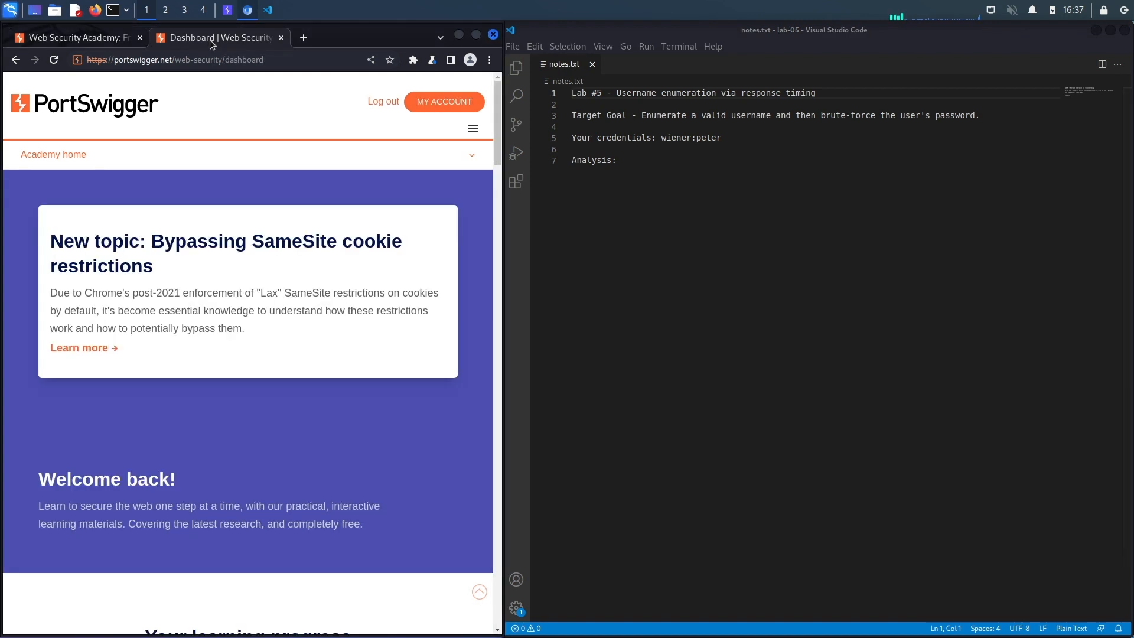
pyautogui.click(472, 129)
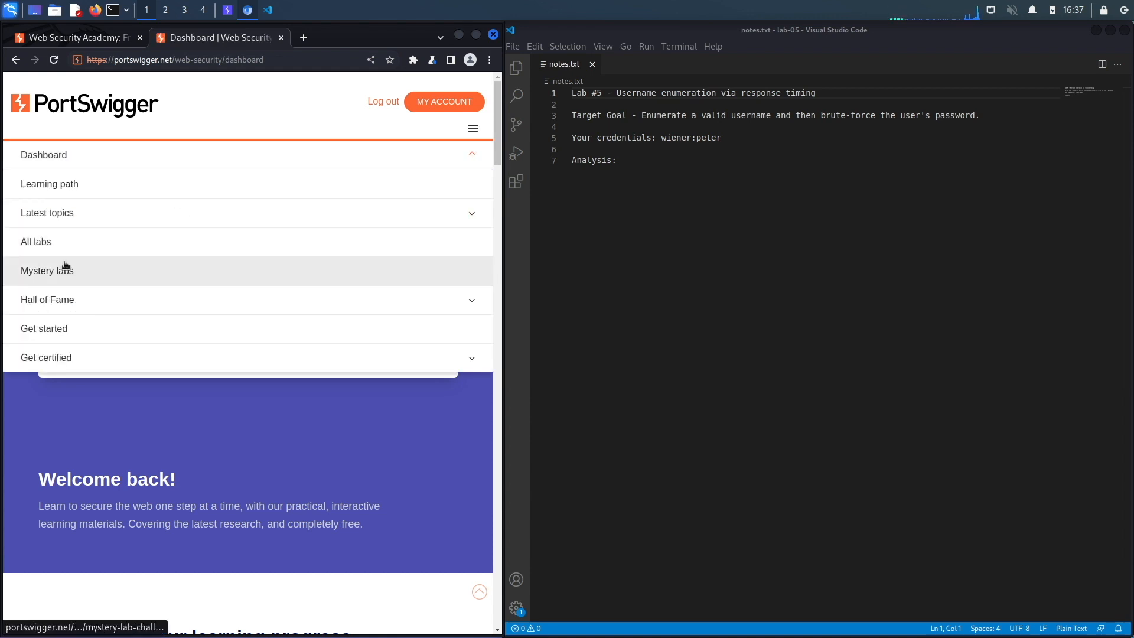
pyautogui.click(47, 213)
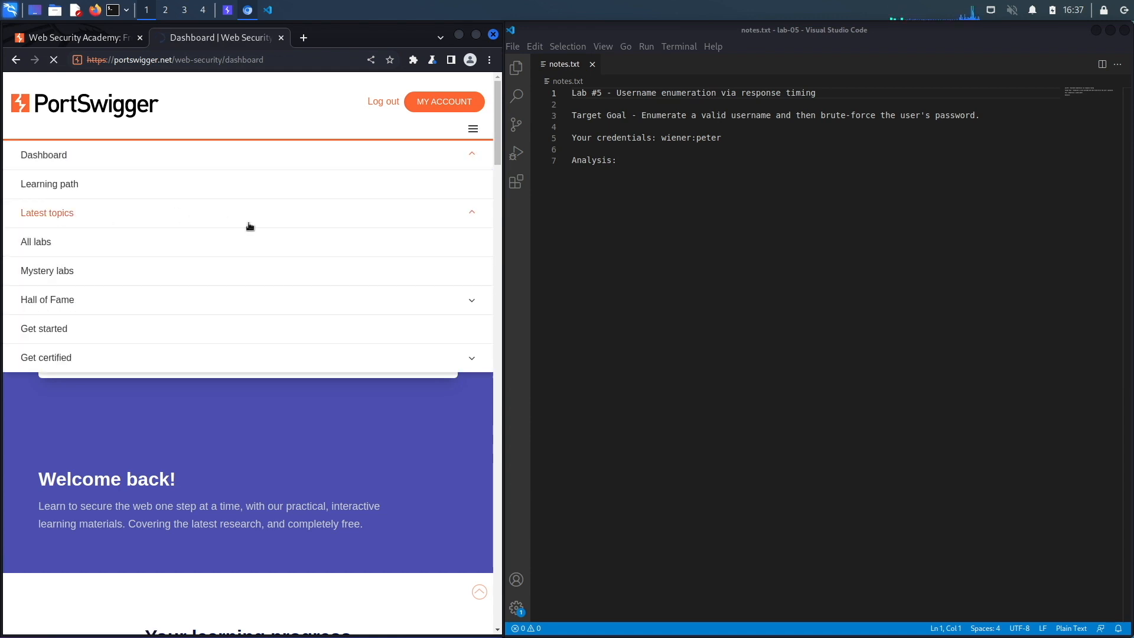
pyautogui.click(35, 241)
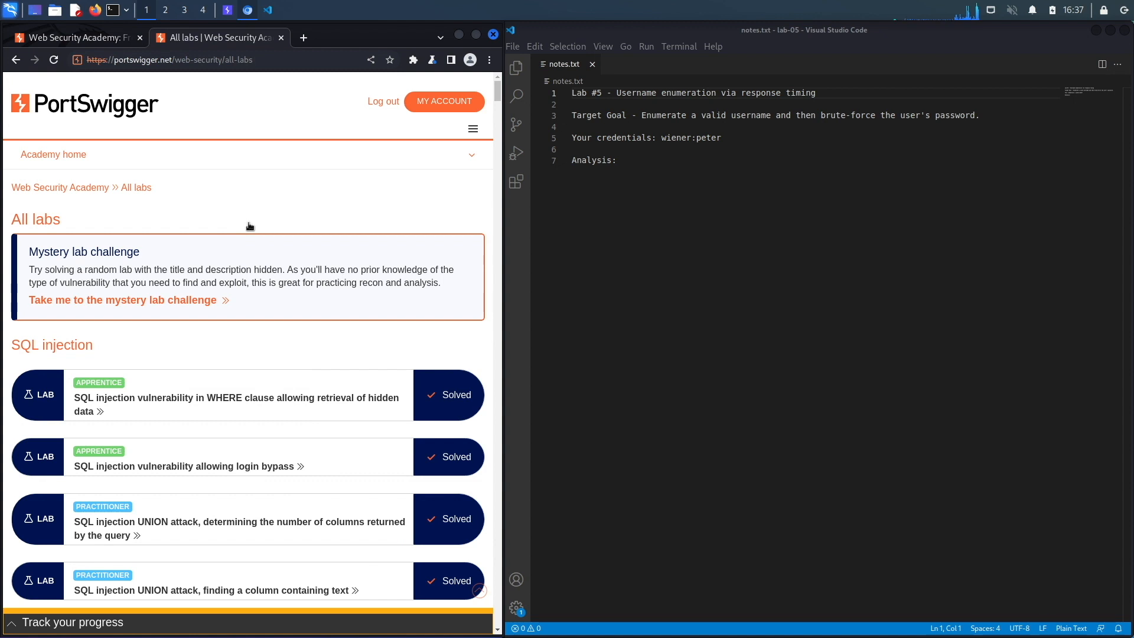
# Find 'authent' on the page and open the Username enumeration via response timing lab
pyautogui.write('authent')
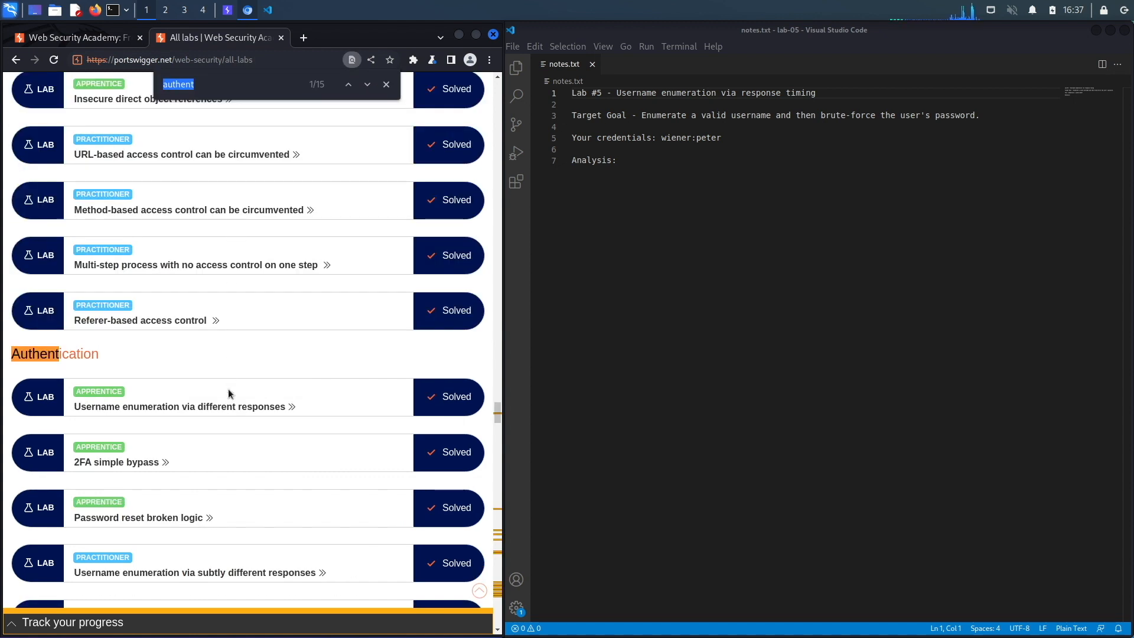
pyautogui.scroll(-3)
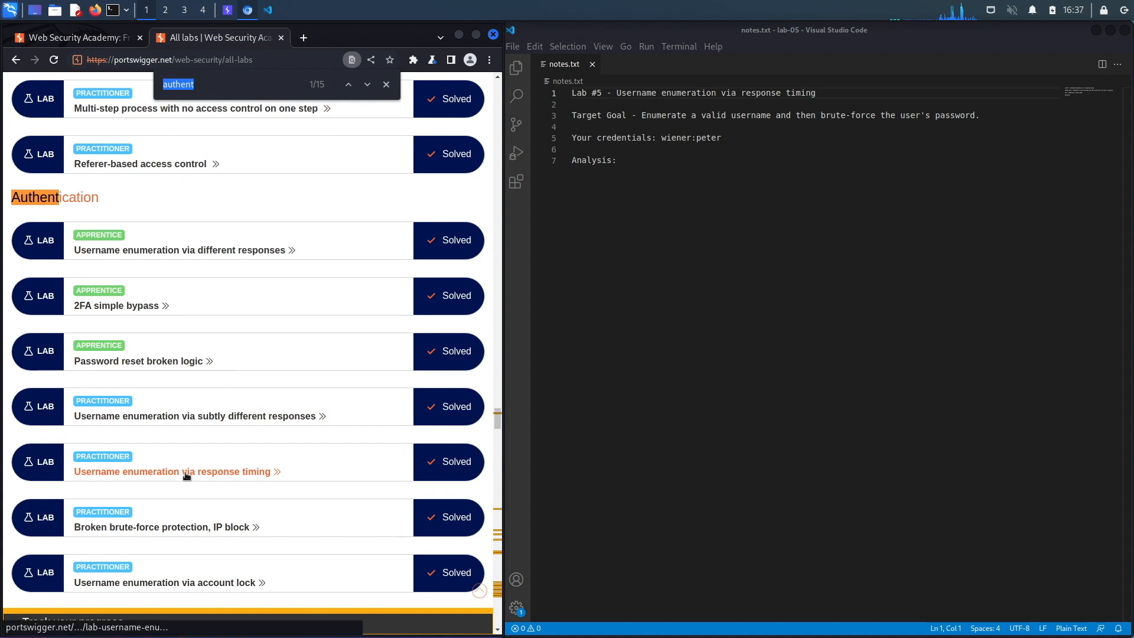
pyautogui.click(176, 471)
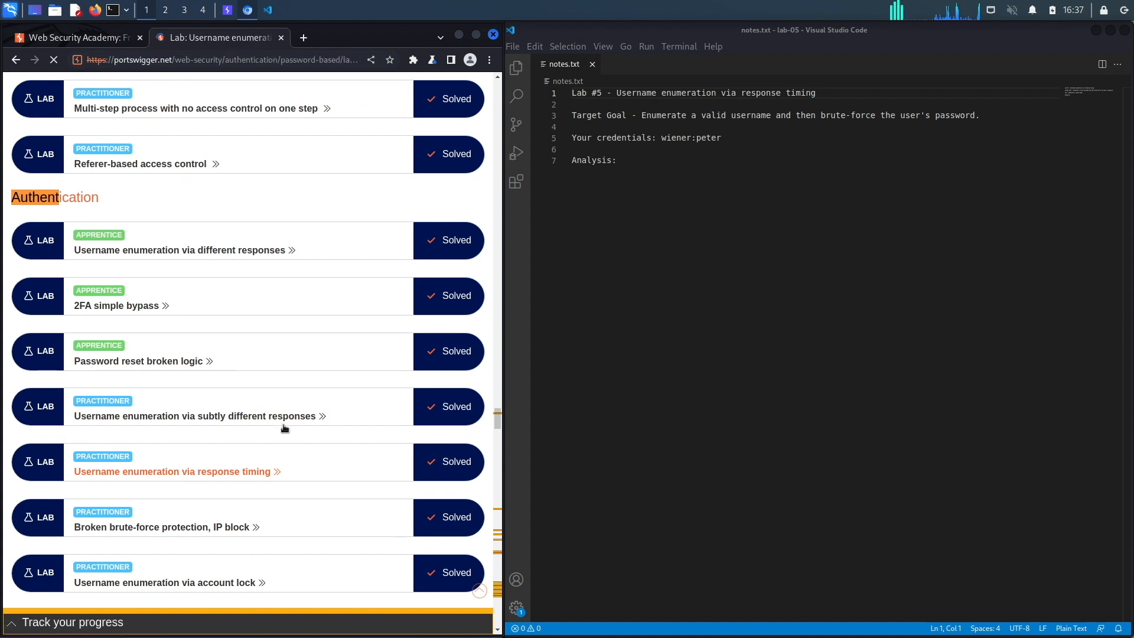
pyautogui.click(176, 472)
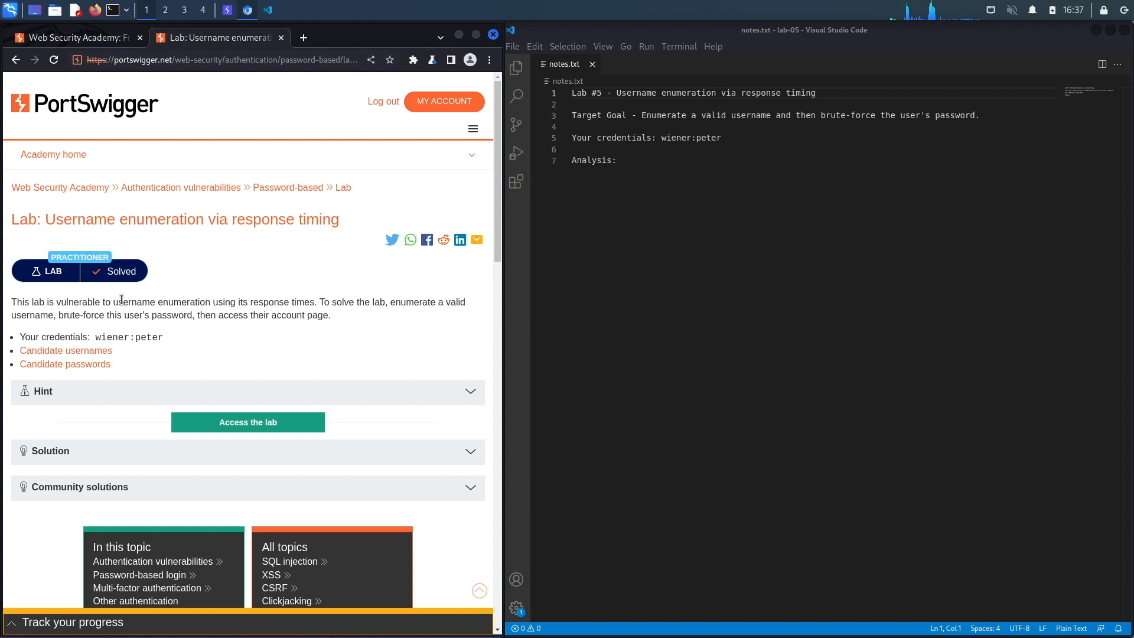
pyautogui.moveTo(165, 320)
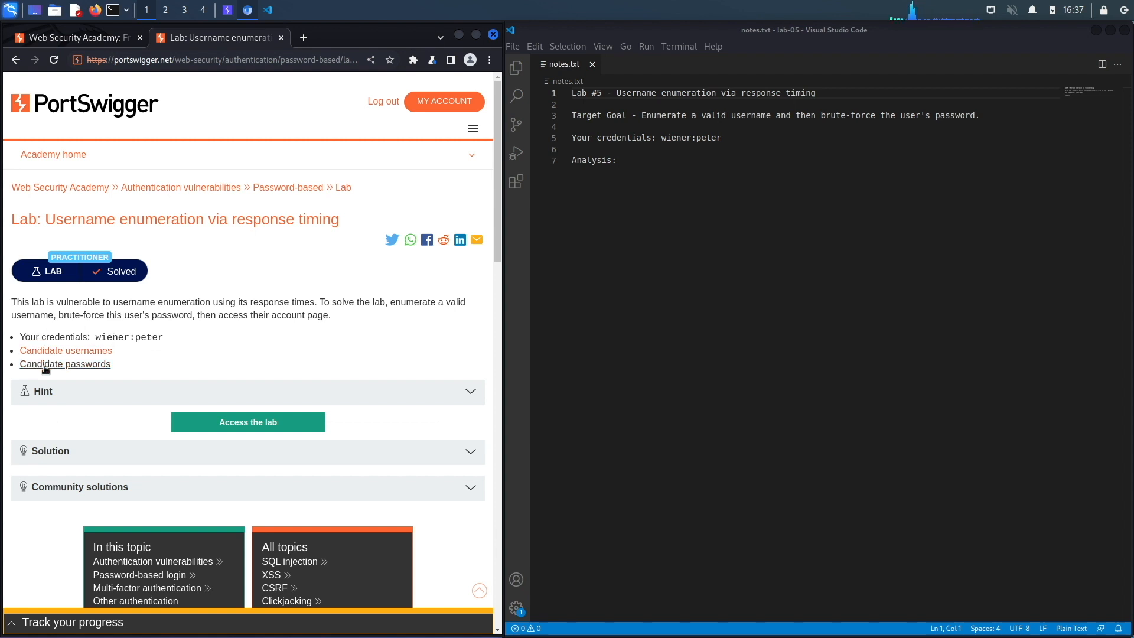
pyautogui.moveTo(63, 364)
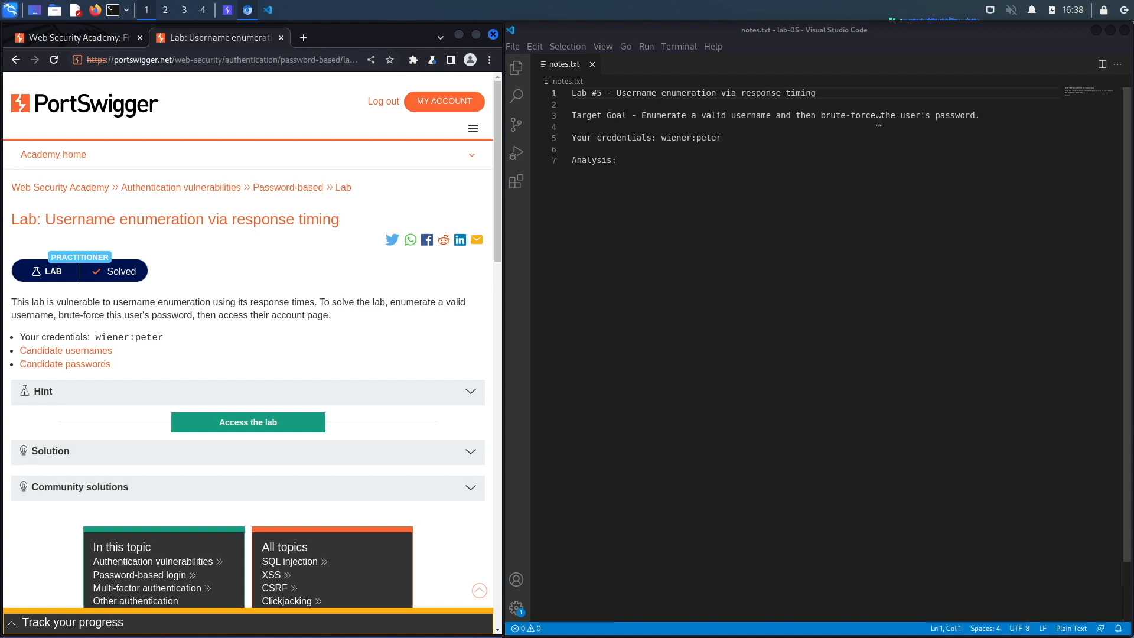
pyautogui.moveTo(308, 339)
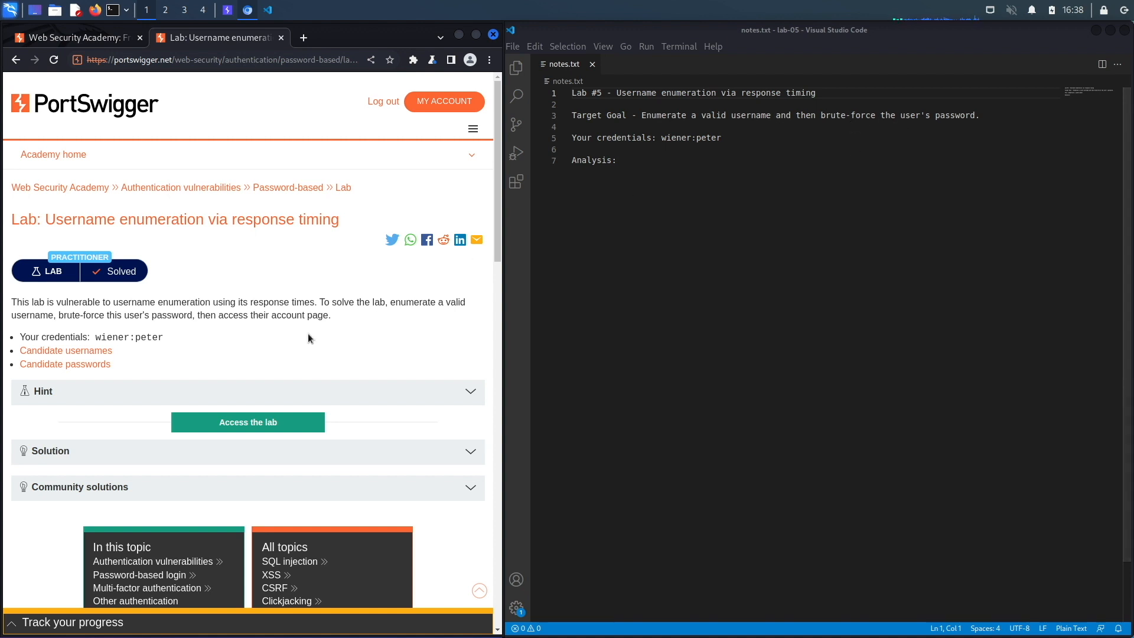
# Launch the lab from 'Access the lab' in a new tab
pyautogui.rightClick(246, 421)
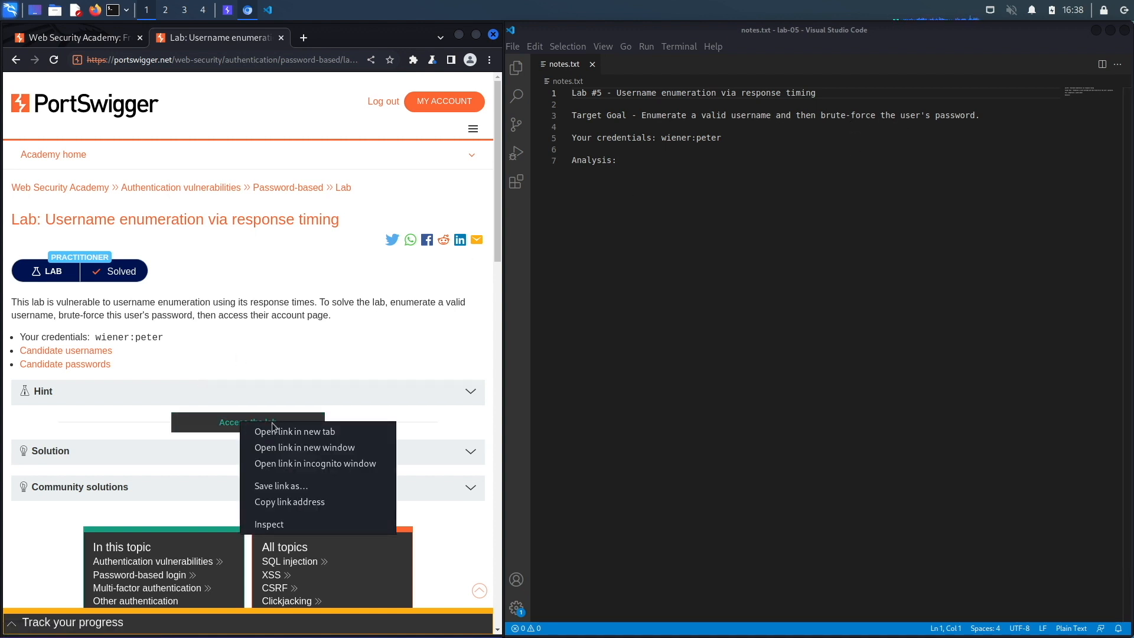
pyautogui.click(294, 431)
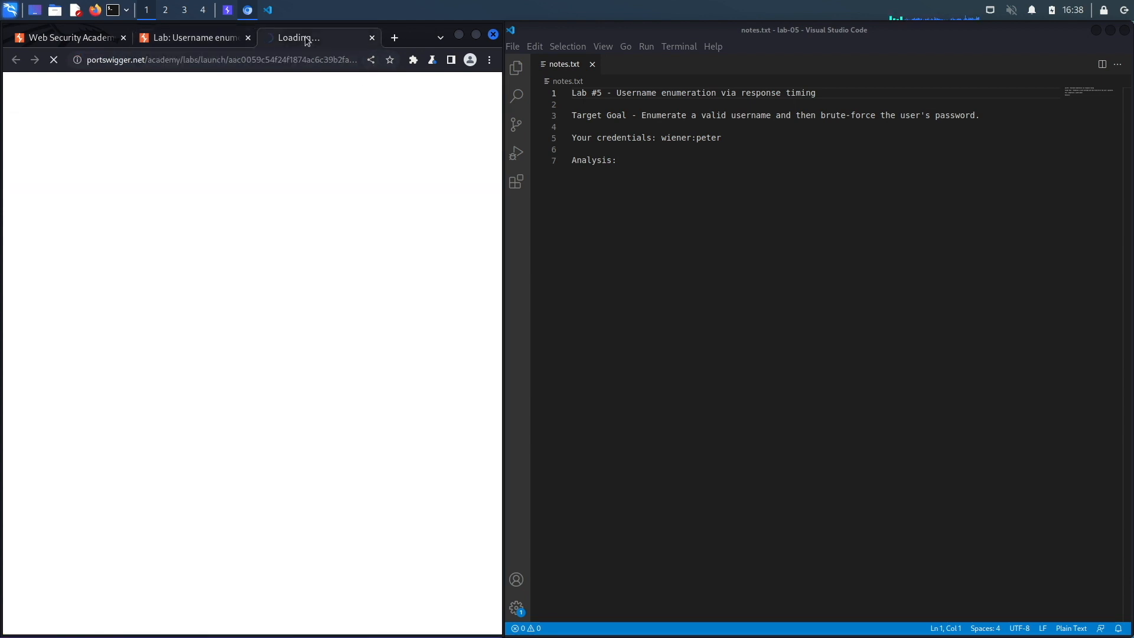
pyautogui.moveTo(170, 284)
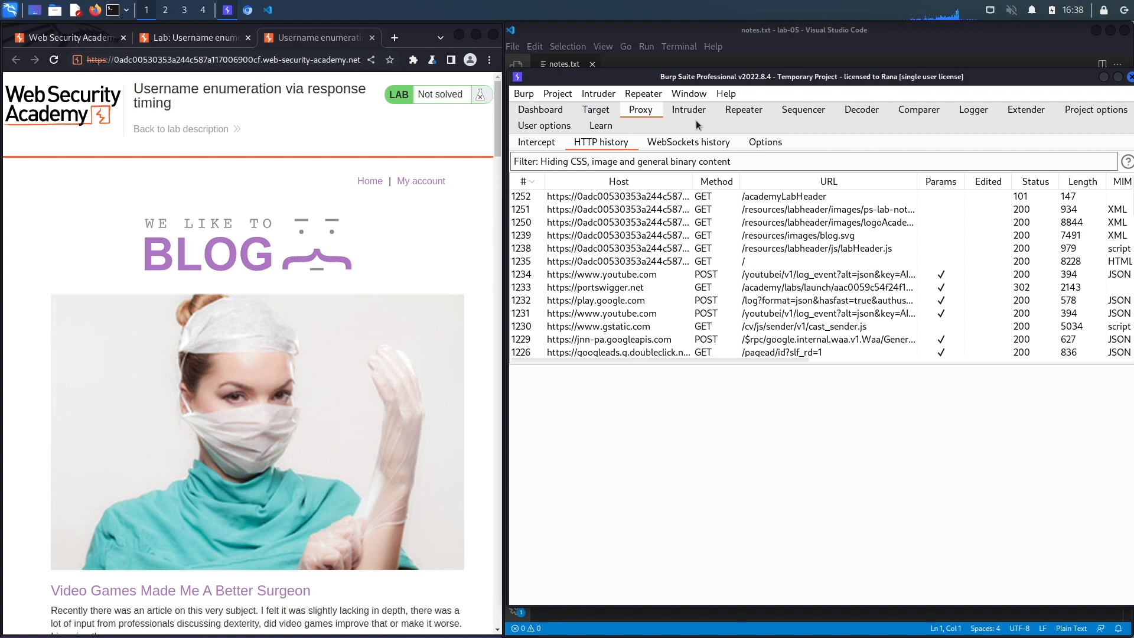
pyautogui.moveTo(471, 201)
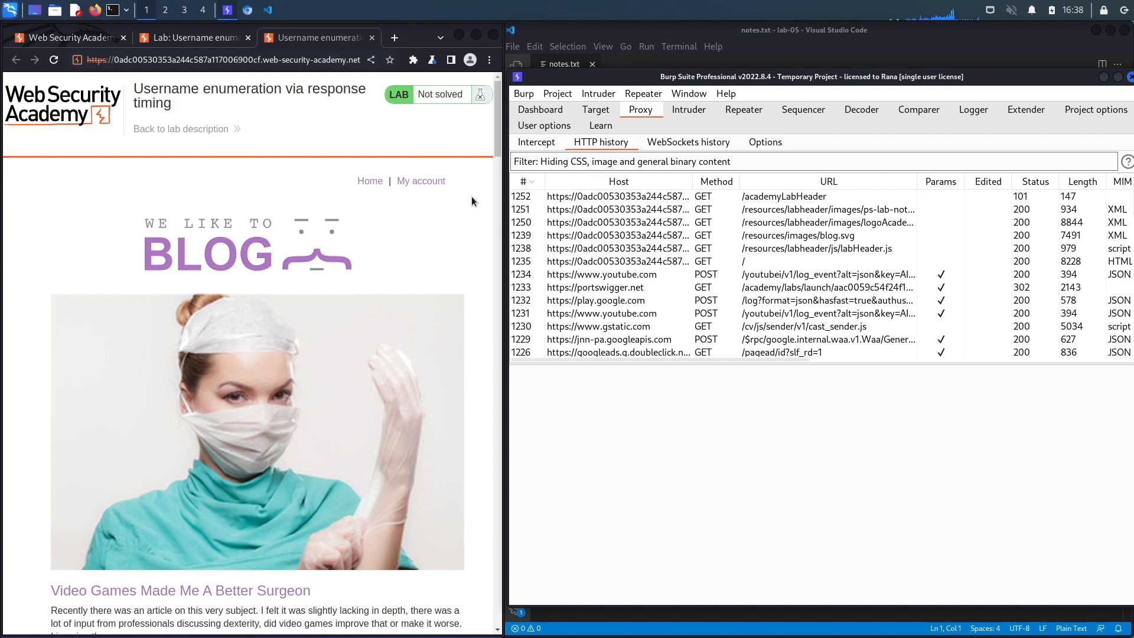
# On My account, submit a login with made-up username 'test' and a bogus password
pyautogui.click(421, 181)
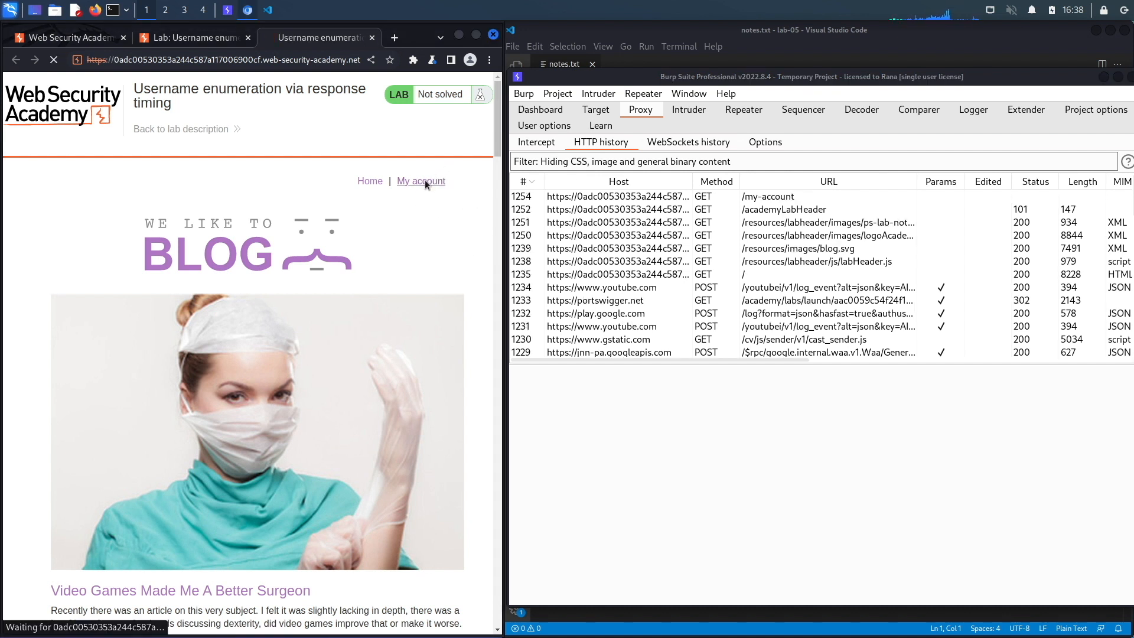
pyautogui.click(420, 181)
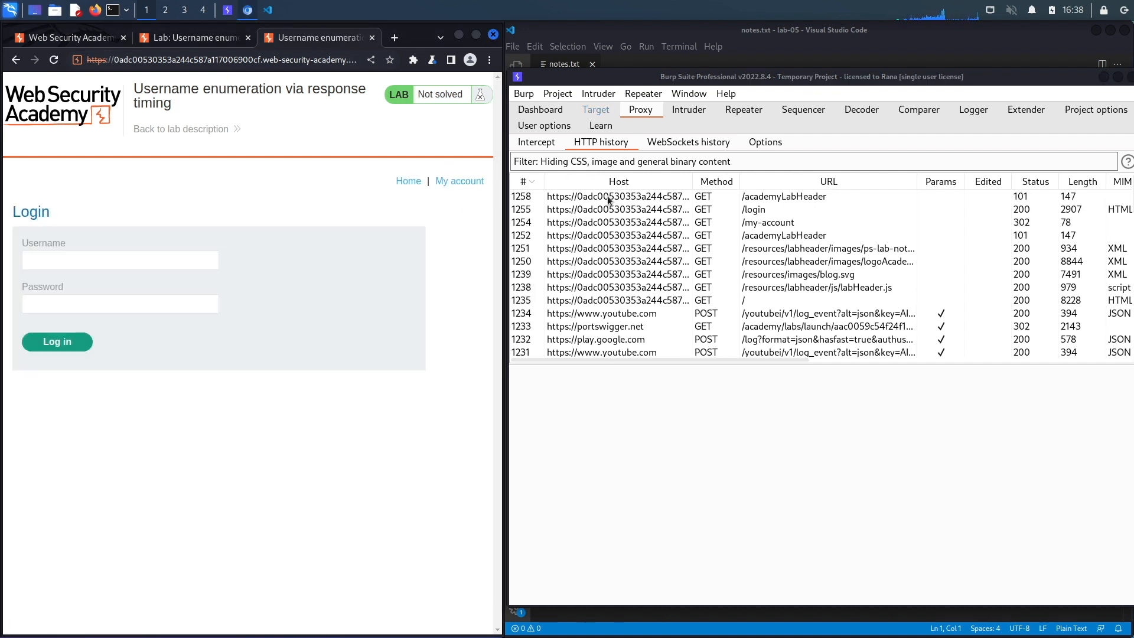
pyautogui.click(119, 260)
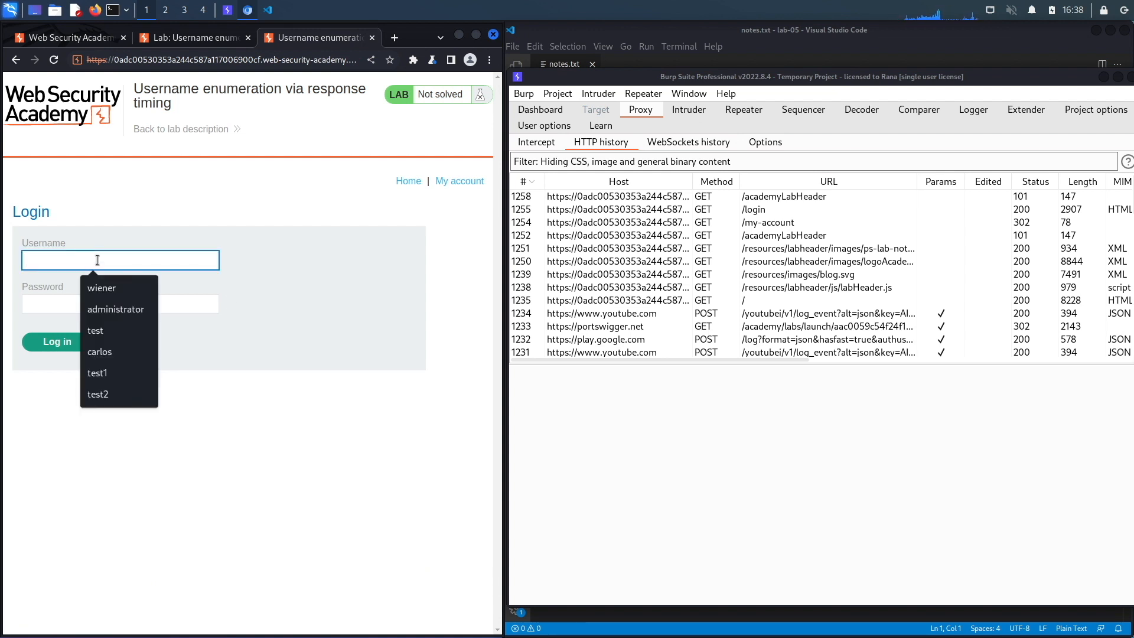
pyautogui.write('test3423423')
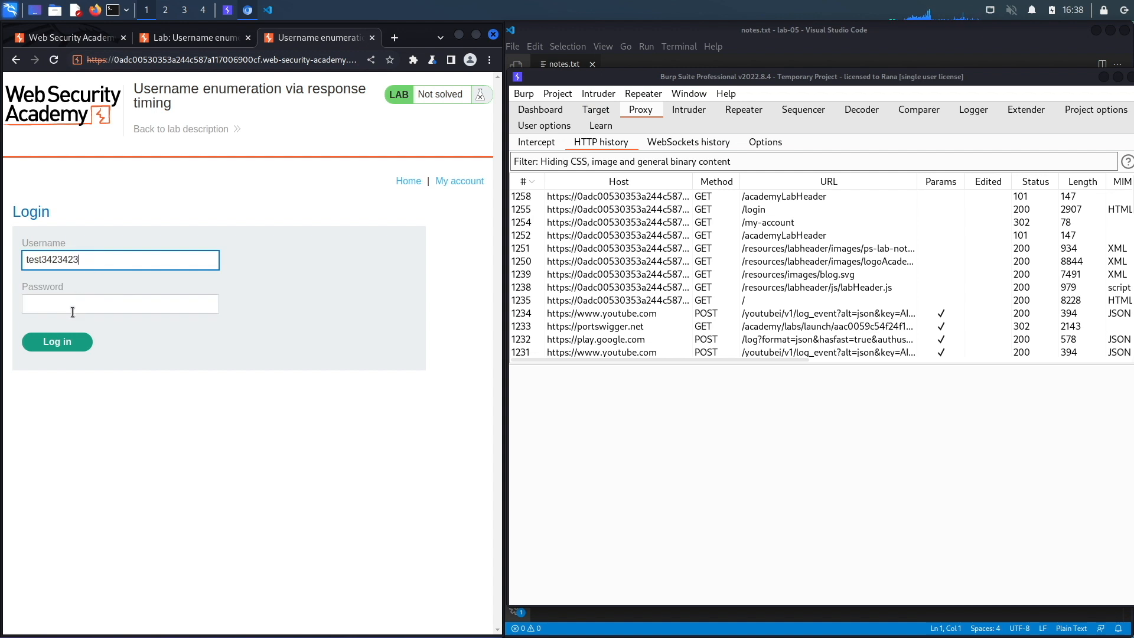
pyautogui.write('••••')
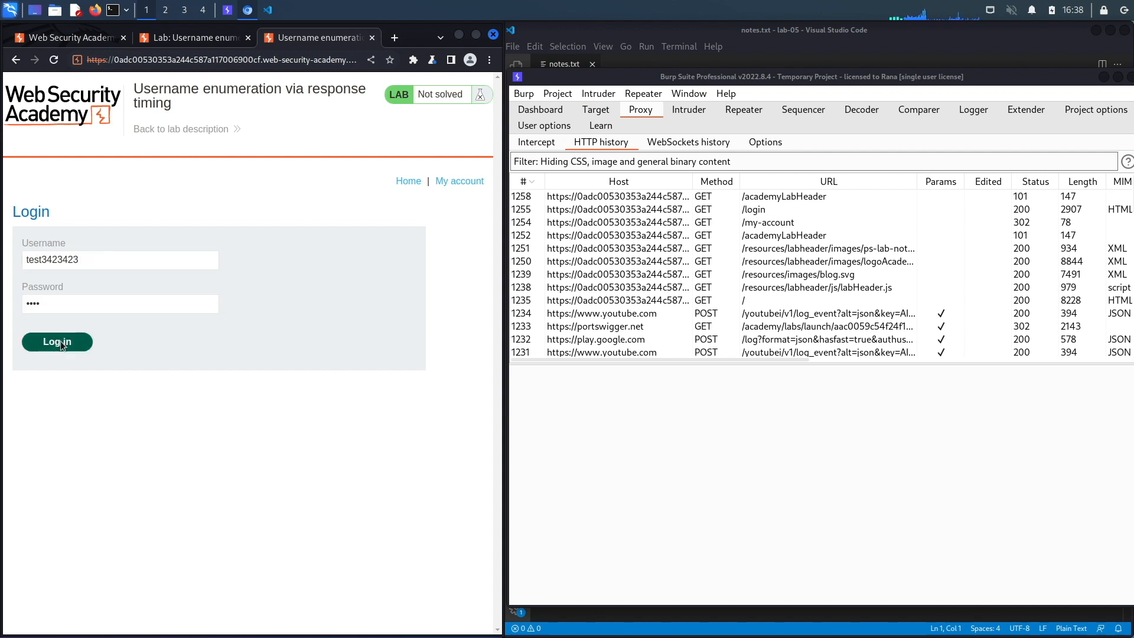
pyautogui.click(57, 341)
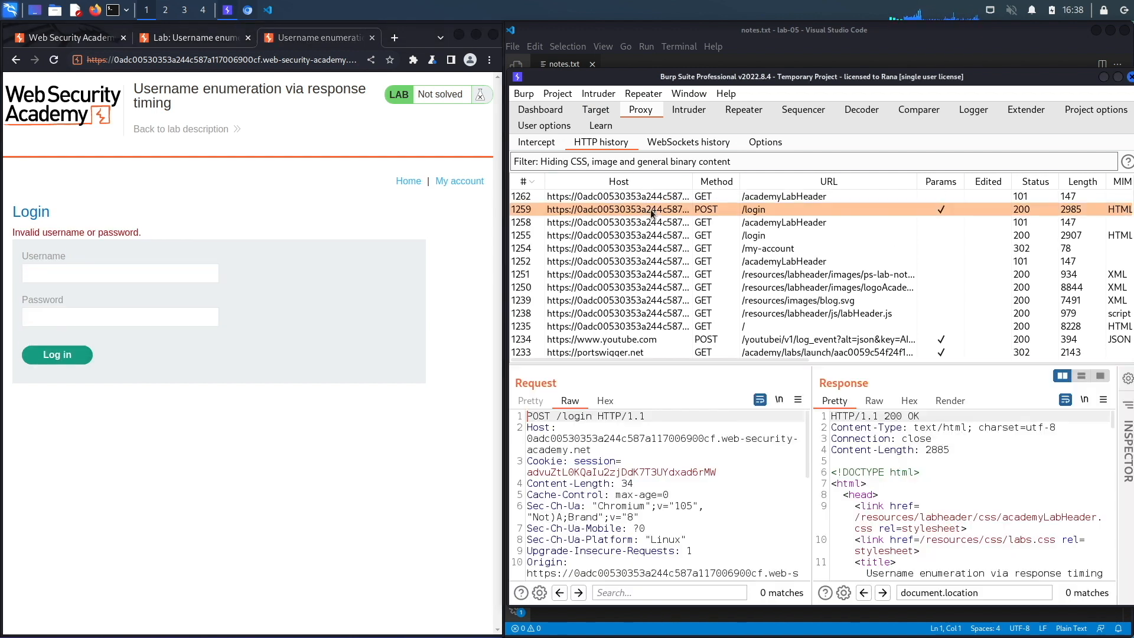
pyautogui.moveTo(774, 382)
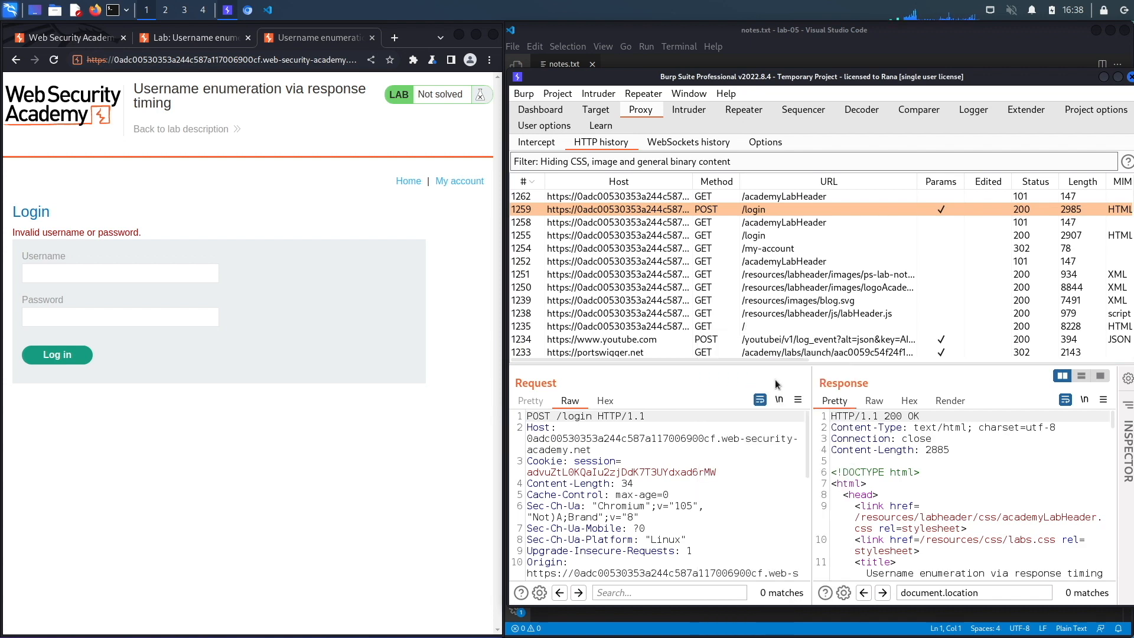
# Resend the captured POST /login request in Repeater and view the rendered invalid-username response
pyautogui.click(743, 108)
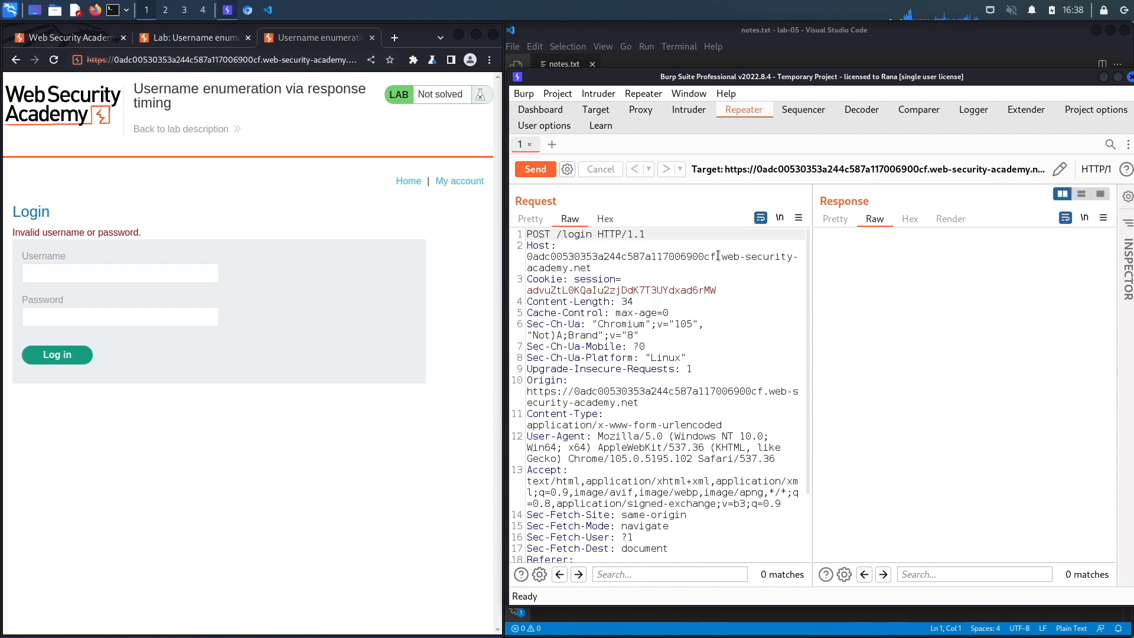
pyautogui.moveTo(376, 251)
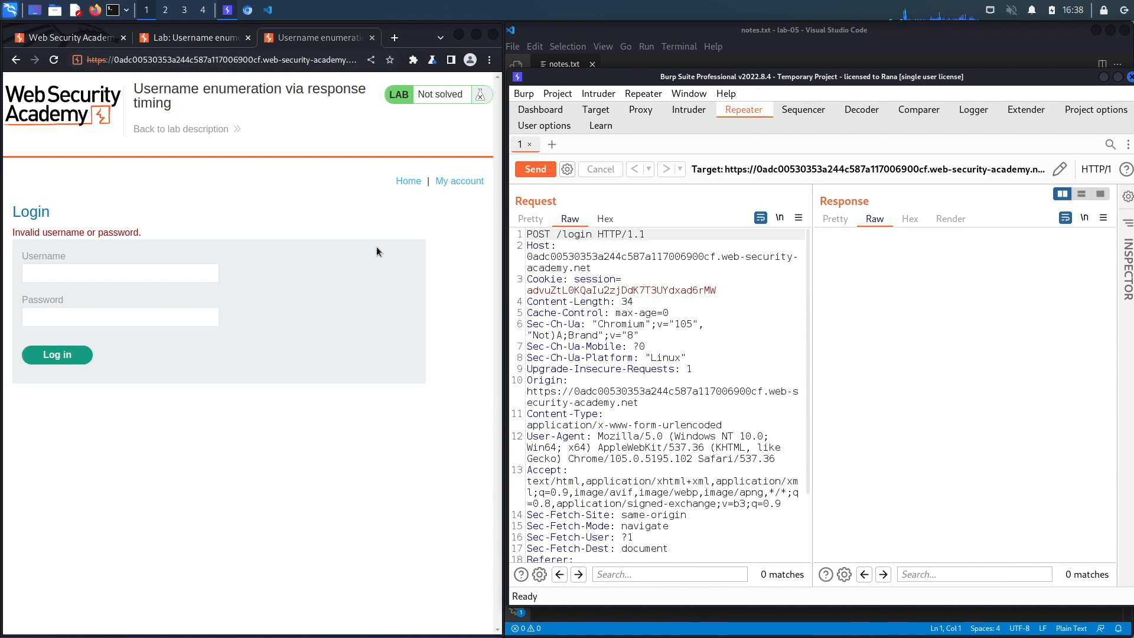
pyautogui.moveTo(99, 255)
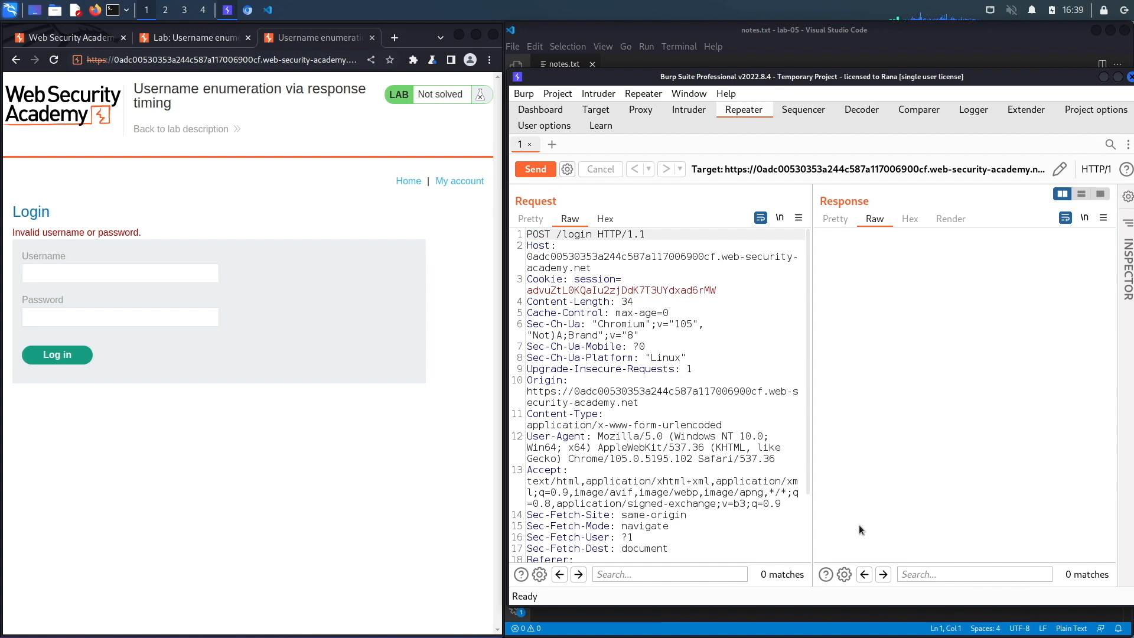
pyautogui.scroll(-3)
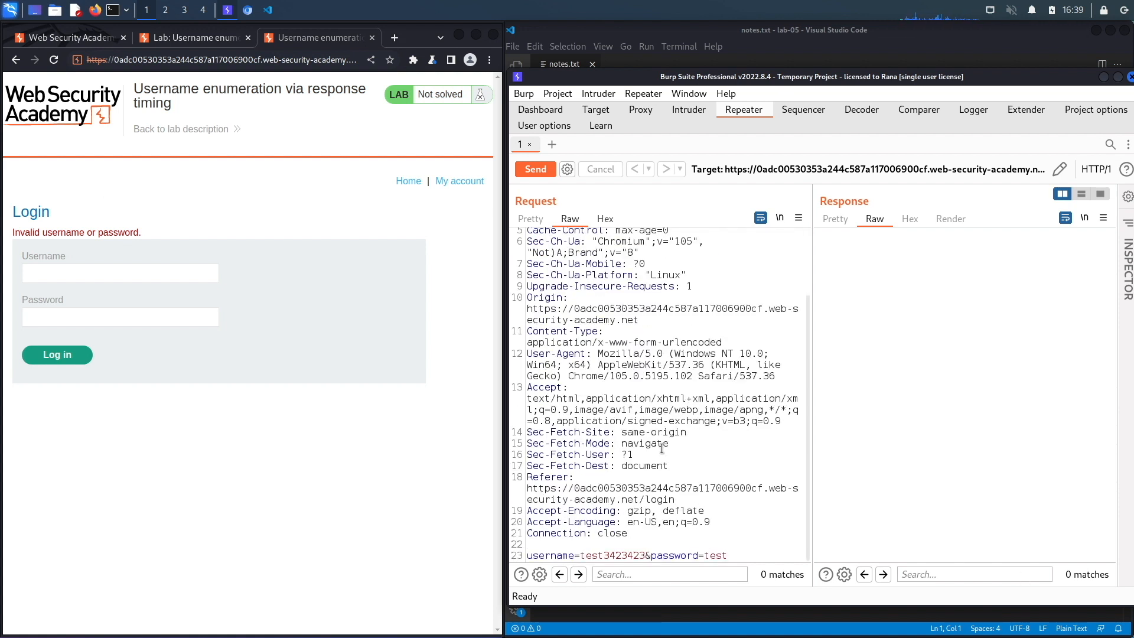
pyautogui.click(534, 169)
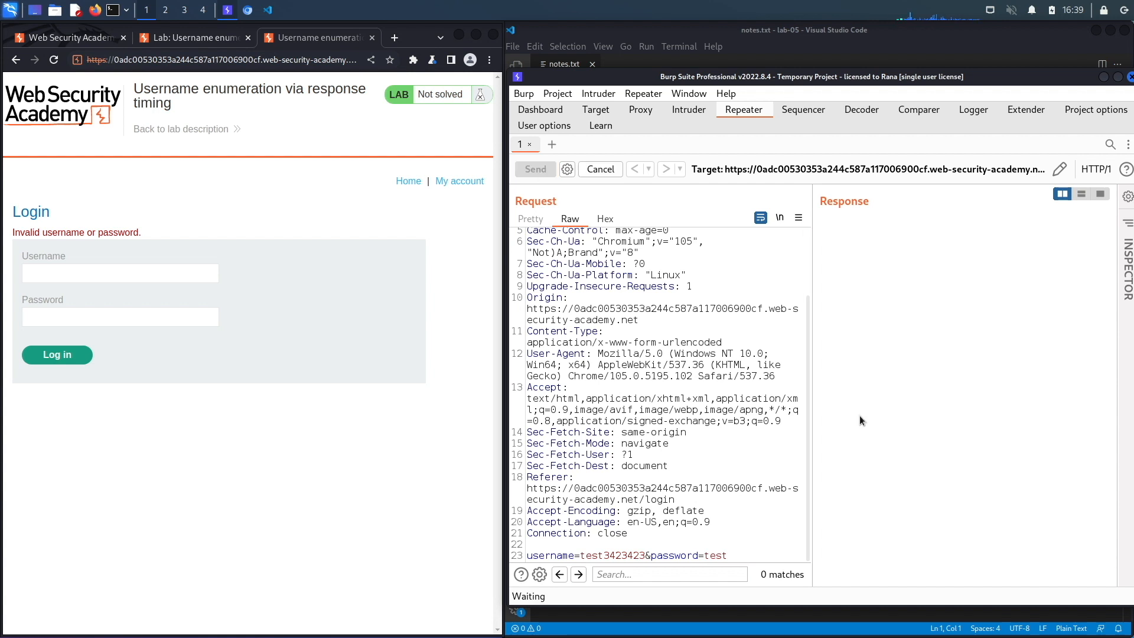
pyautogui.click(535, 168)
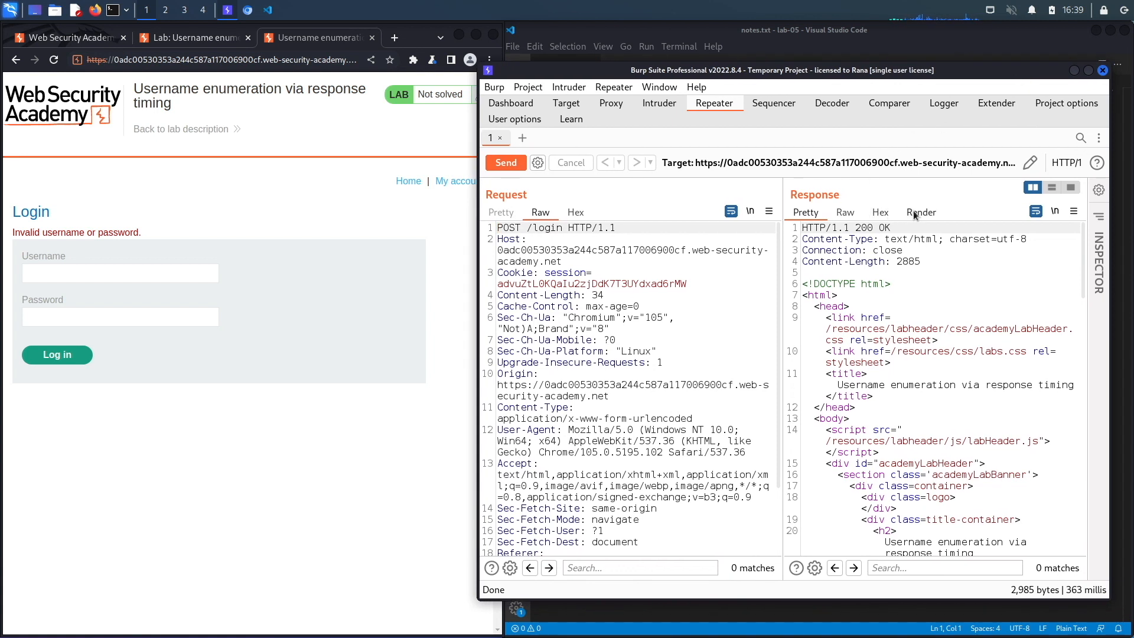
pyautogui.click(920, 211)
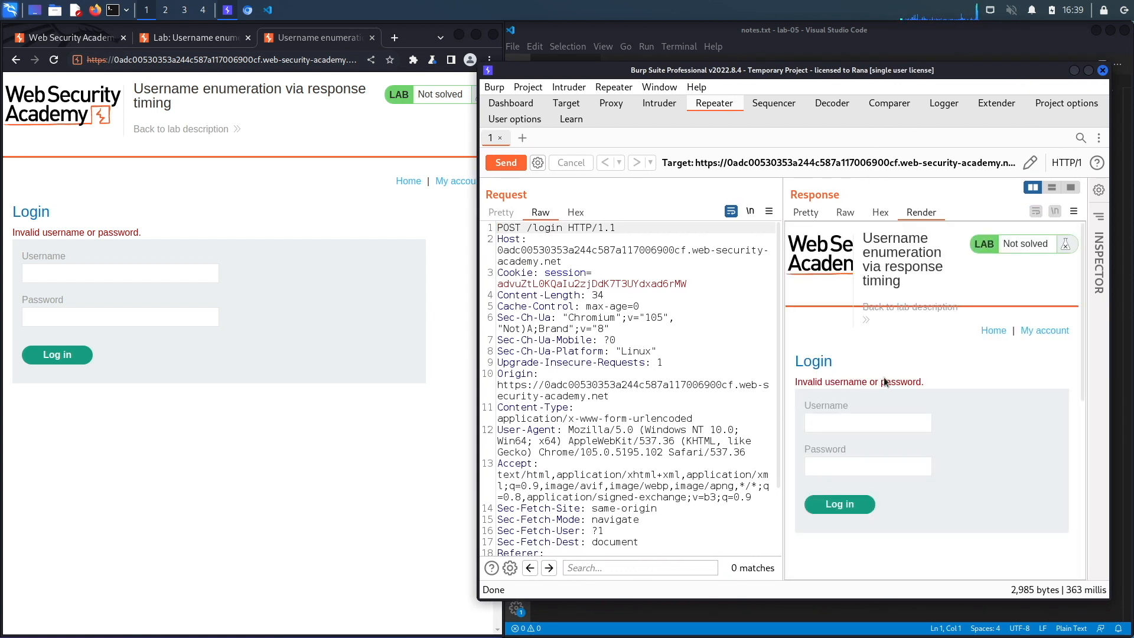
pyautogui.scroll(-3)
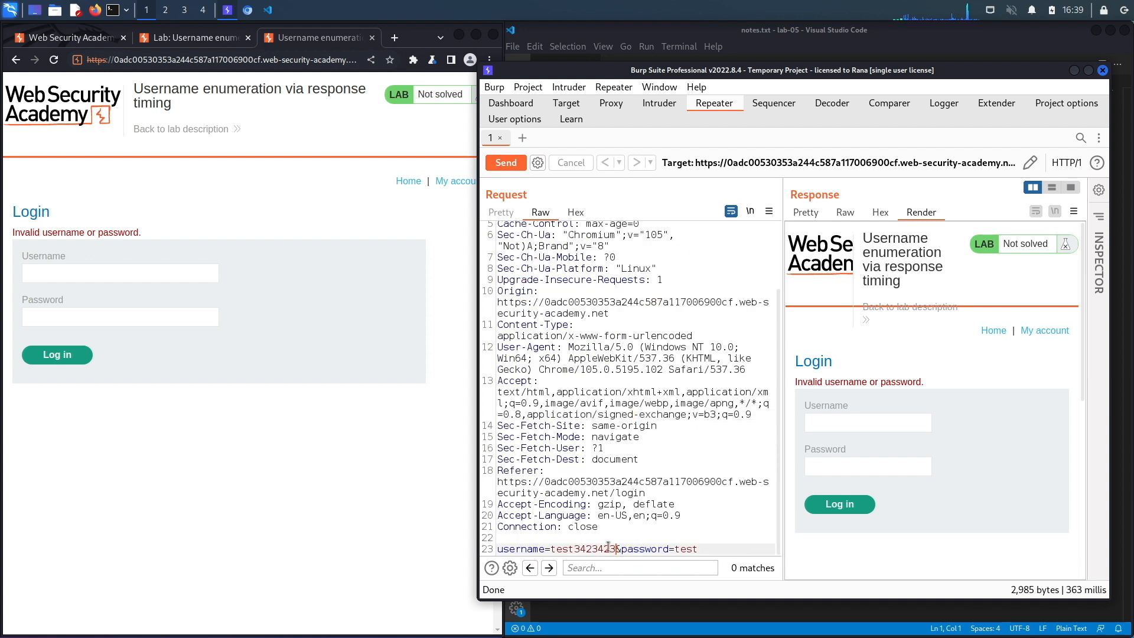
# Change the body username to wiener and resend, getting a too-many-attempts response
pyautogui.press('BackSpace')
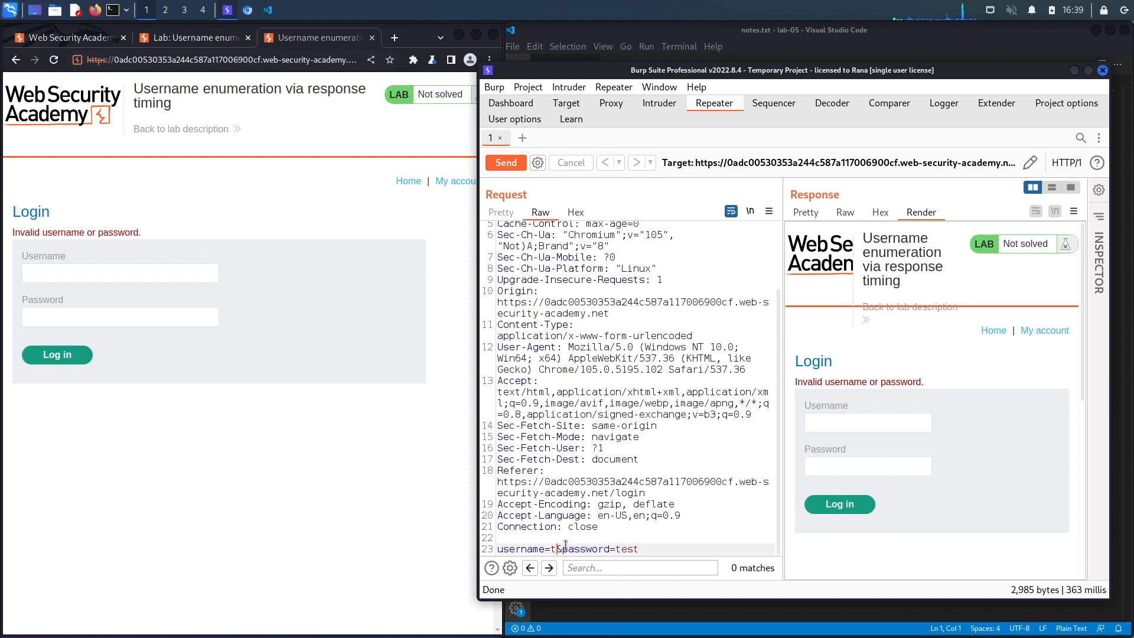
pyautogui.write('wiener')
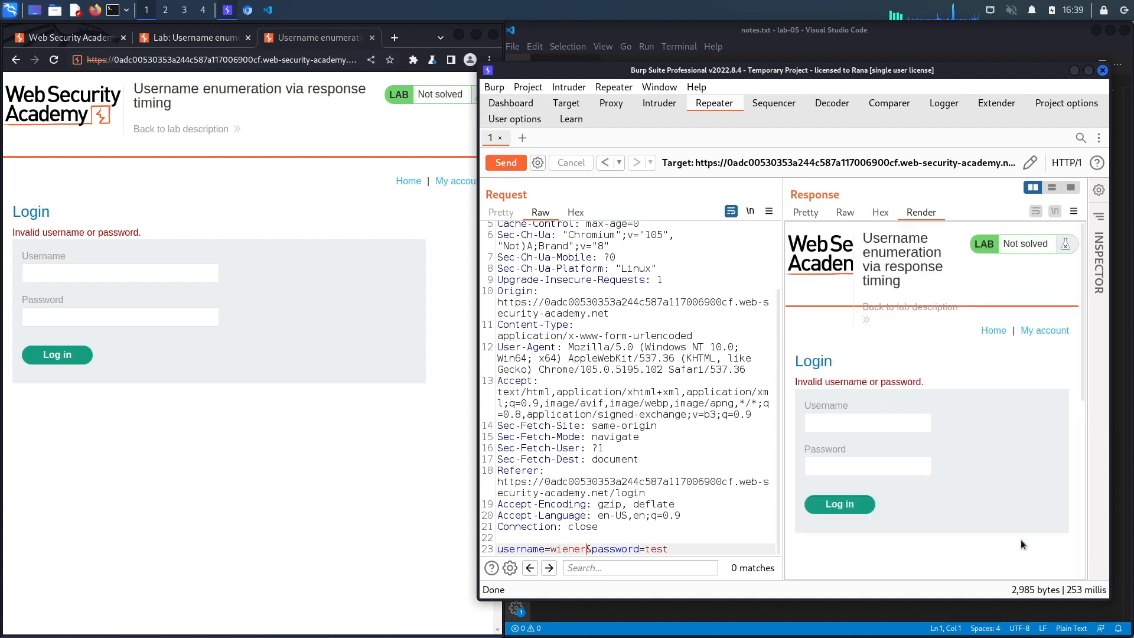
pyautogui.moveTo(1084, 593)
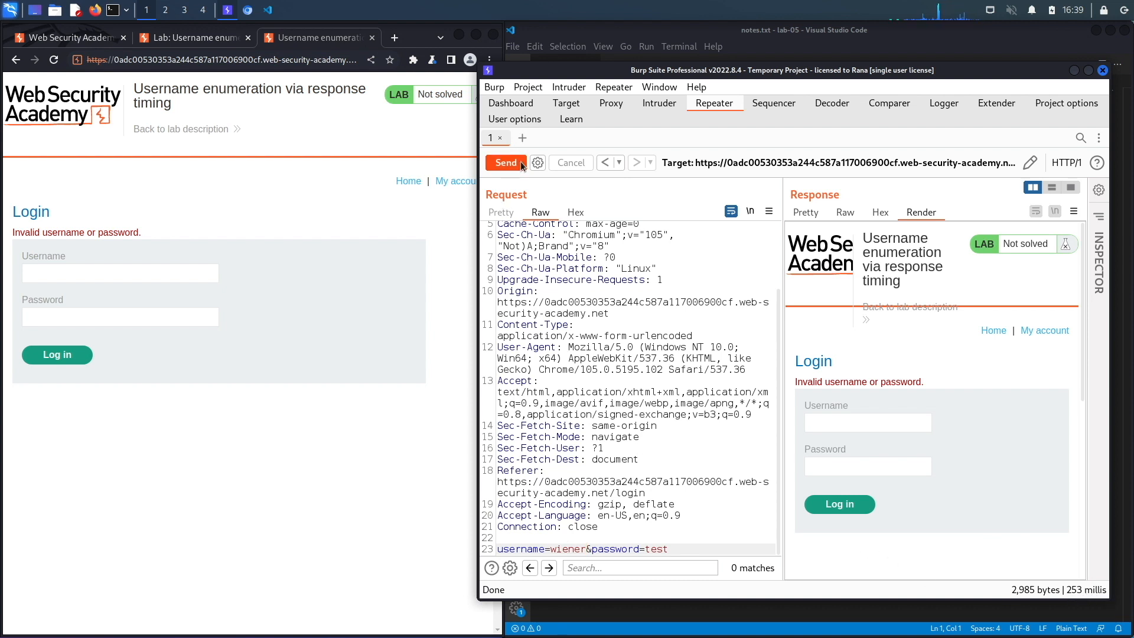
pyautogui.click(506, 162)
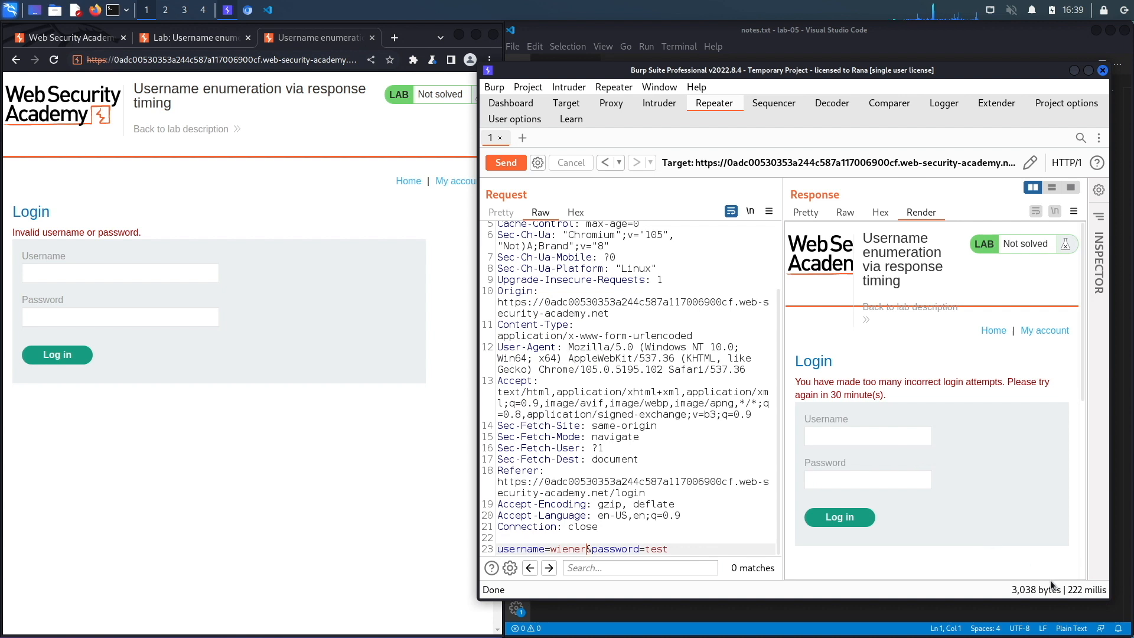
pyautogui.moveTo(1080, 599)
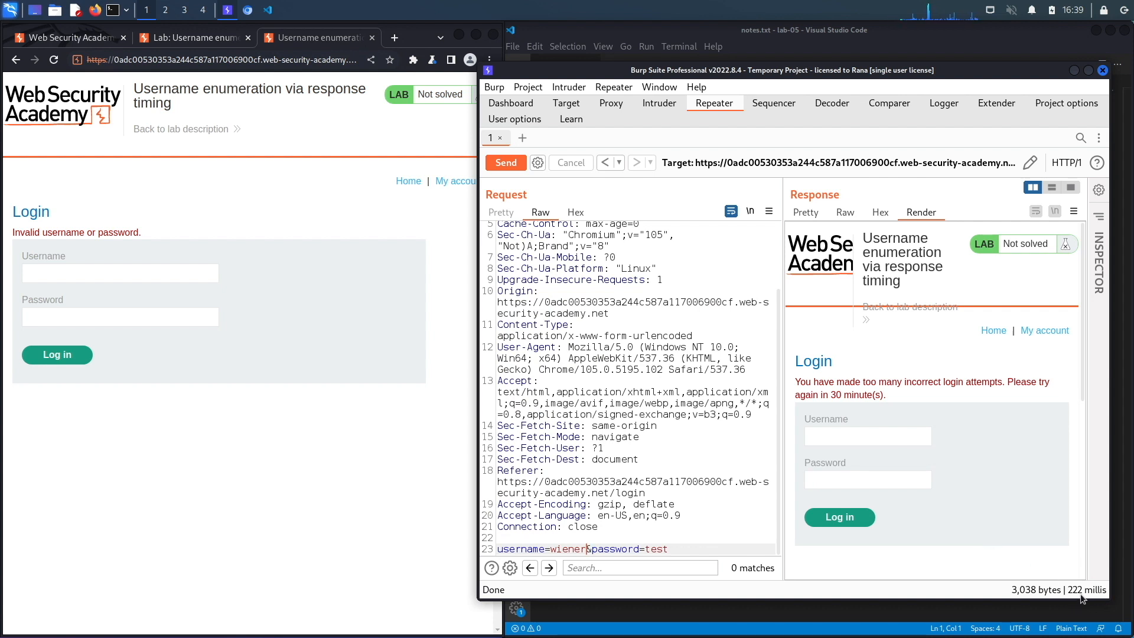
pyautogui.moveTo(850, 359)
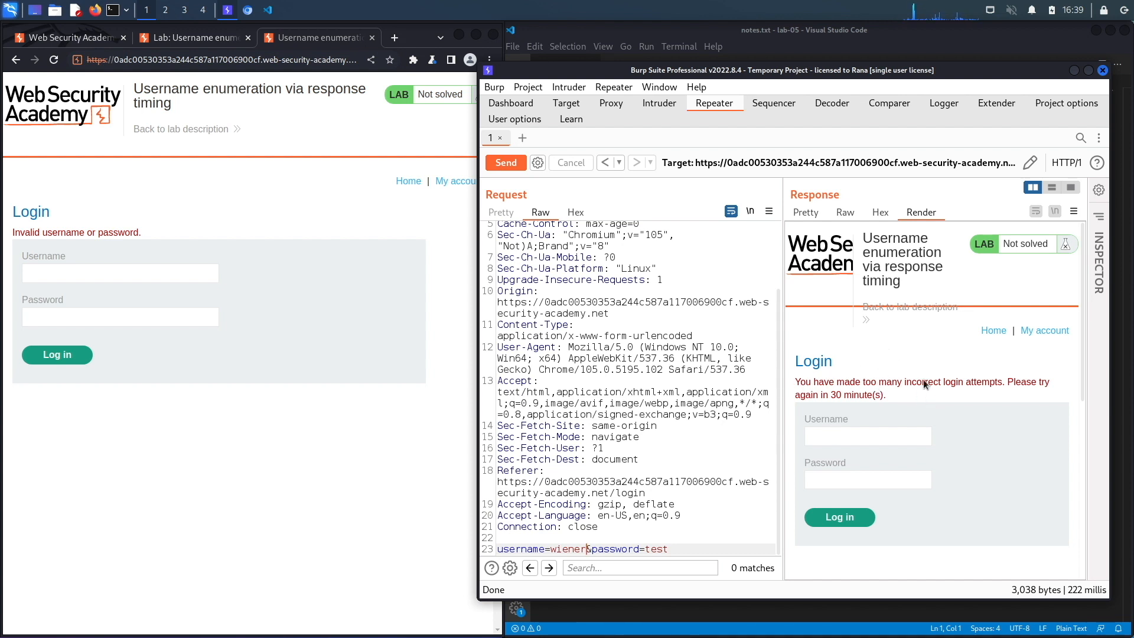
pyautogui.moveTo(987, 394)
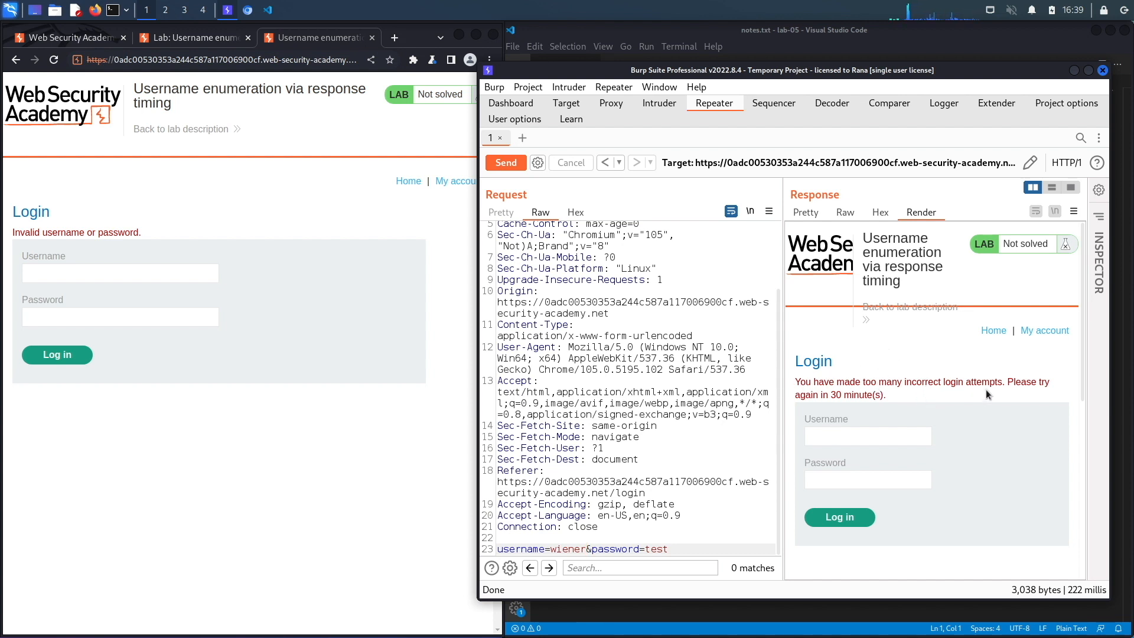
pyautogui.moveTo(990, 398)
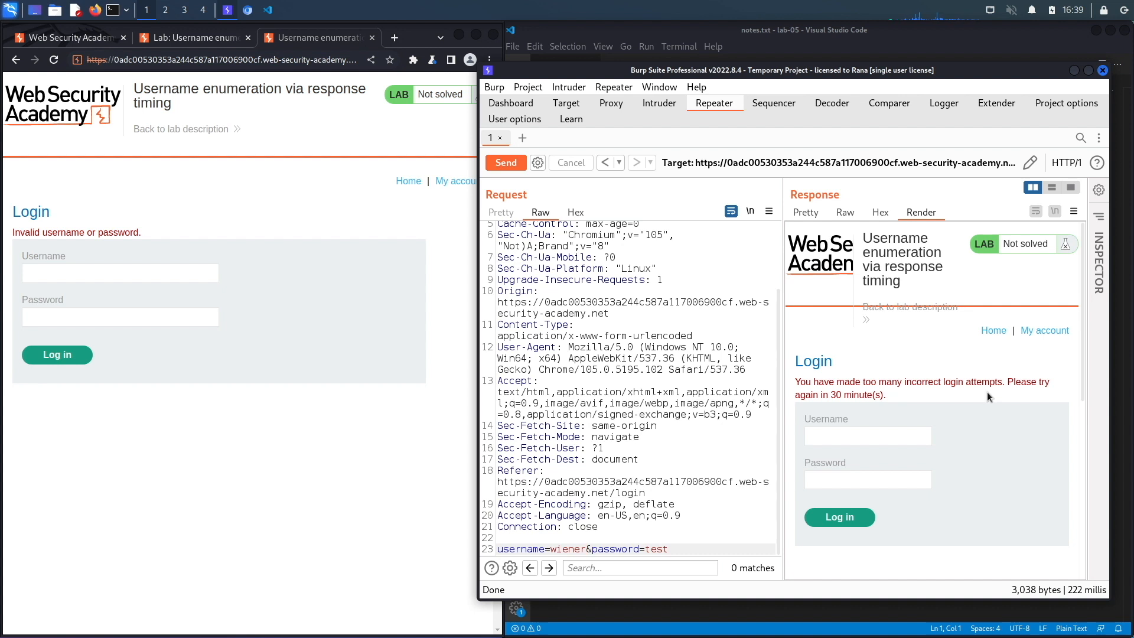
pyautogui.moveTo(755, 476)
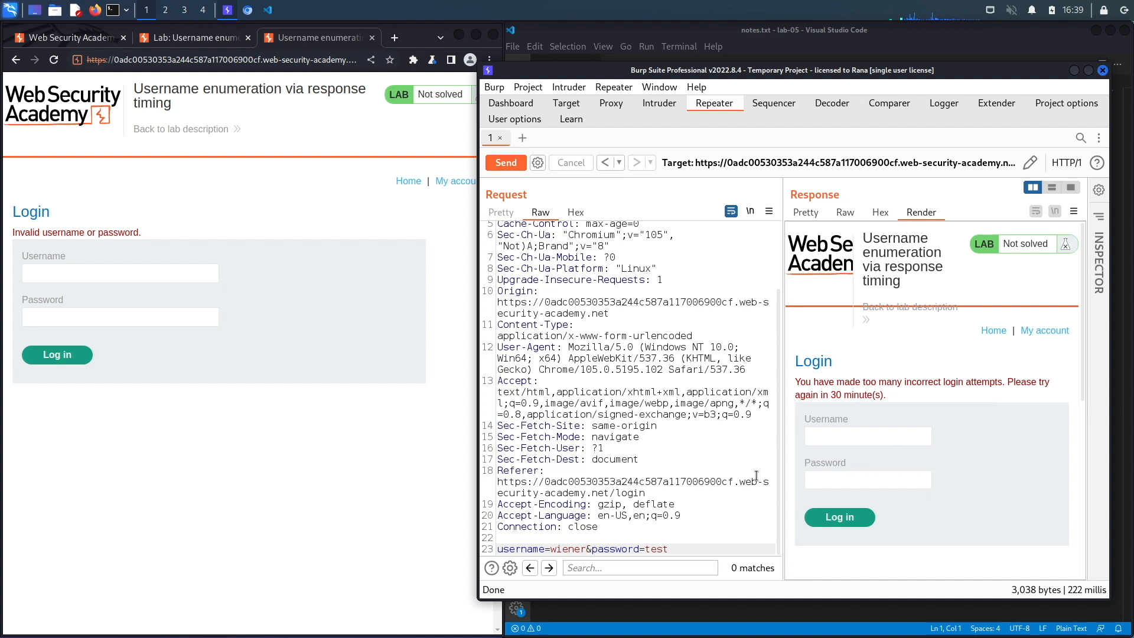
# Add header 'X-Forwarded-For: 1' above Connection and send the request several times
pyautogui.click(681, 515)
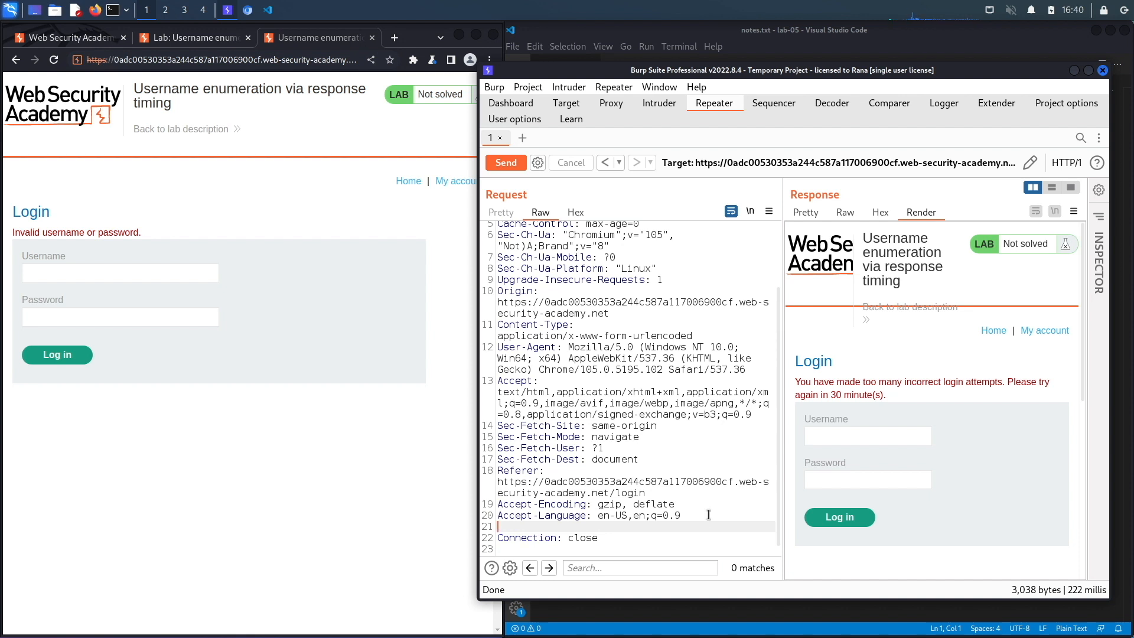
pyautogui.write('X-')
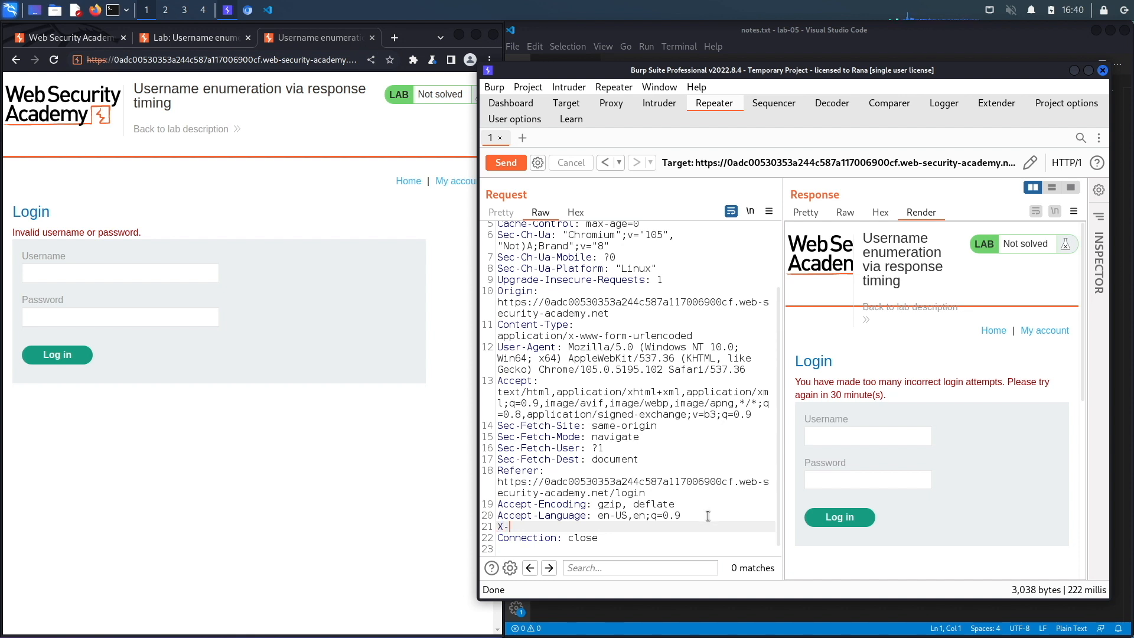
pyautogui.write('Forward')
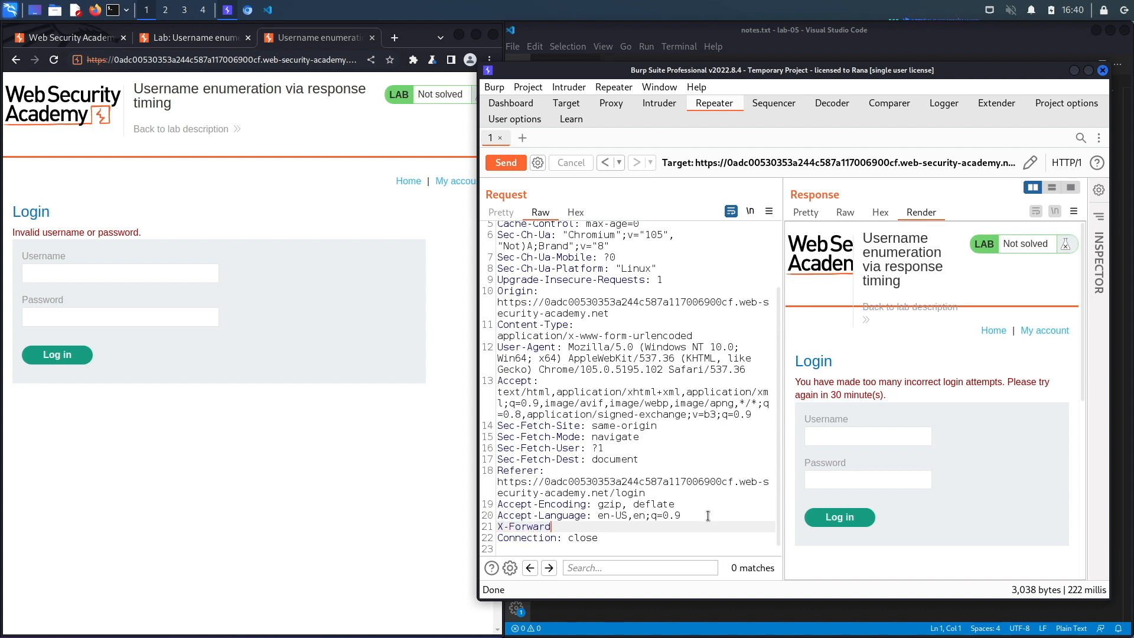
pyautogui.write('ed-For')
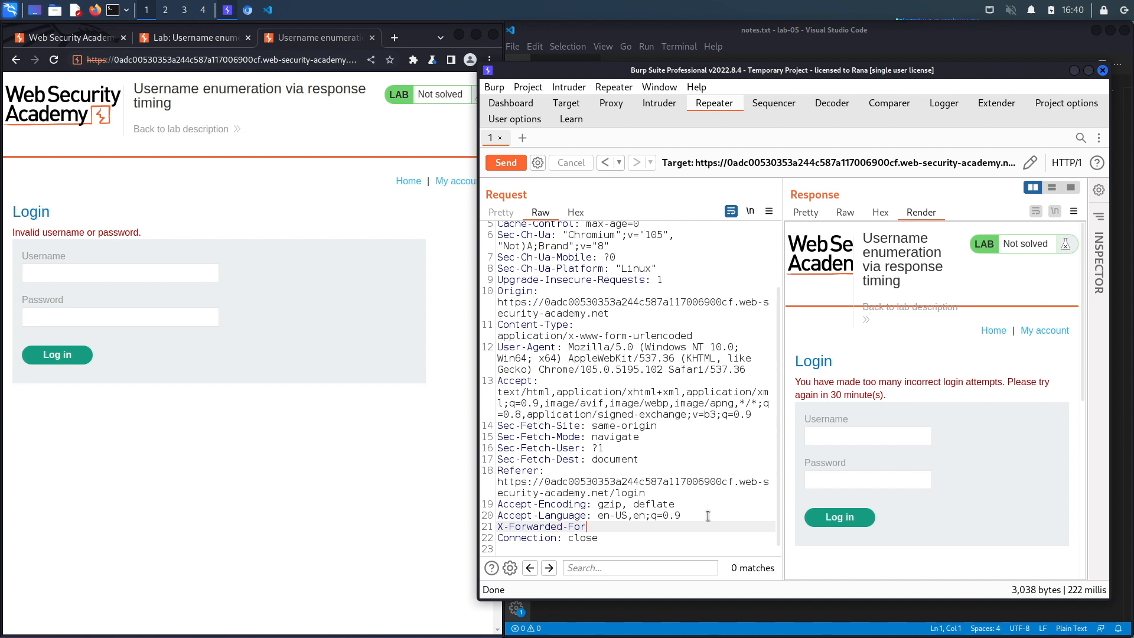
pyautogui.write(':')
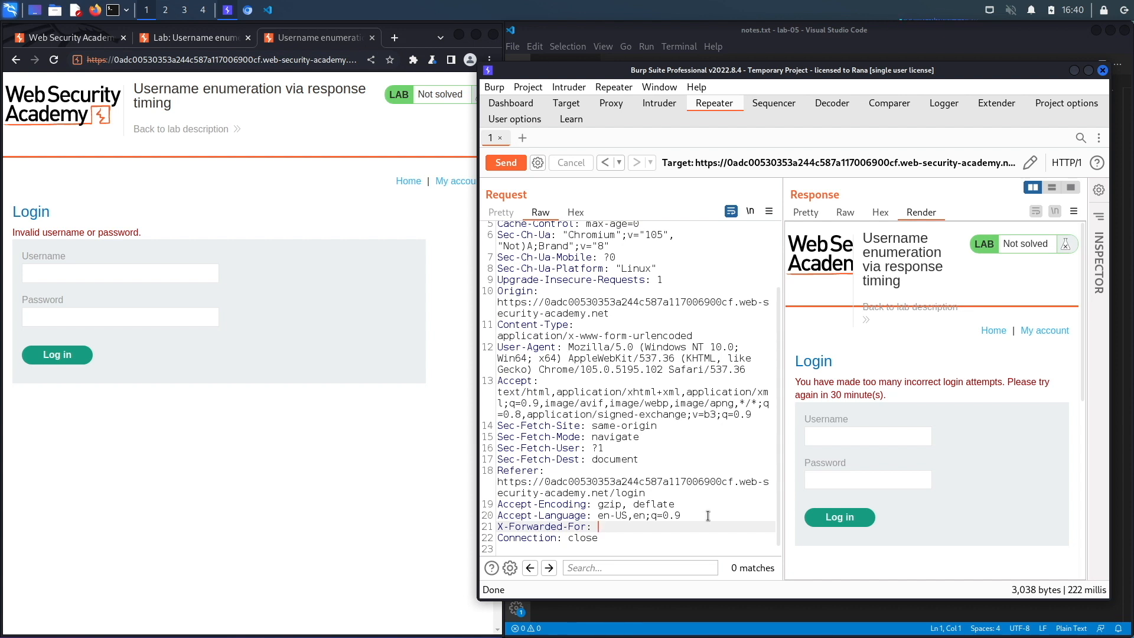
pyautogui.write('1')
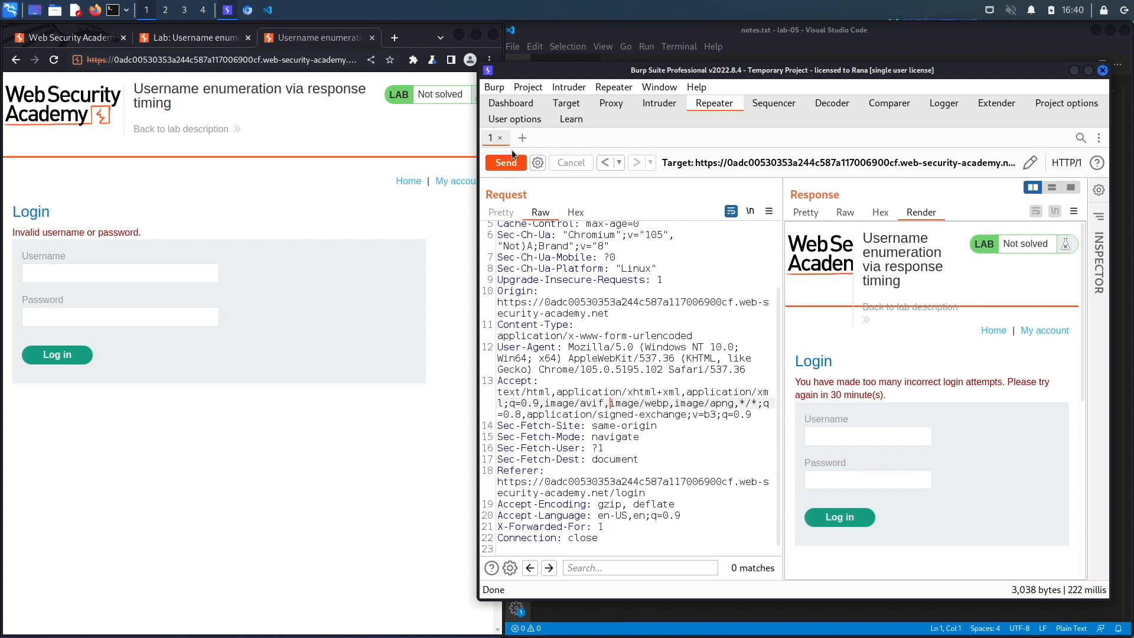
pyautogui.click(504, 161)
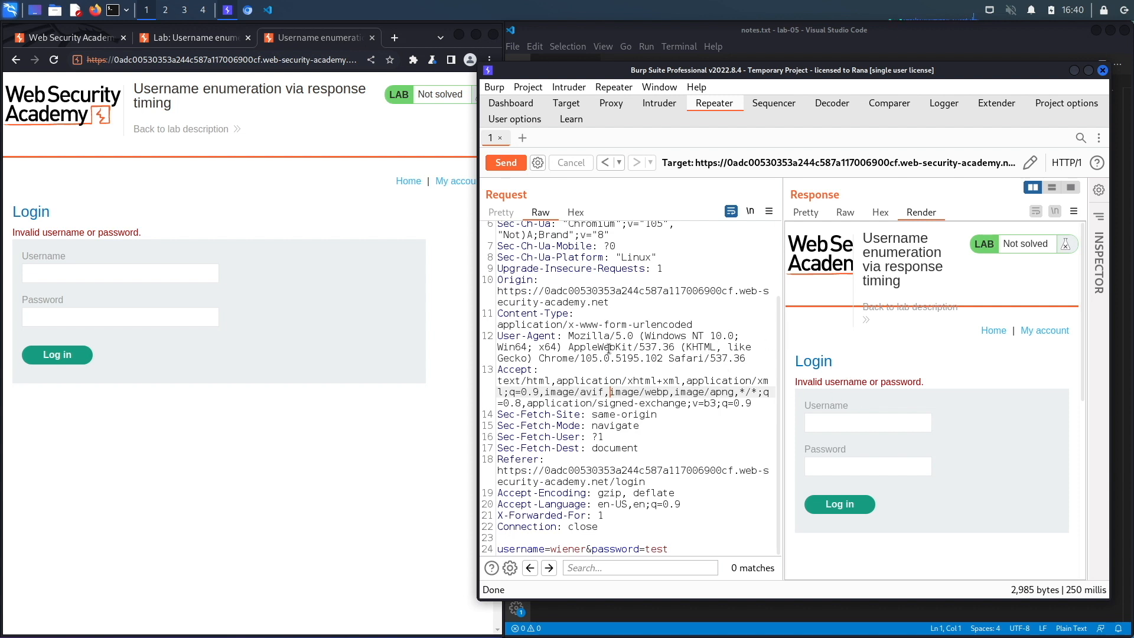
pyautogui.click(506, 161)
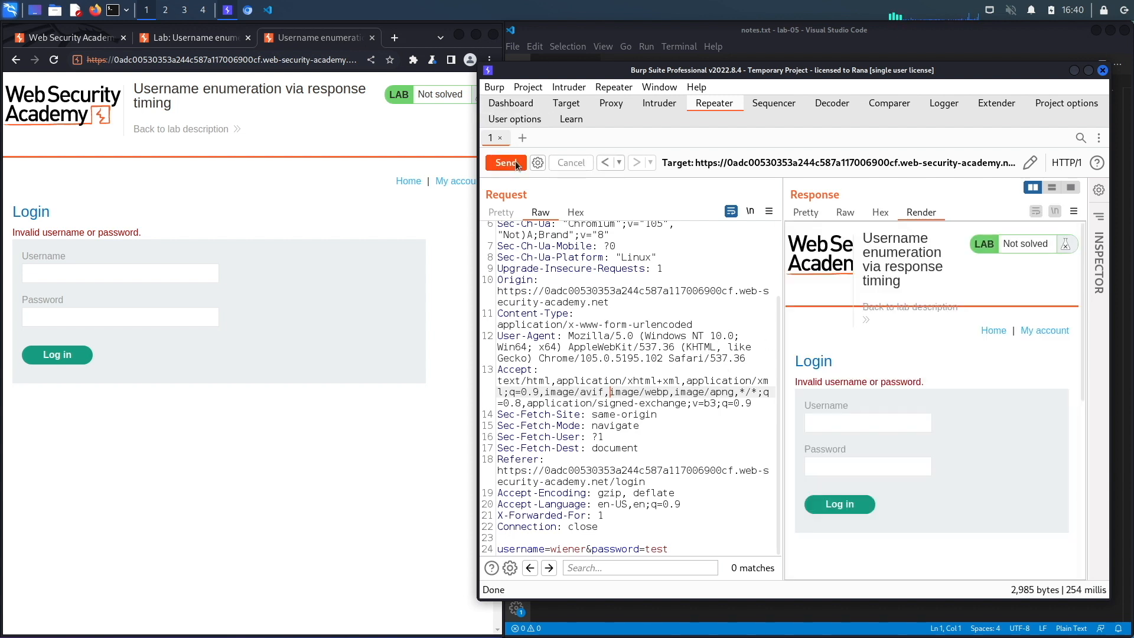
pyautogui.click(505, 161)
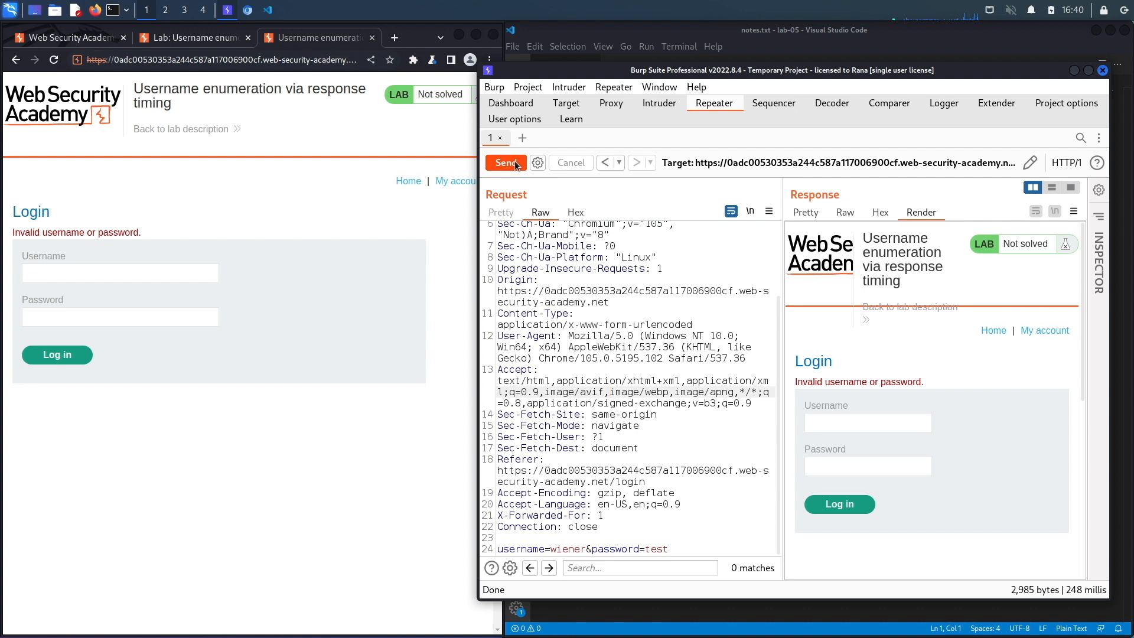
pyautogui.click(506, 162)
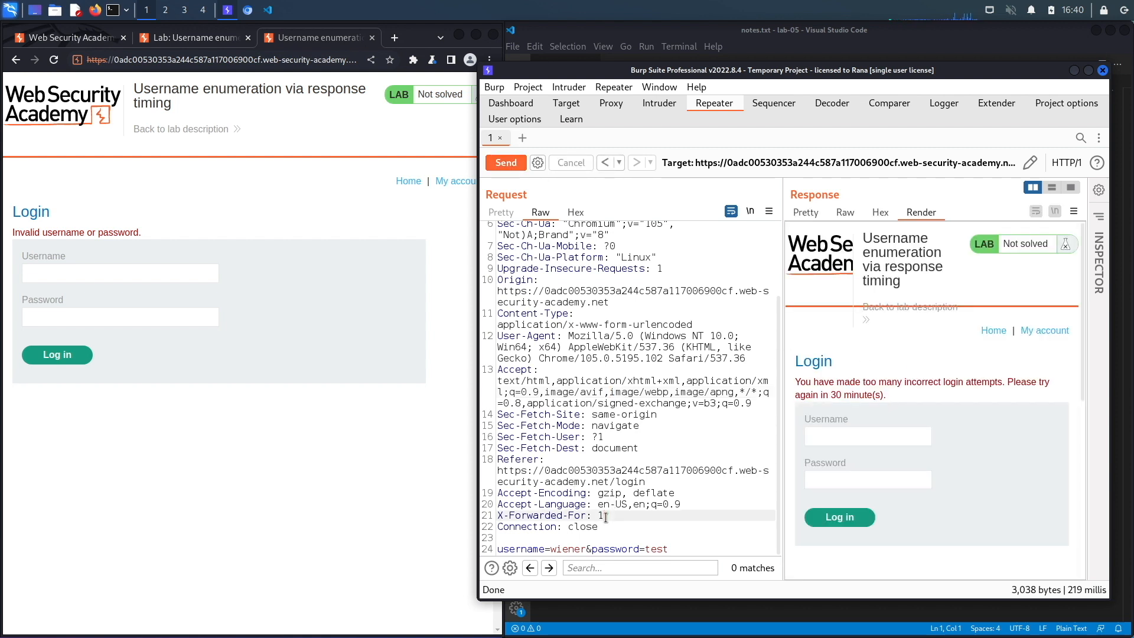
# Raise X-Forwarded-For to 2 and resend, getting invalid username instead of lockout
pyautogui.write('2')
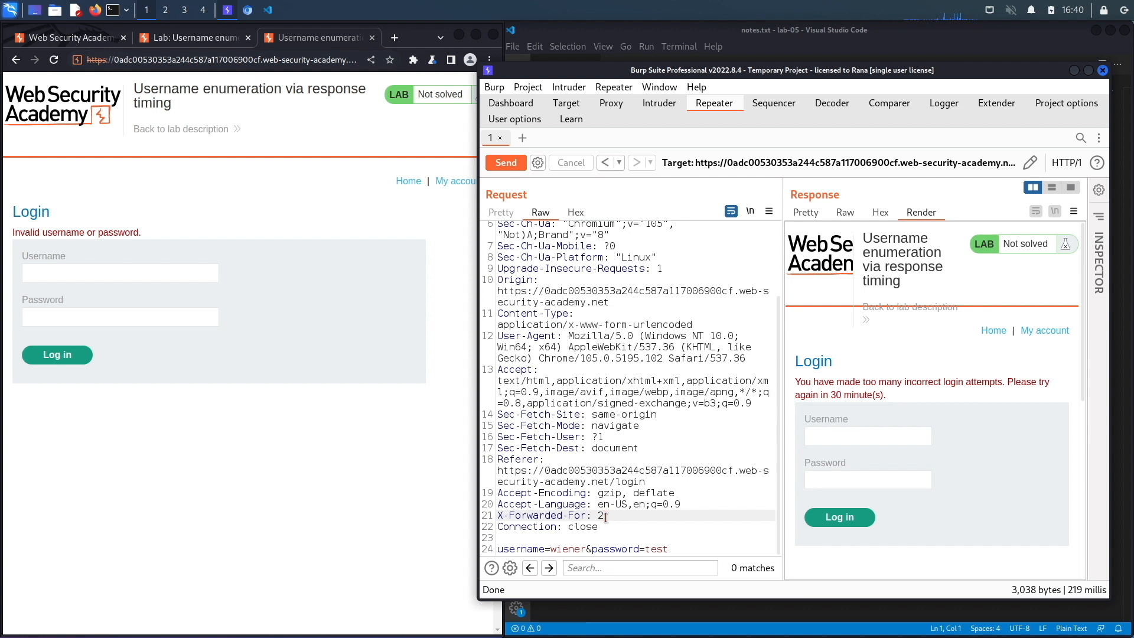
pyautogui.click(506, 162)
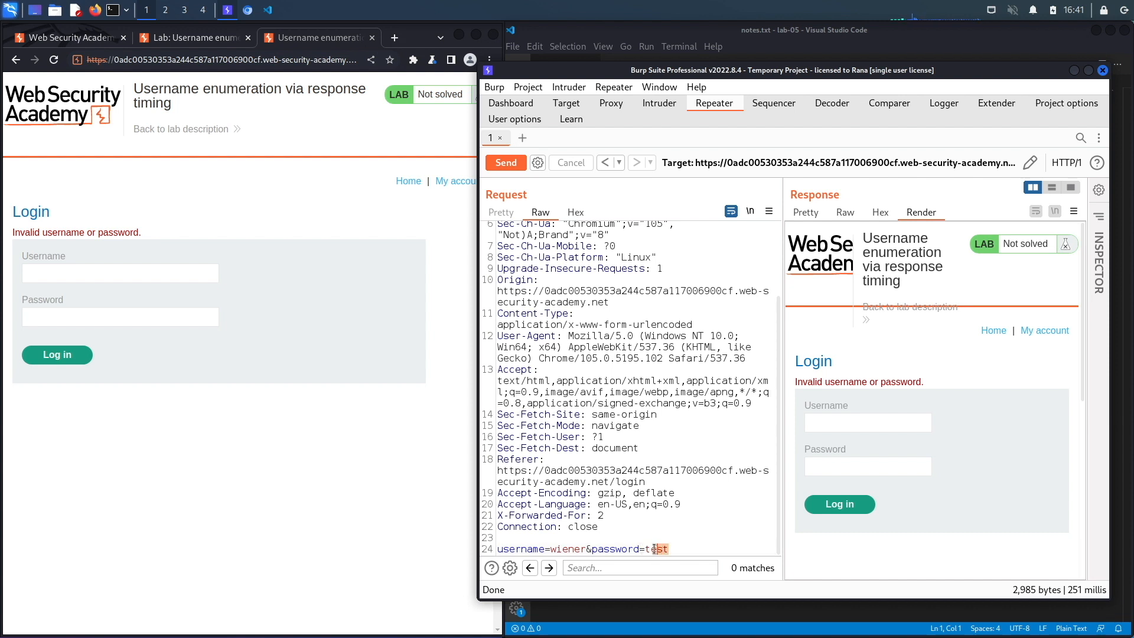
pyautogui.write('peterpeterpeterpeter')
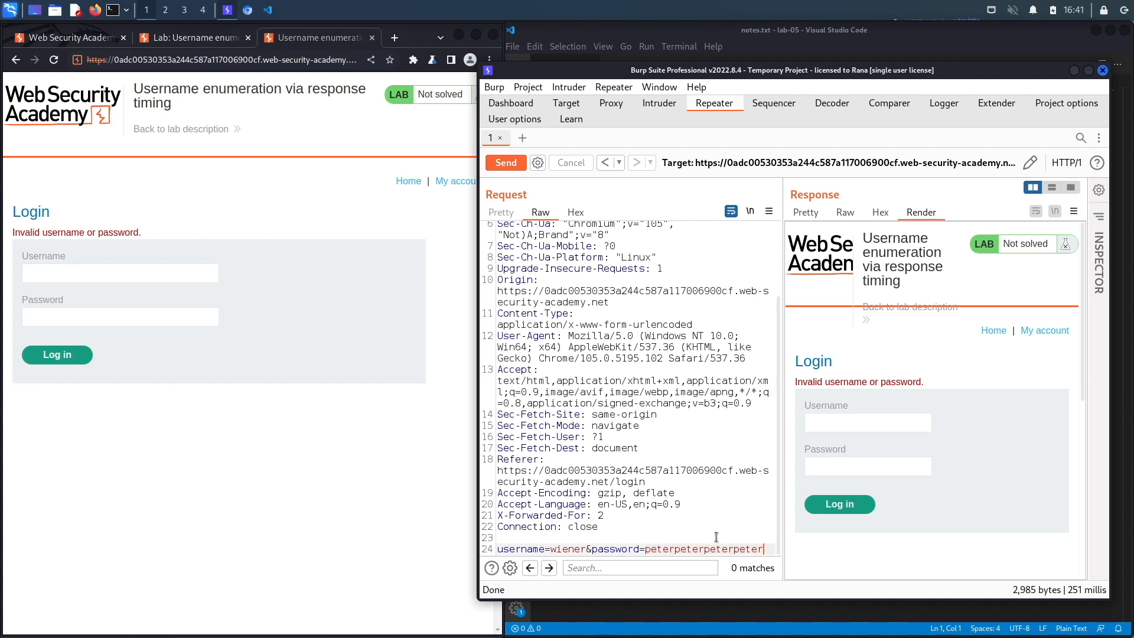
pyautogui.click(506, 162)
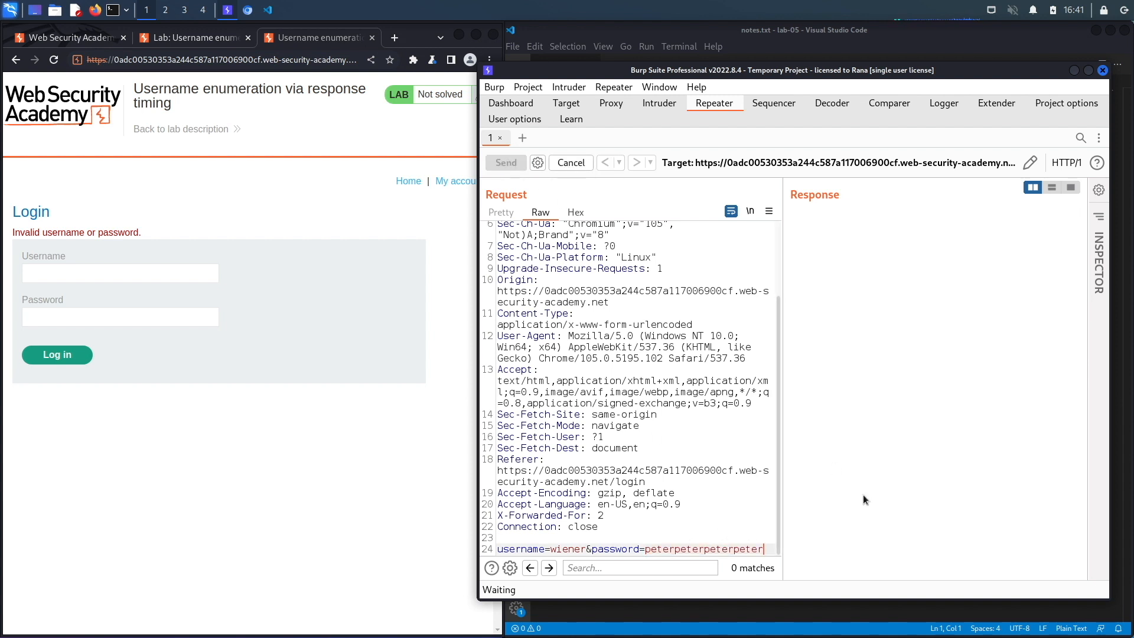
pyautogui.click(504, 162)
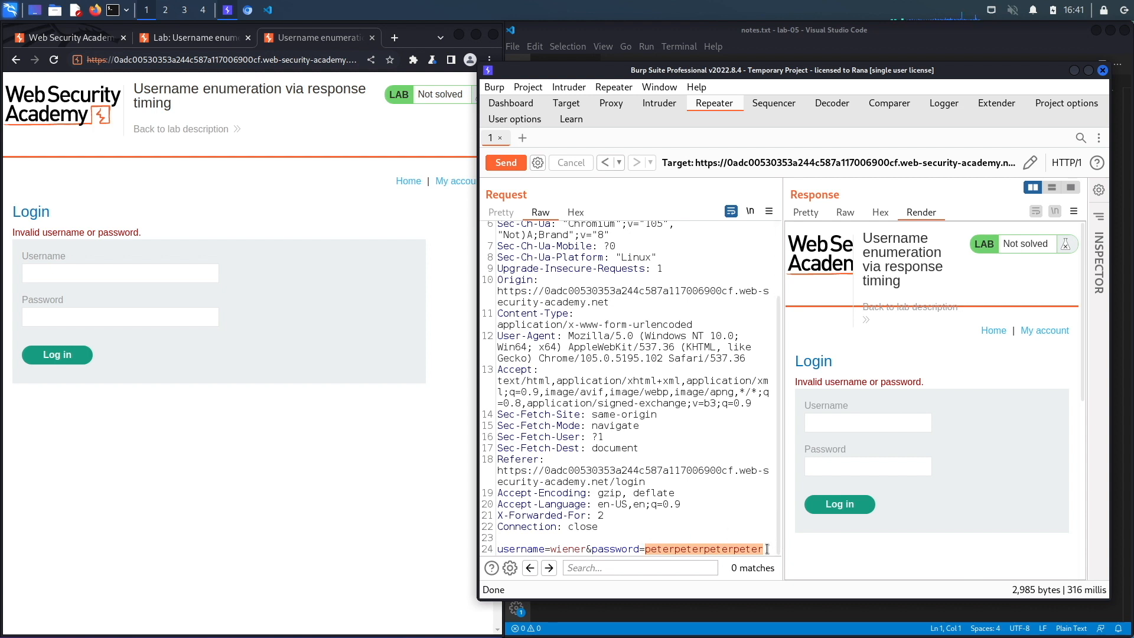
pyautogui.click(506, 162)
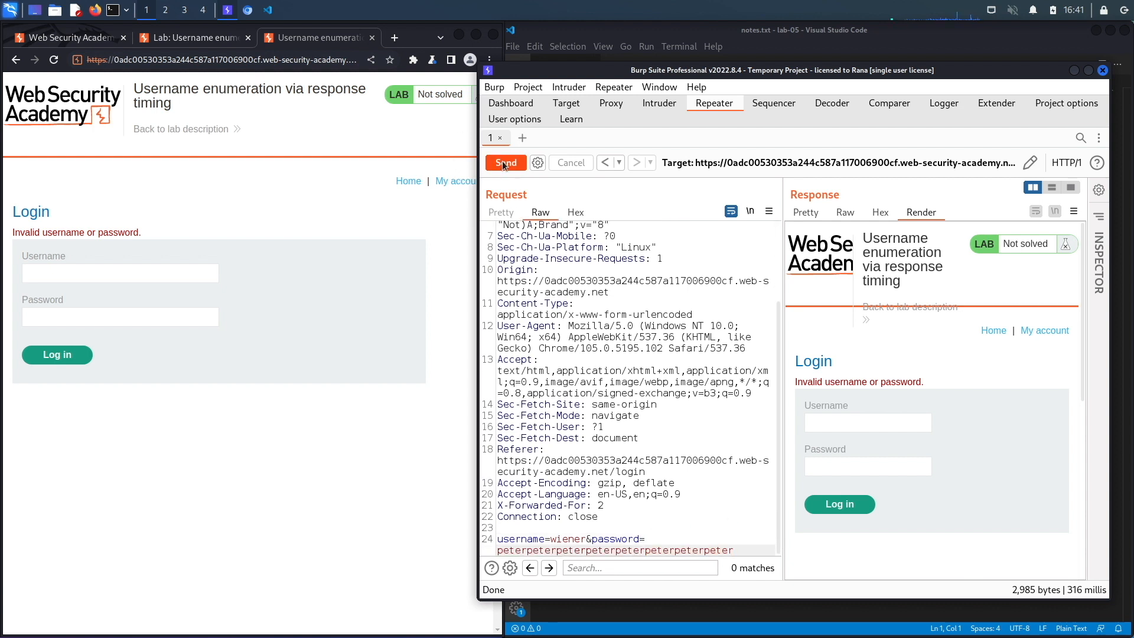
pyautogui.click(504, 162)
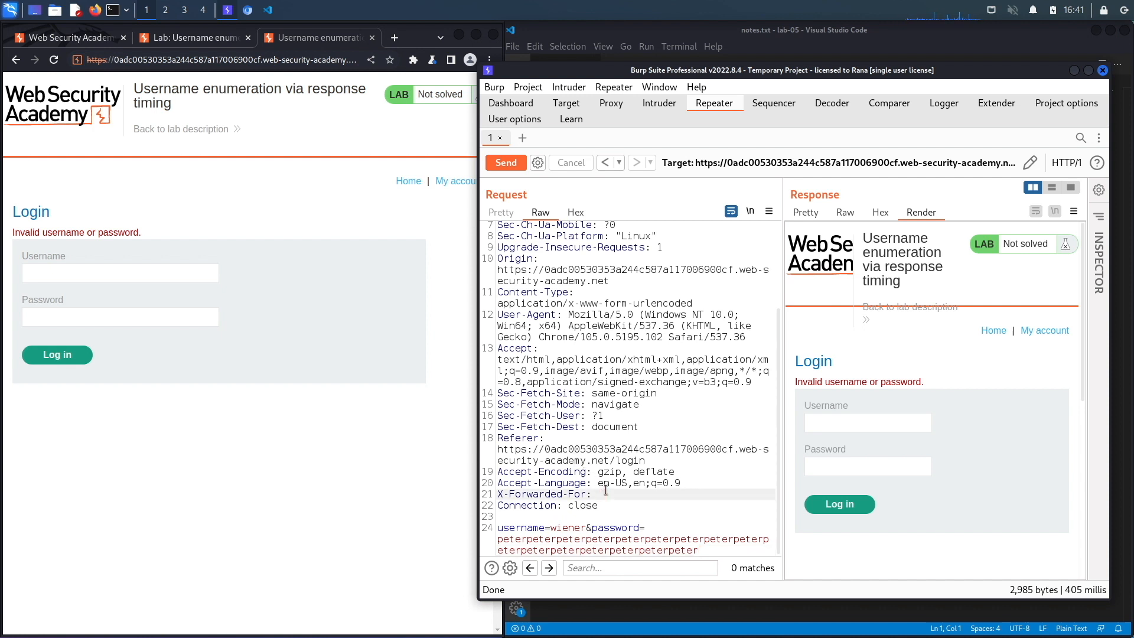
# Set X-Forwarded-For to 3, resend and note the 655 ms response time
pyautogui.write('3')
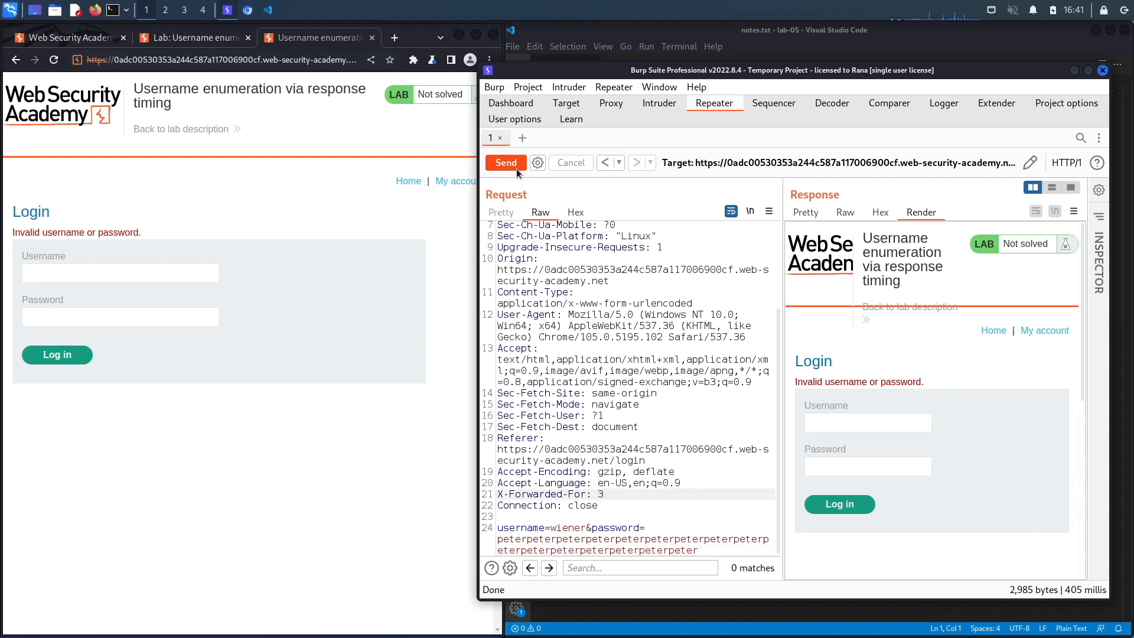
pyautogui.click(506, 162)
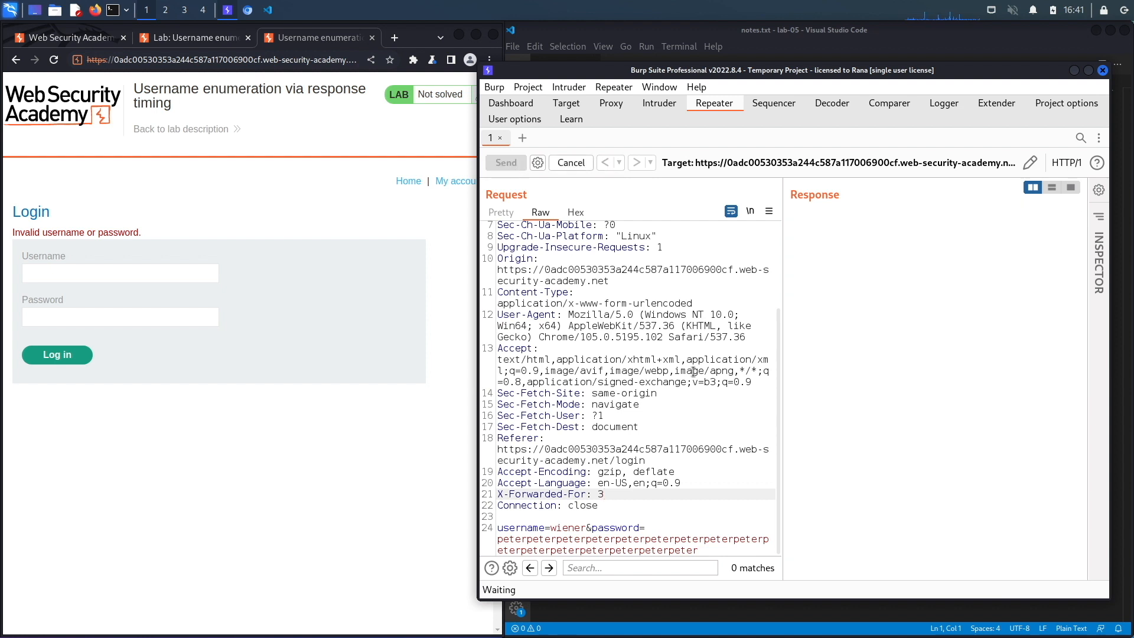
pyautogui.click(506, 161)
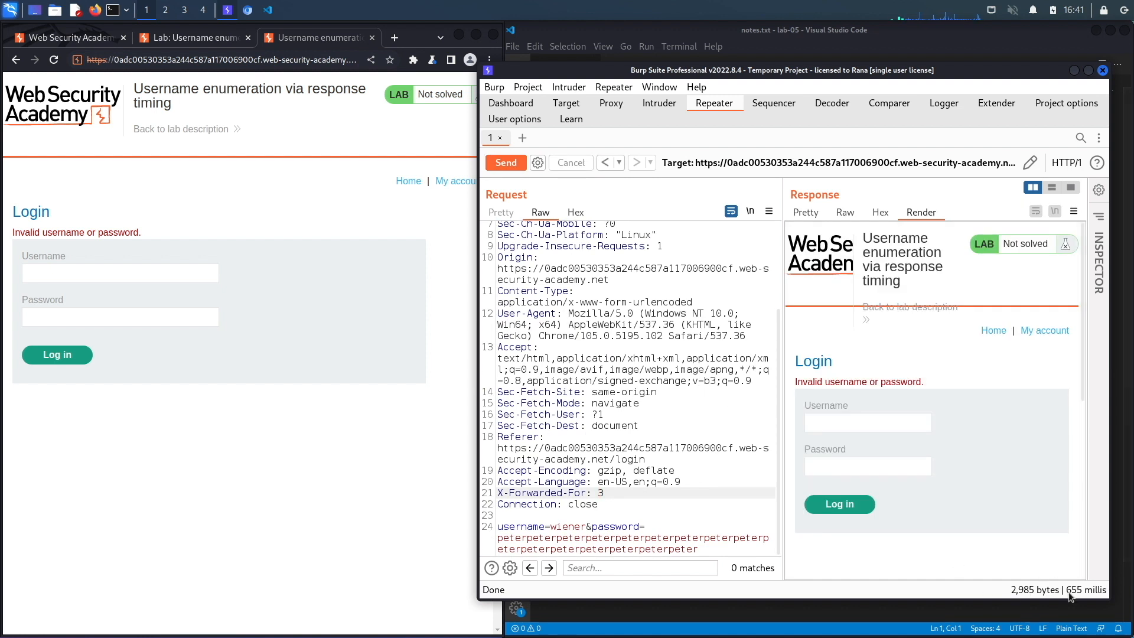
pyautogui.moveTo(763, 562)
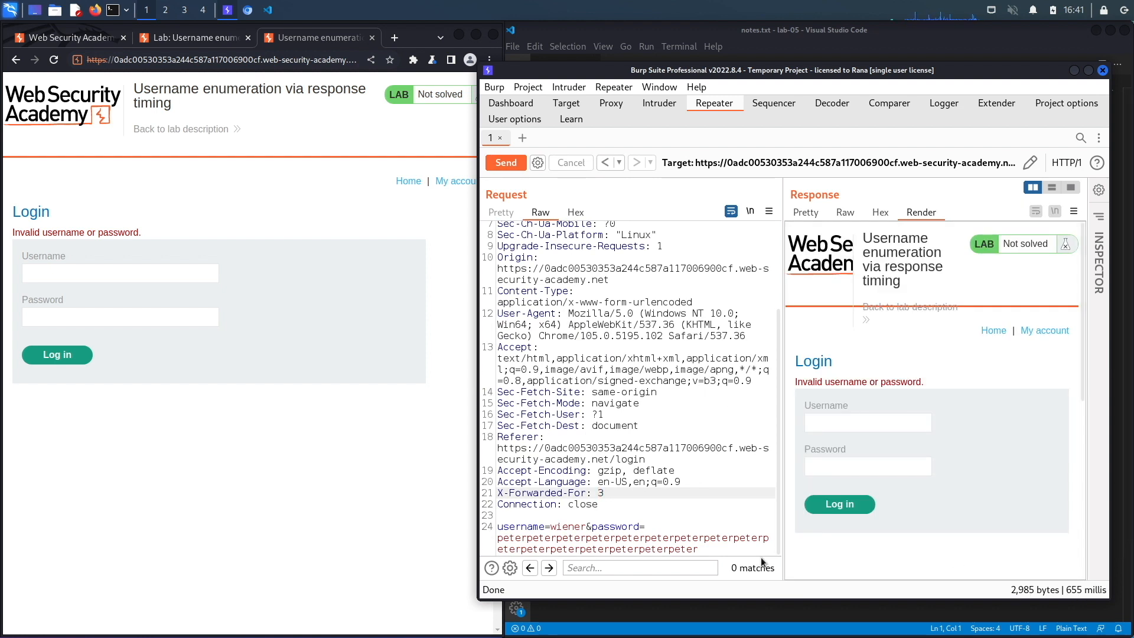
pyautogui.moveTo(497, 526); pyautogui.dragTo(698, 549)
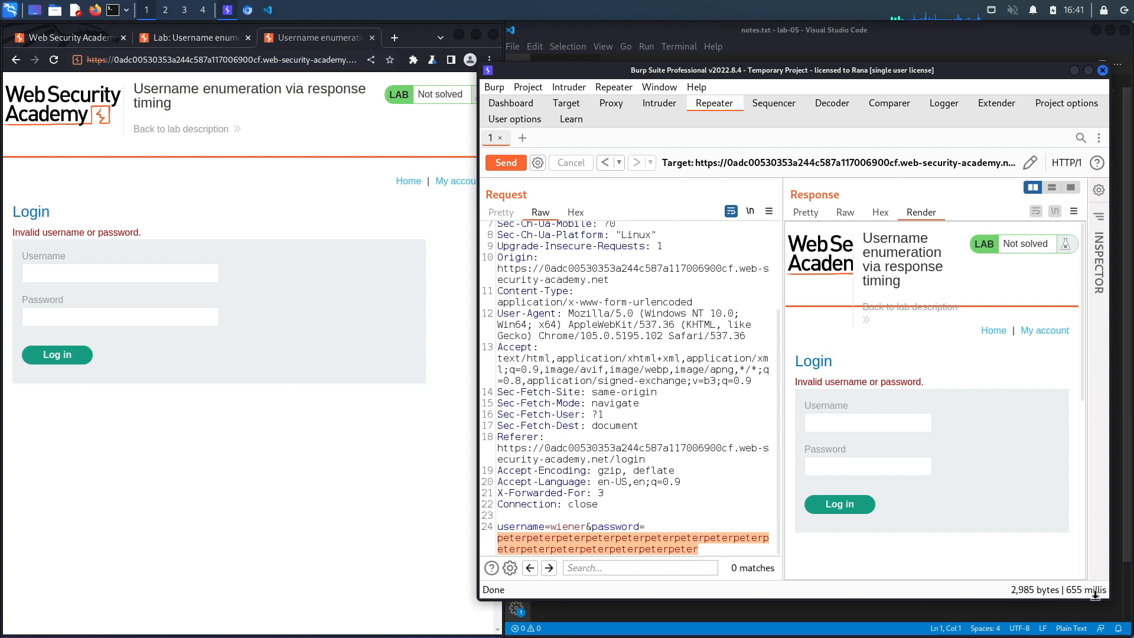
pyautogui.moveTo(1083, 589)
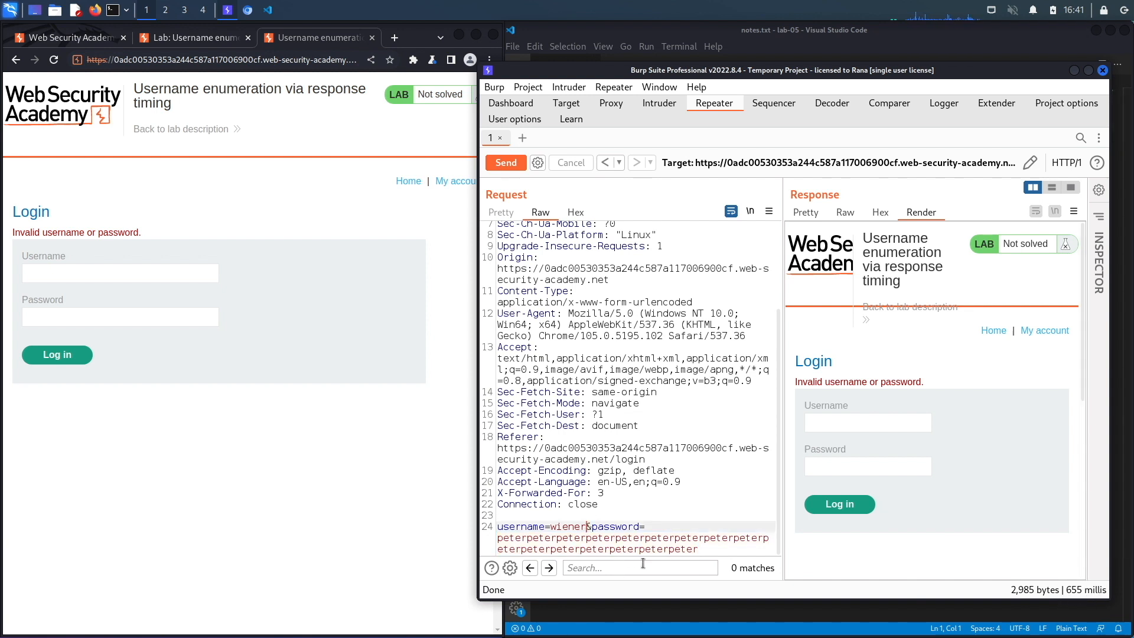
pyautogui.write('test')
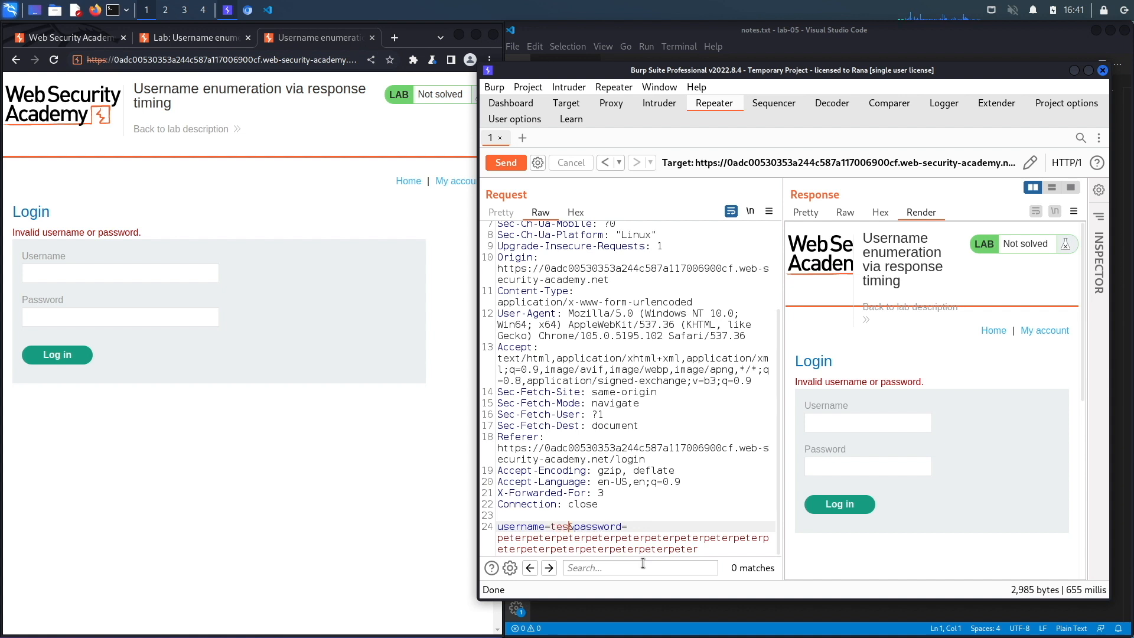
pyautogui.write('343242342')
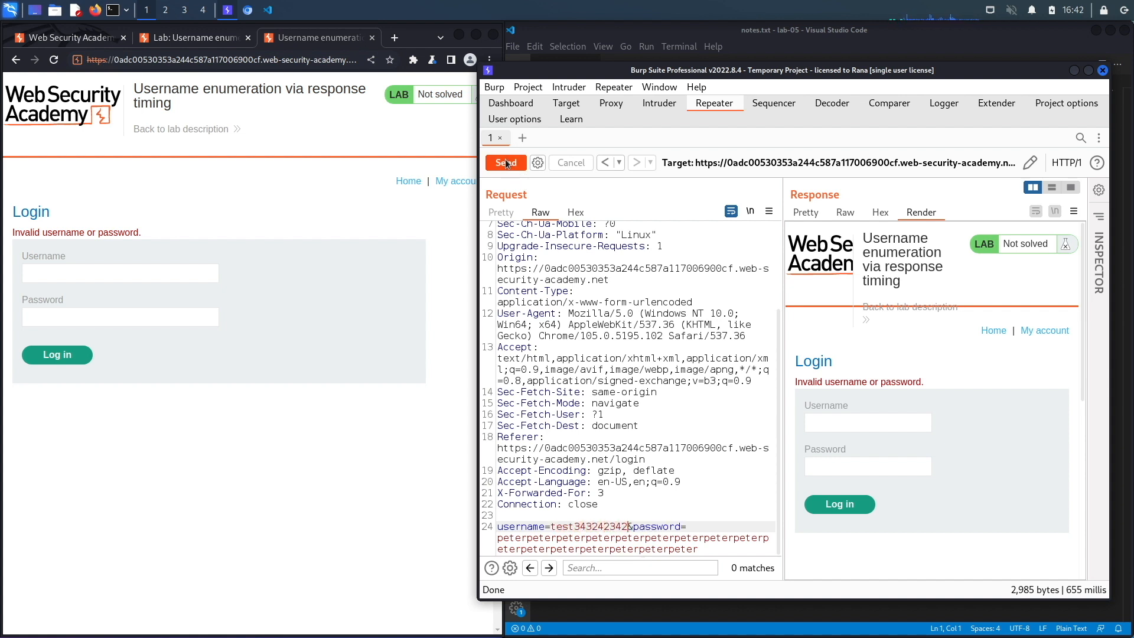
pyautogui.click(504, 163)
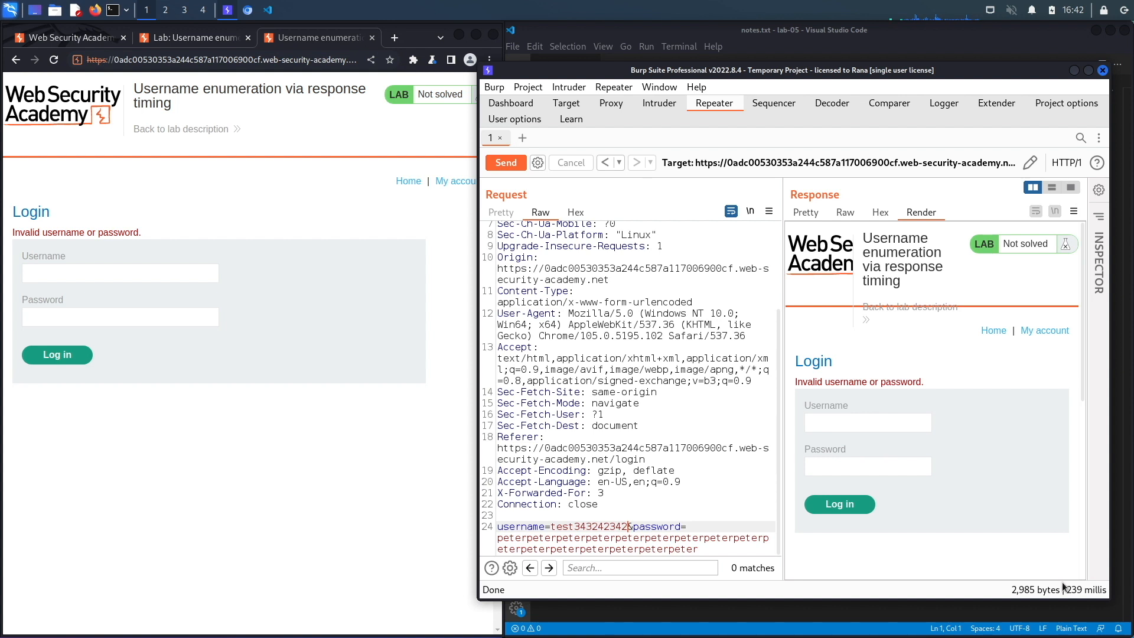
pyautogui.moveTo(948, 594)
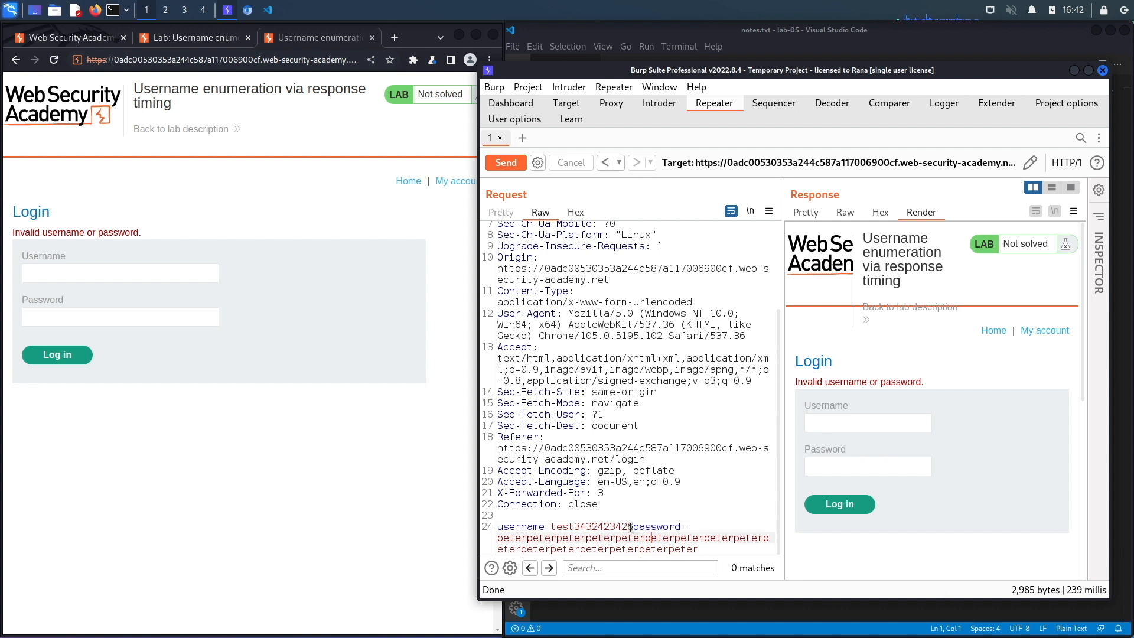
pyautogui.doubleClick(587, 526)
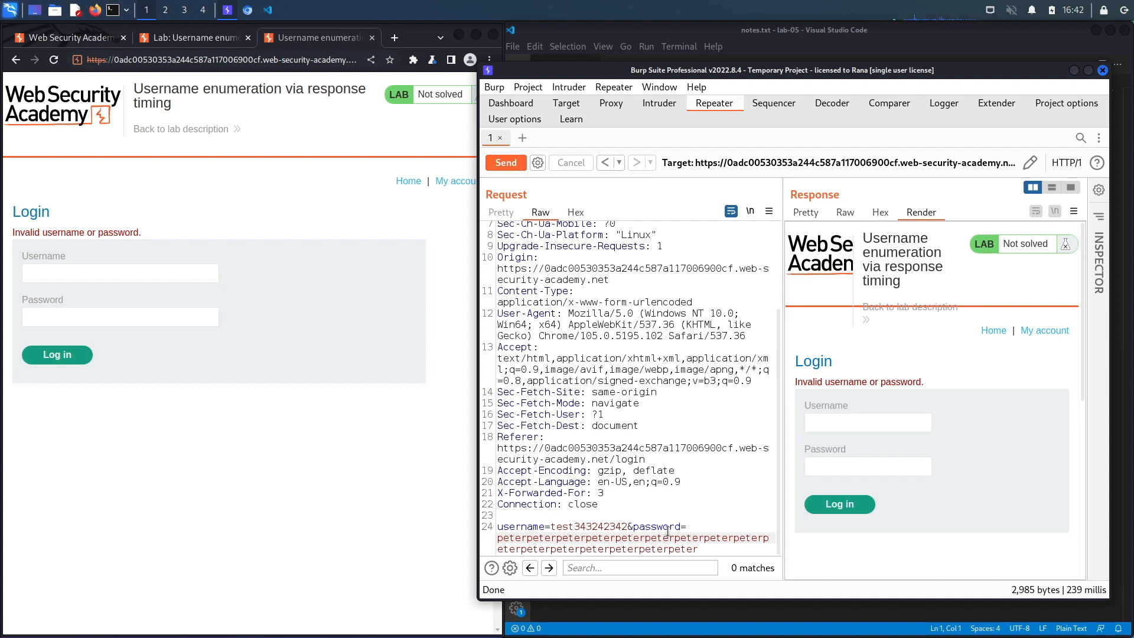
pyautogui.moveTo(704, 498)
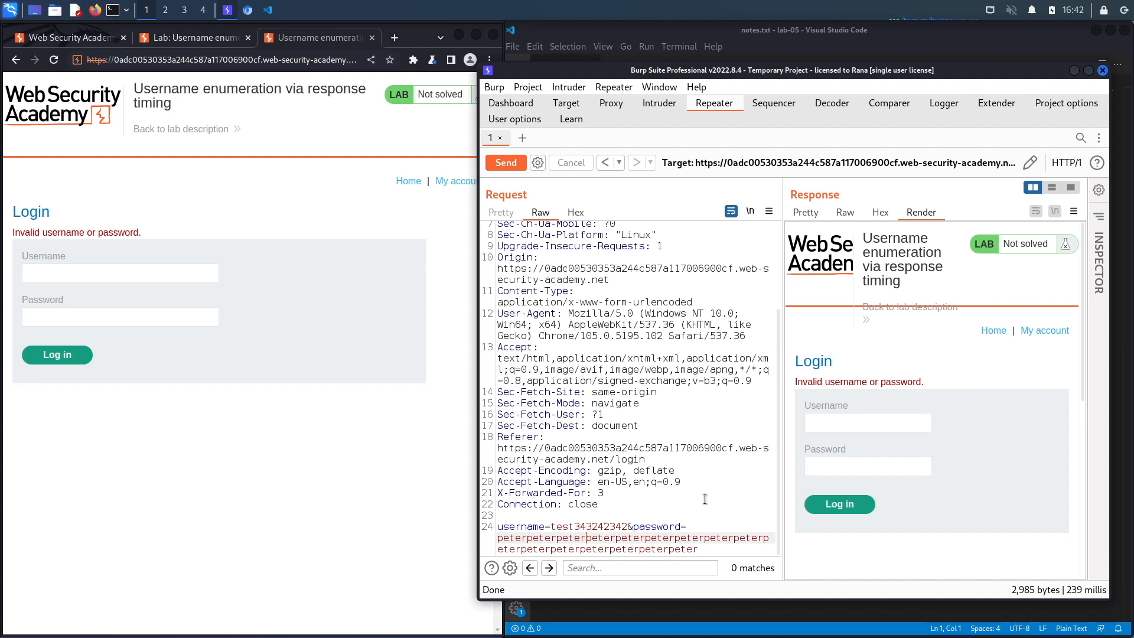
# Send the long-password login to Intruder with username wiener and move to the Payloads tab
pyautogui.rightClick(703, 498)
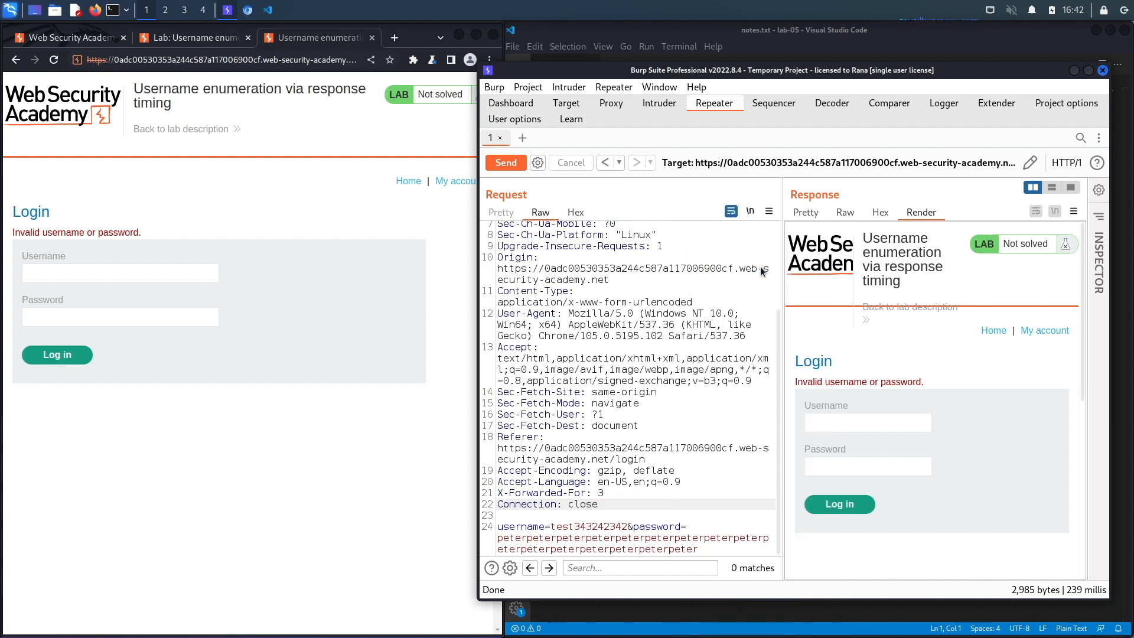
pyautogui.click(555, 137)
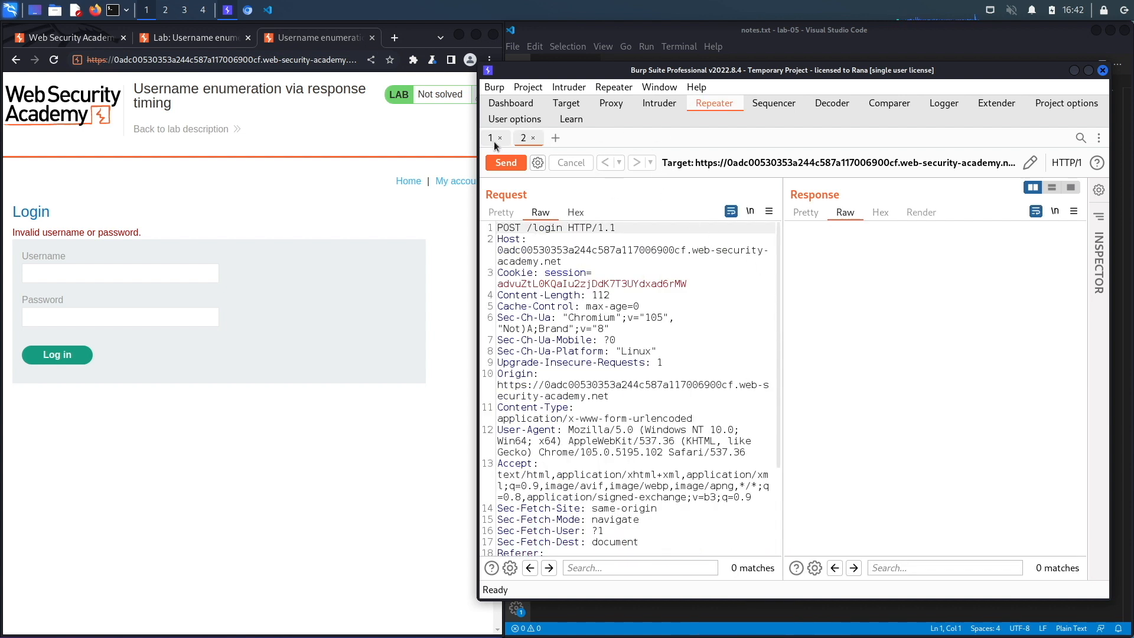
pyautogui.click(506, 162)
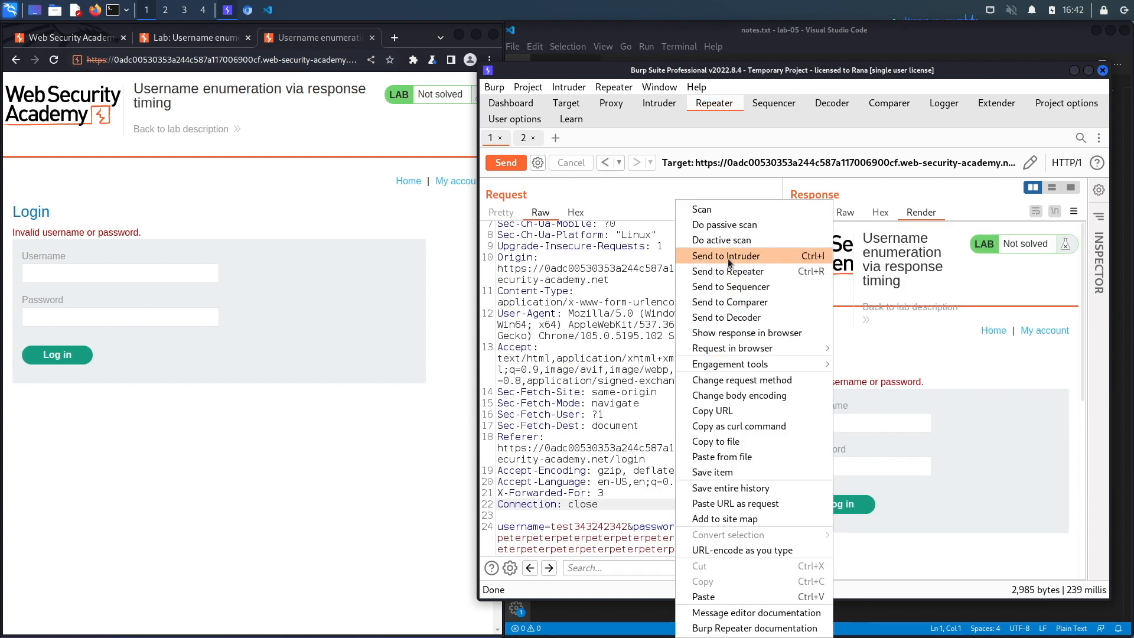
pyautogui.click(725, 255)
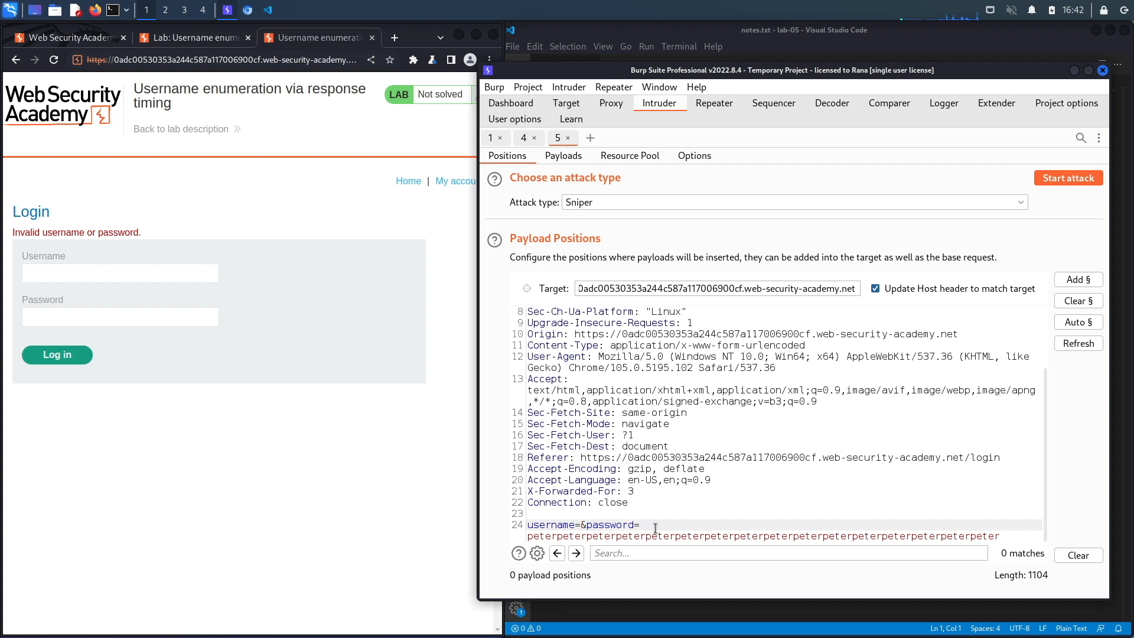
pyautogui.write('wiener')
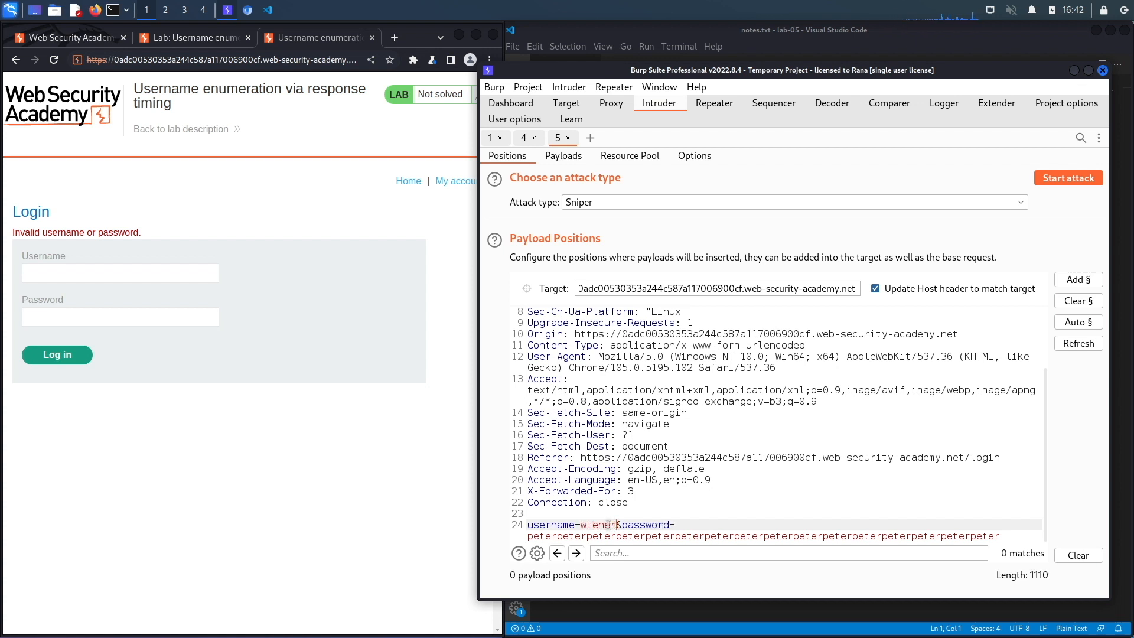
pyautogui.click(1077, 279)
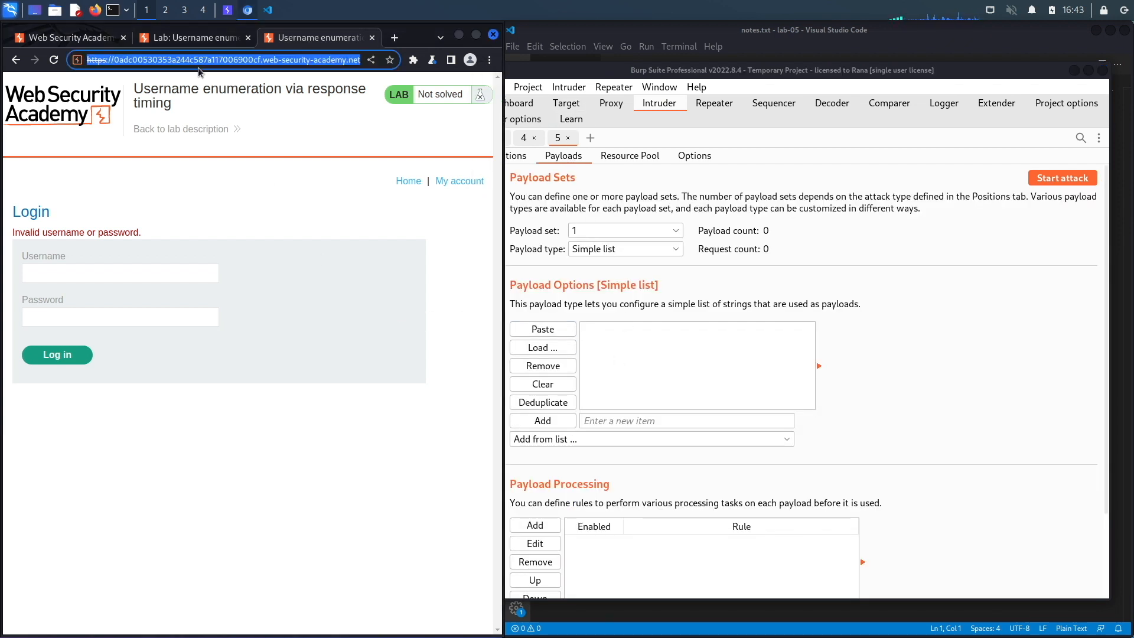
# Browse the lab username list page and launch the Intruder attack with the 101 usernames
pyautogui.click(192, 37)
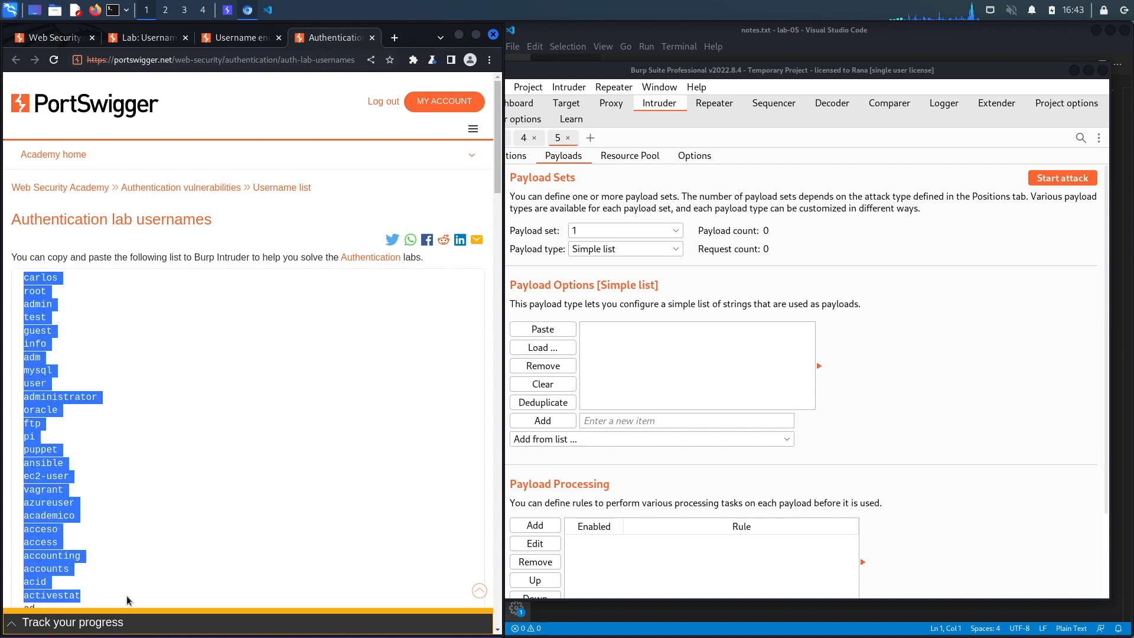
pyautogui.scroll(-3)
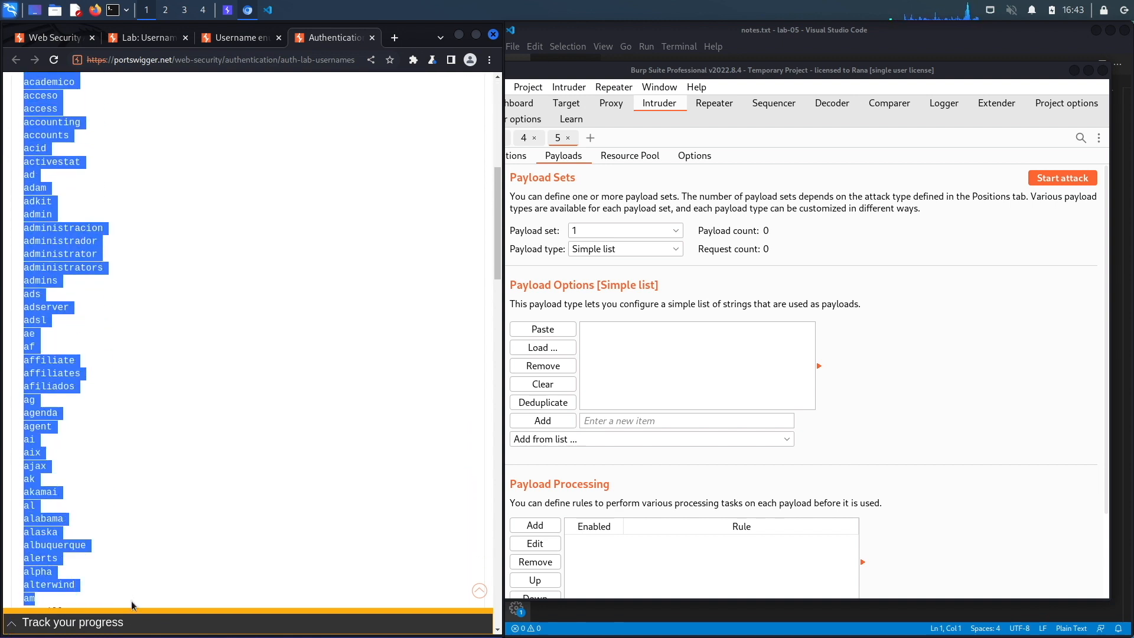
pyautogui.scroll(-3)
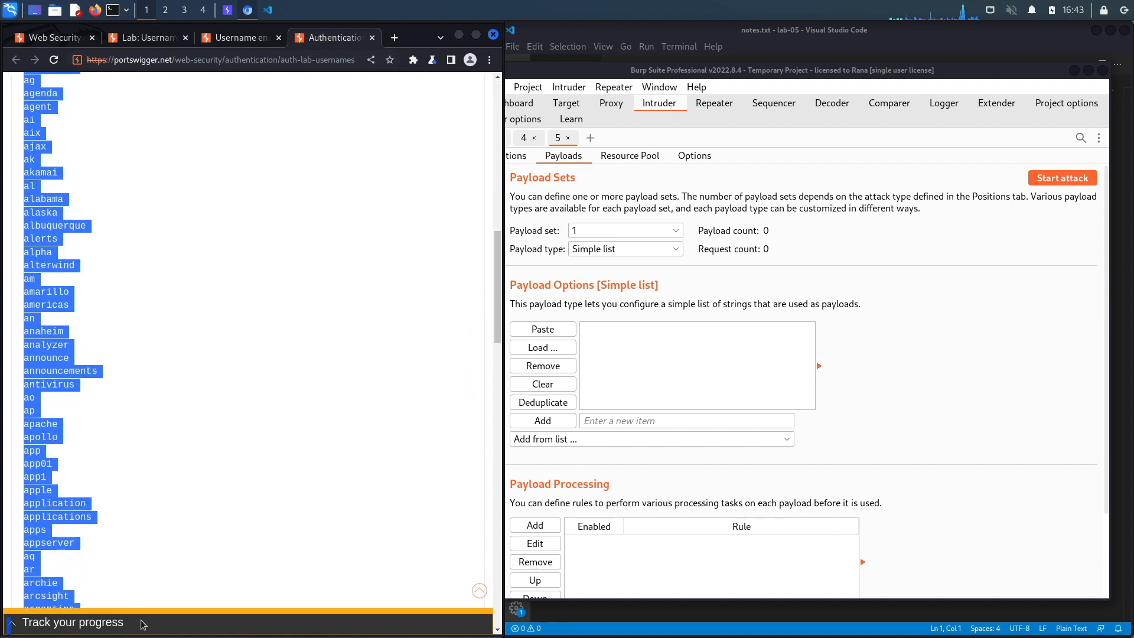
pyautogui.scroll(-3)
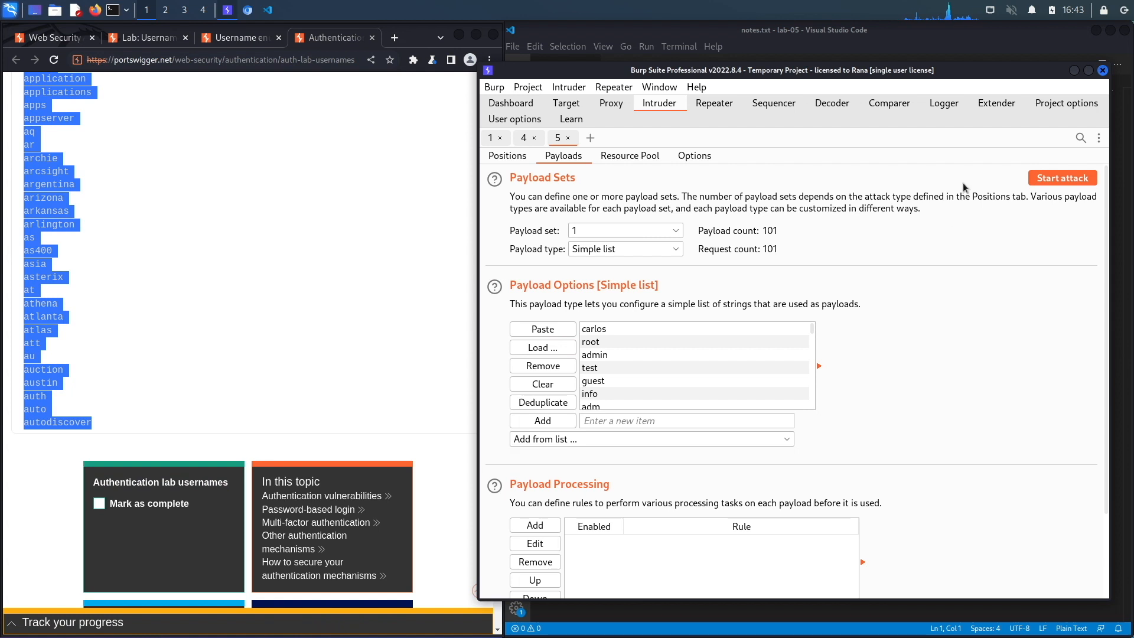
pyautogui.click(1062, 179)
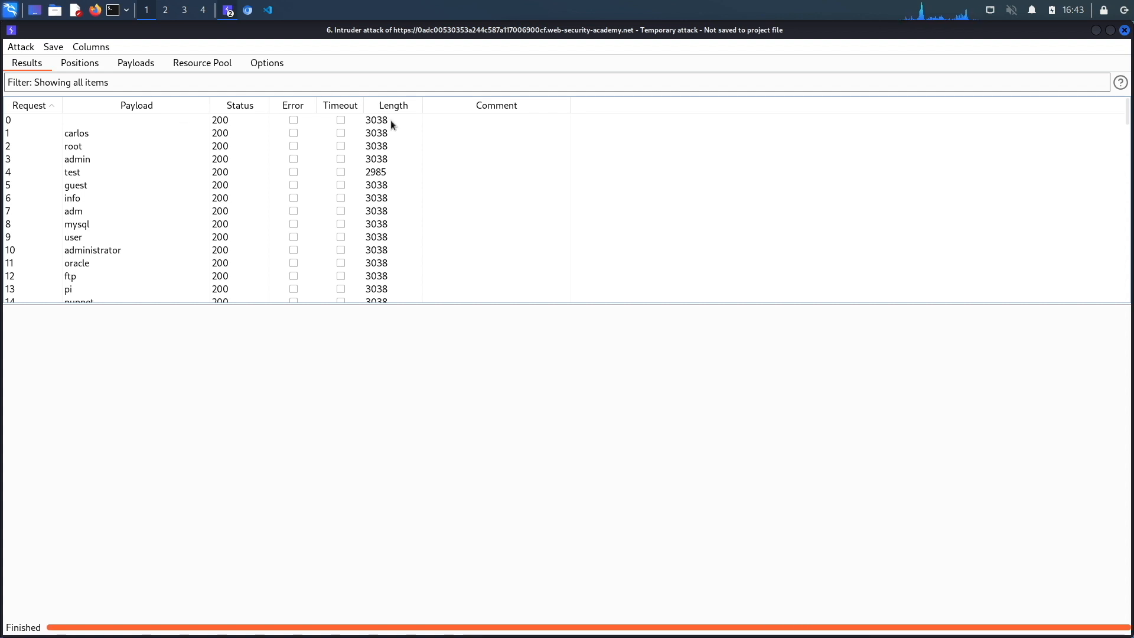
pyautogui.moveTo(112, 127)
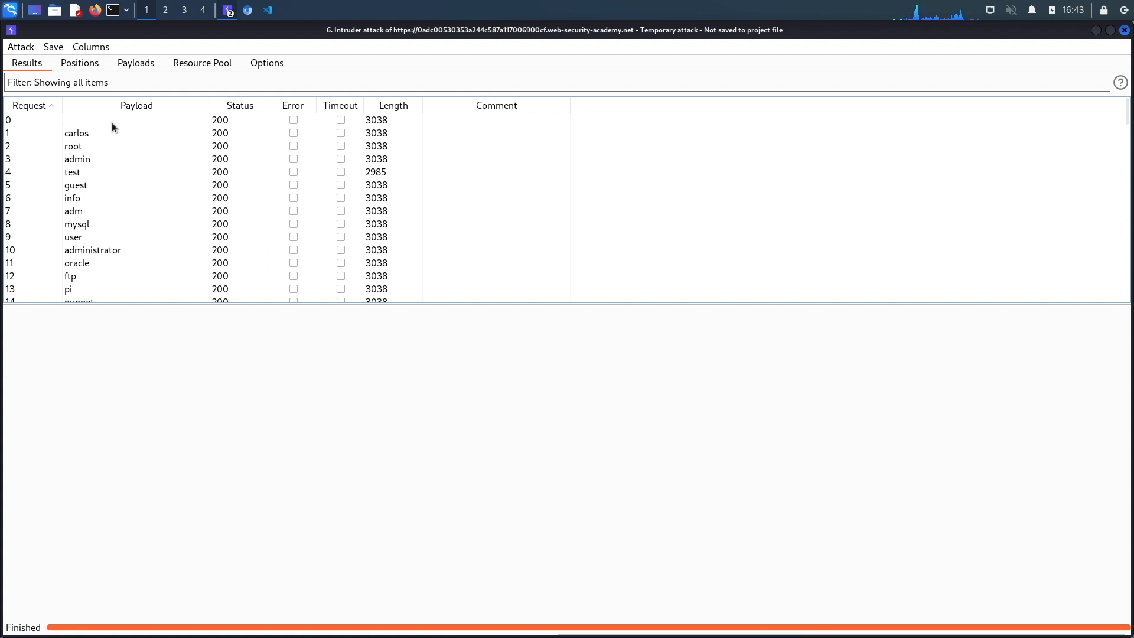
# Render the guest request's response showing the lockout page, then close and discard the attack
pyautogui.click(109, 119)
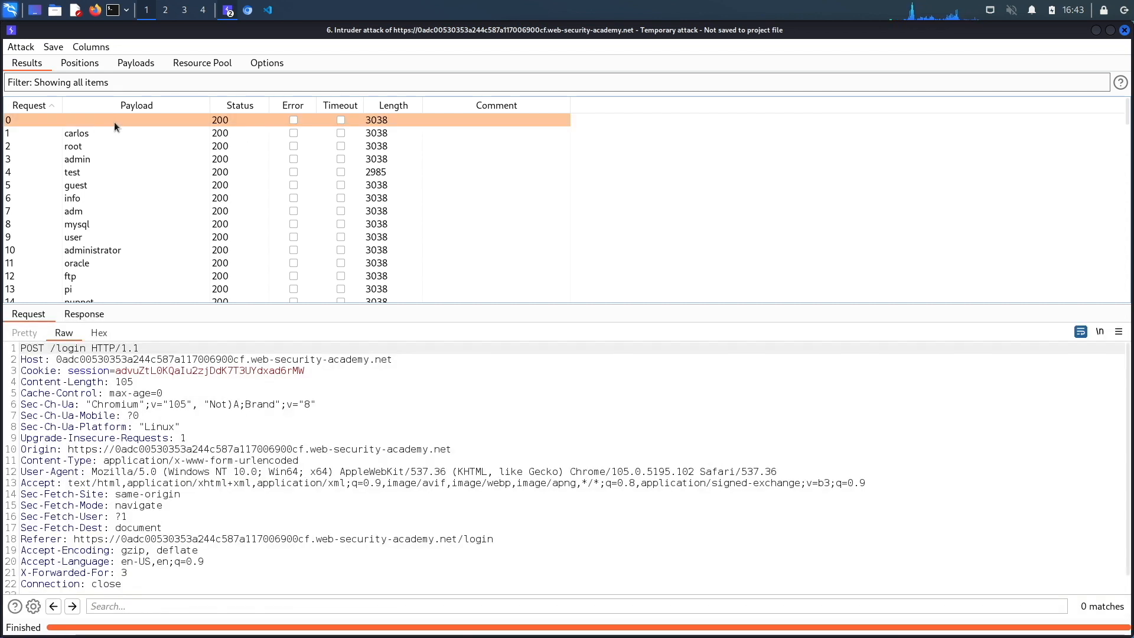
pyautogui.click(75, 186)
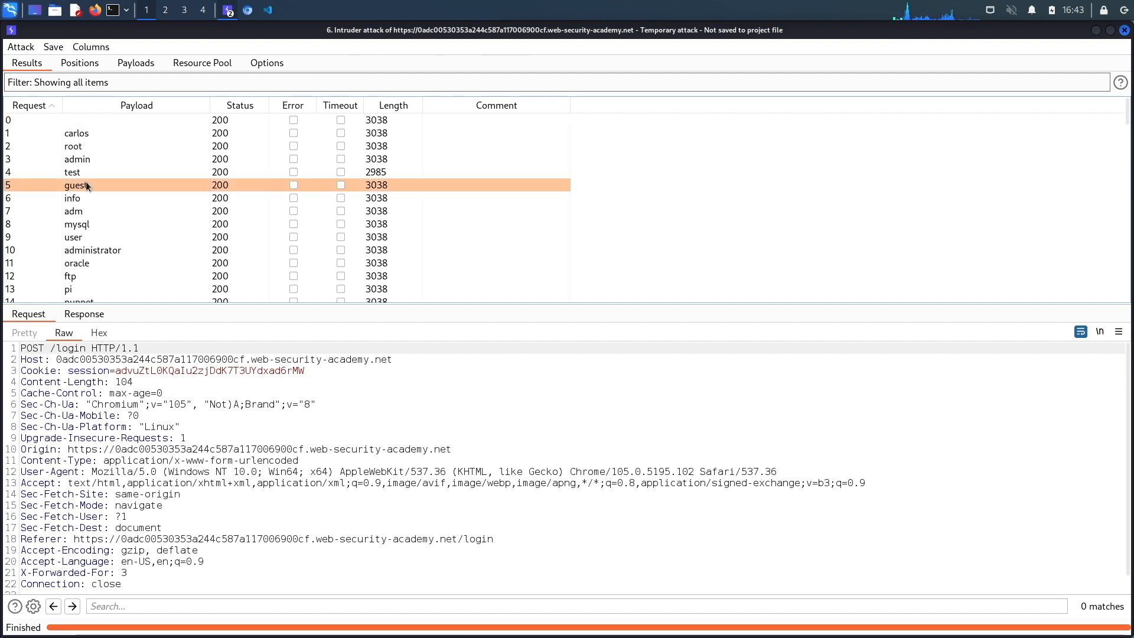
pyautogui.moveTo(117, 516)
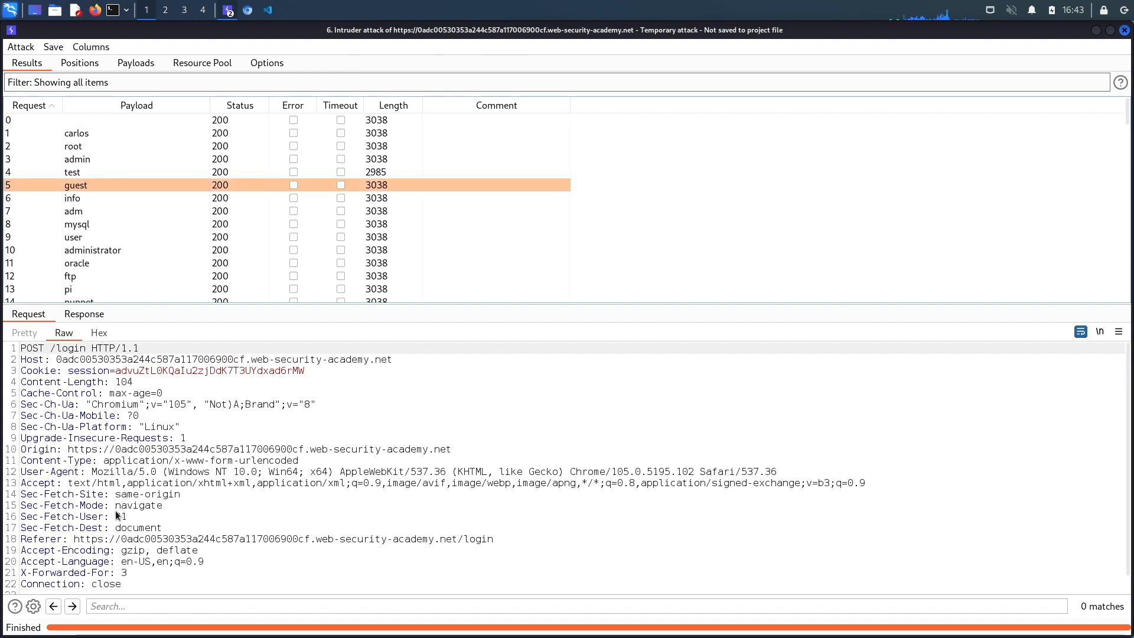
pyautogui.click(83, 313)
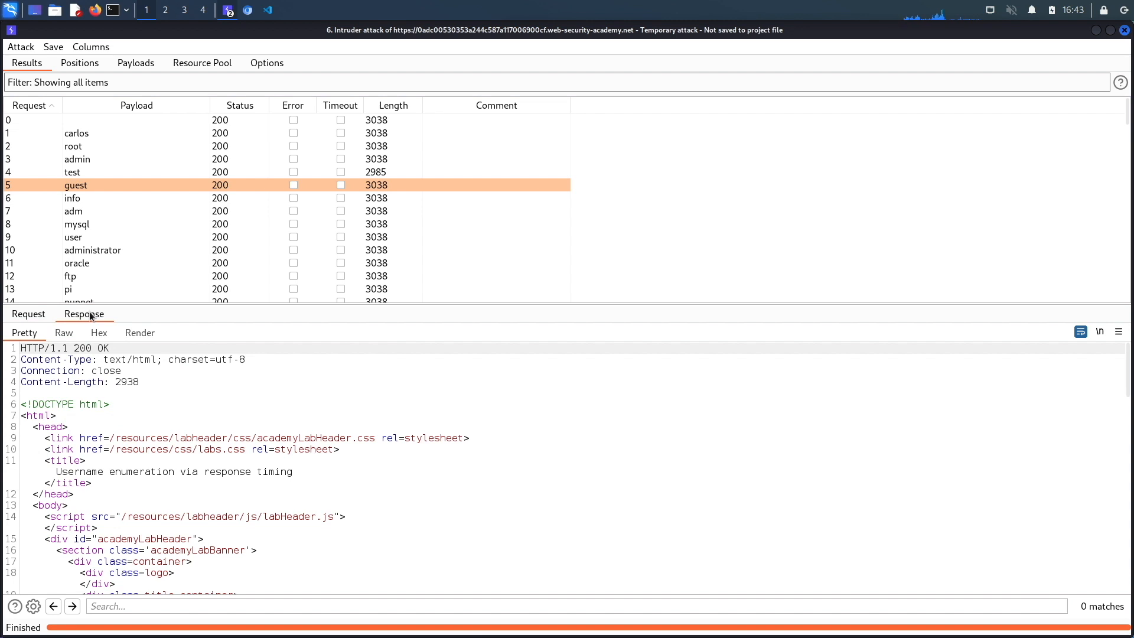
pyautogui.click(140, 332)
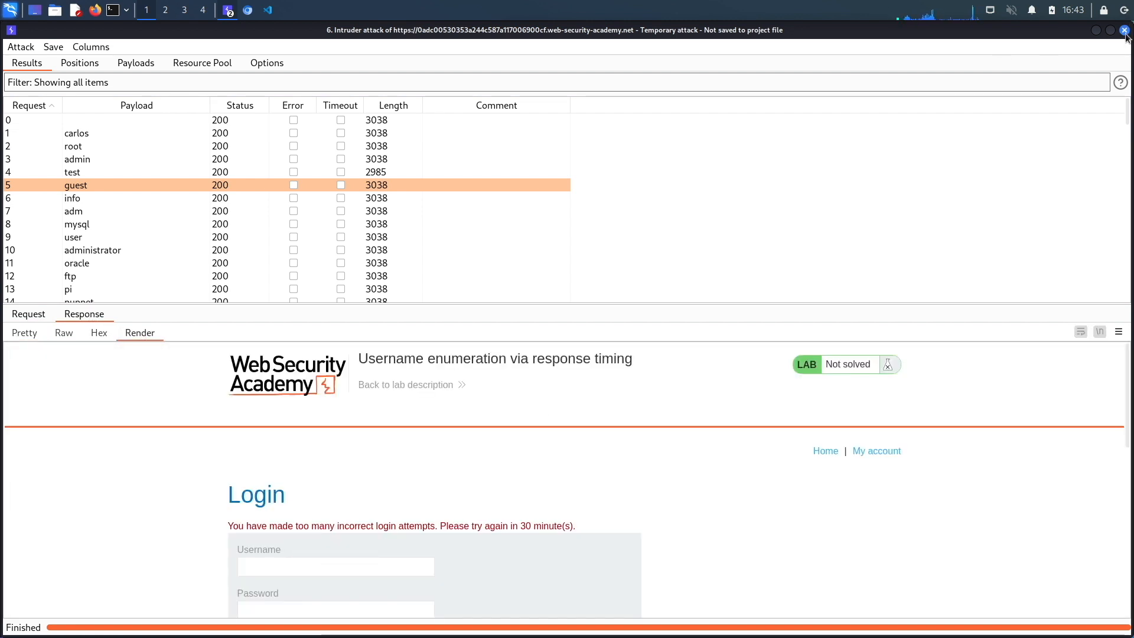
pyautogui.click(1125, 30)
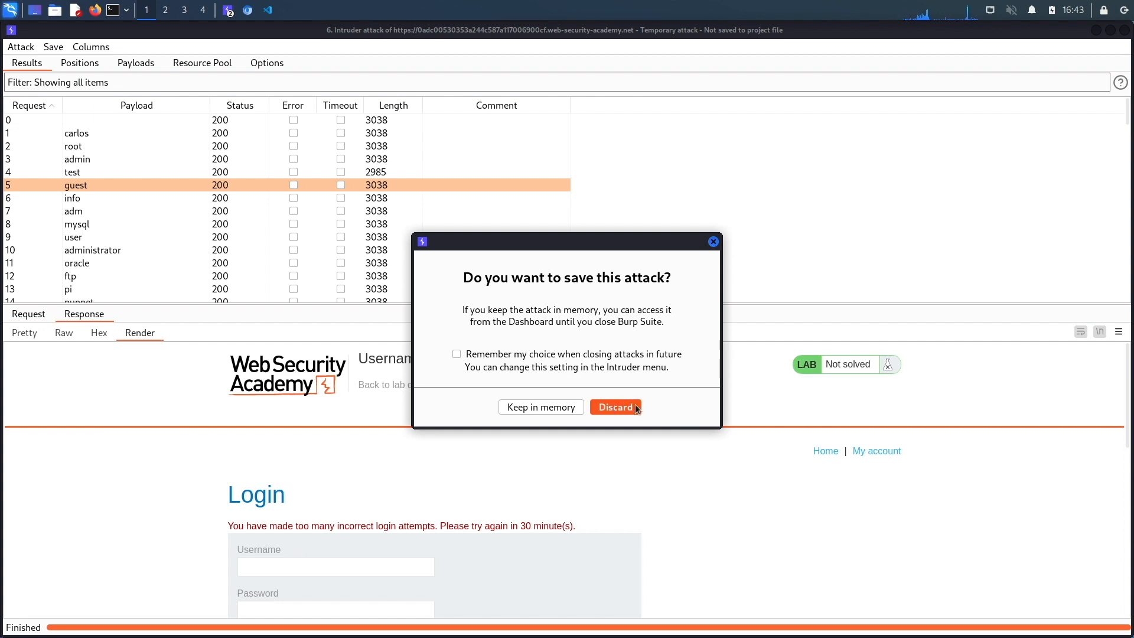
pyautogui.click(615, 406)
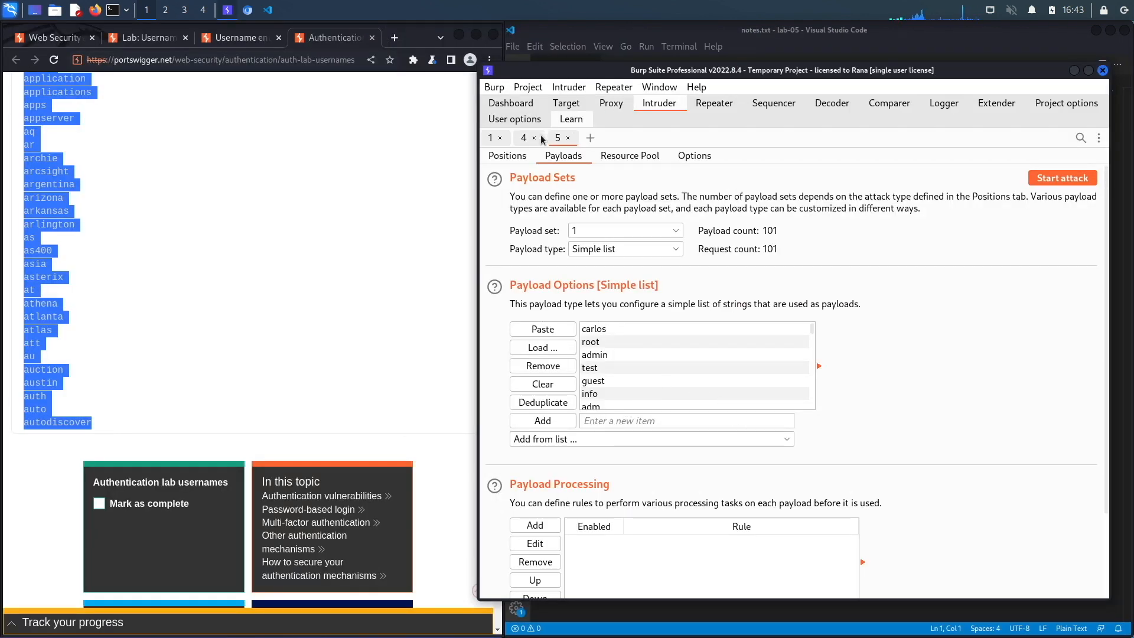
# Add the X-Forwarded-For value as a second payload position and switch the attack type to Pitchfork
pyautogui.click(506, 156)
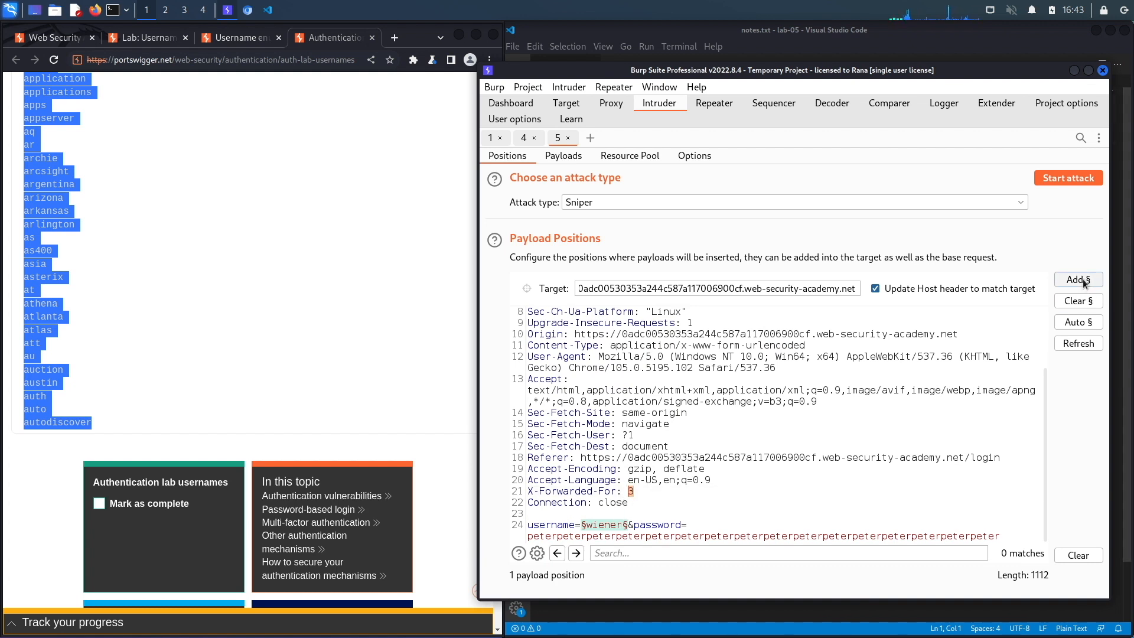
pyautogui.click(1077, 280)
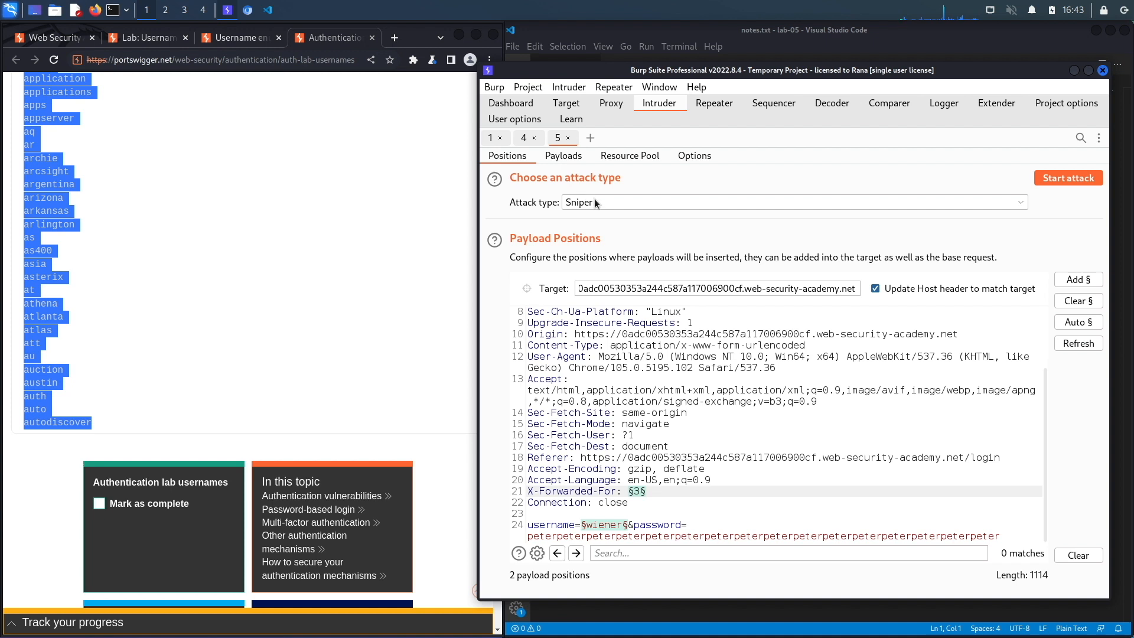
pyautogui.click(794, 202)
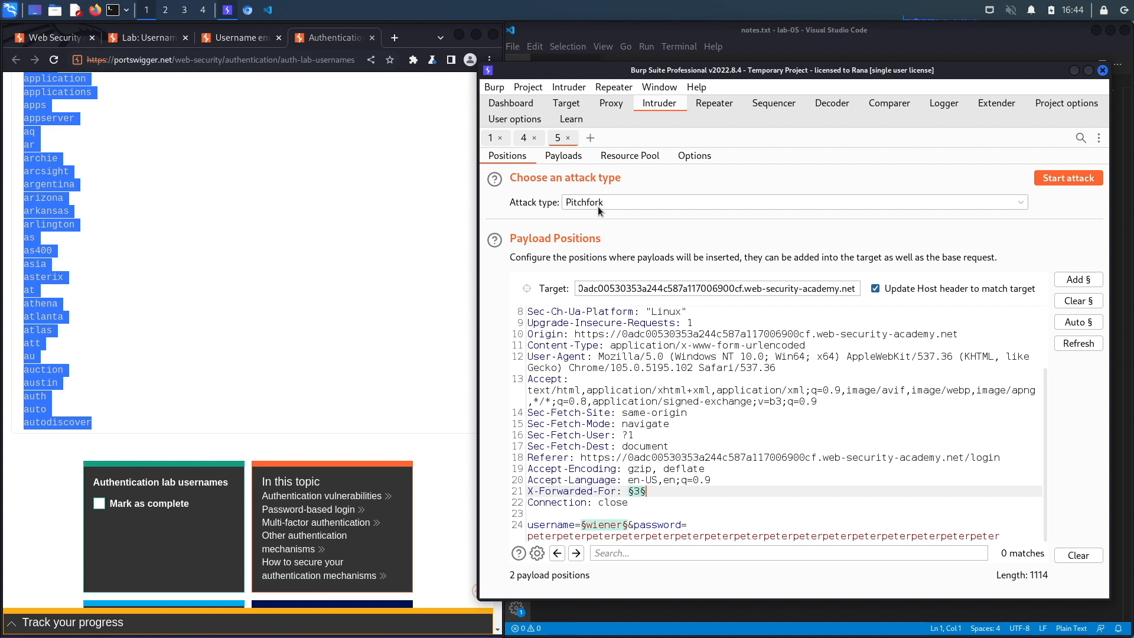
pyautogui.moveTo(565, 173)
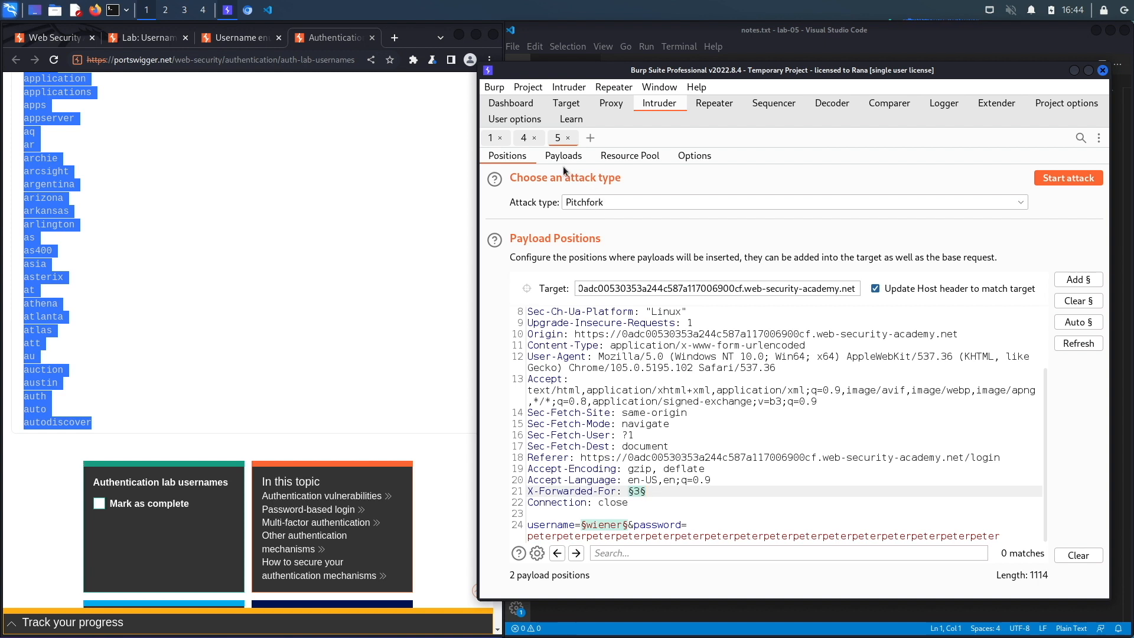
pyautogui.click(564, 156)
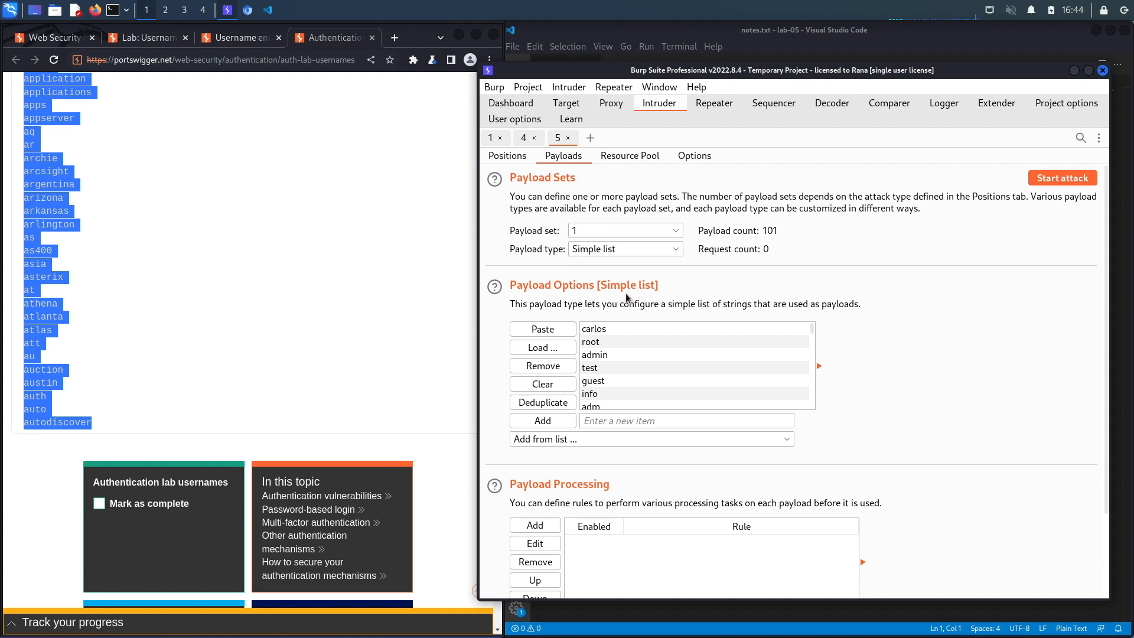
# Set payload set 1 to Numbers ranging from 6 to 106
pyautogui.click(624, 230)
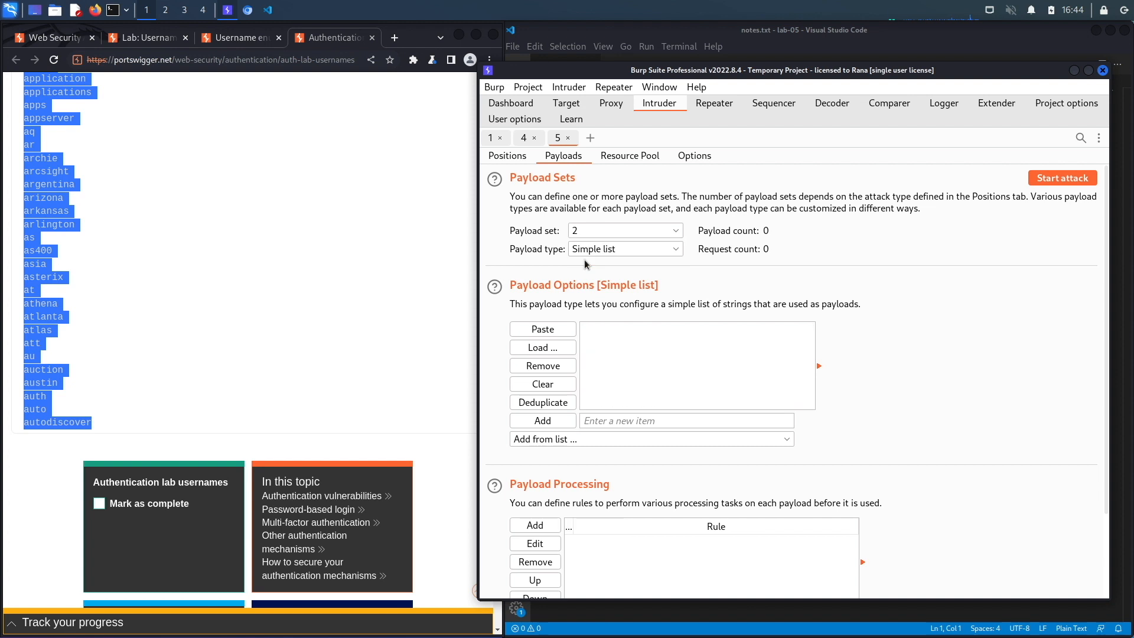
pyautogui.moveTo(463, 389)
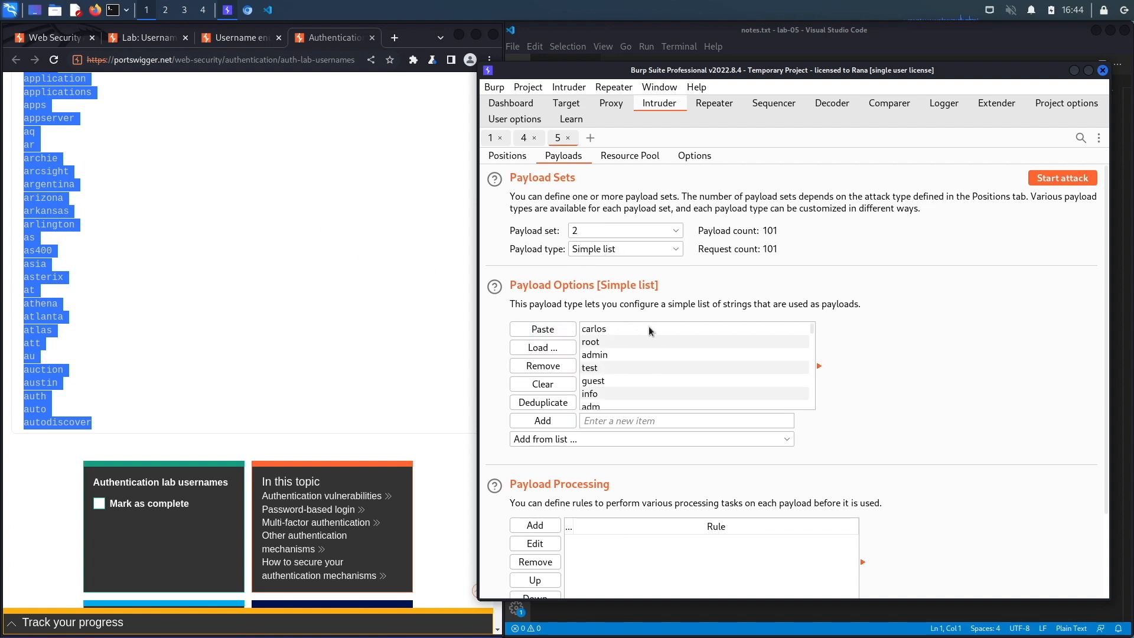
pyautogui.click(623, 230)
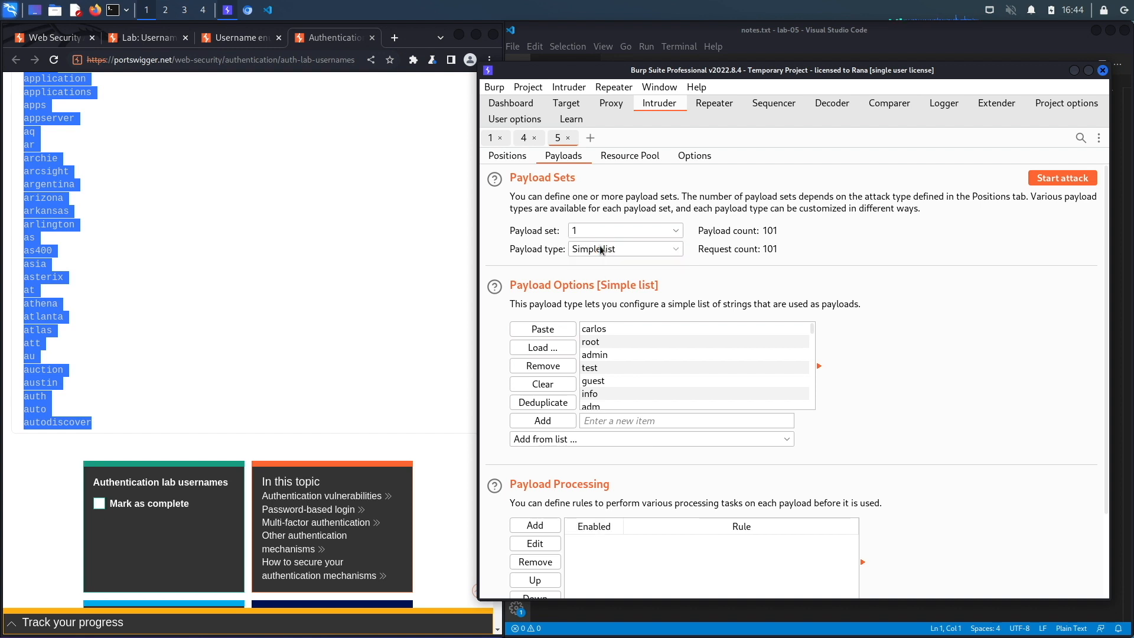
pyautogui.click(623, 249)
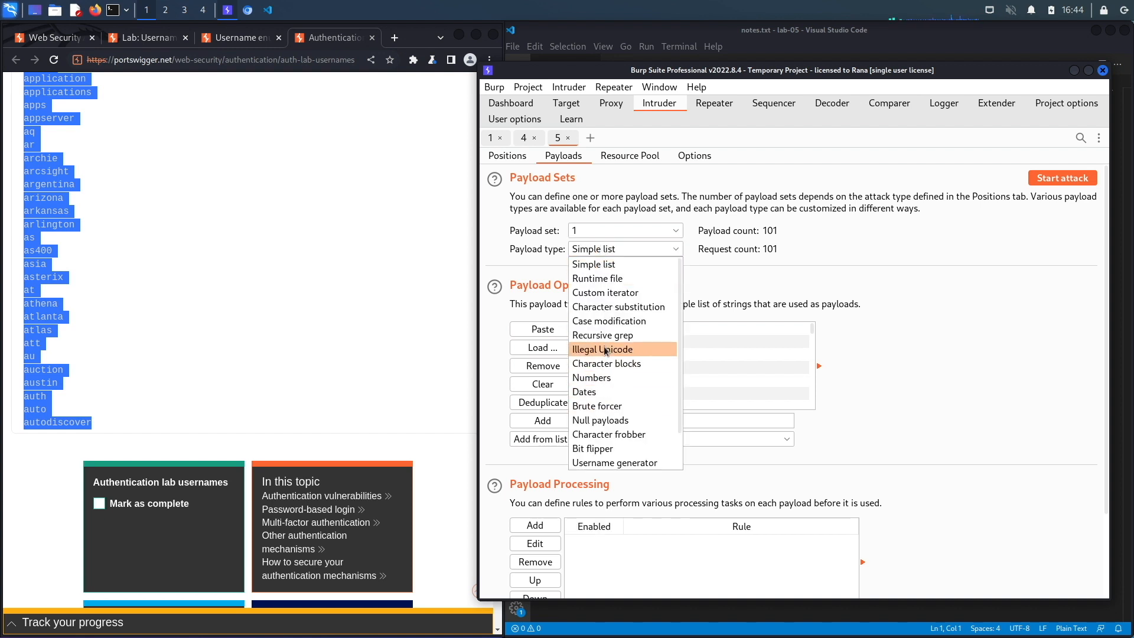
pyautogui.click(592, 376)
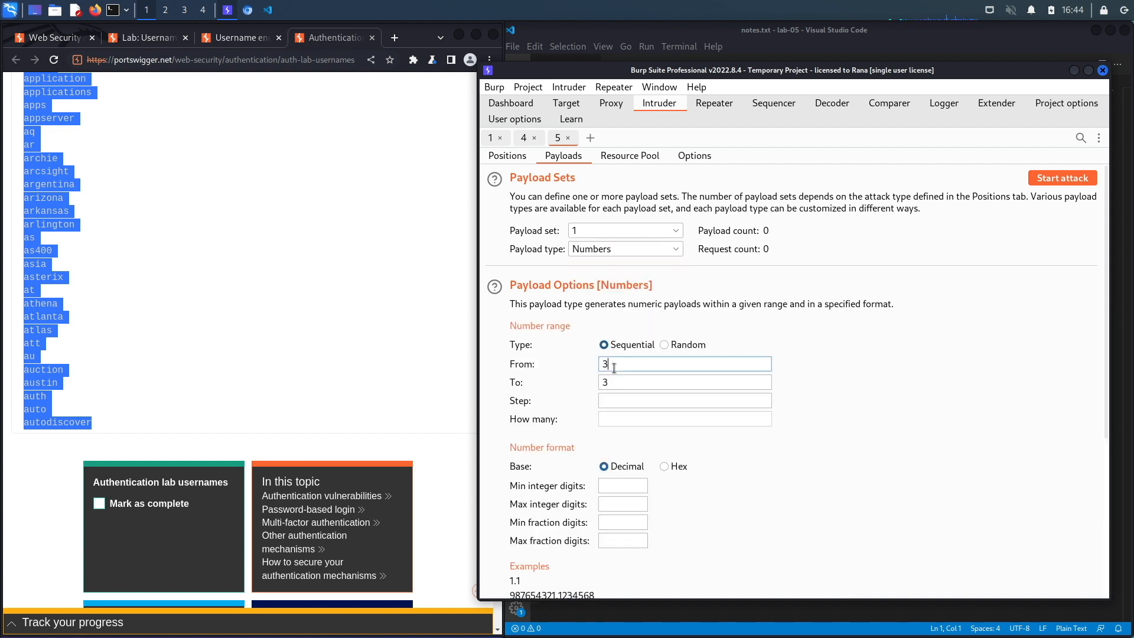
pyautogui.press('Backspace')
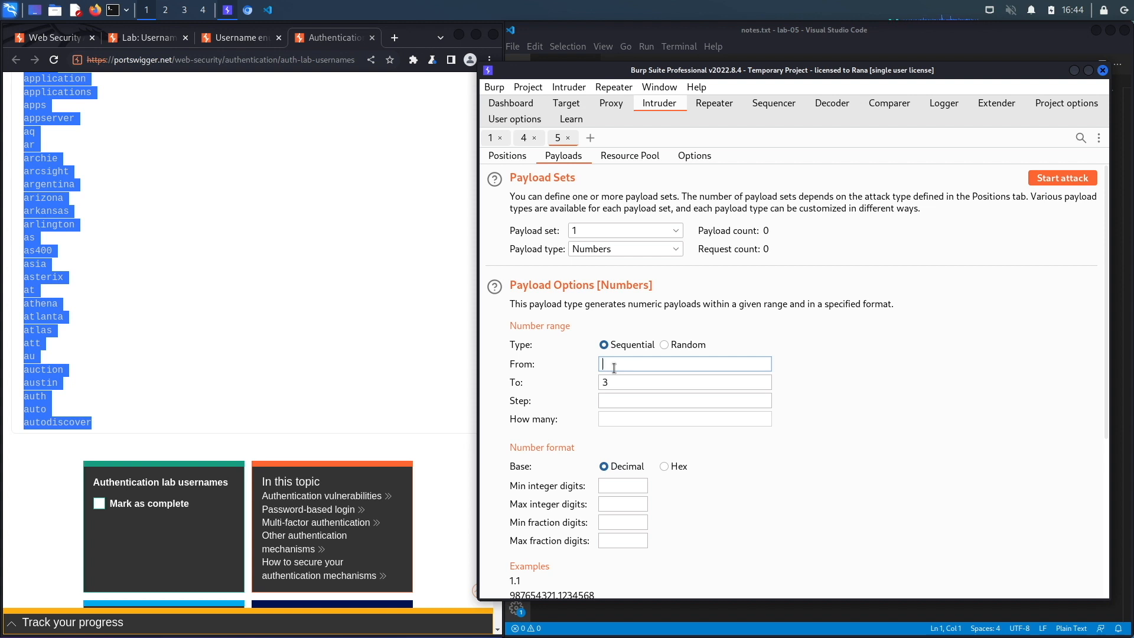
pyautogui.write('6')
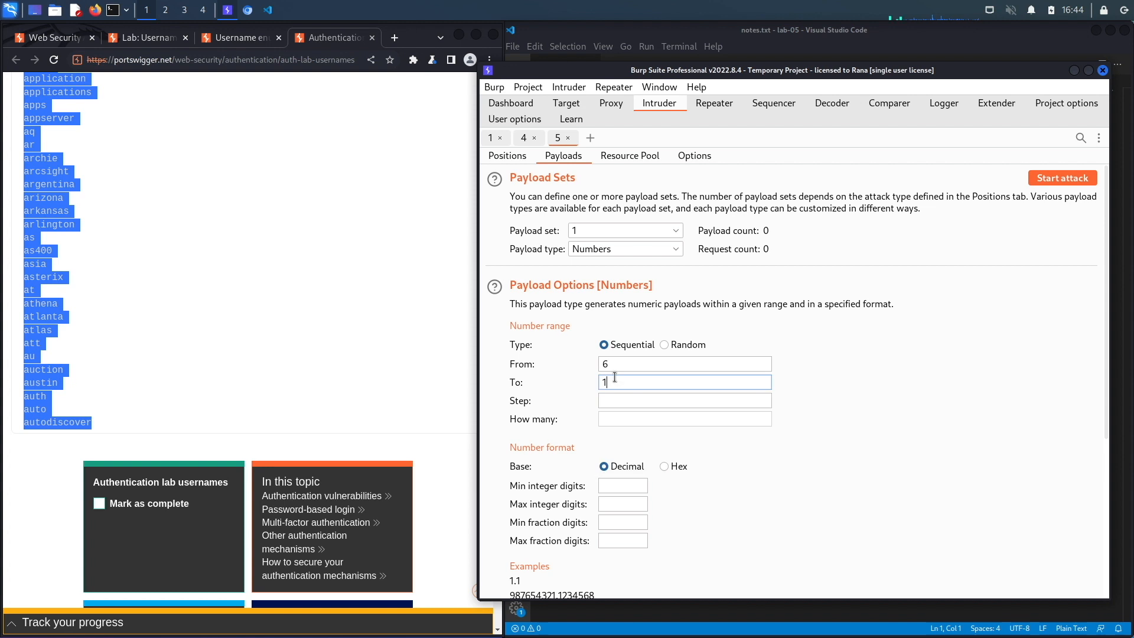
pyautogui.write('06')
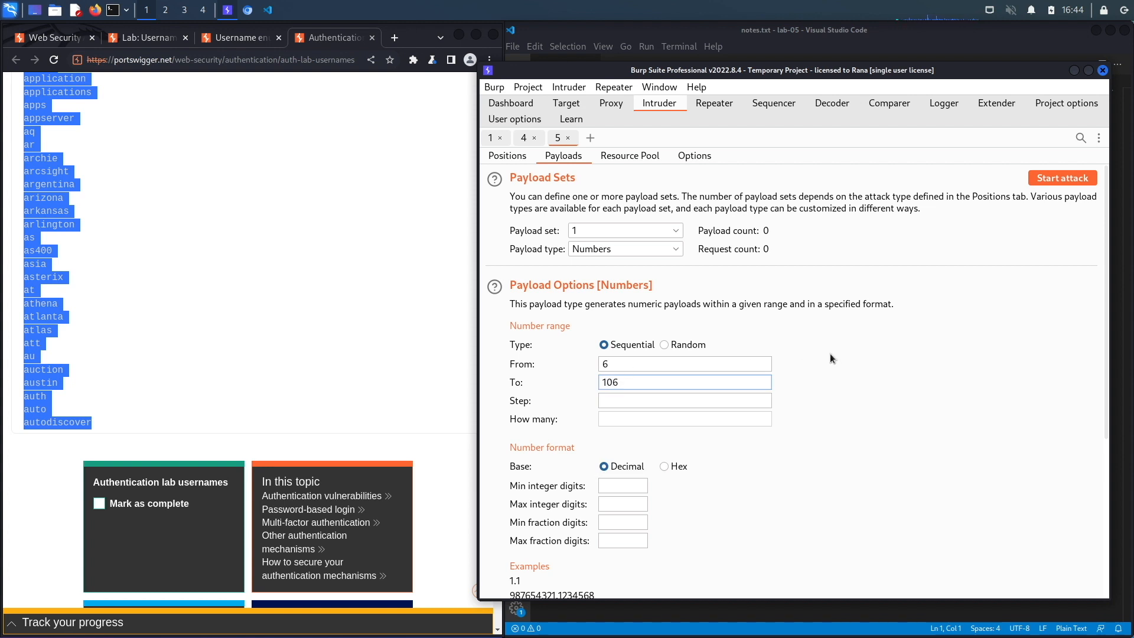
# Give the number range a step of 1 and start the Pitchfork attack
pyautogui.click(684, 401)
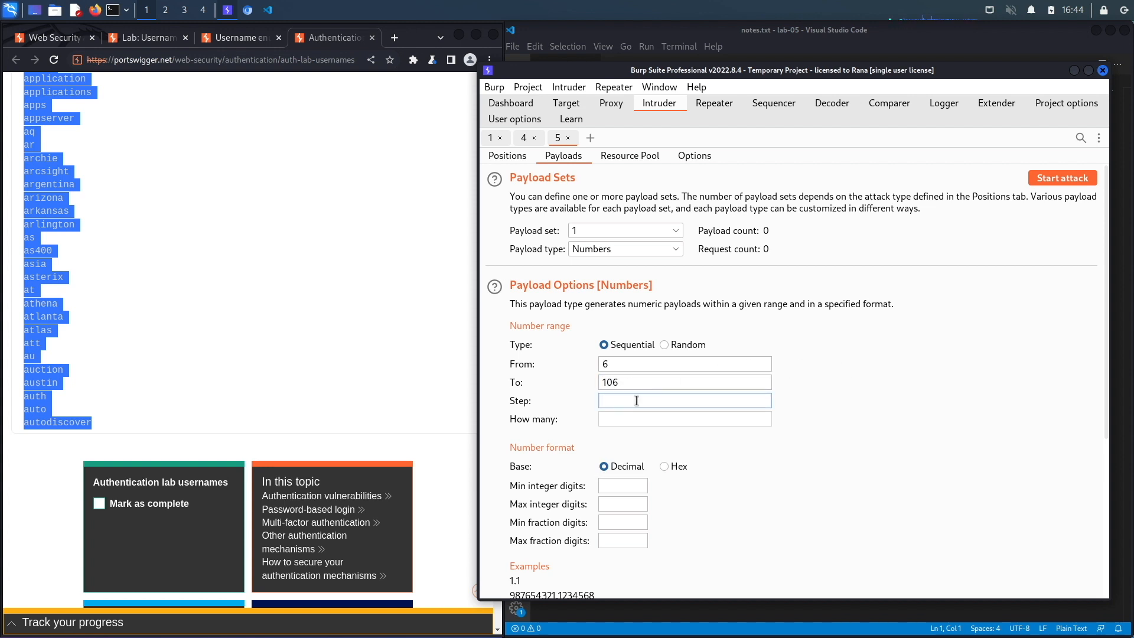
pyautogui.write('1')
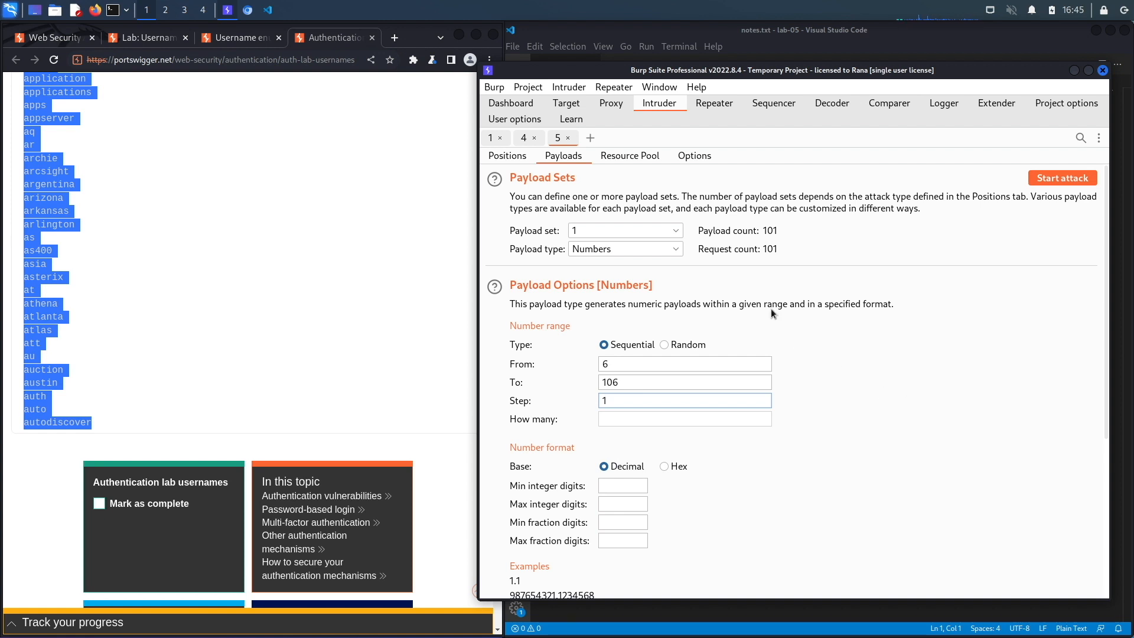
pyautogui.click(624, 230)
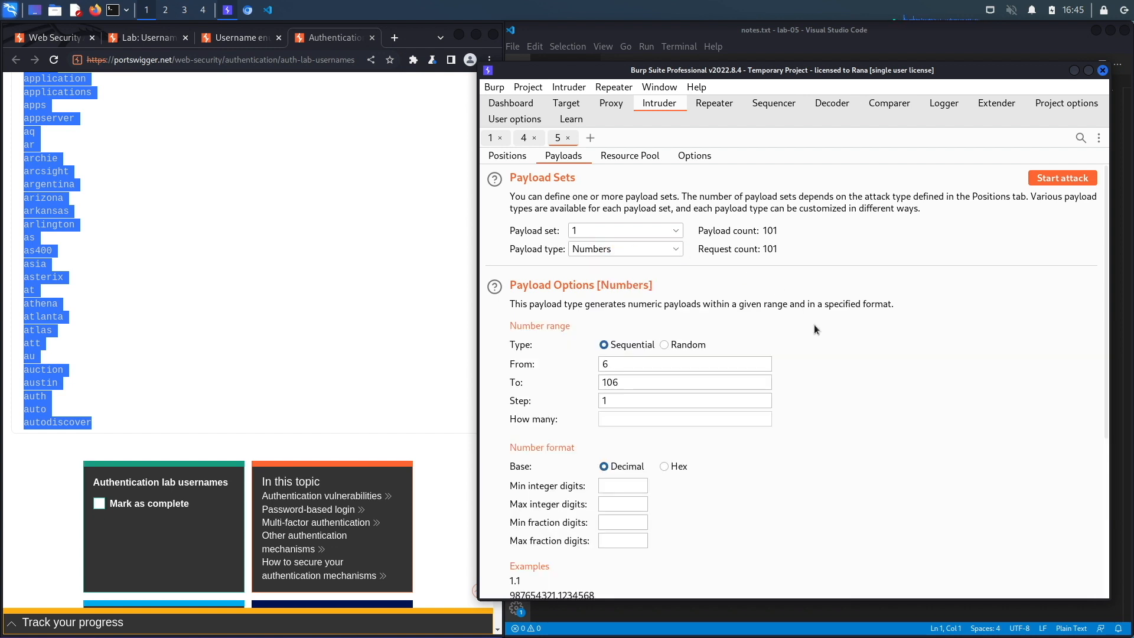
pyautogui.click(1061, 178)
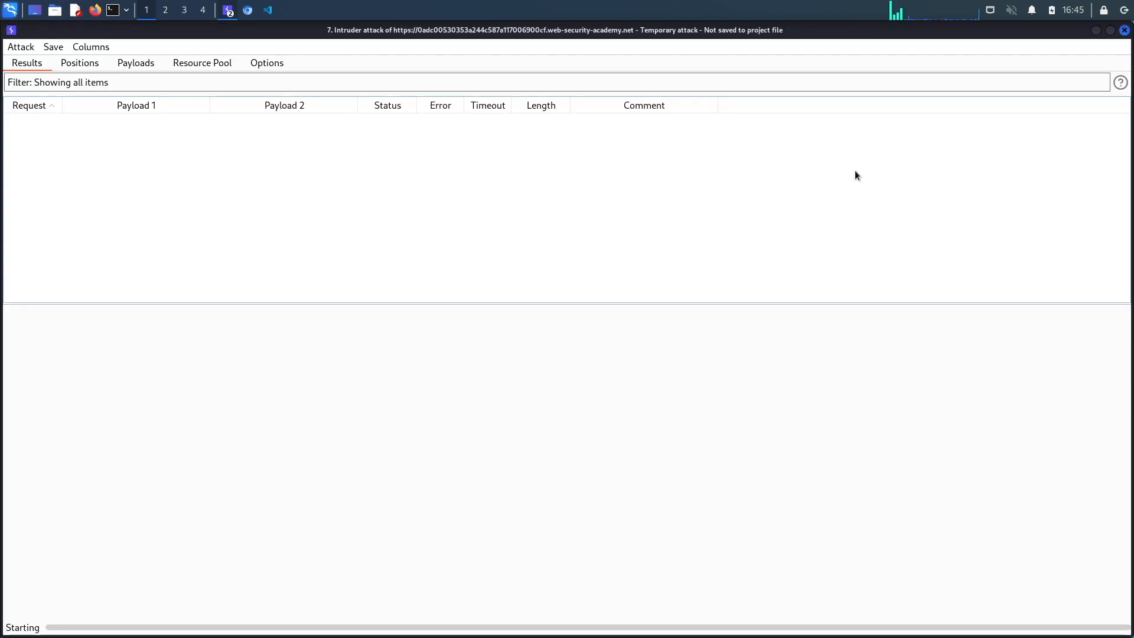
pyautogui.click(111, 133)
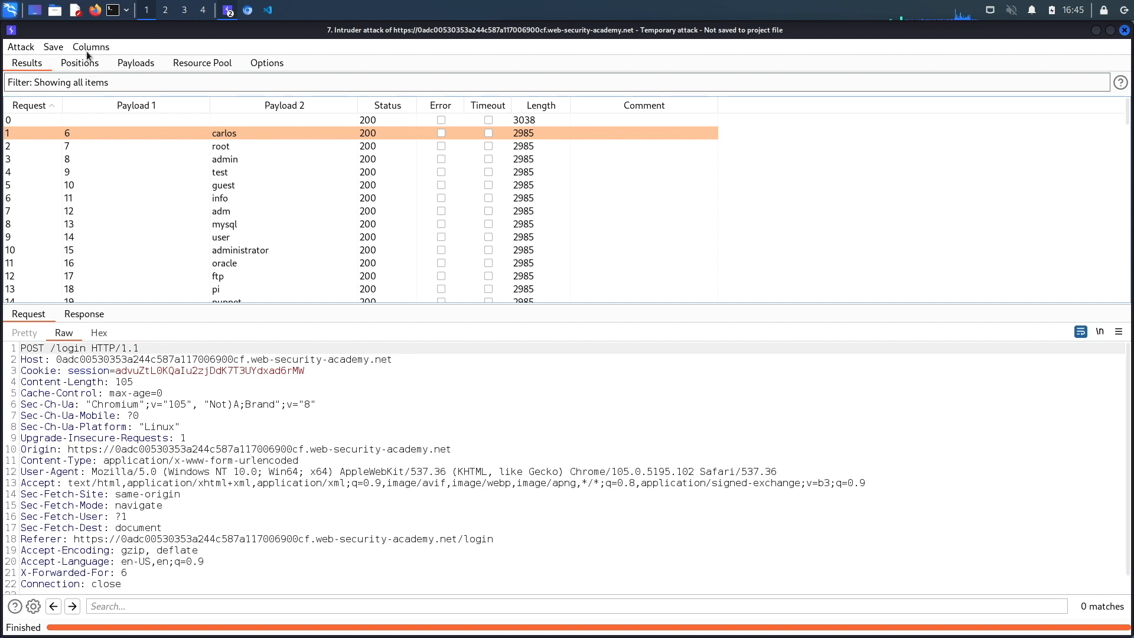
pyautogui.click(91, 46)
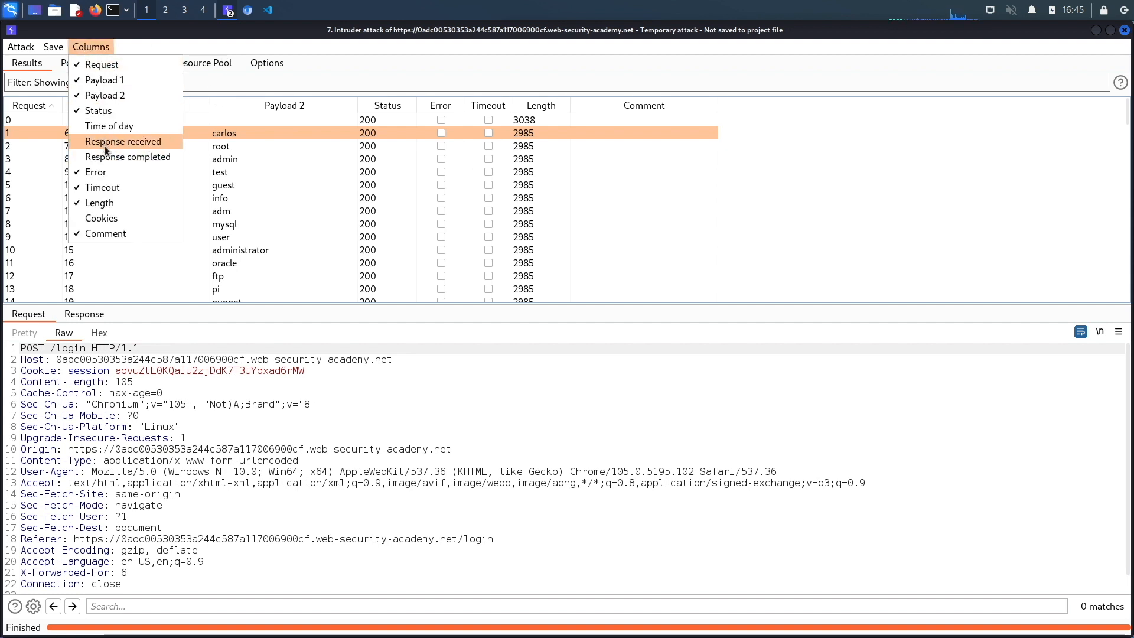
pyautogui.moveTo(108, 126)
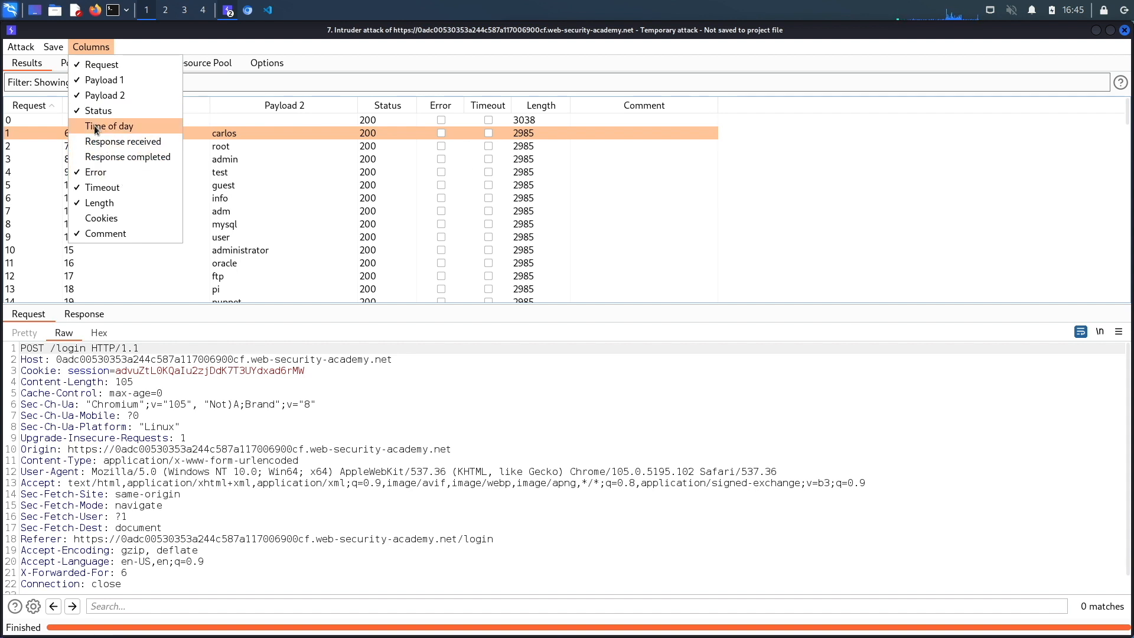
pyautogui.click(124, 141)
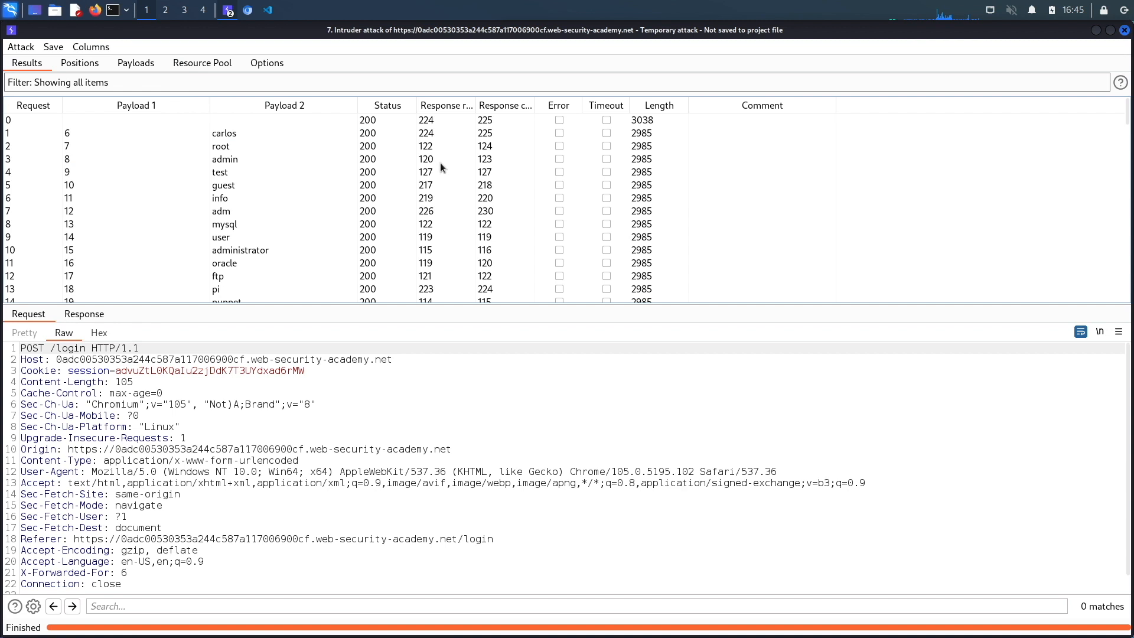
pyautogui.moveTo(484, 183)
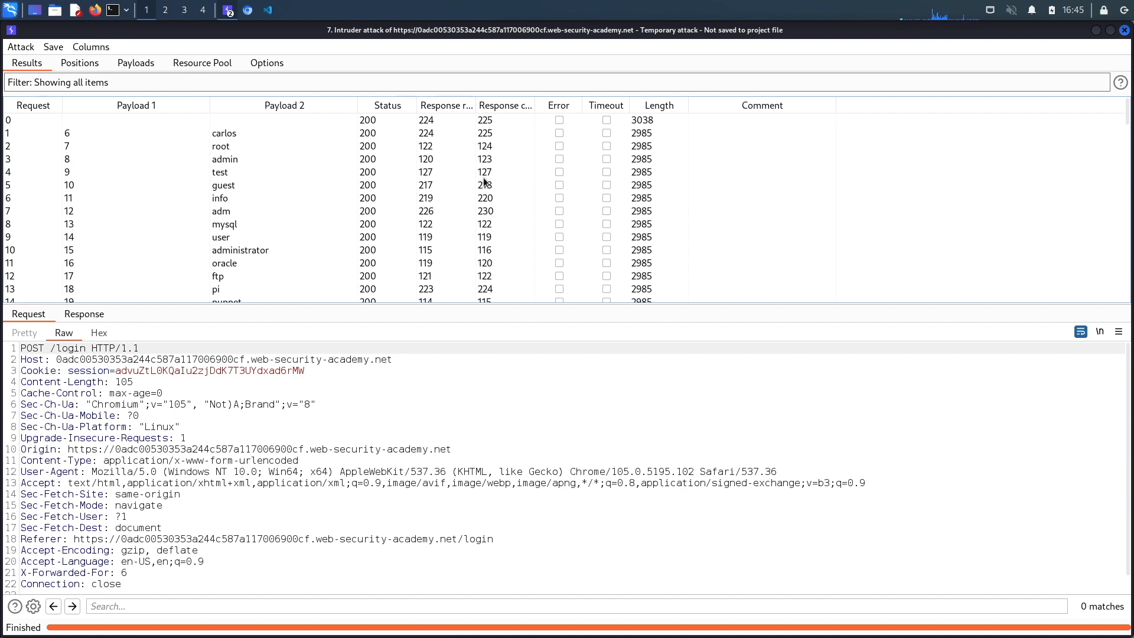
pyautogui.scroll(-3)
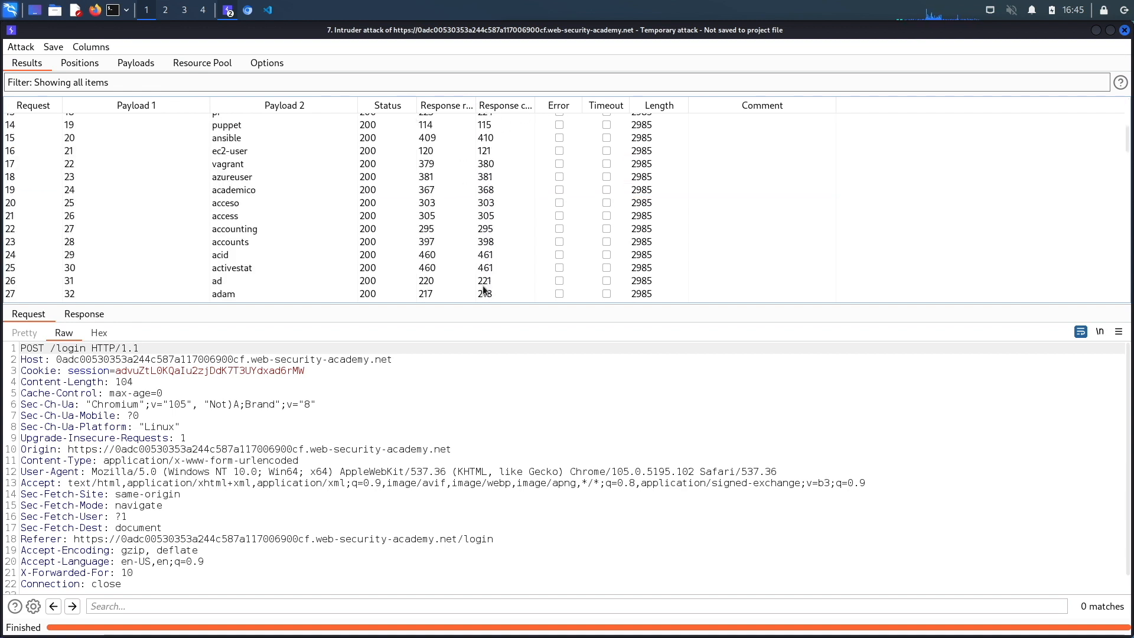
pyautogui.scroll(-3)
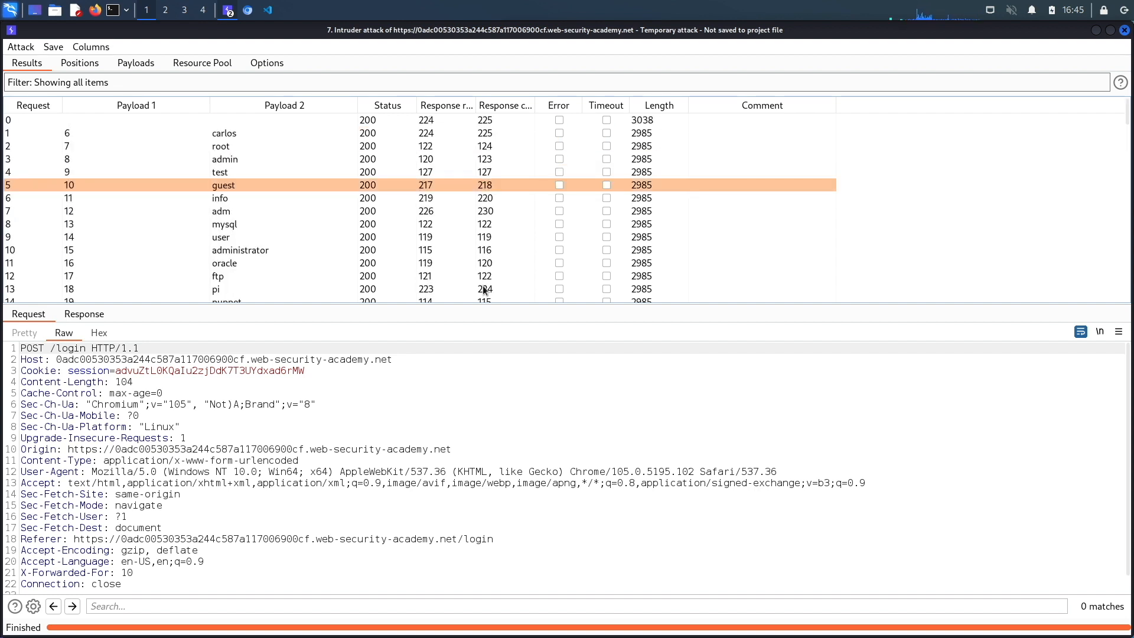
# Sort results by response time, slowest first, and select alaska in the top request's body
pyautogui.click(503, 105)
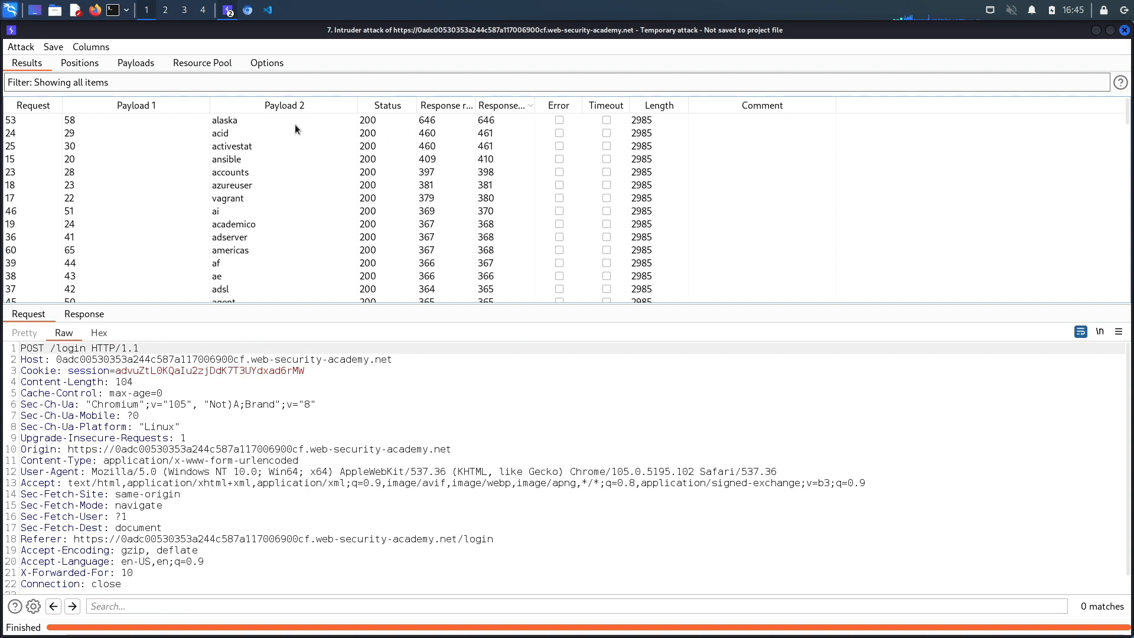
pyautogui.moveTo(406, 129)
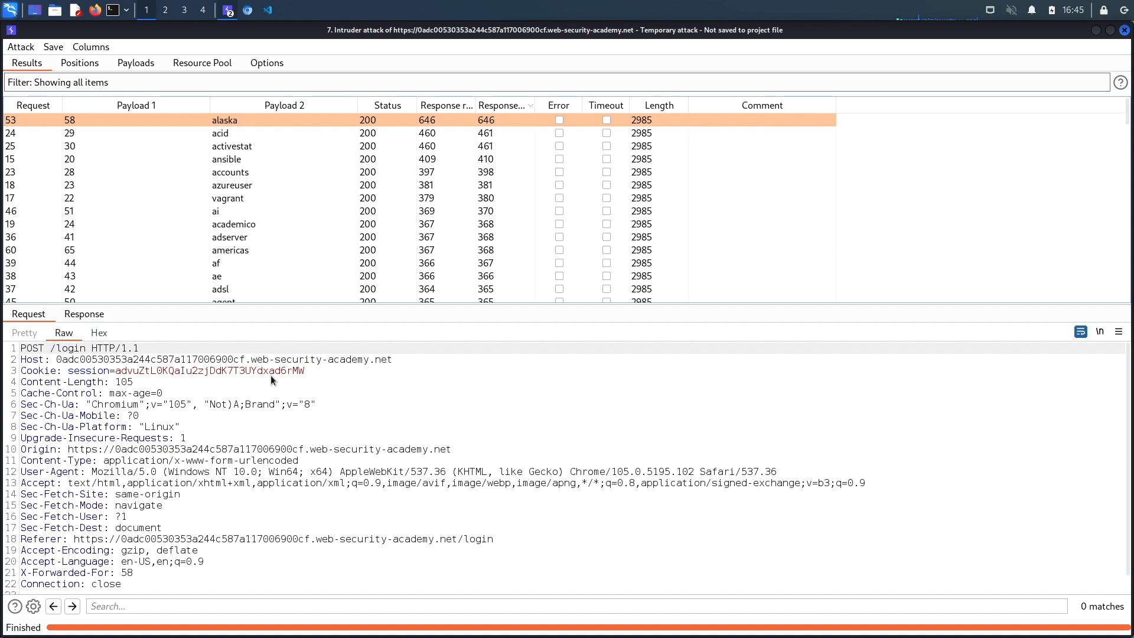
pyautogui.scroll(-3)
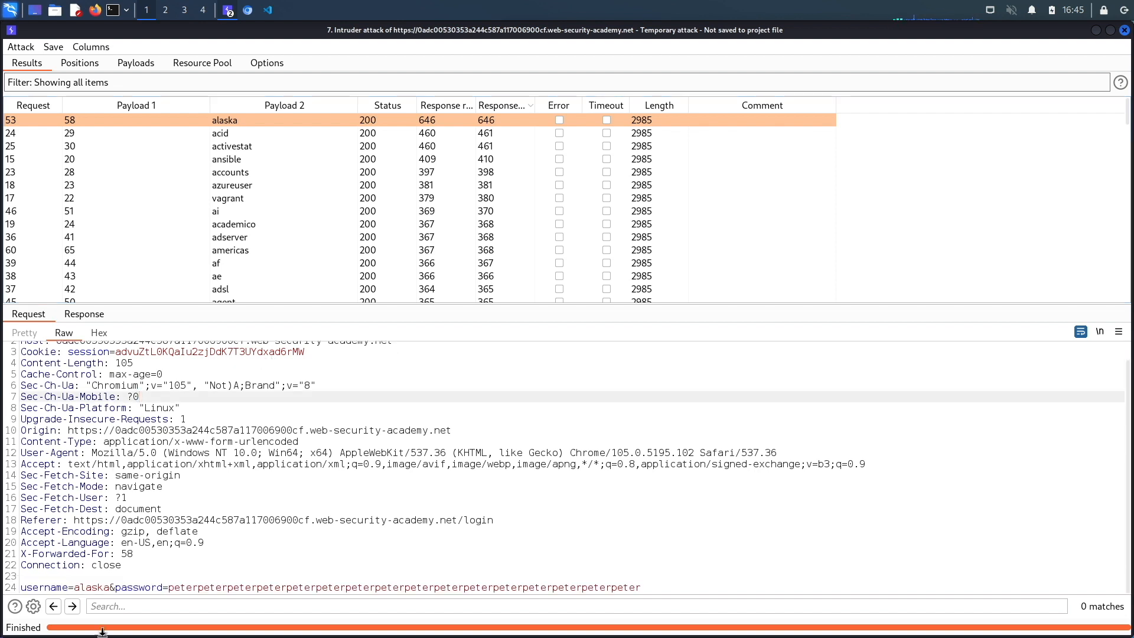
pyautogui.doubleClick(84, 587)
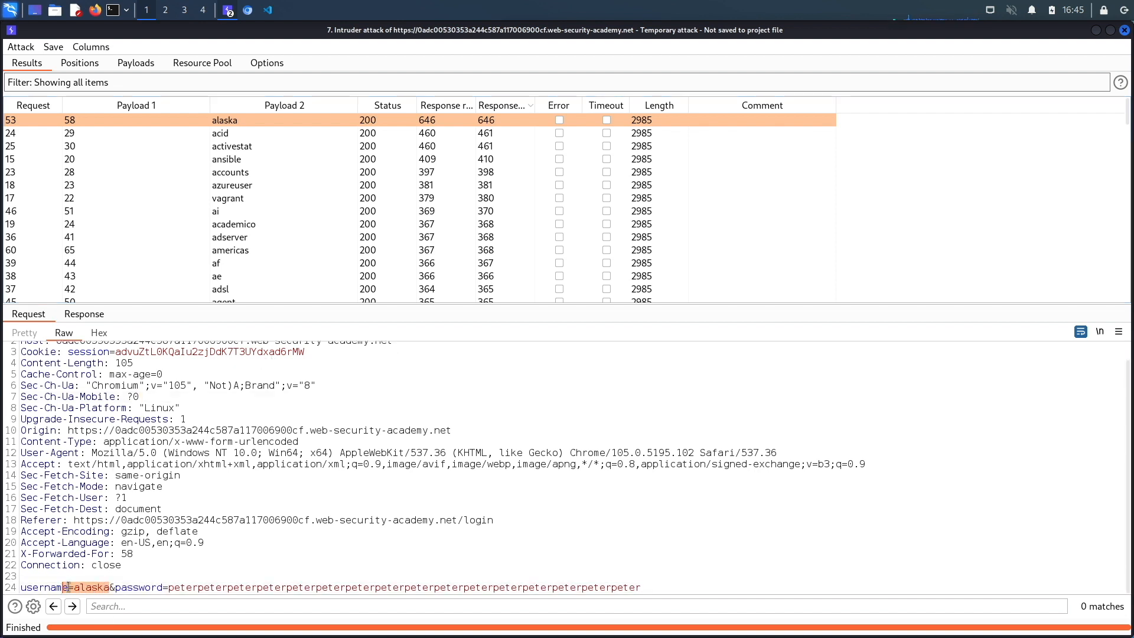
pyautogui.doubleClick(86, 587)
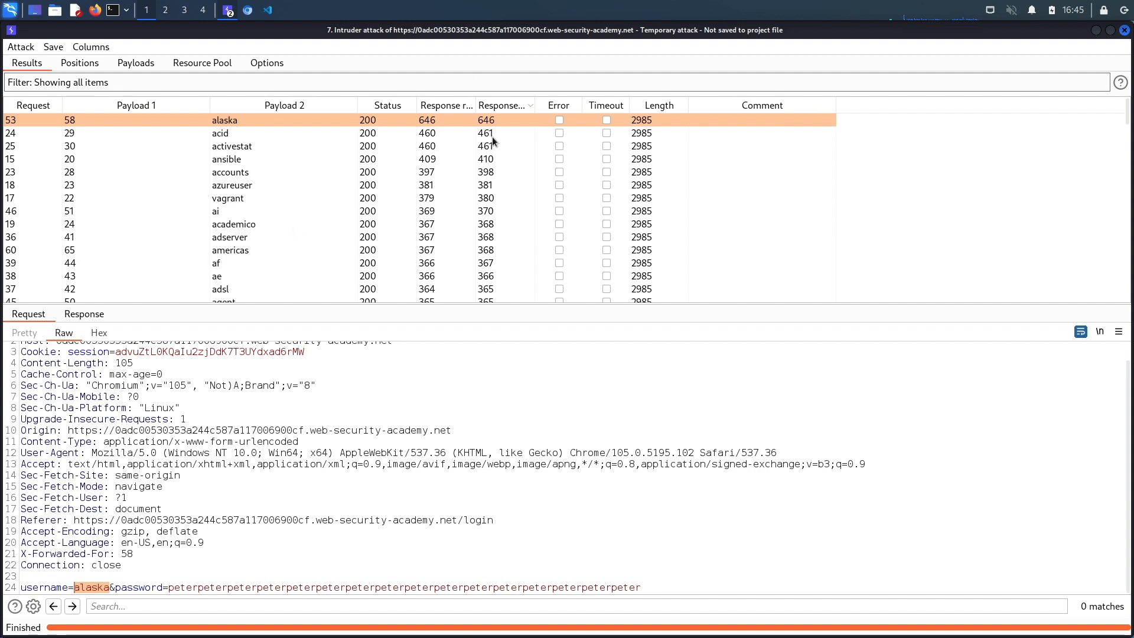
pyautogui.moveTo(511, 590)
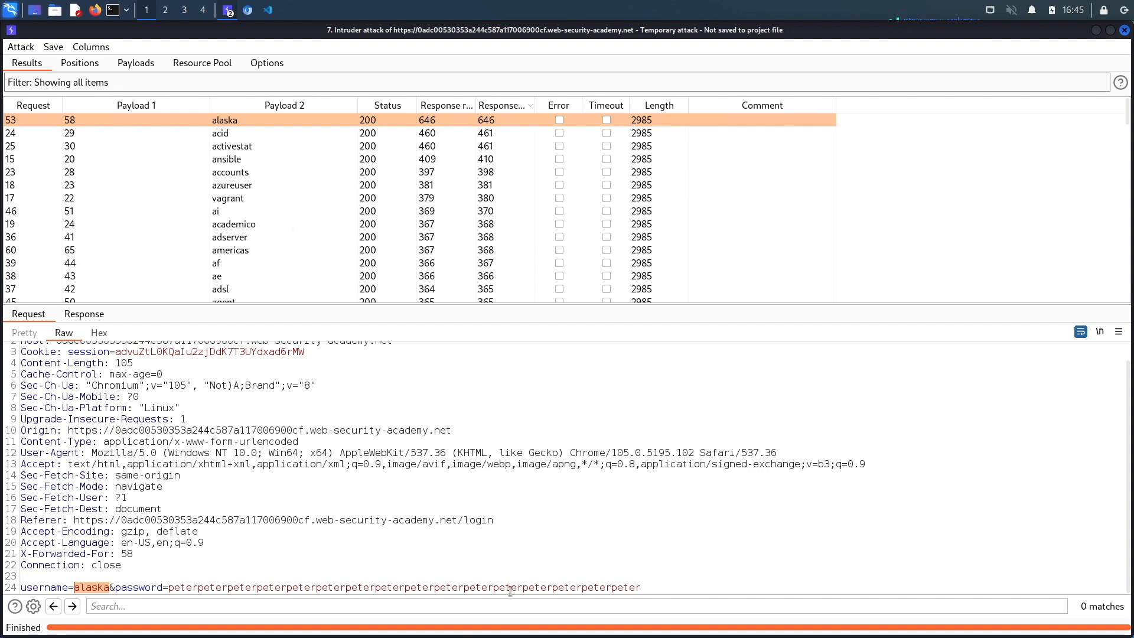
pyautogui.moveTo(508, 137)
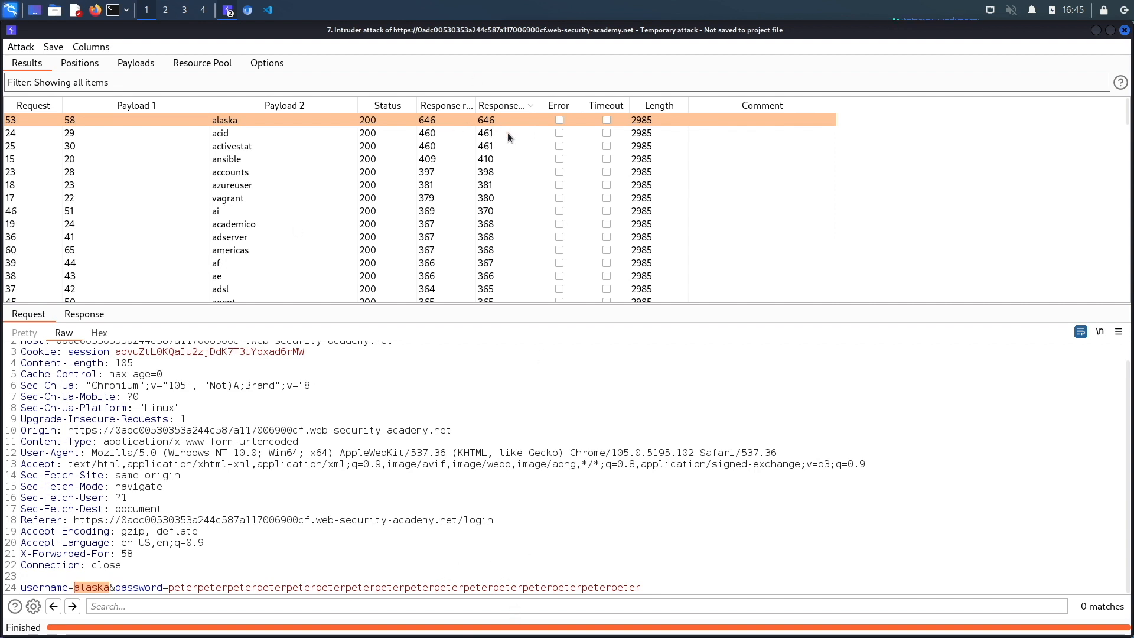
pyautogui.moveTo(490, 134)
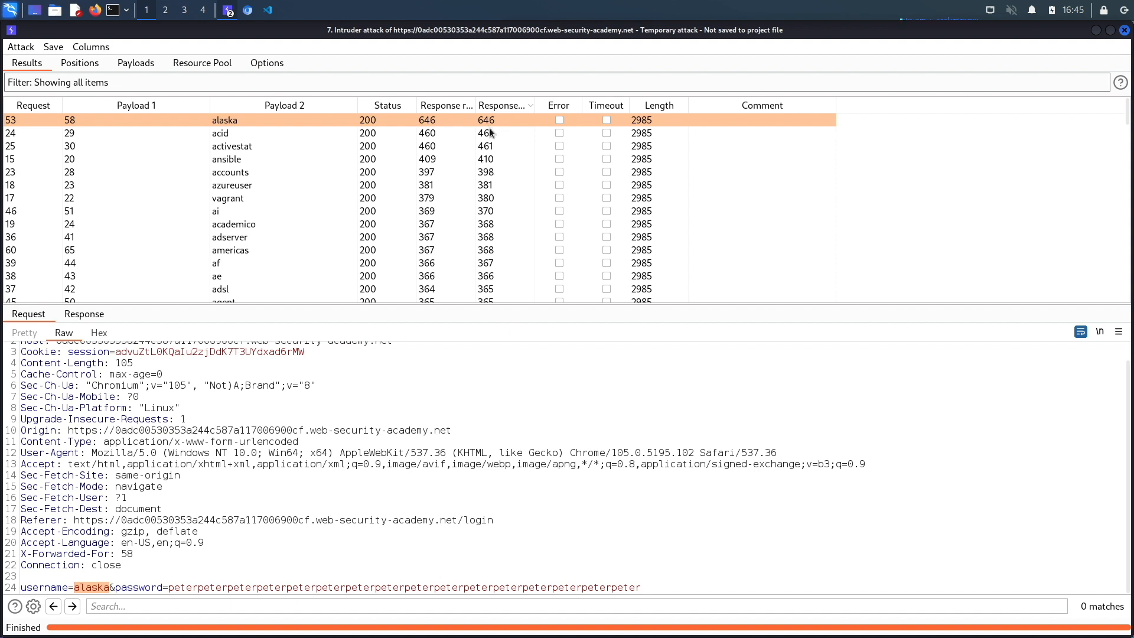
pyautogui.moveTo(490, 153)
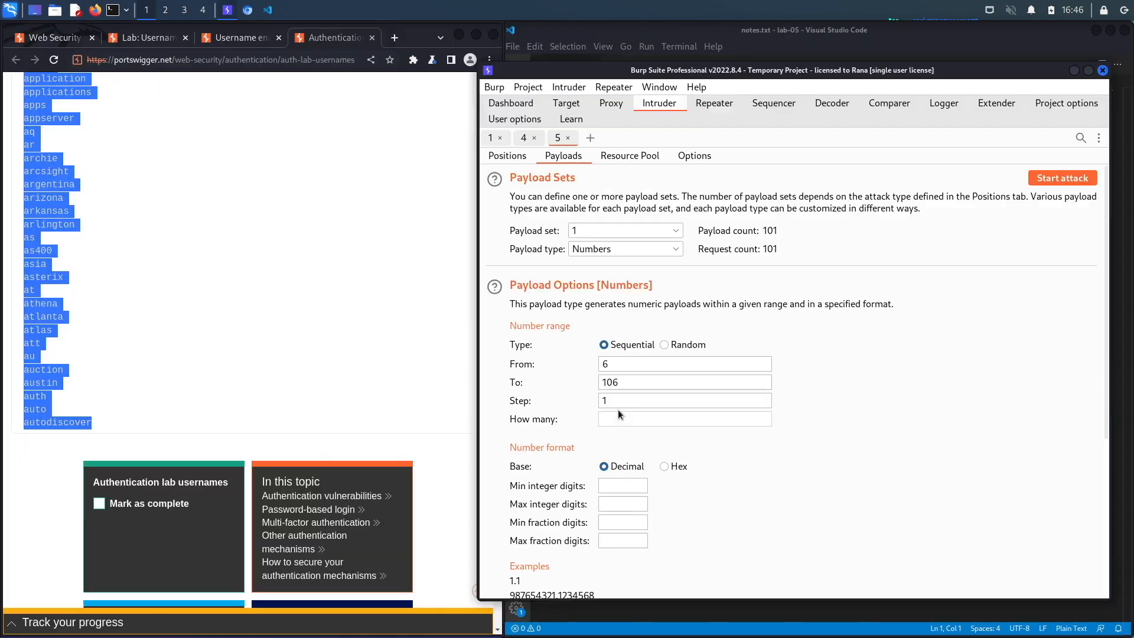
# Hard-code the username as alaksa in the request and select the long password value for removal
pyautogui.click(507, 156)
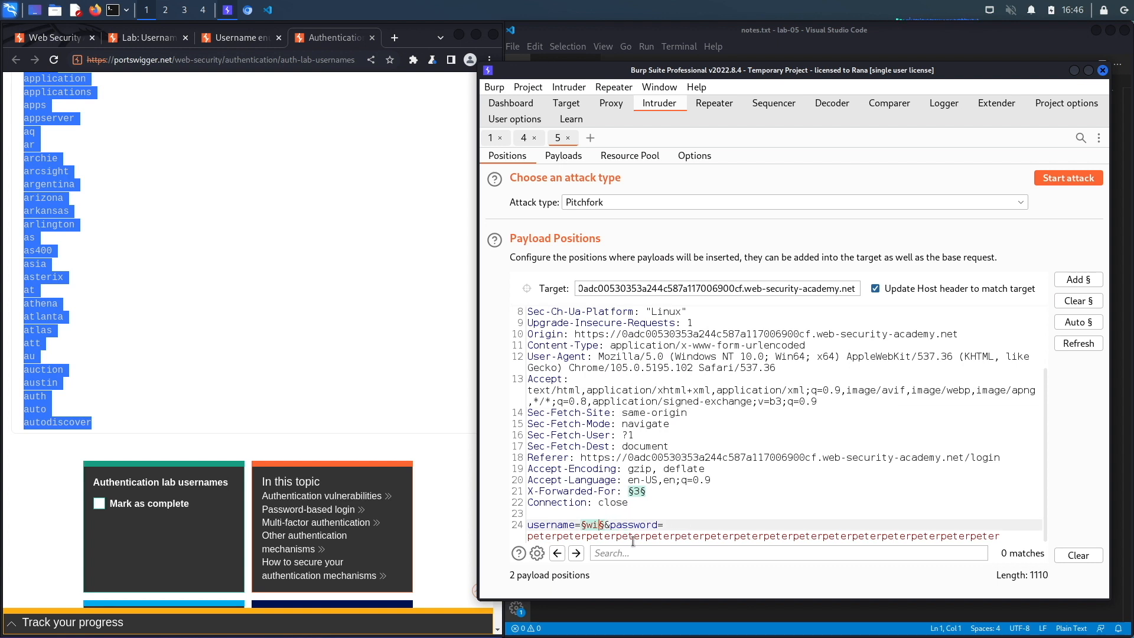
pyautogui.write('a')
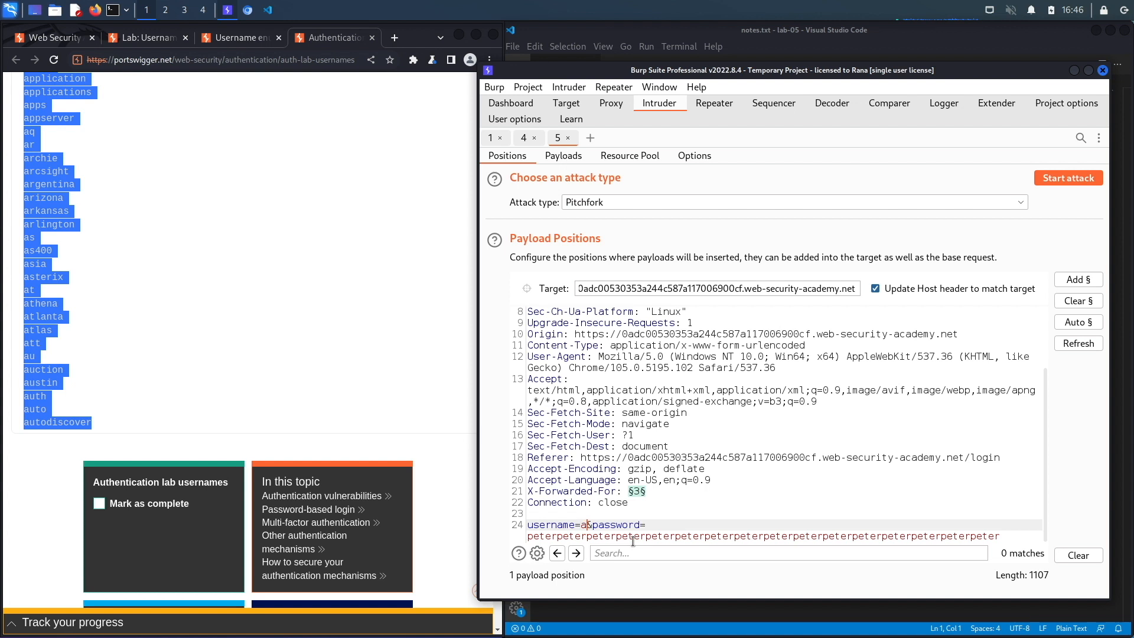
pyautogui.write('alaks')
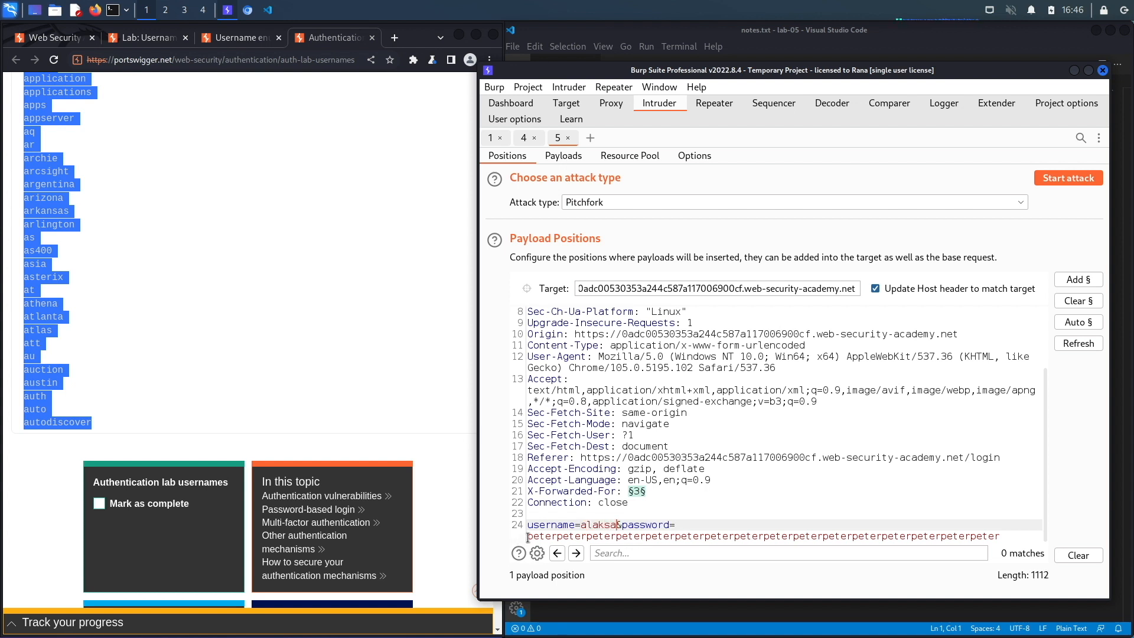
pyautogui.moveTo(528, 539); pyautogui.dragTo(1001, 538)
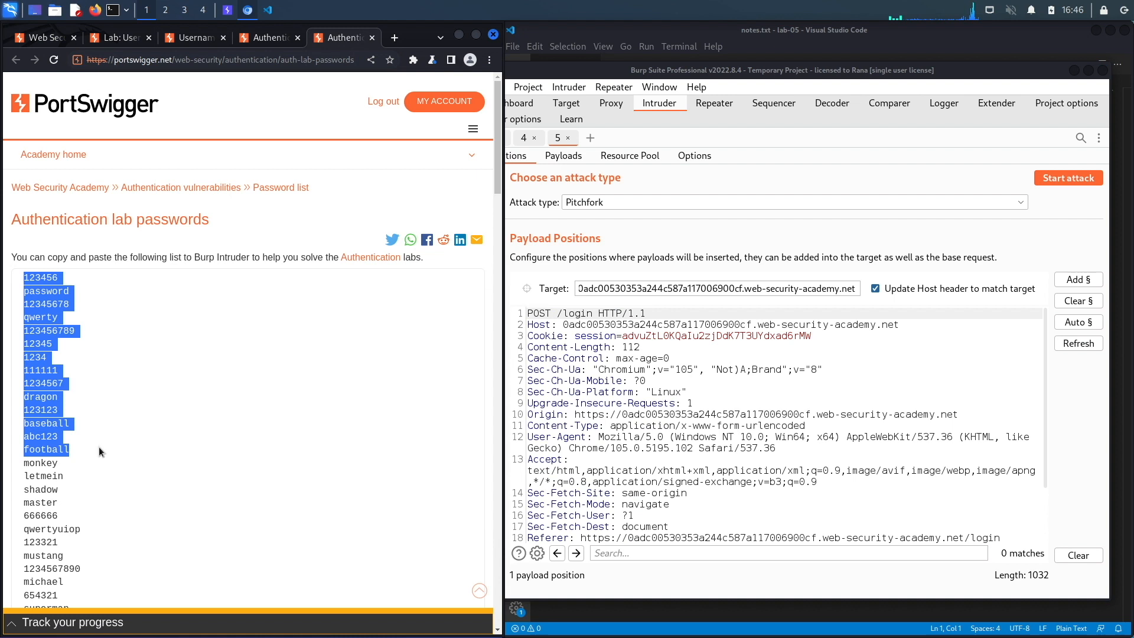
# Keep payload set 1 as numbers and write test as the password placeholder in the request
pyautogui.scroll(-3)
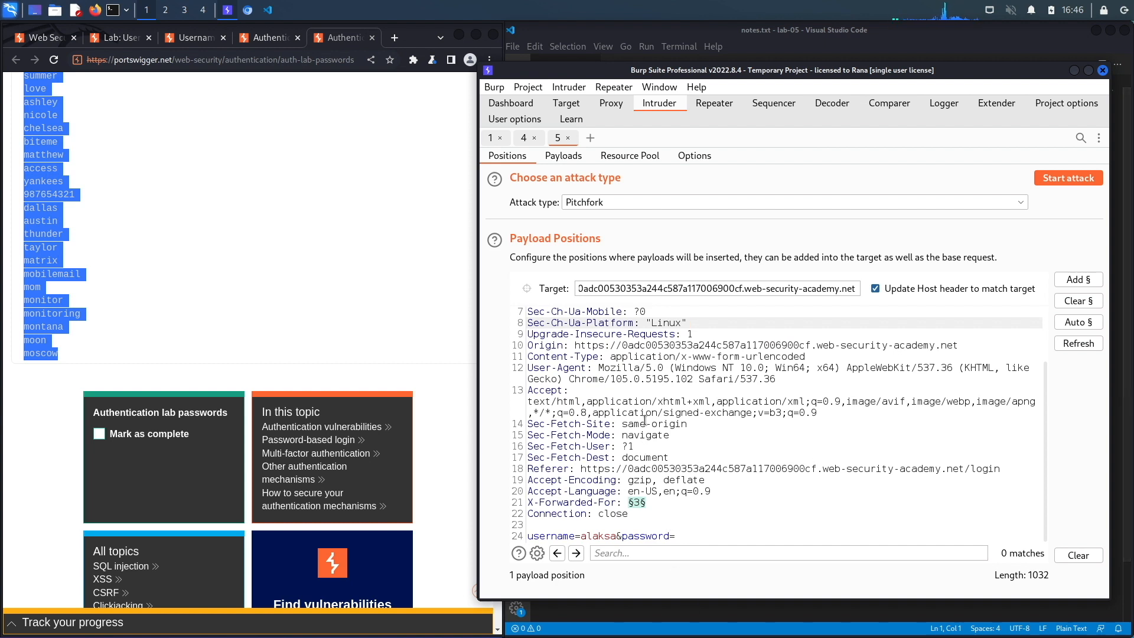
pyautogui.click(562, 156)
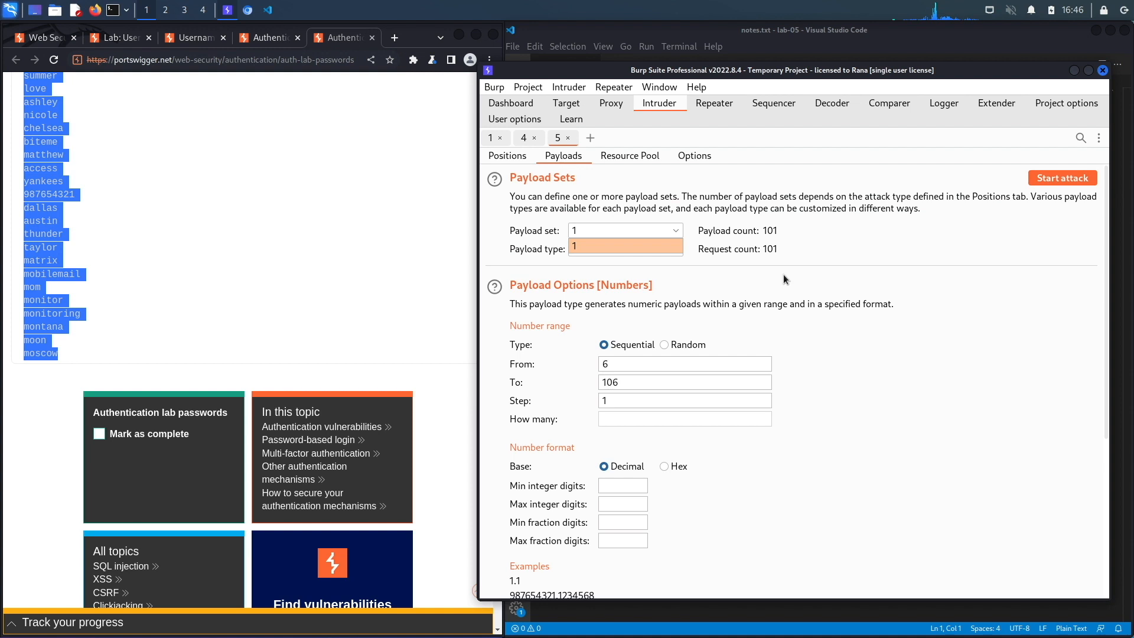
pyautogui.click(624, 247)
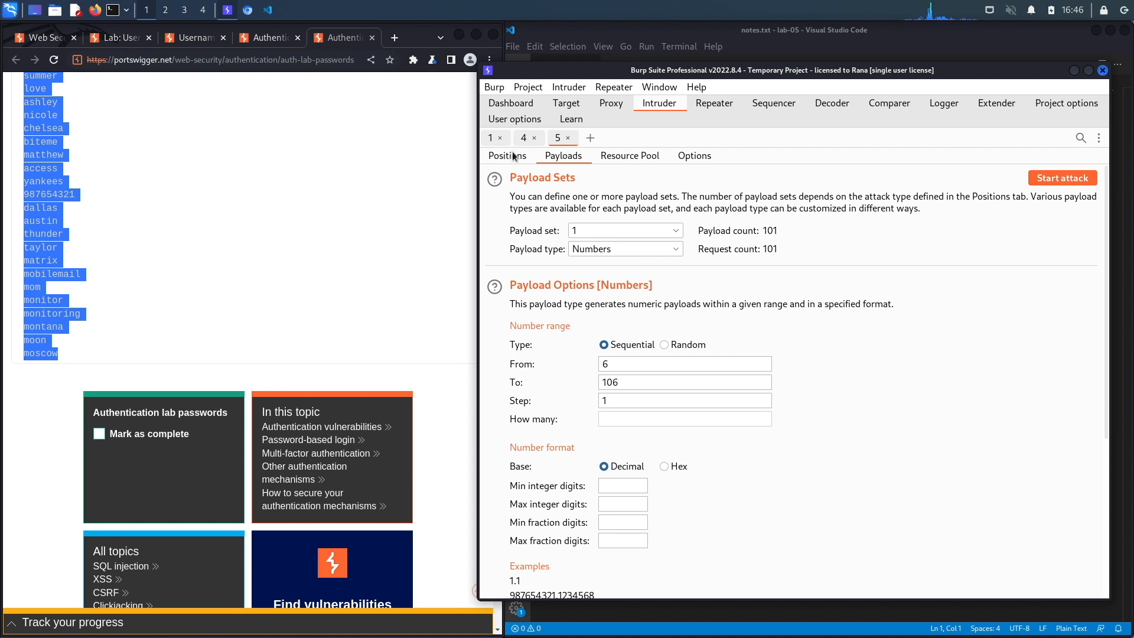
pyautogui.click(506, 156)
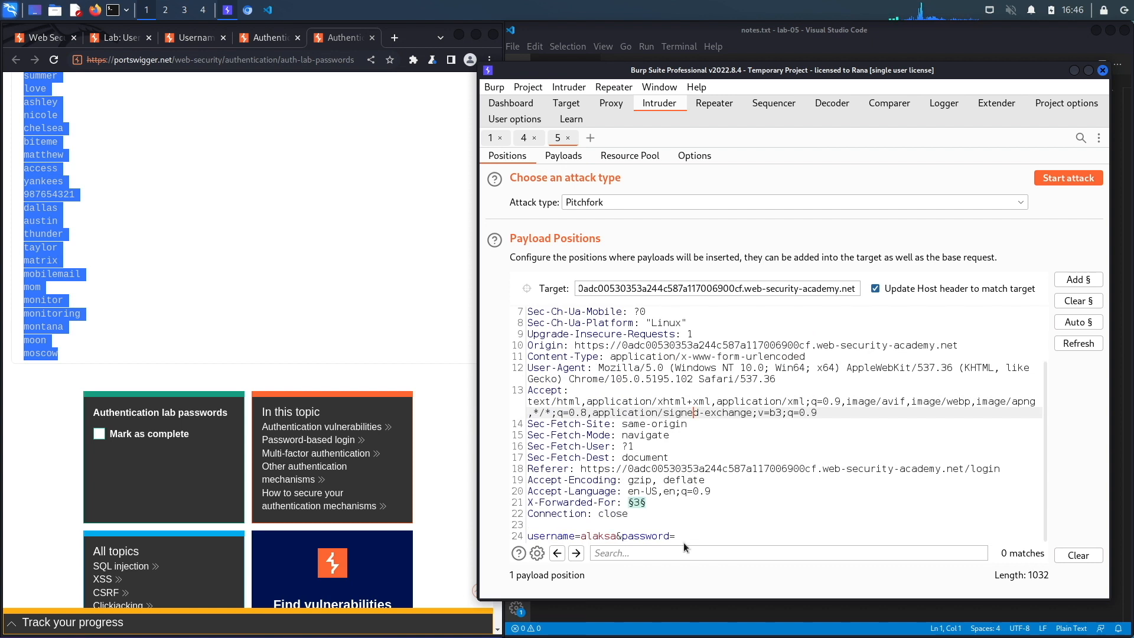
pyautogui.write('test§')
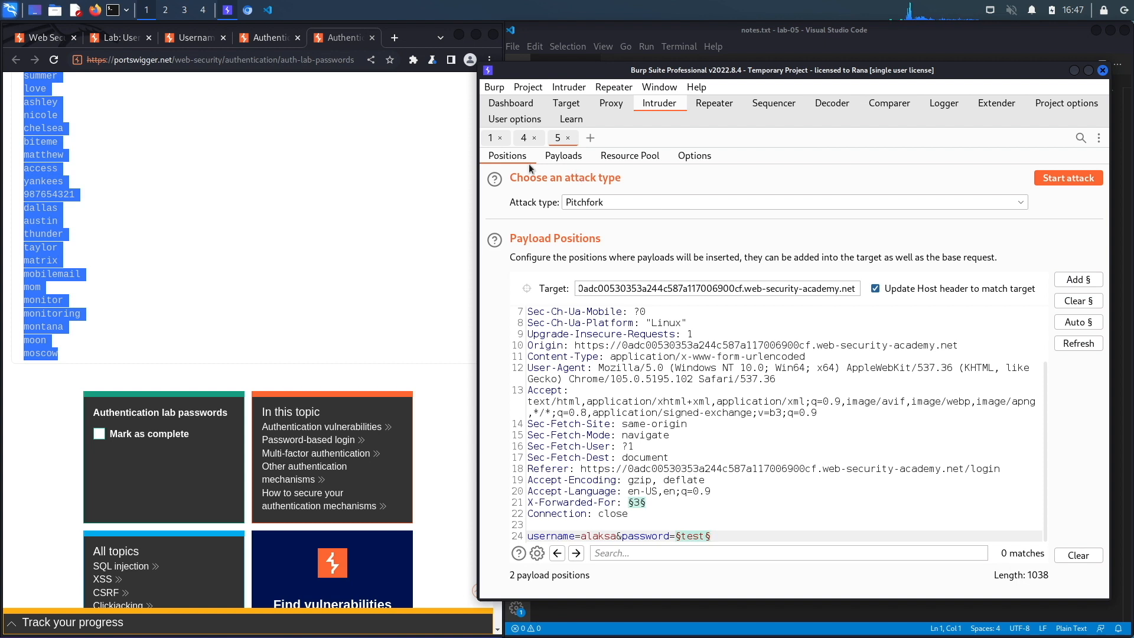
# Replace payload set 2 with the pasted password list and shift set 1's number range upward
pyautogui.click(563, 156)
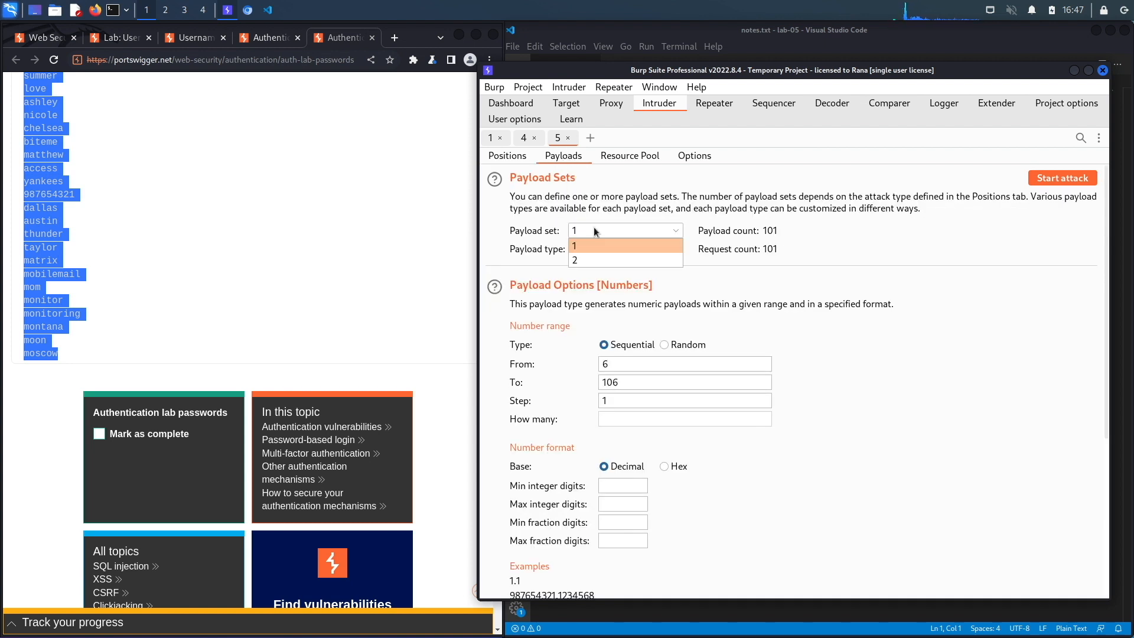
pyautogui.click(573, 259)
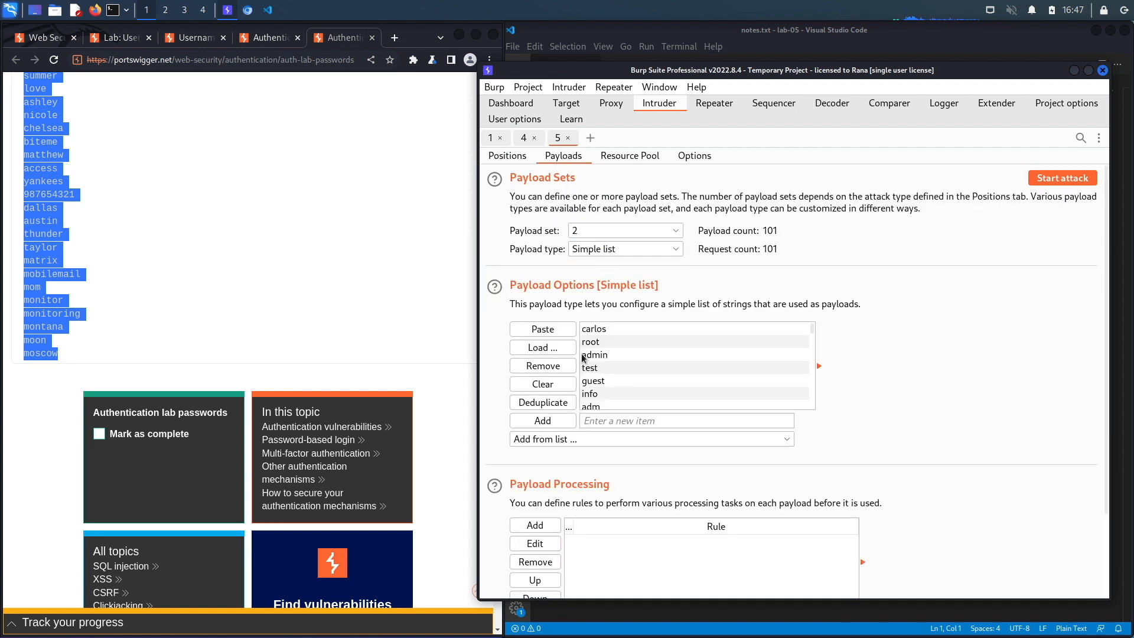
pyautogui.click(542, 384)
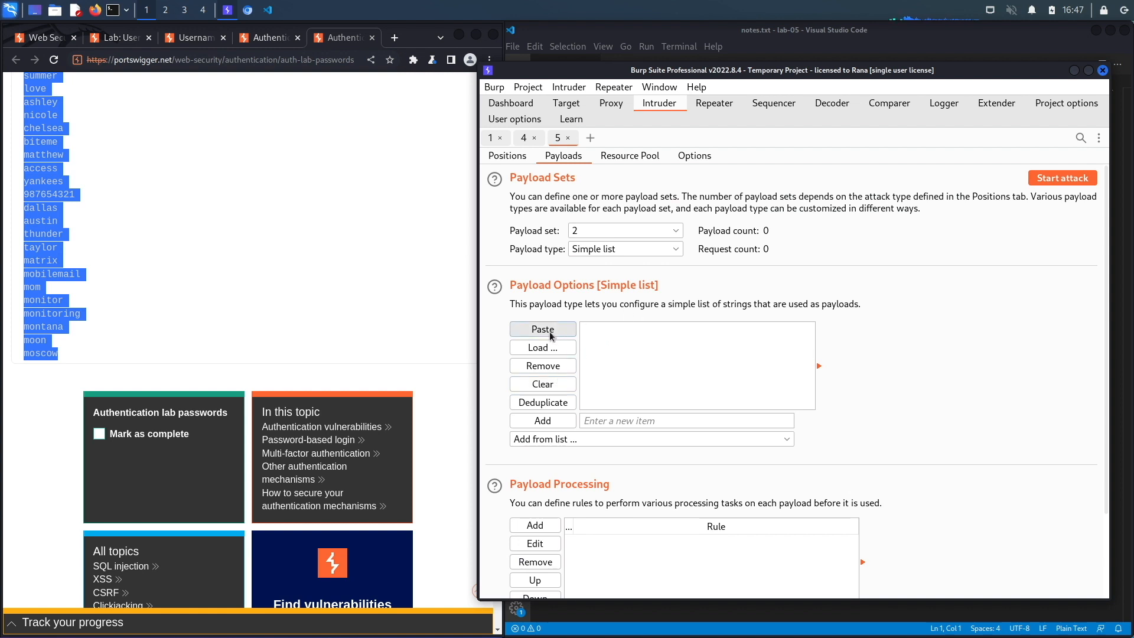
pyautogui.click(542, 330)
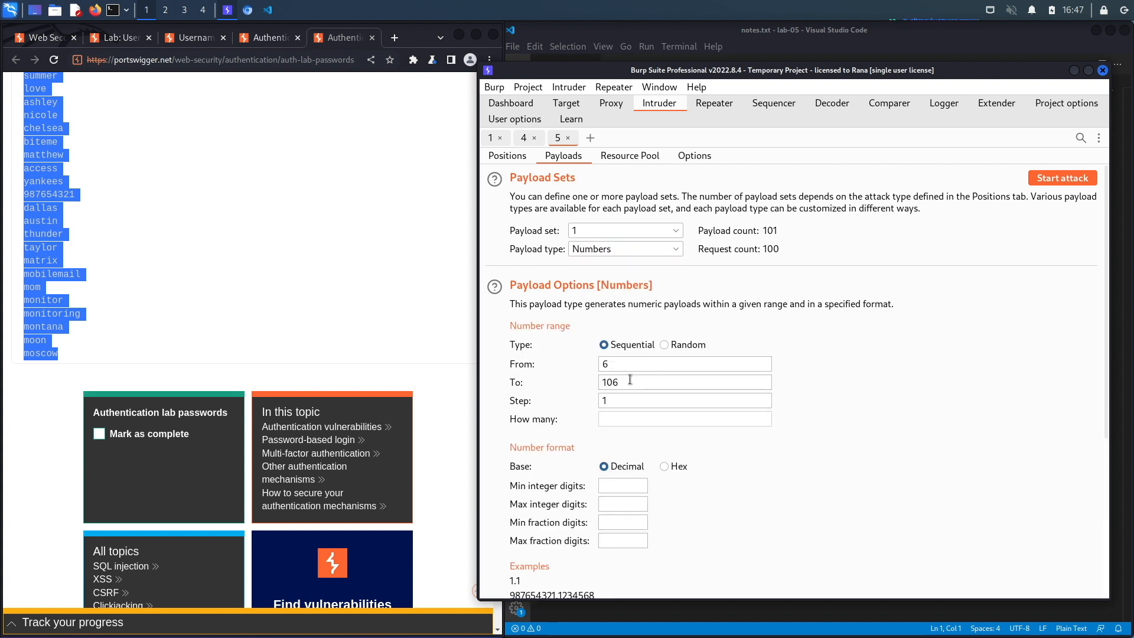
pyautogui.write('10')
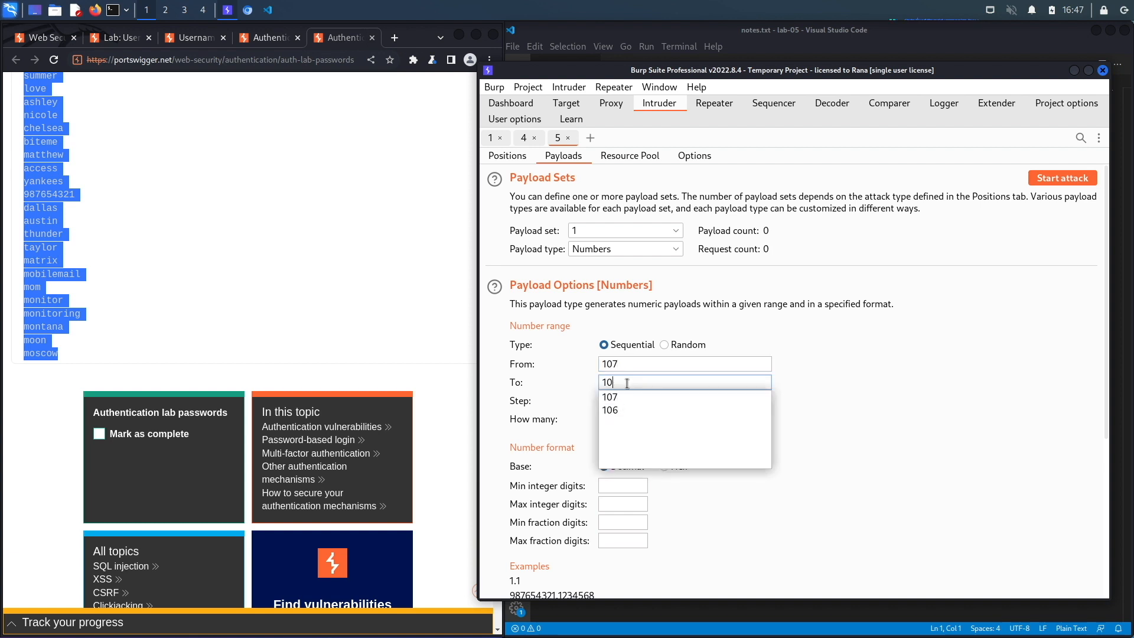
pyautogui.press('backspace')
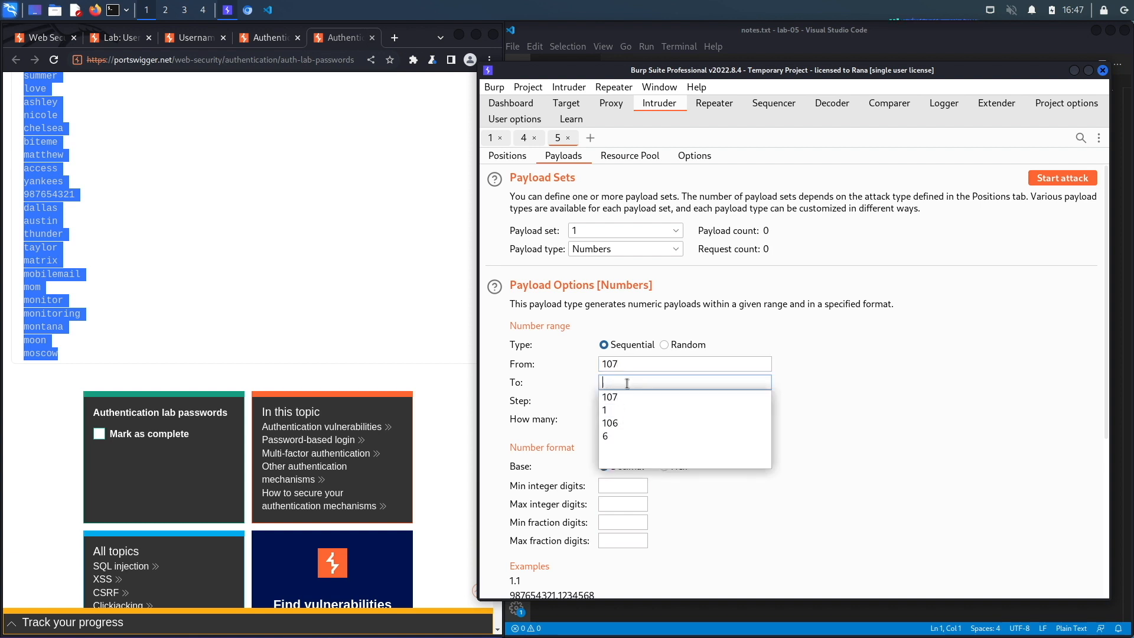
pyautogui.write('201')
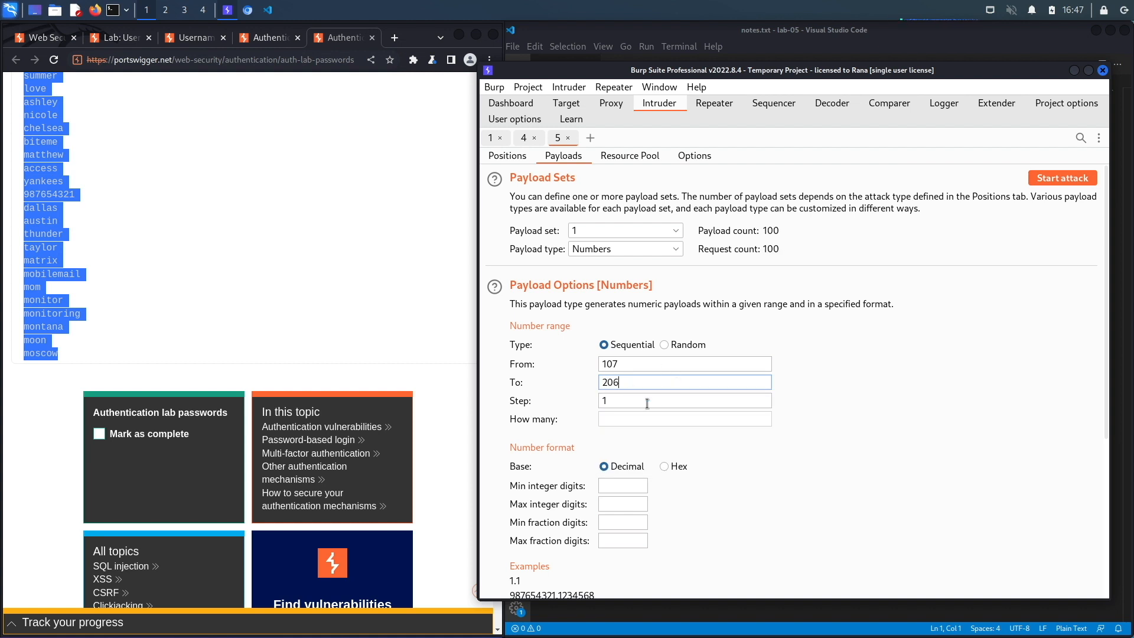
pyautogui.moveTo(680, 230)
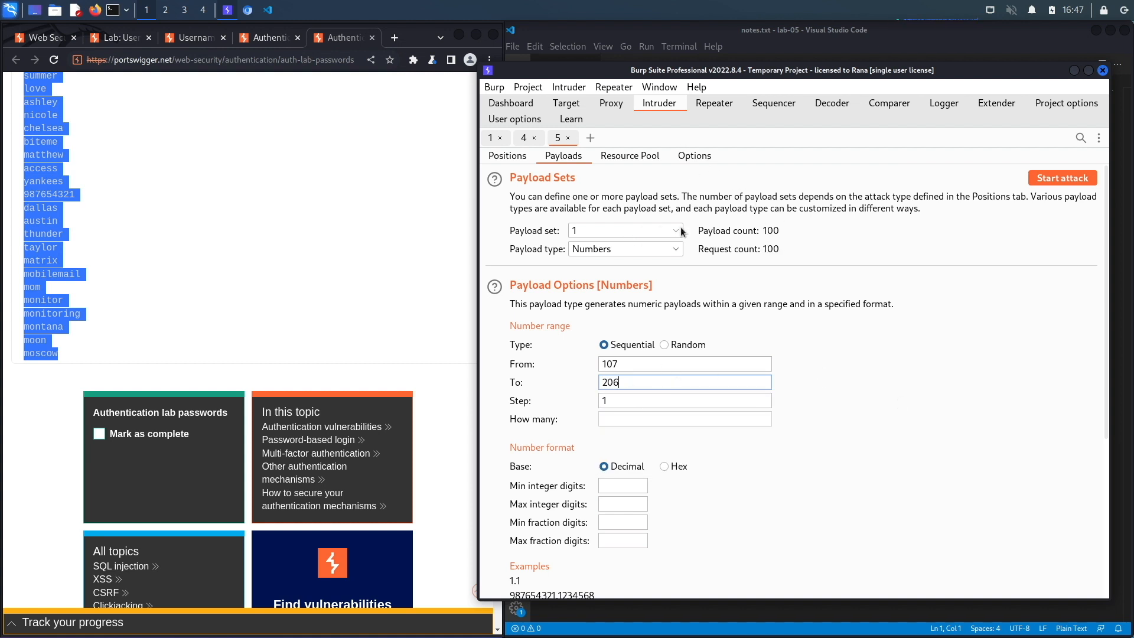
pyautogui.moveTo(1045, 204)
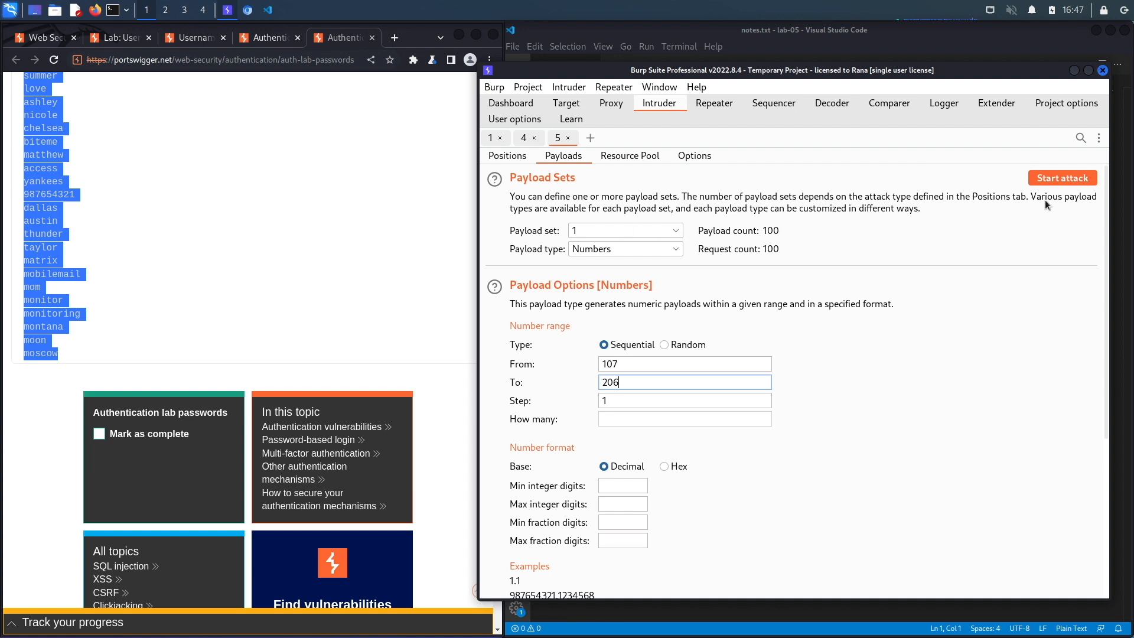
# Launch the password attack and sort its results by status, finding only 200 responses
pyautogui.click(1062, 178)
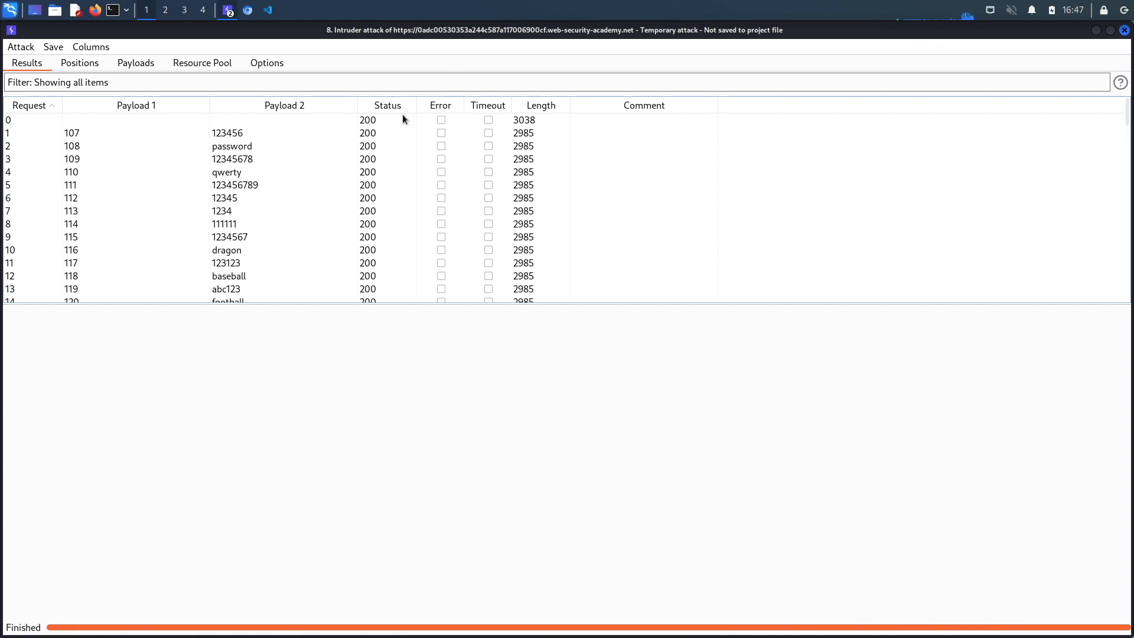
pyautogui.moveTo(389, 111)
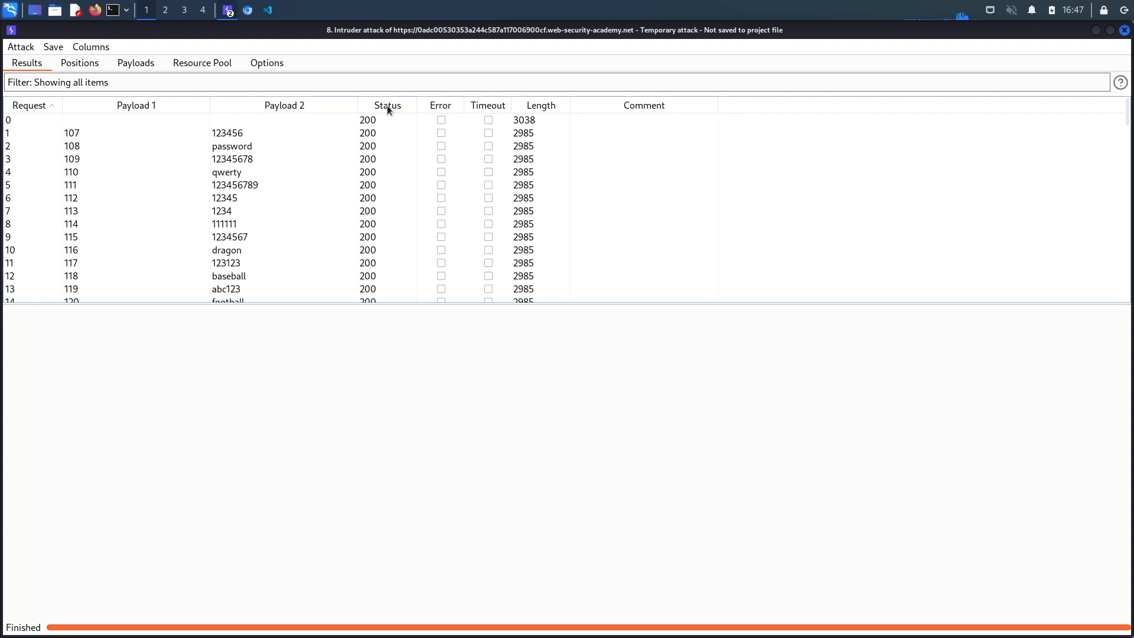
pyautogui.click(386, 105)
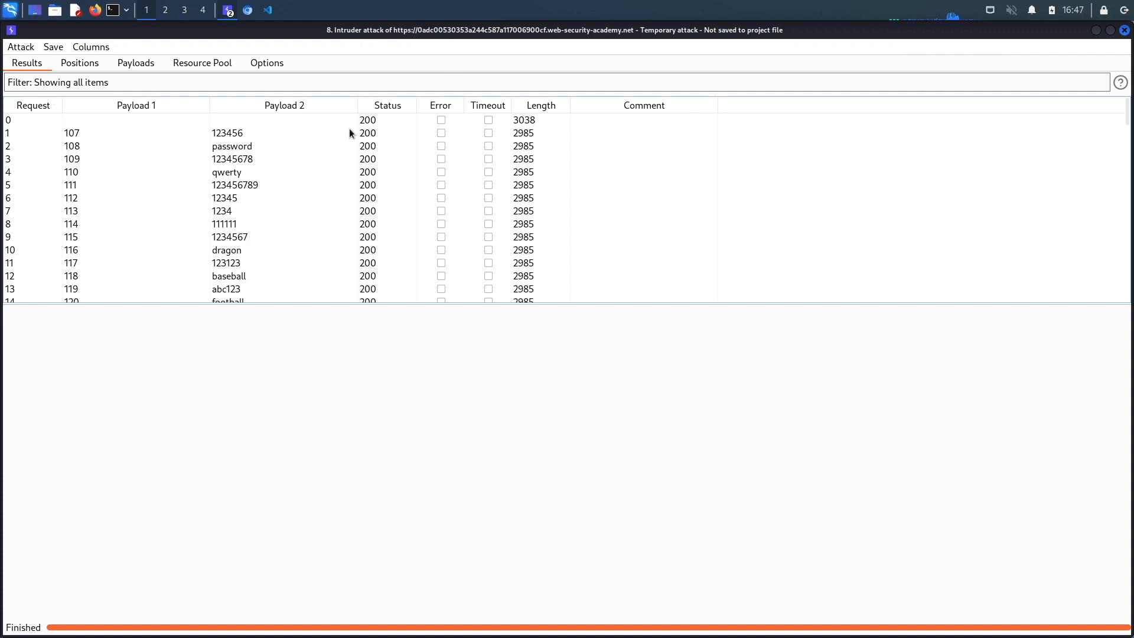
pyautogui.moveTo(220, 133)
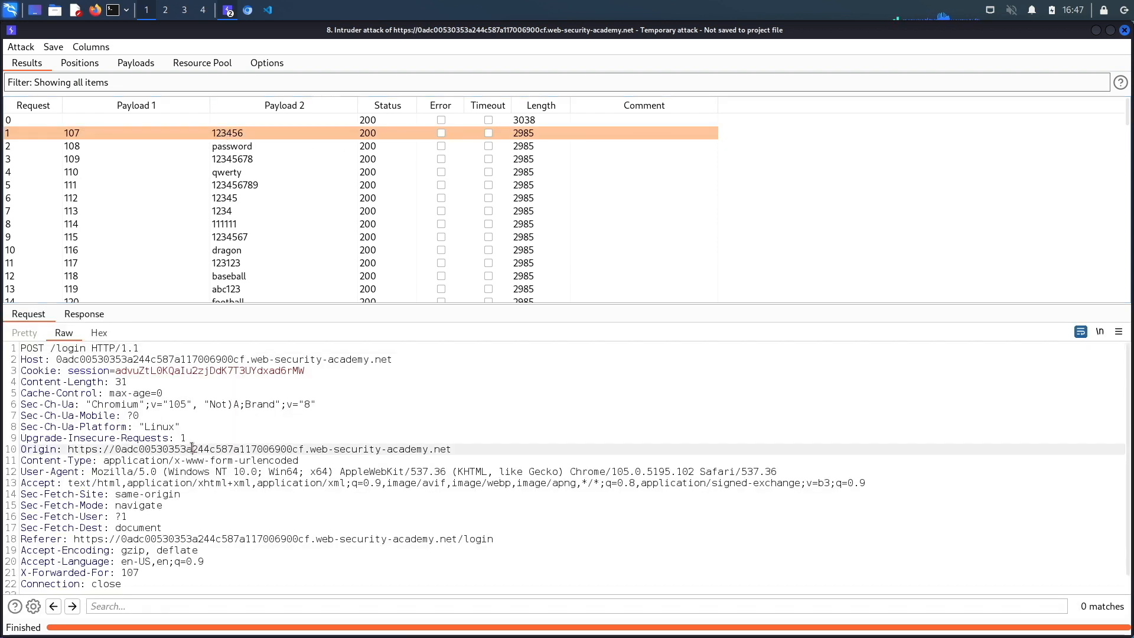
pyautogui.scroll(-3)
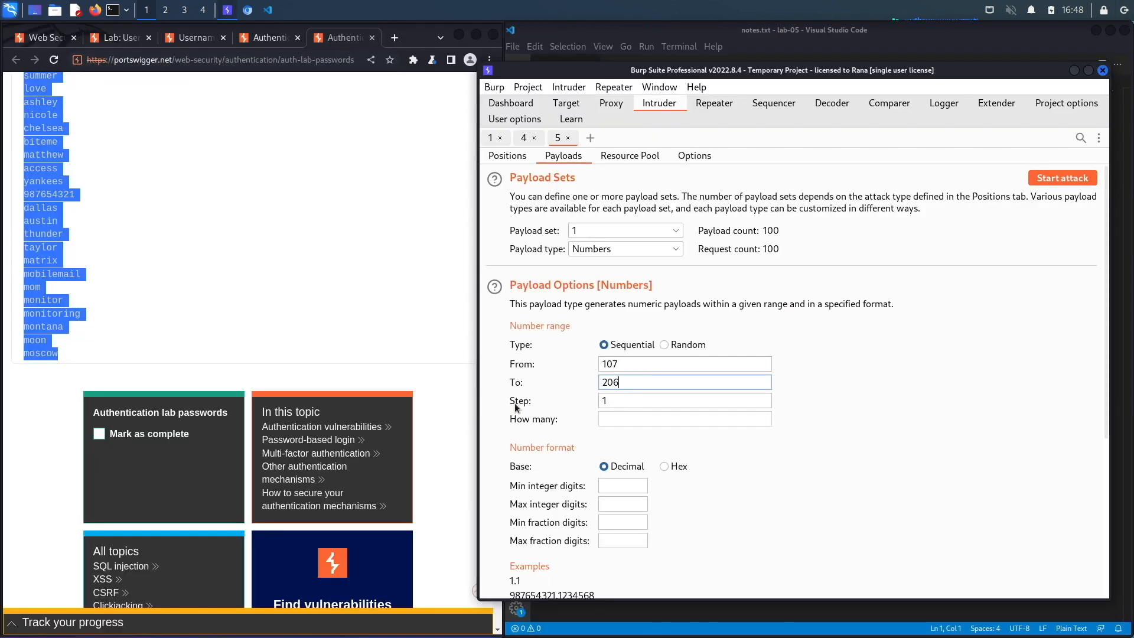
# Review the positions, rerun the login attack and sort by status to surface the 302 for nicole
pyautogui.click(507, 156)
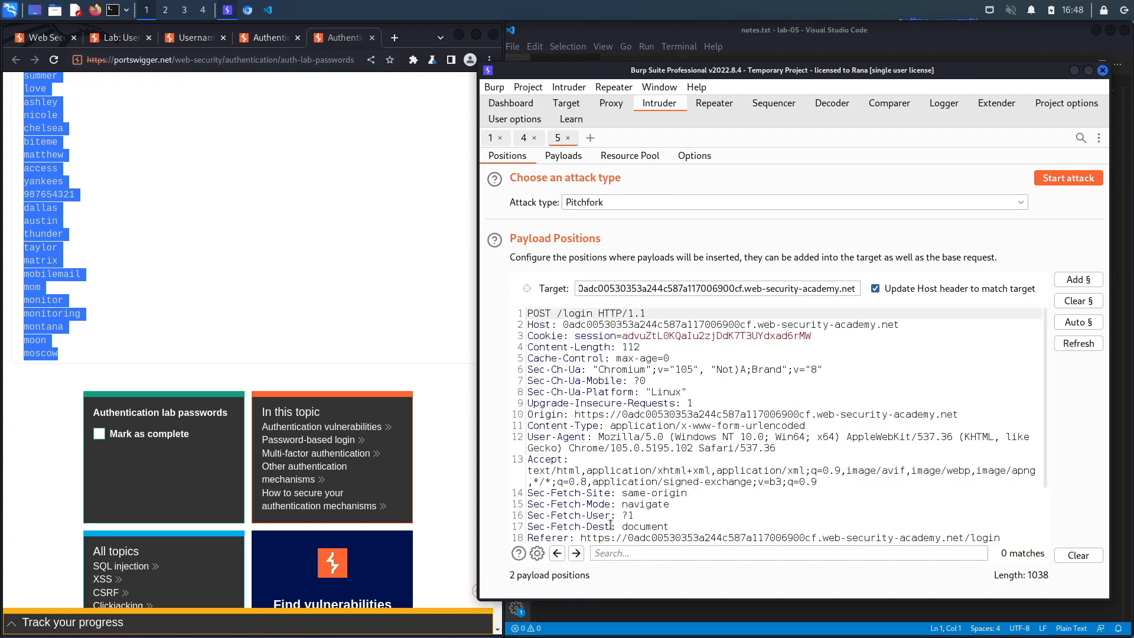
pyautogui.scroll(-3)
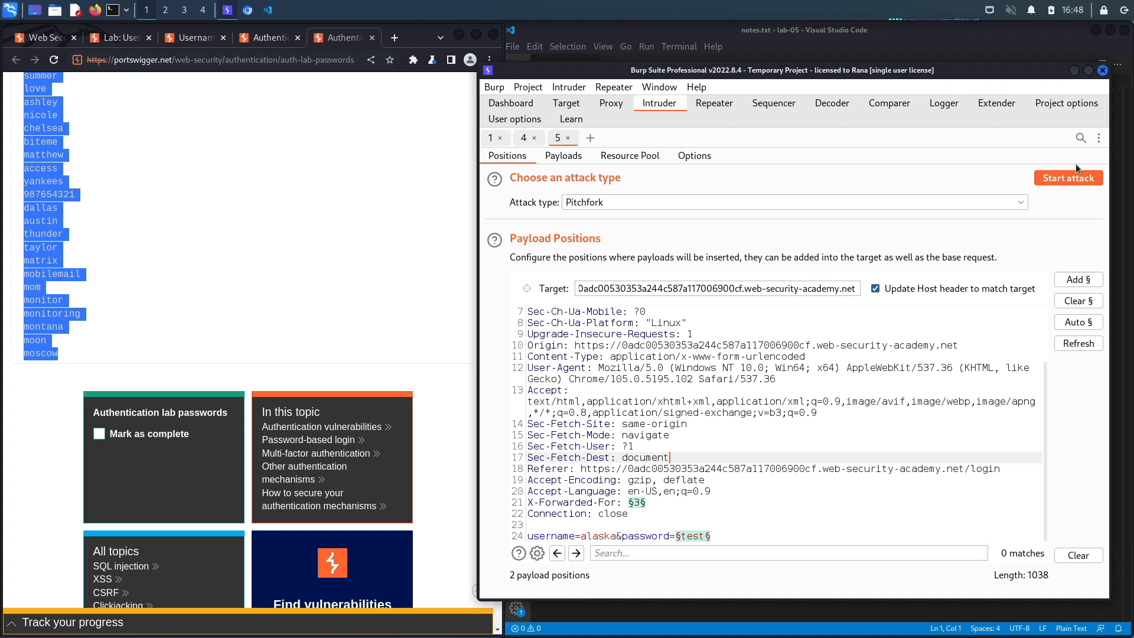
pyautogui.click(1067, 179)
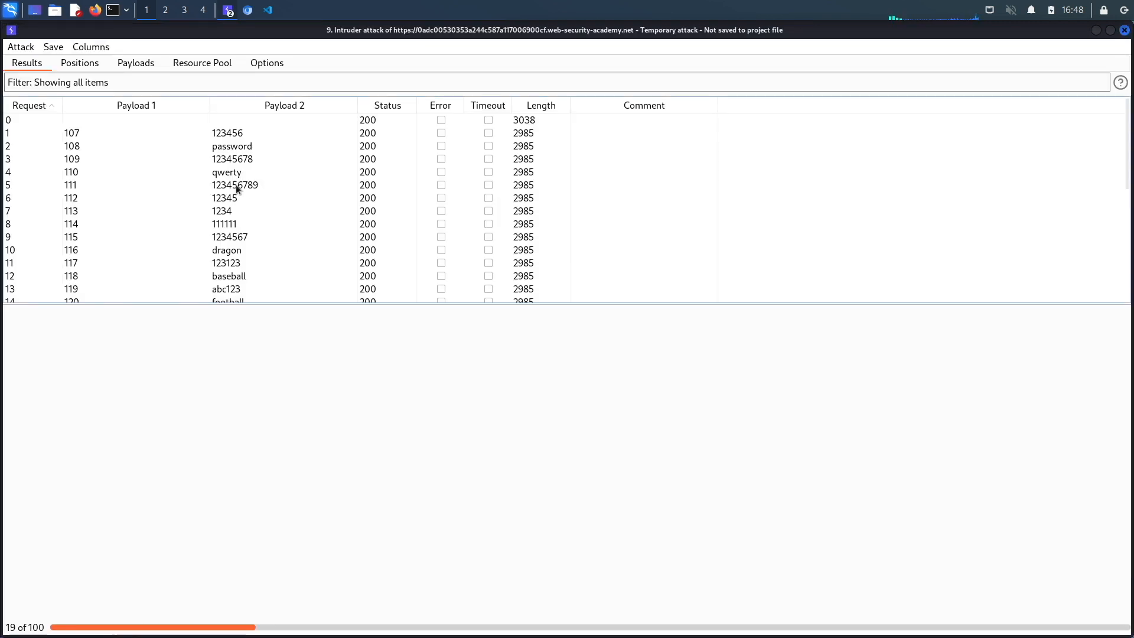
pyautogui.click(382, 105)
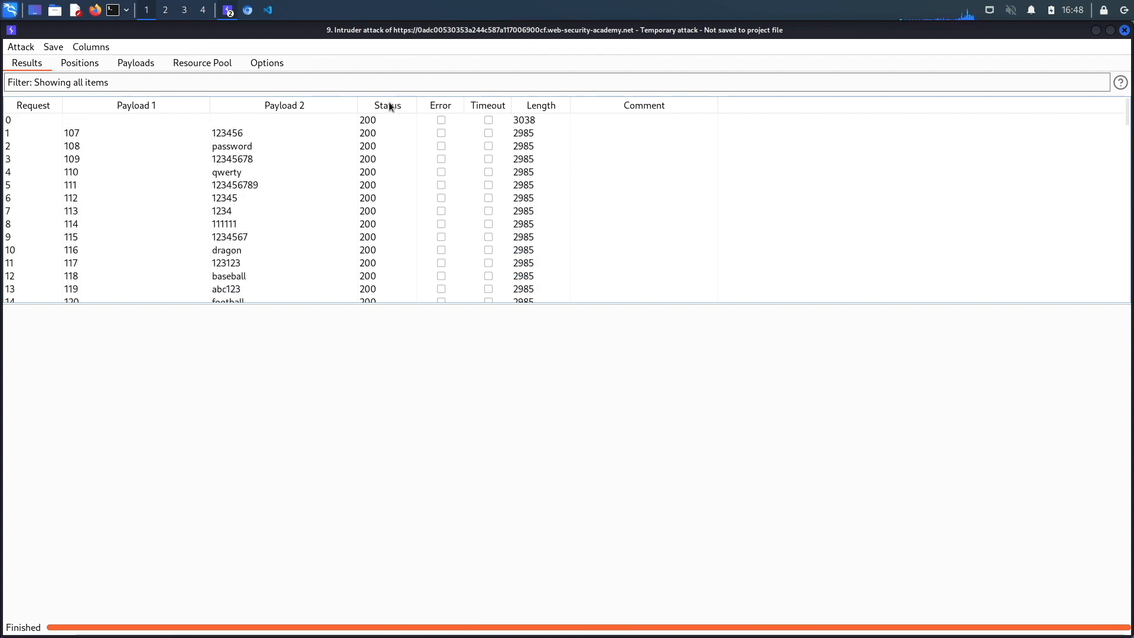
pyautogui.click(381, 105)
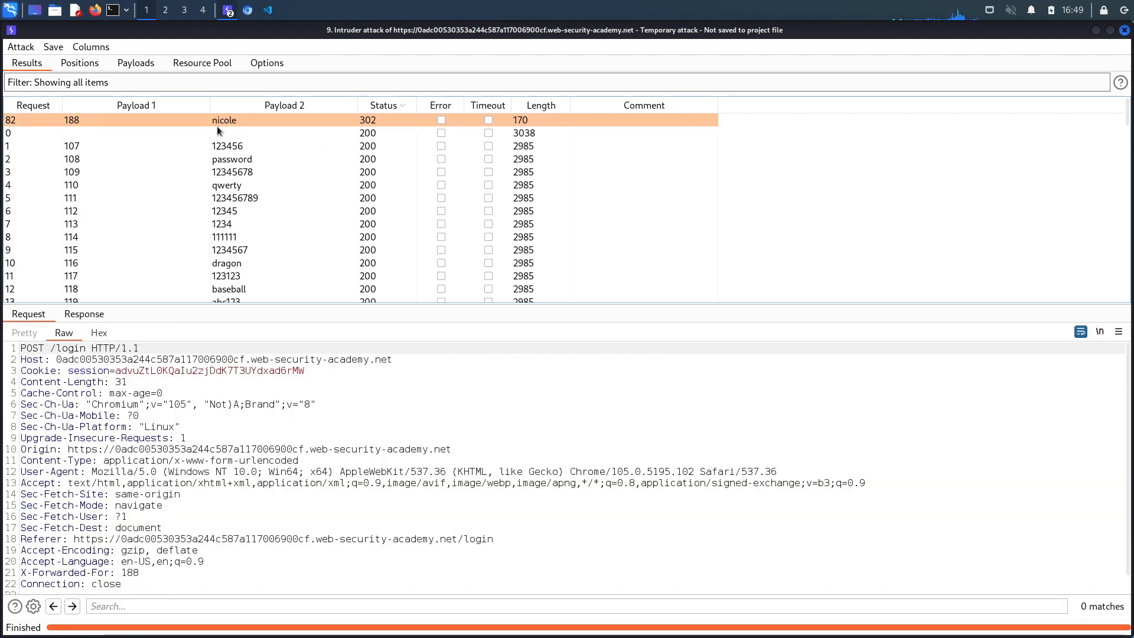
pyautogui.scroll(-3)
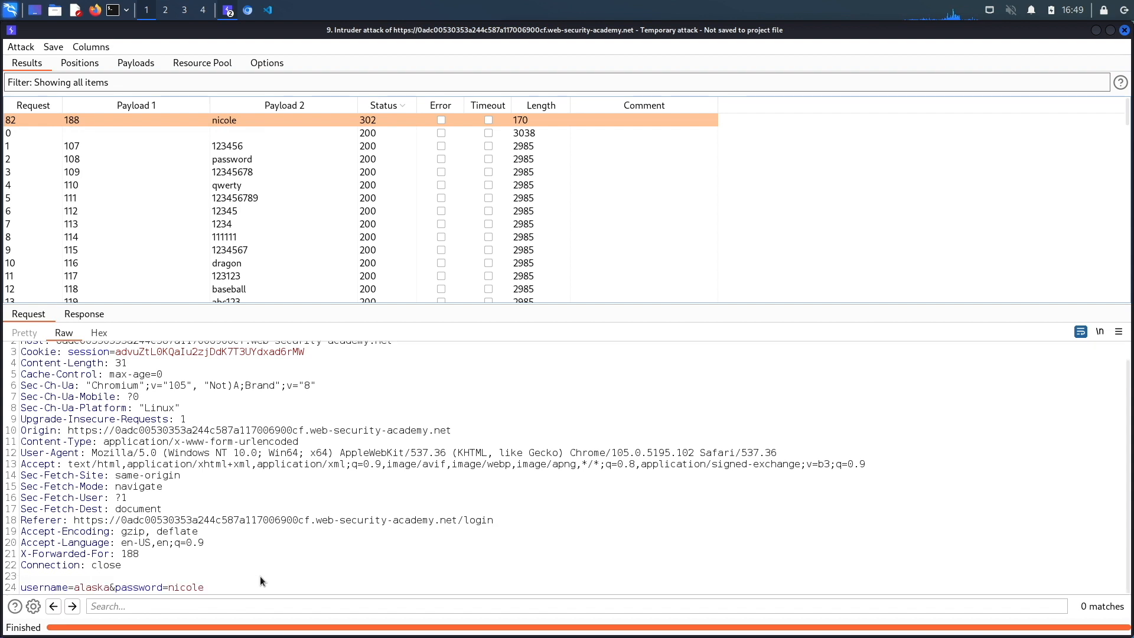
pyautogui.moveTo(210, 589)
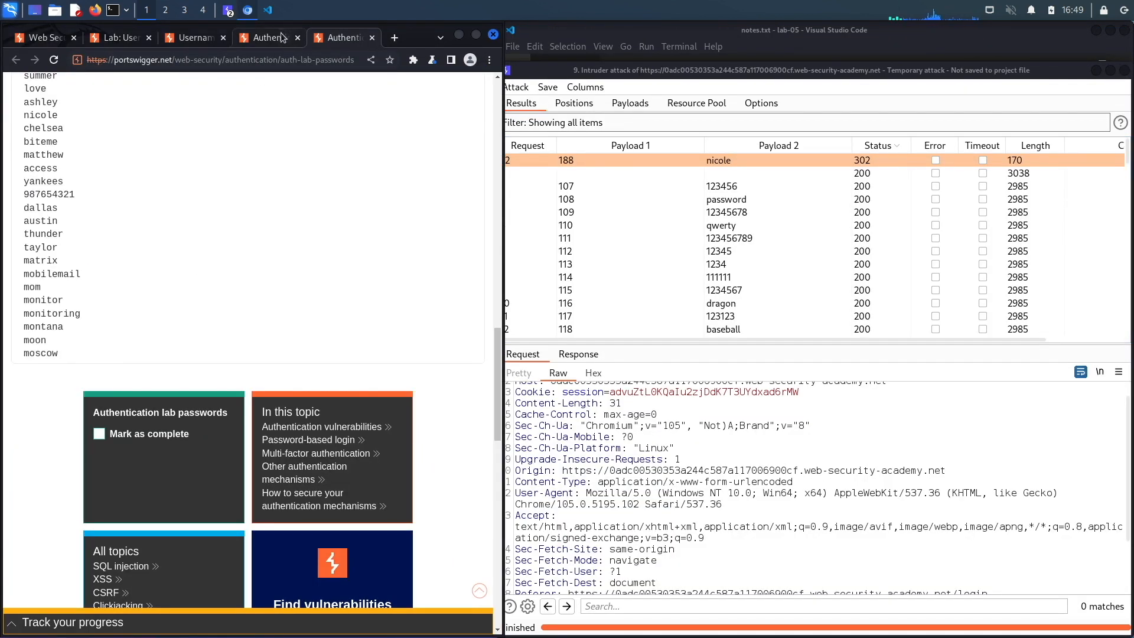
# Log into the lab in Chrome as alaska, getting the too-many-attempts lockout message
pyautogui.click(578, 353)
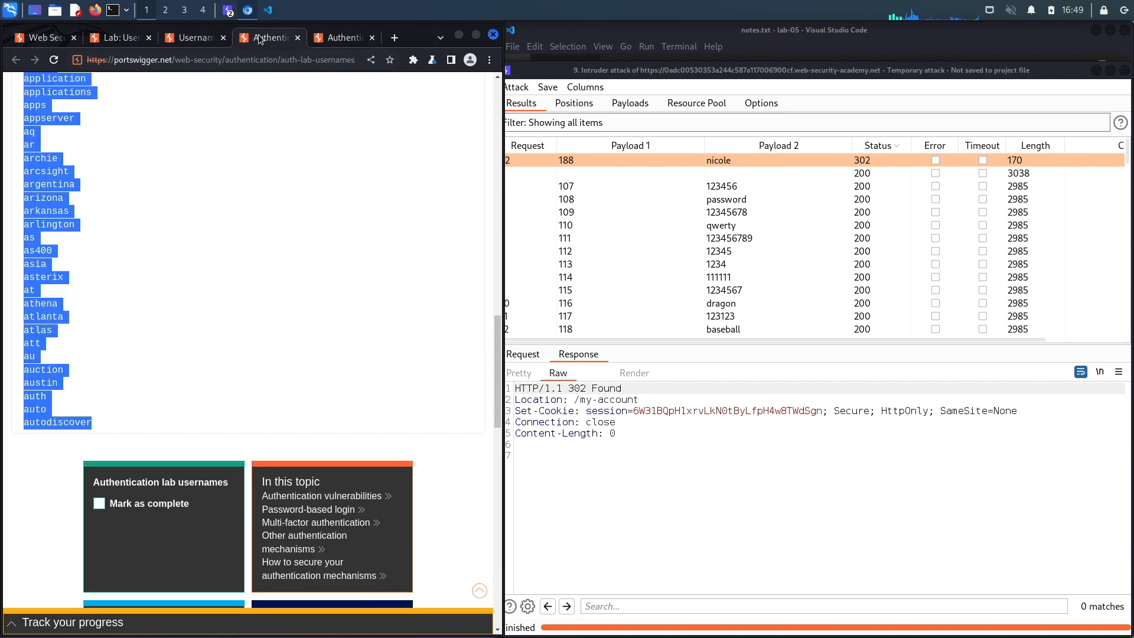
pyautogui.click(192, 37)
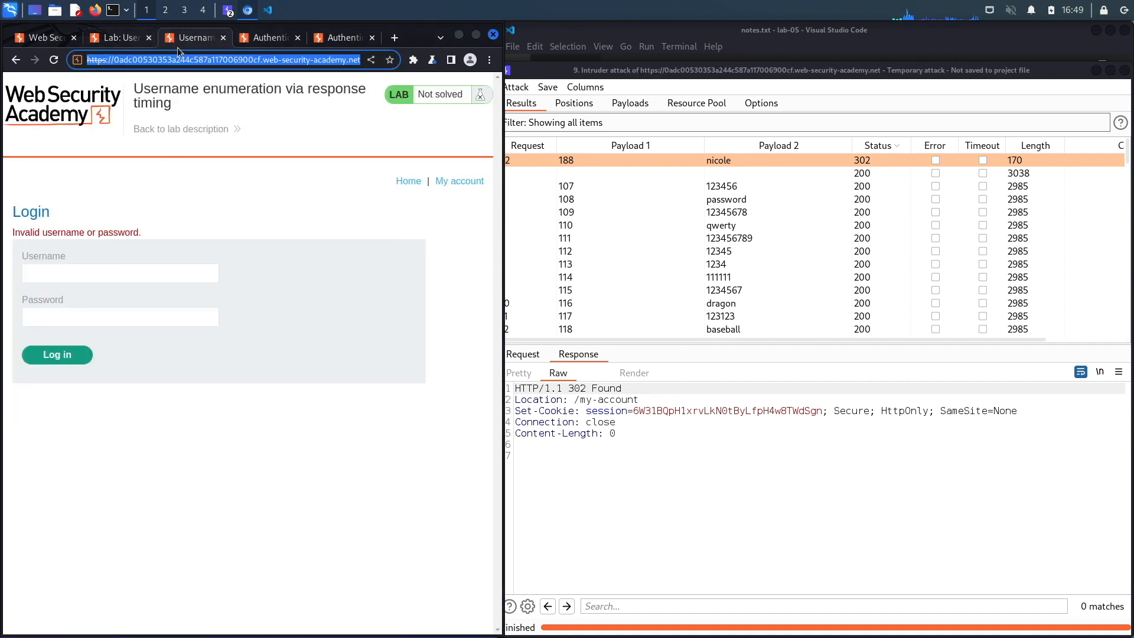
pyautogui.write('a')
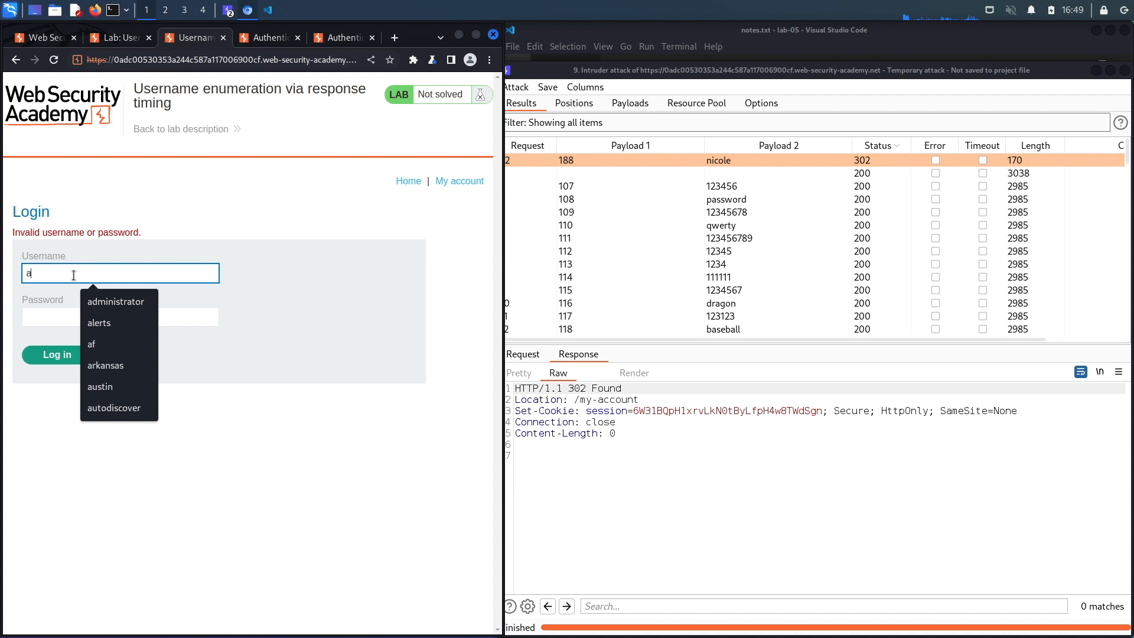
pyautogui.write('laska')
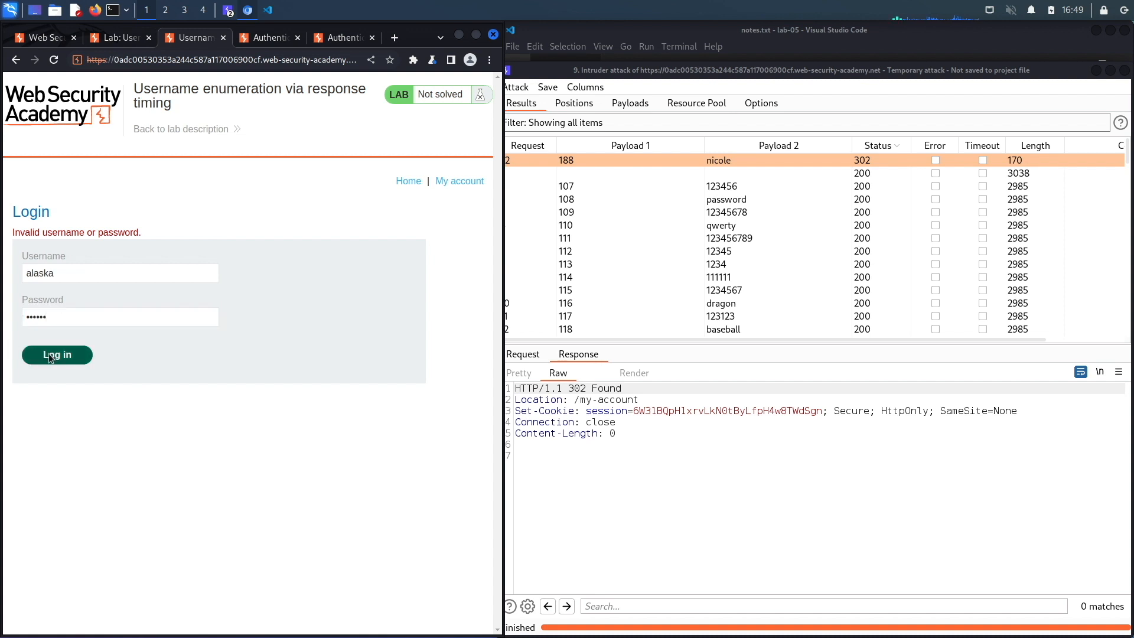
pyautogui.click(57, 354)
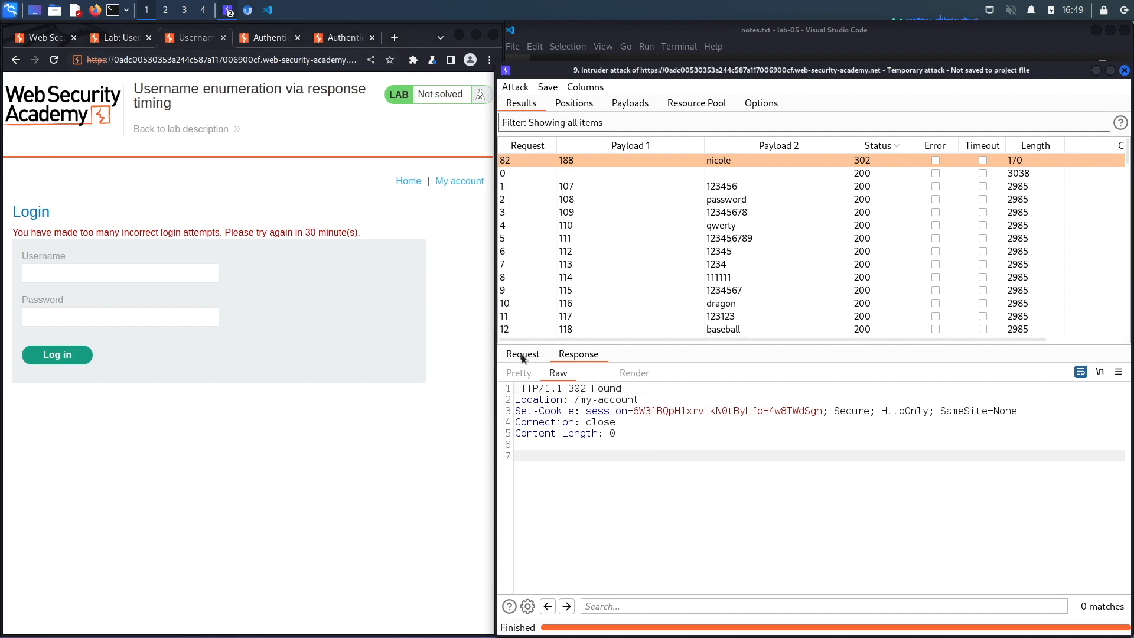
pyautogui.click(522, 353)
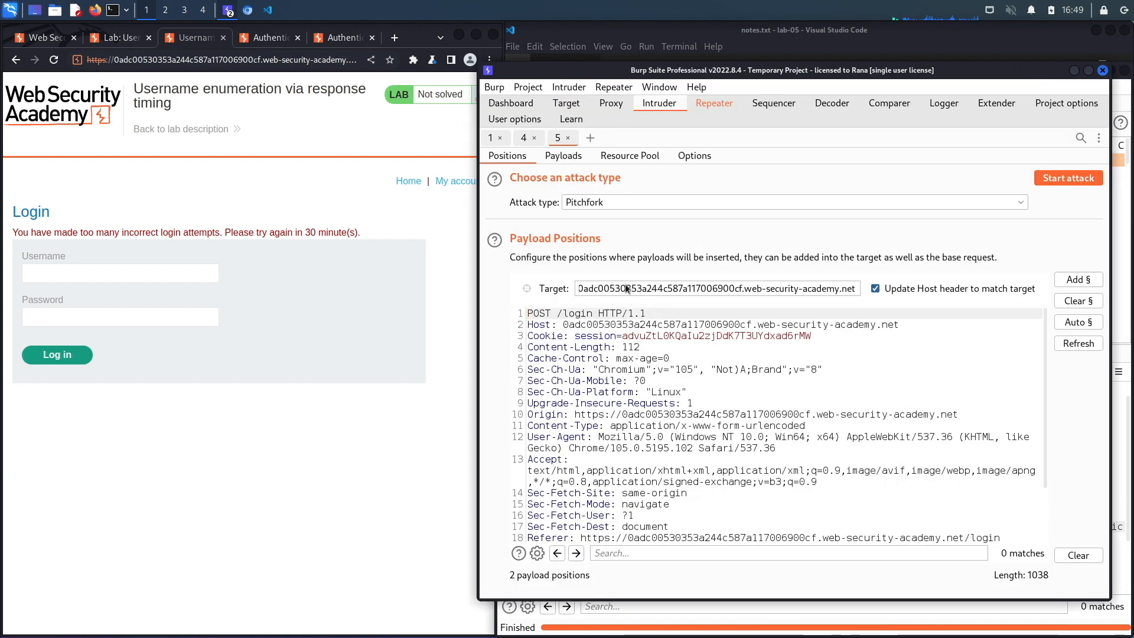
pyautogui.click(713, 103)
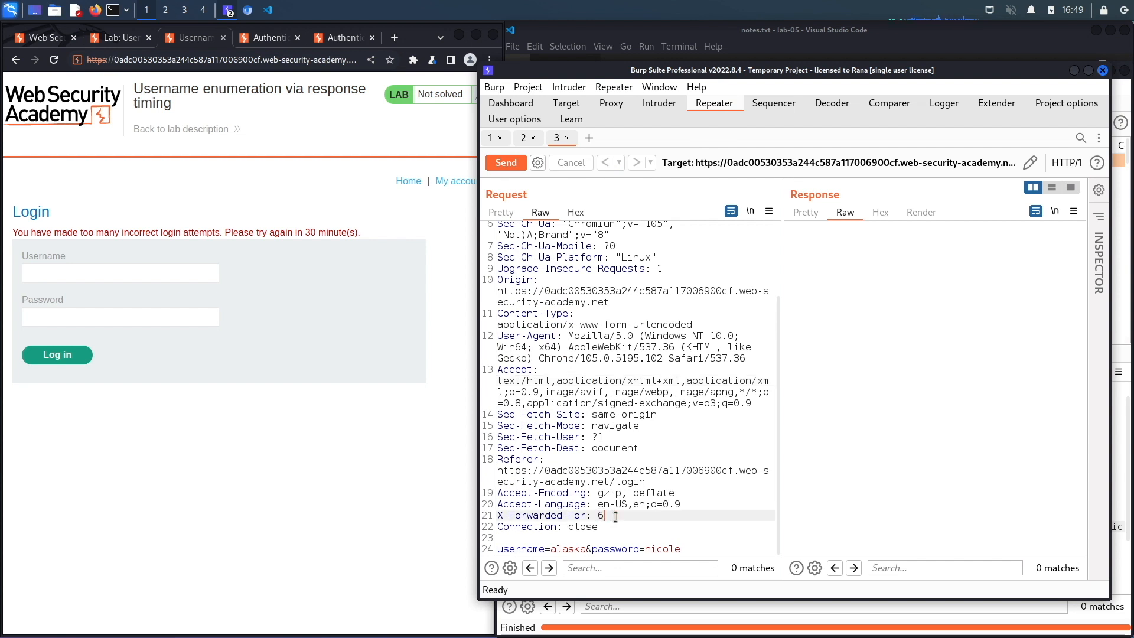
pyautogui.click(506, 162)
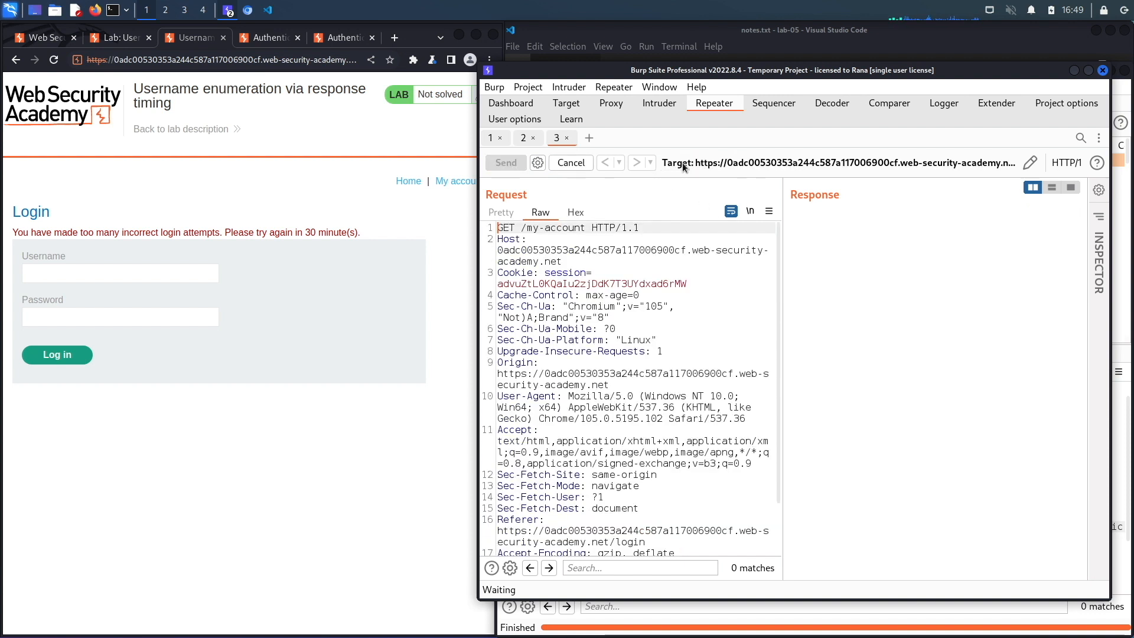
pyautogui.click(505, 162)
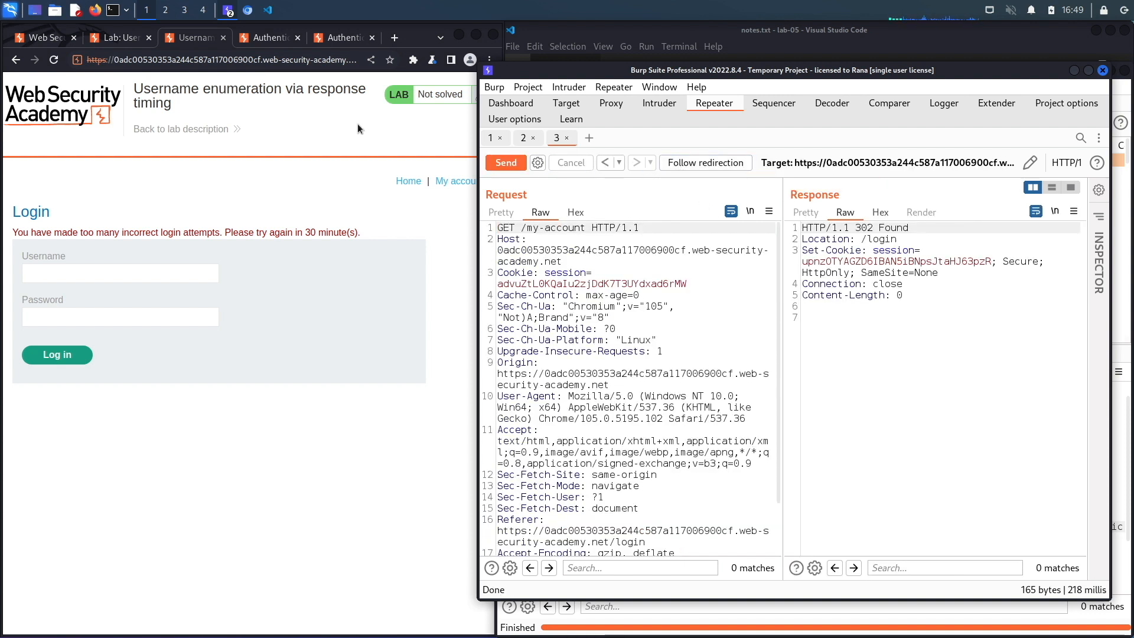
pyautogui.click(505, 162)
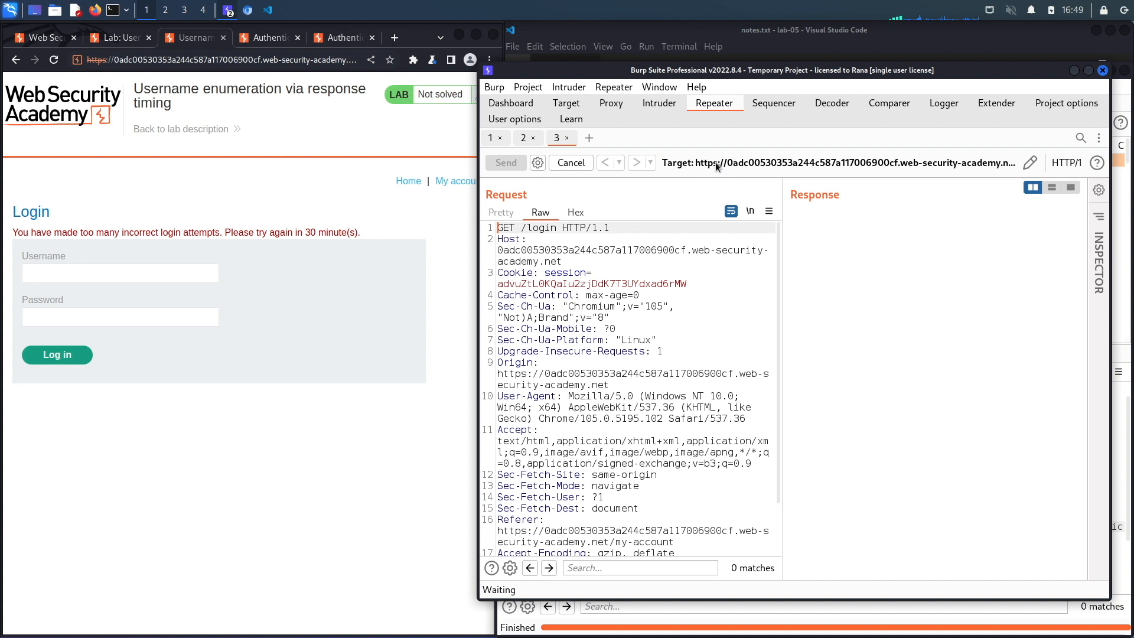
pyautogui.click(505, 161)
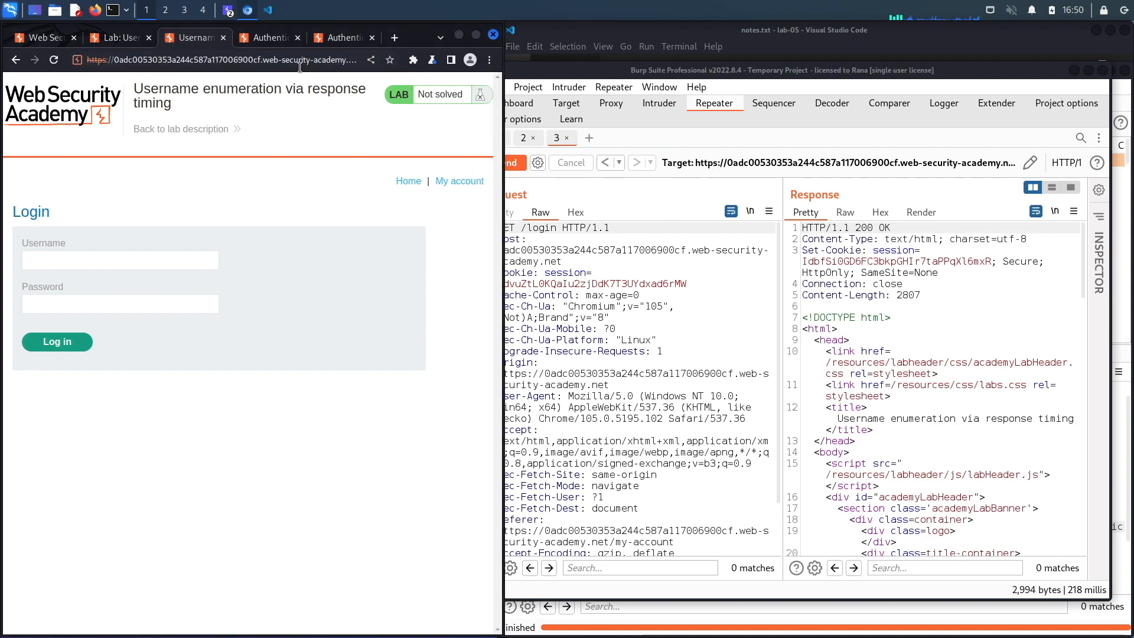
pyautogui.moveTo(303, 72)
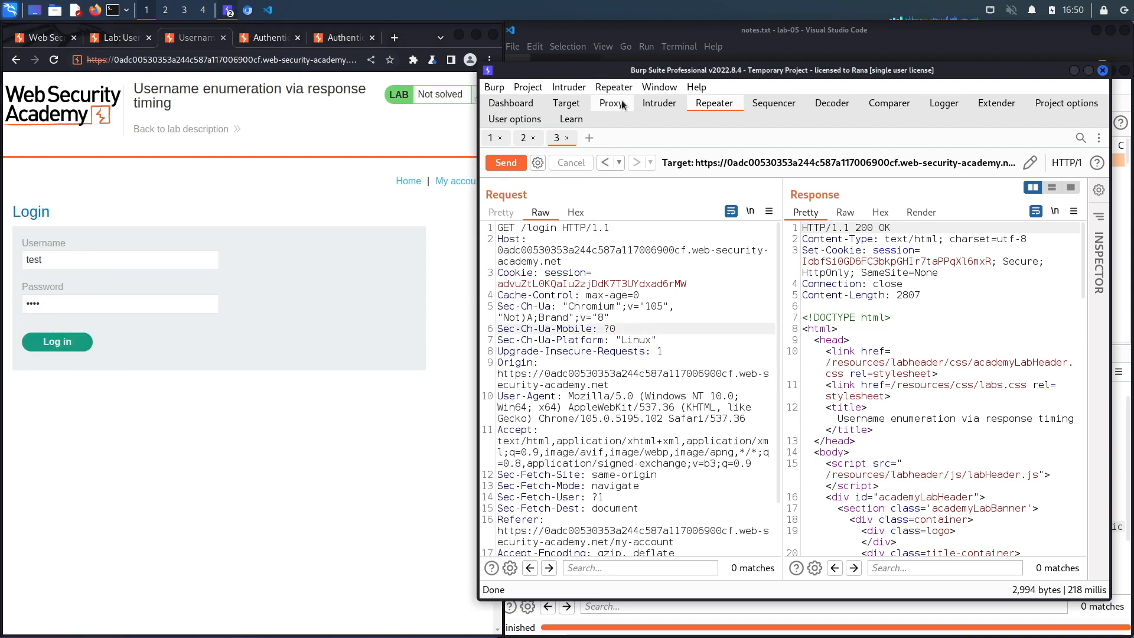
pyautogui.click(610, 103)
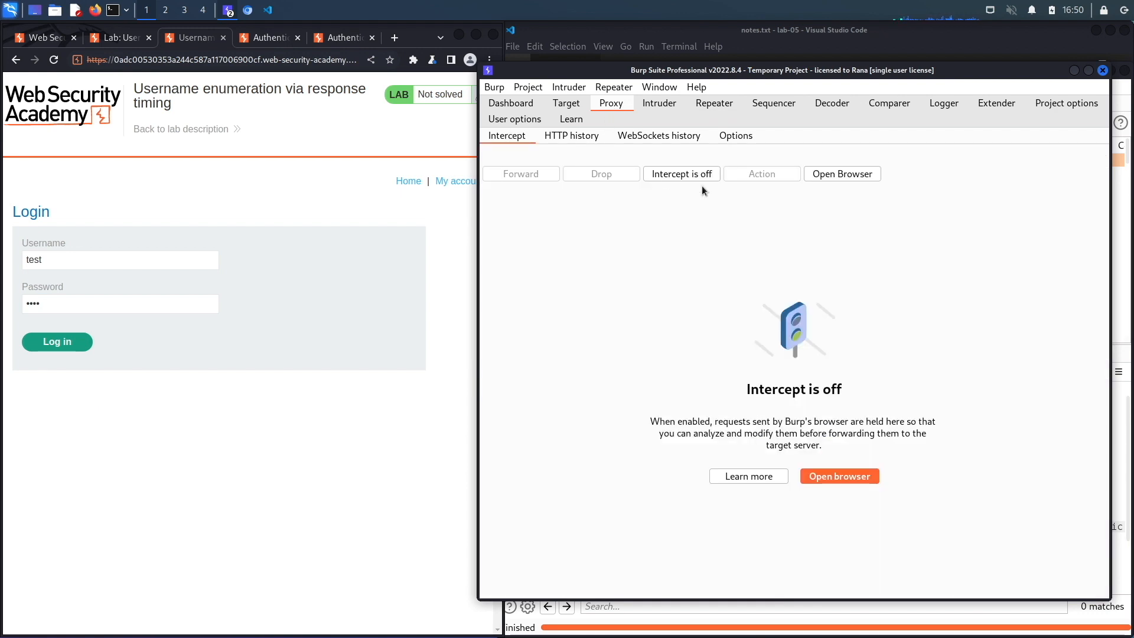
pyautogui.click(680, 173)
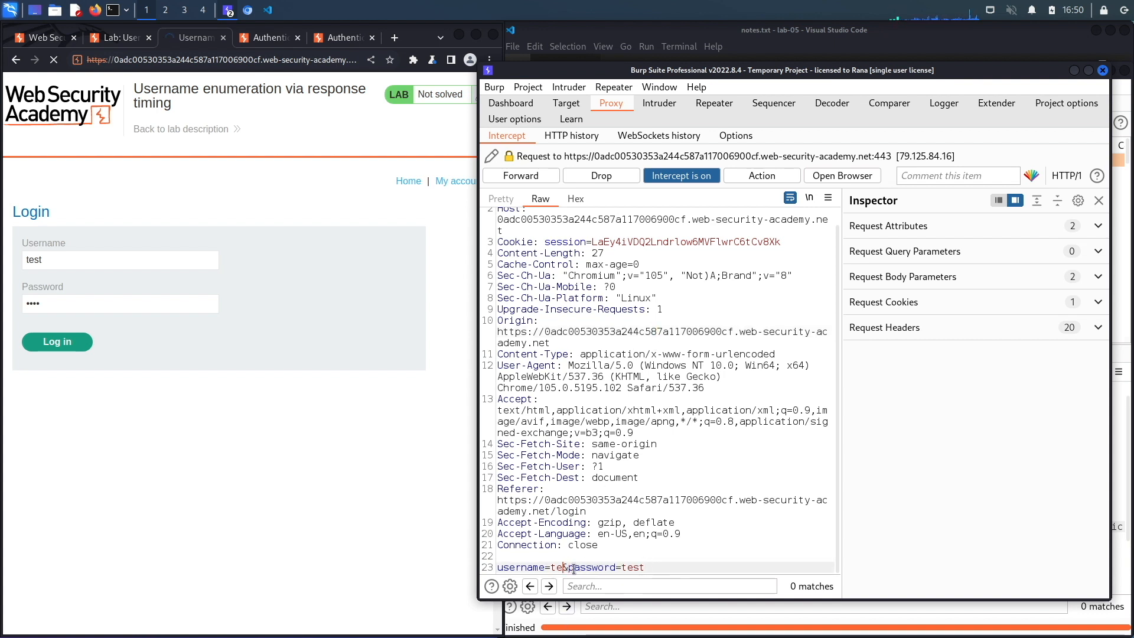
pyautogui.write('als')
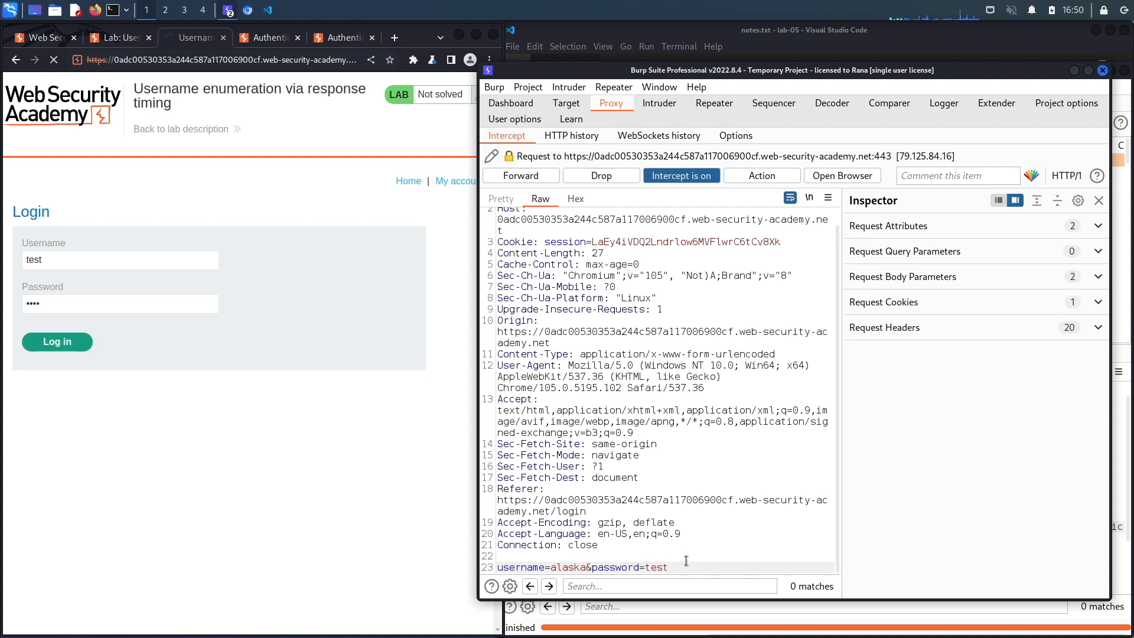
pyautogui.write('n')
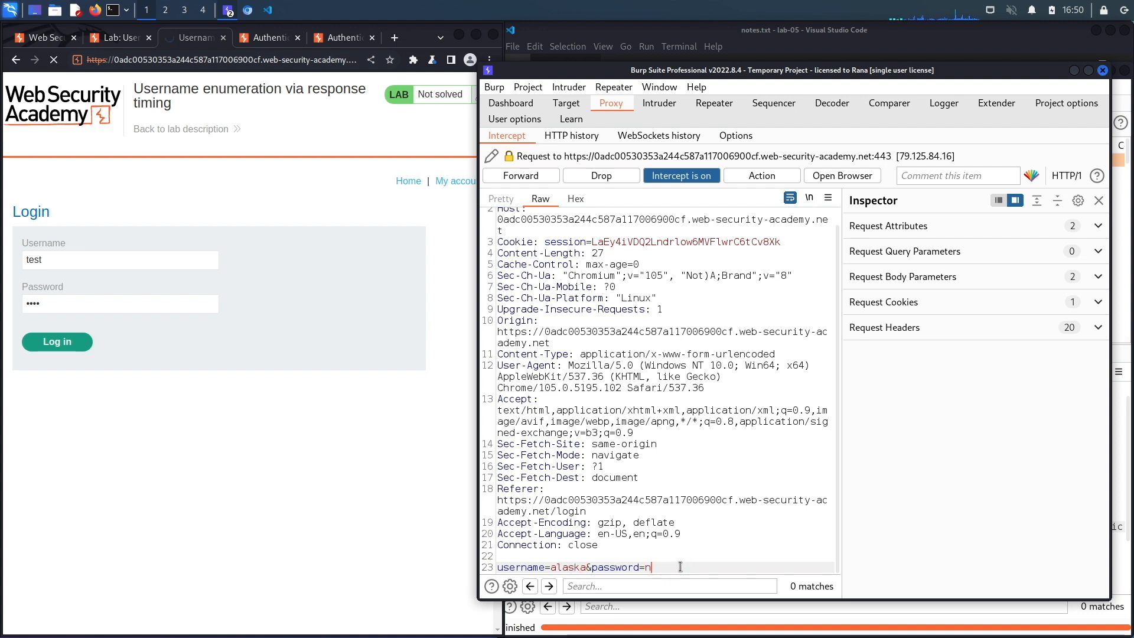
pyautogui.write('icole')
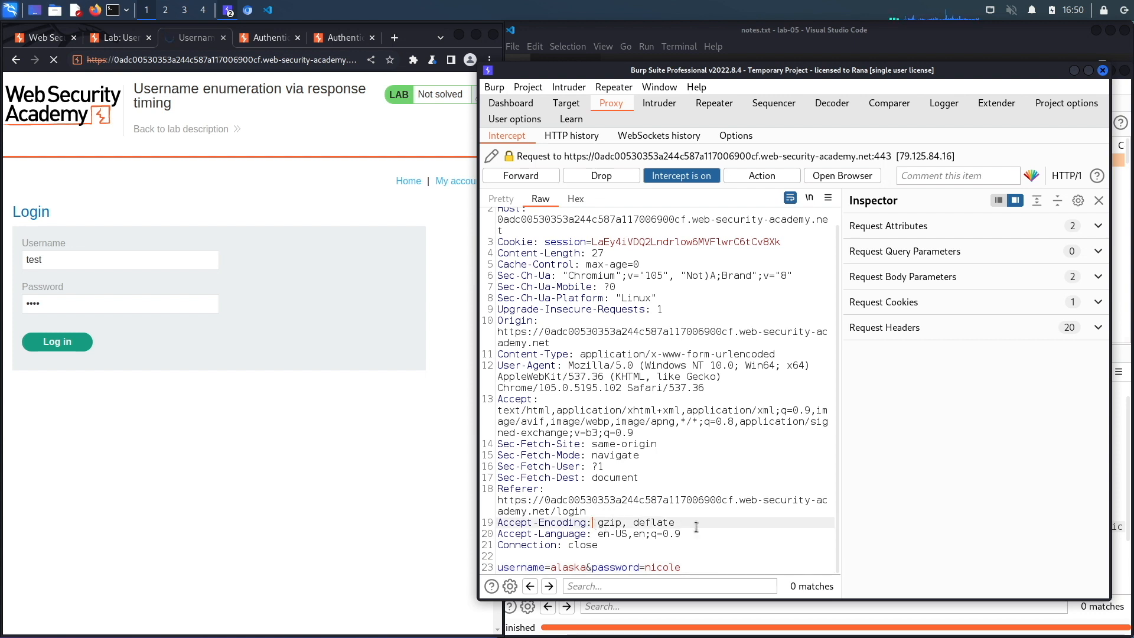
pyautogui.write('X')
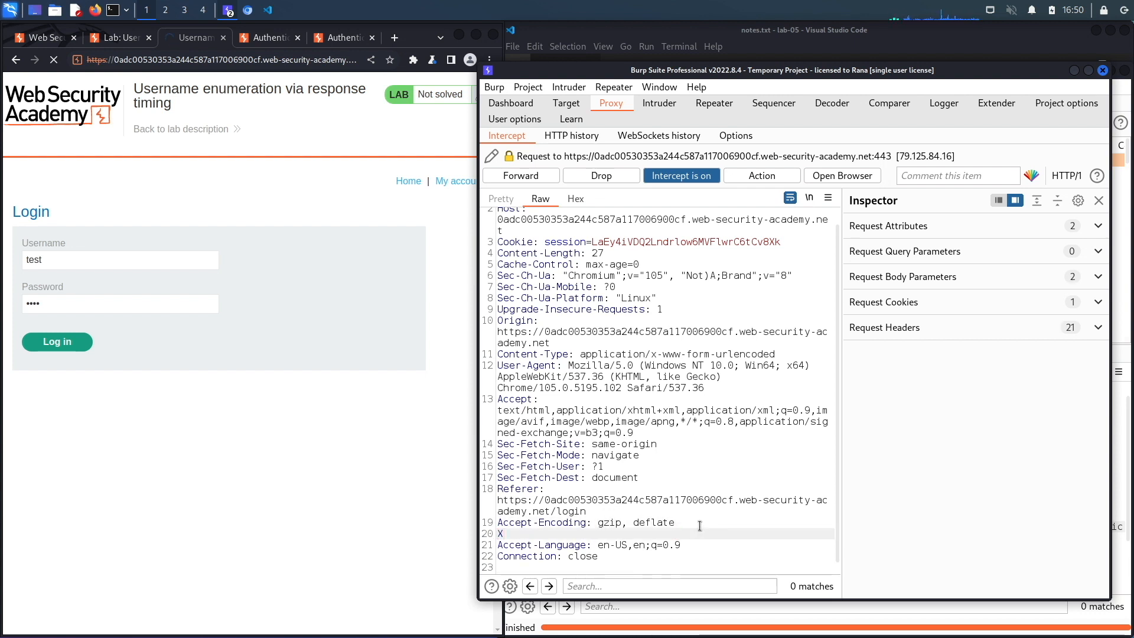
pyautogui.write('-Forwa')
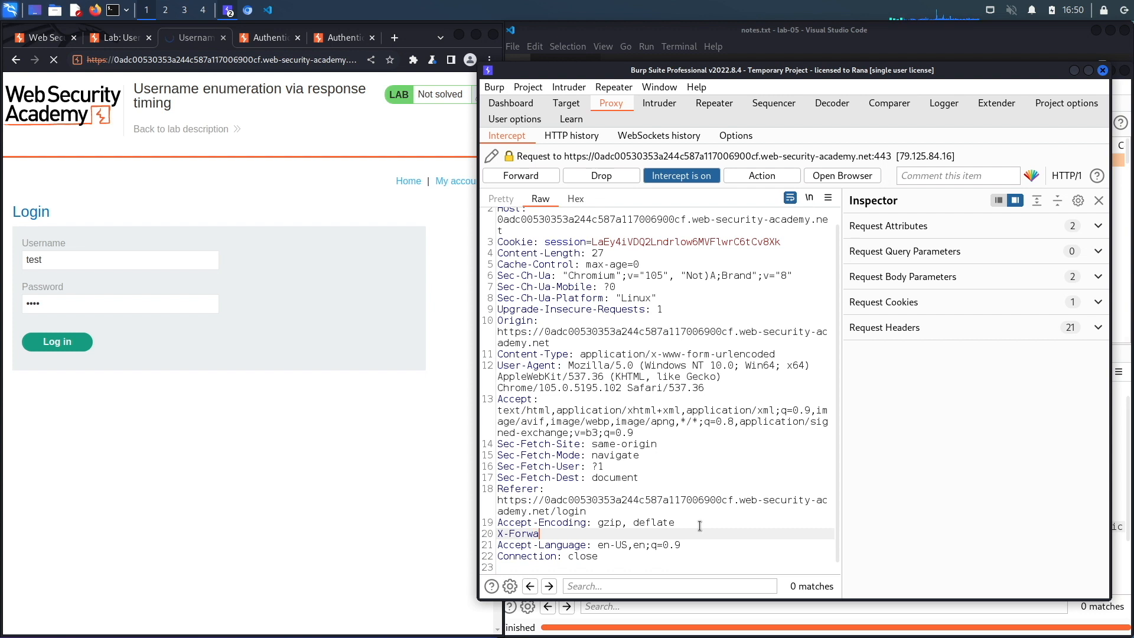
pyautogui.write('rd-F')
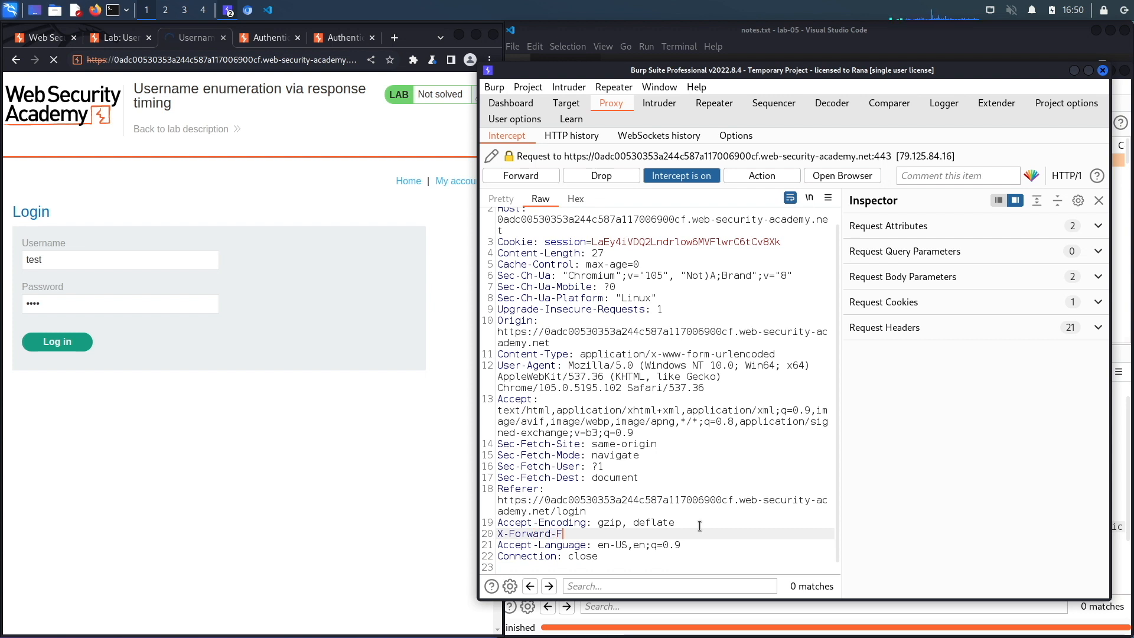
pyautogui.write('or:')
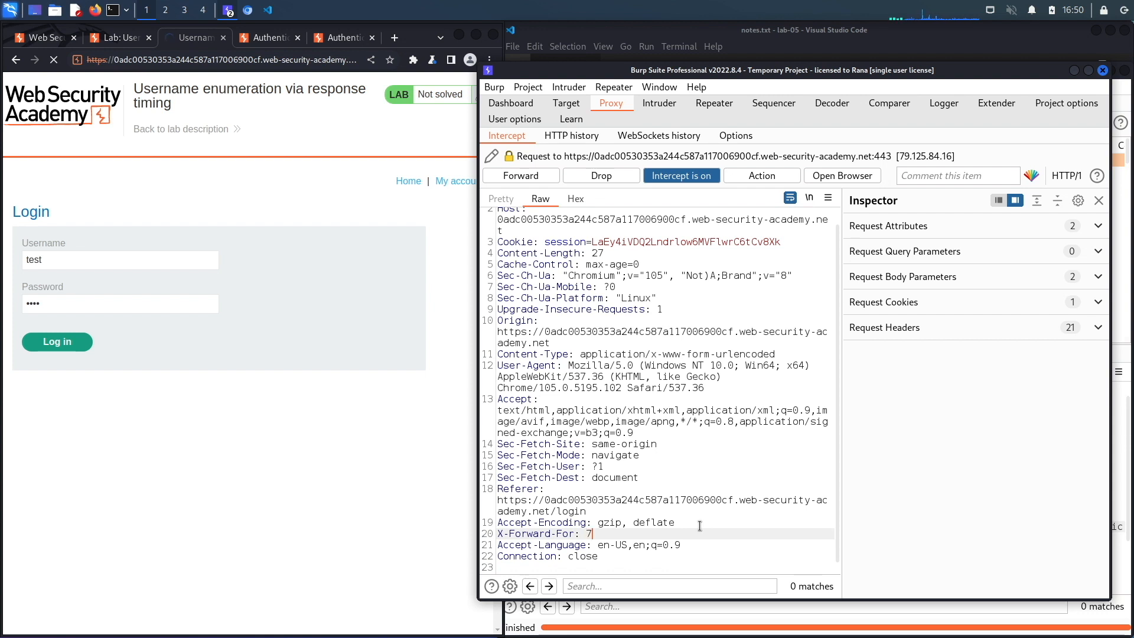
pyautogui.write('77')
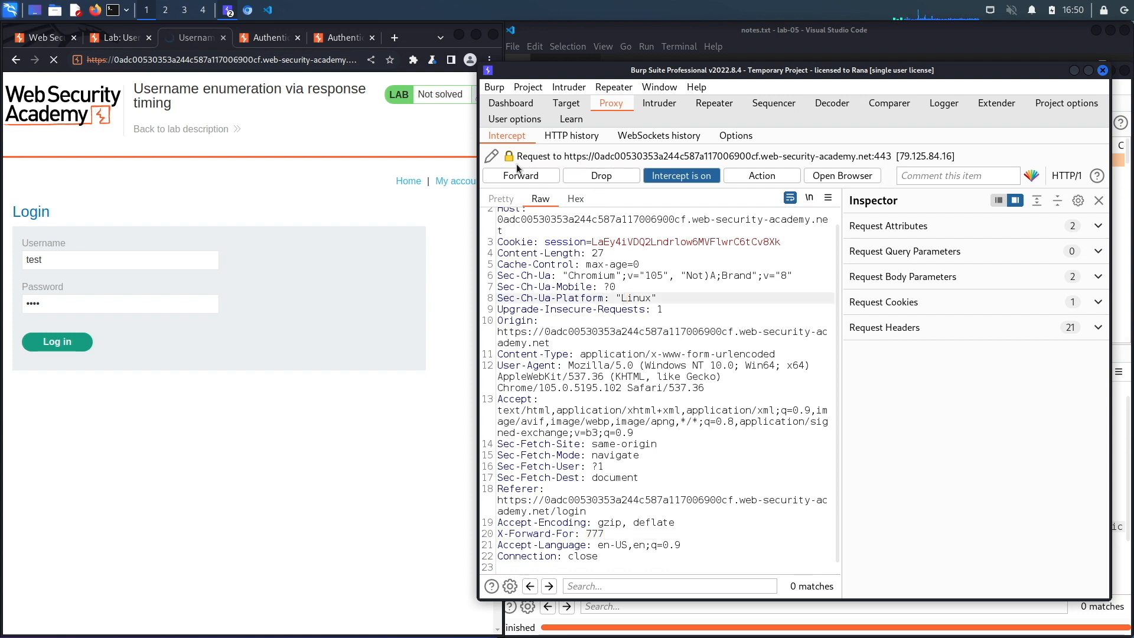
# Forward the edited login, check the earlier Repeater headers, and release the remaining held request
pyautogui.click(519, 175)
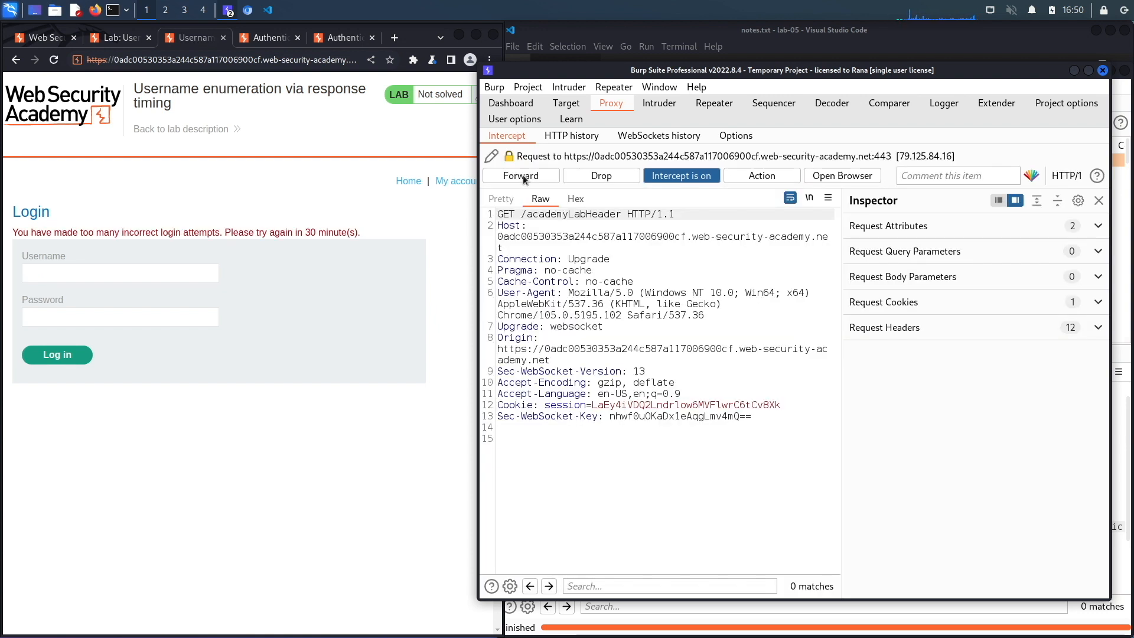
pyautogui.click(713, 103)
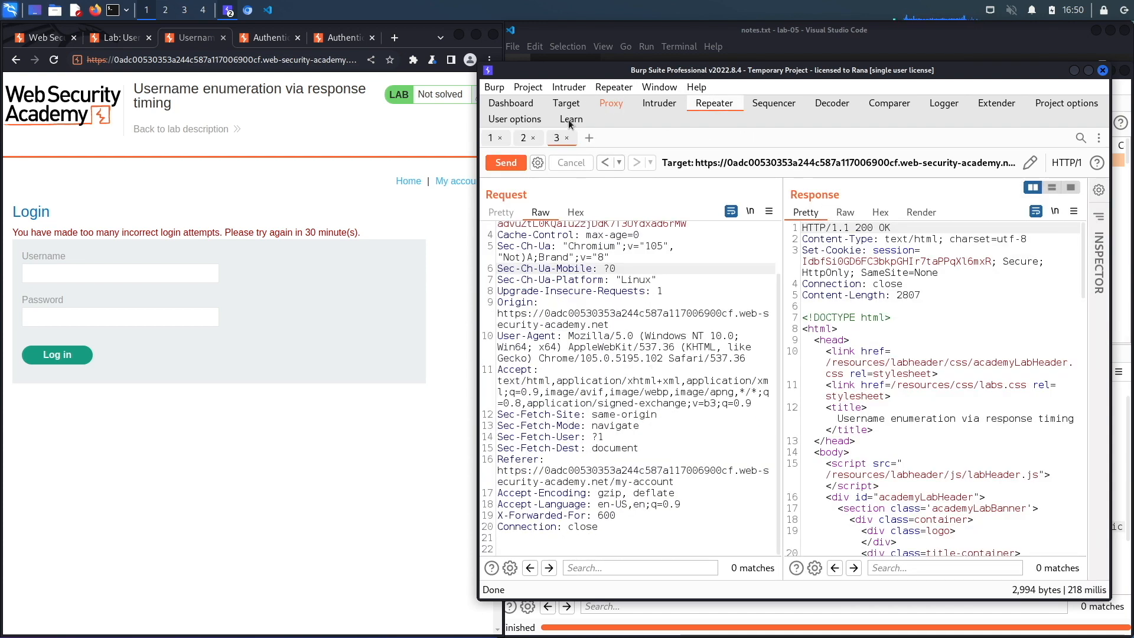
pyautogui.click(611, 103)
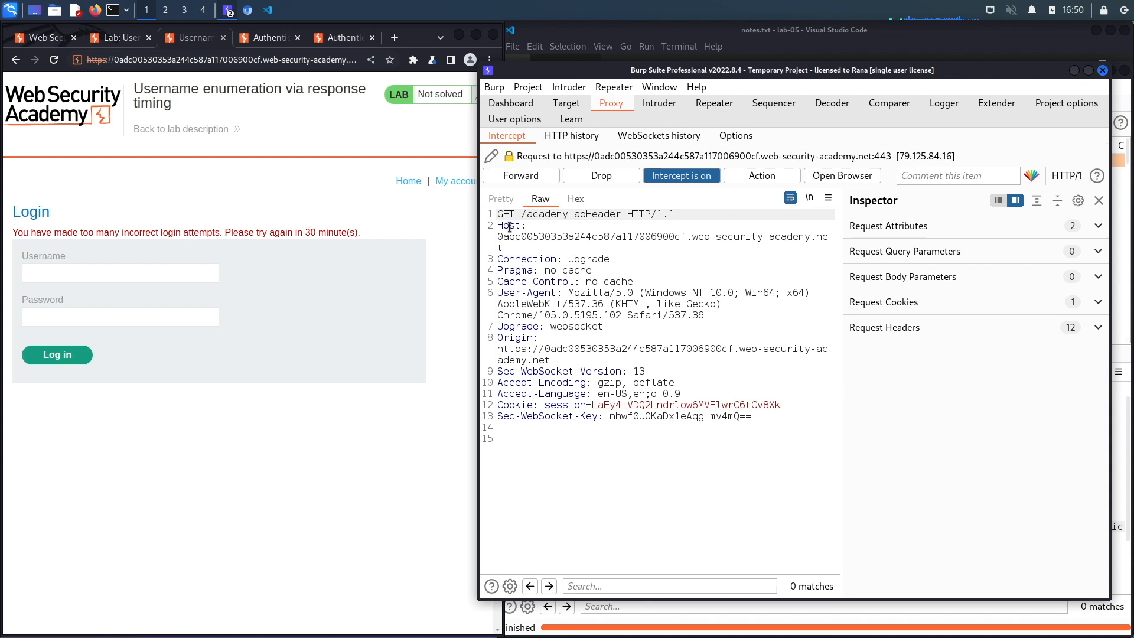
pyautogui.click(519, 174)
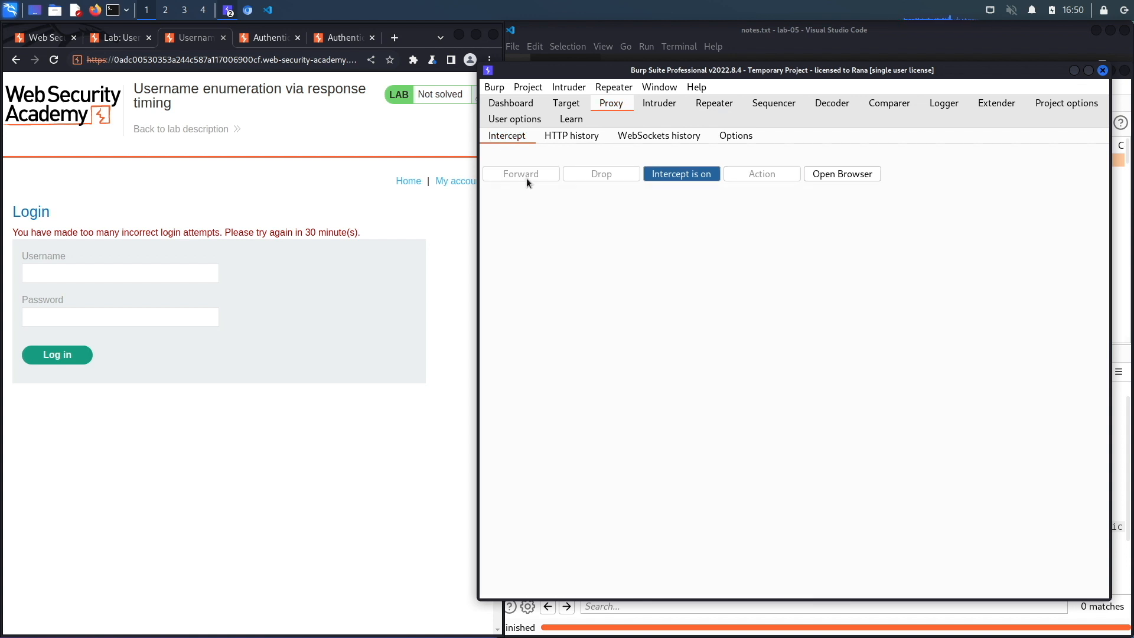
# Inspect the edited POST /login in HTTP history and search its original request for 'X-Forw', finding nothing
pyautogui.click(571, 135)
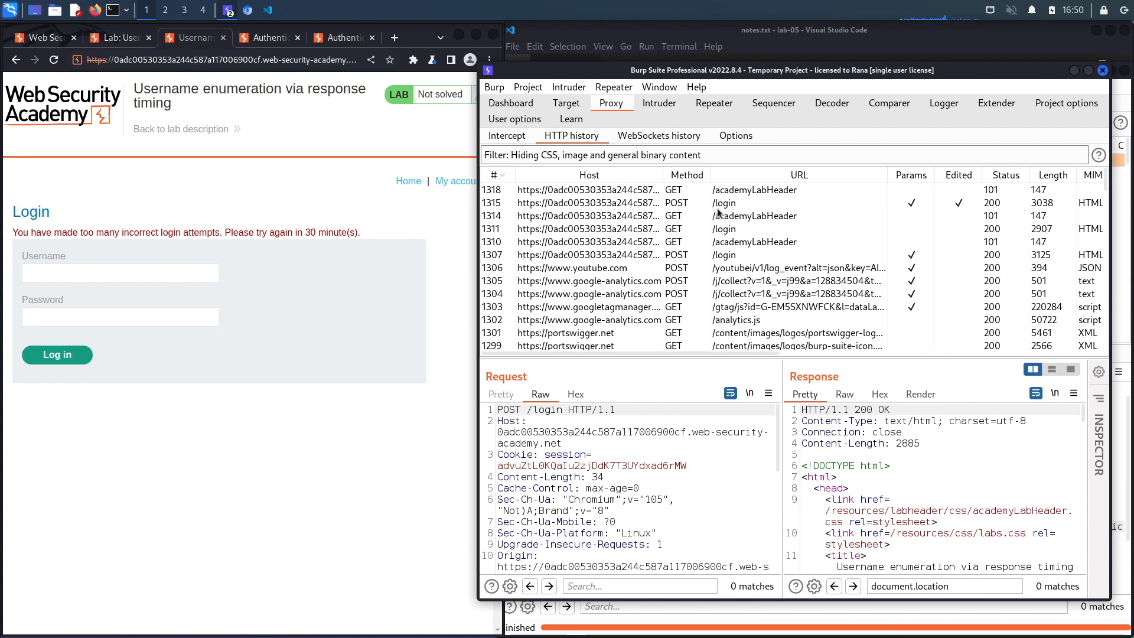
pyautogui.click(723, 202)
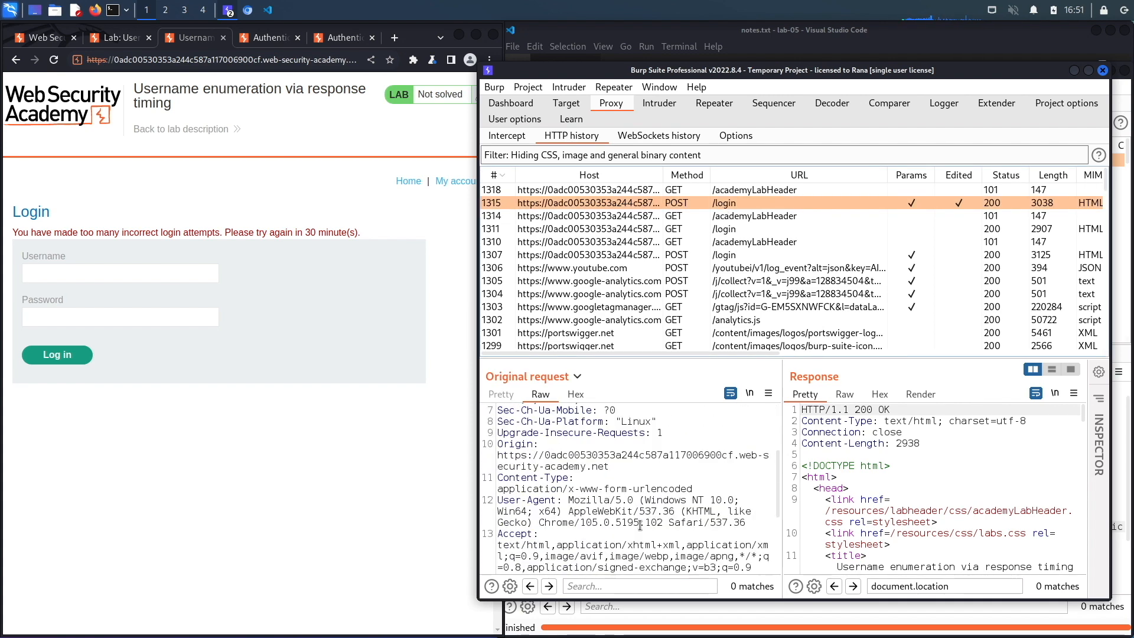
pyautogui.scroll(-3)
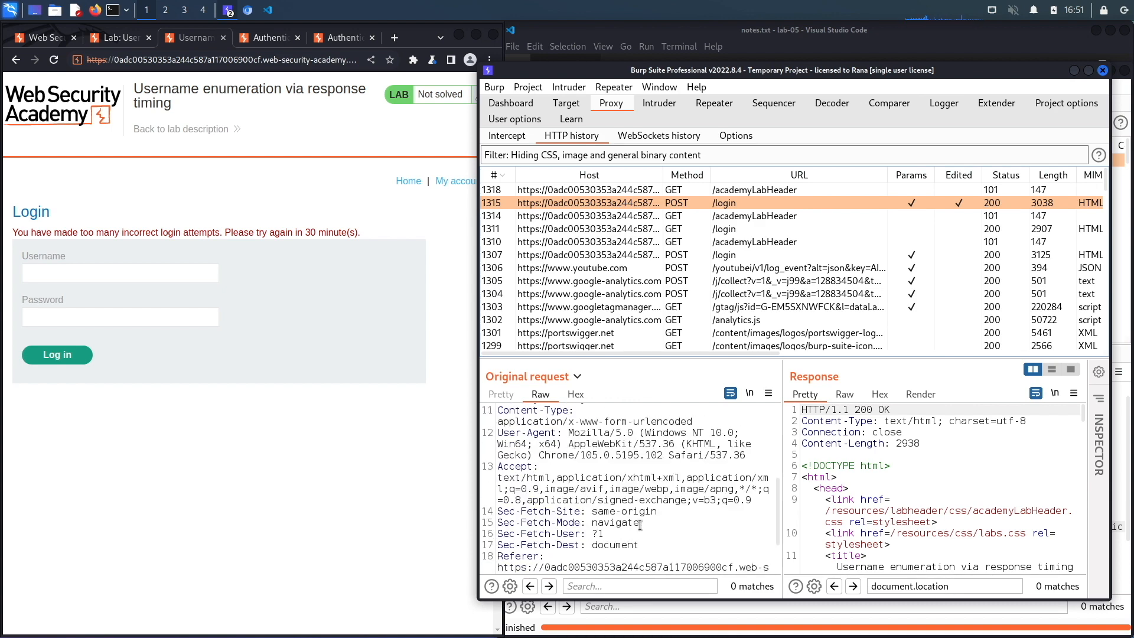
pyautogui.scroll(-3)
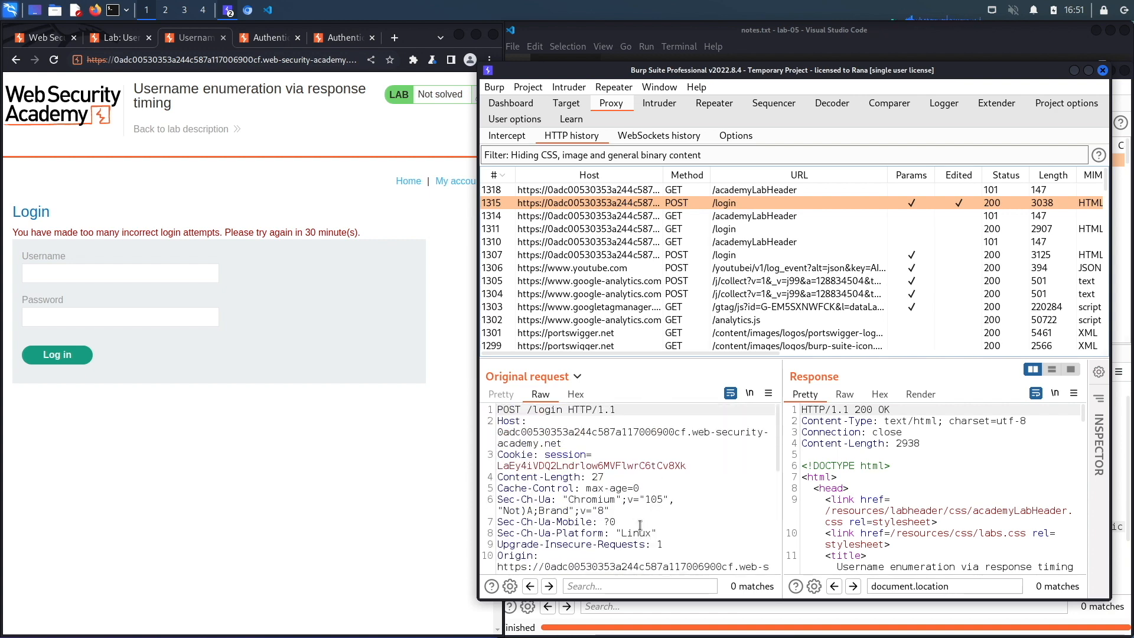
pyautogui.write('X')
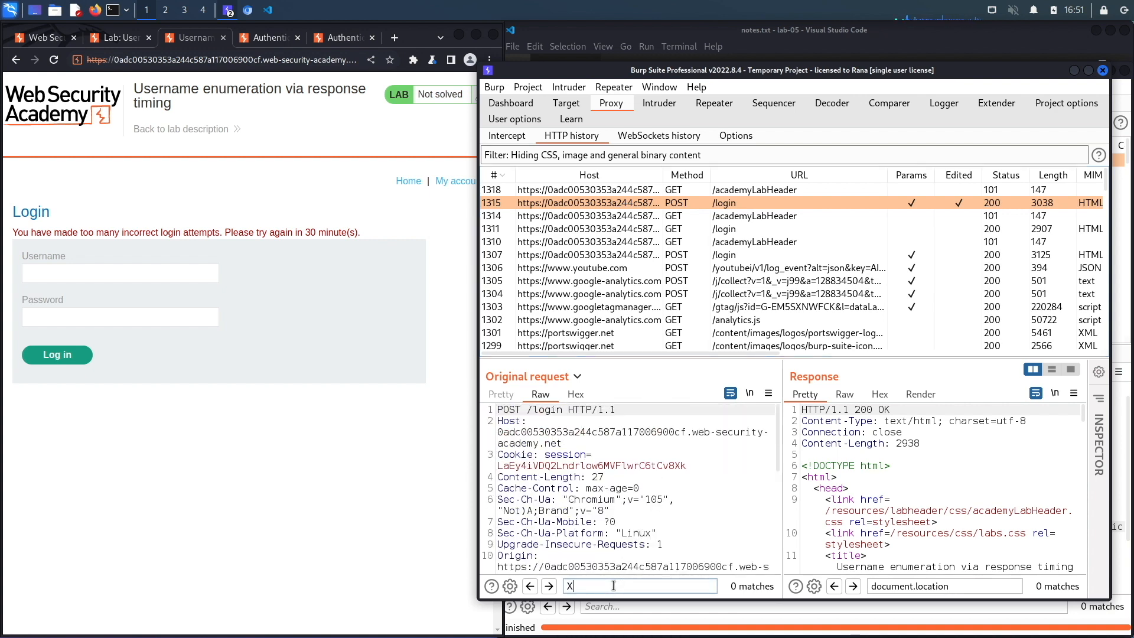
pyautogui.write('-Forw')
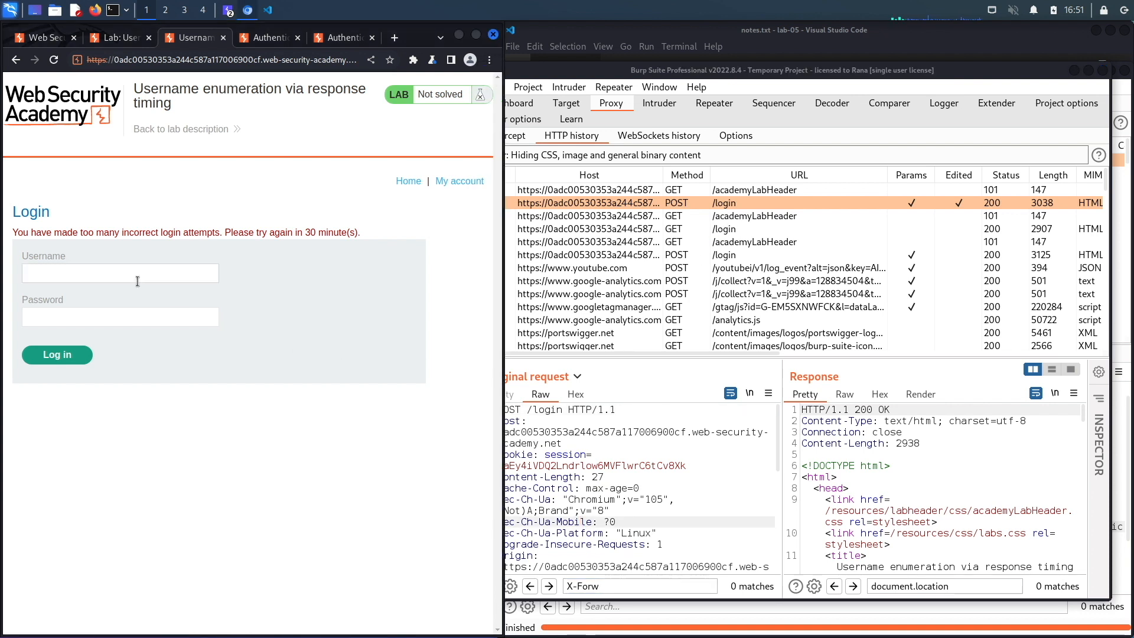
# Fill the lab login form with alaska and the password, then hold the new login in Proxy Intercept
pyautogui.write('alaska')
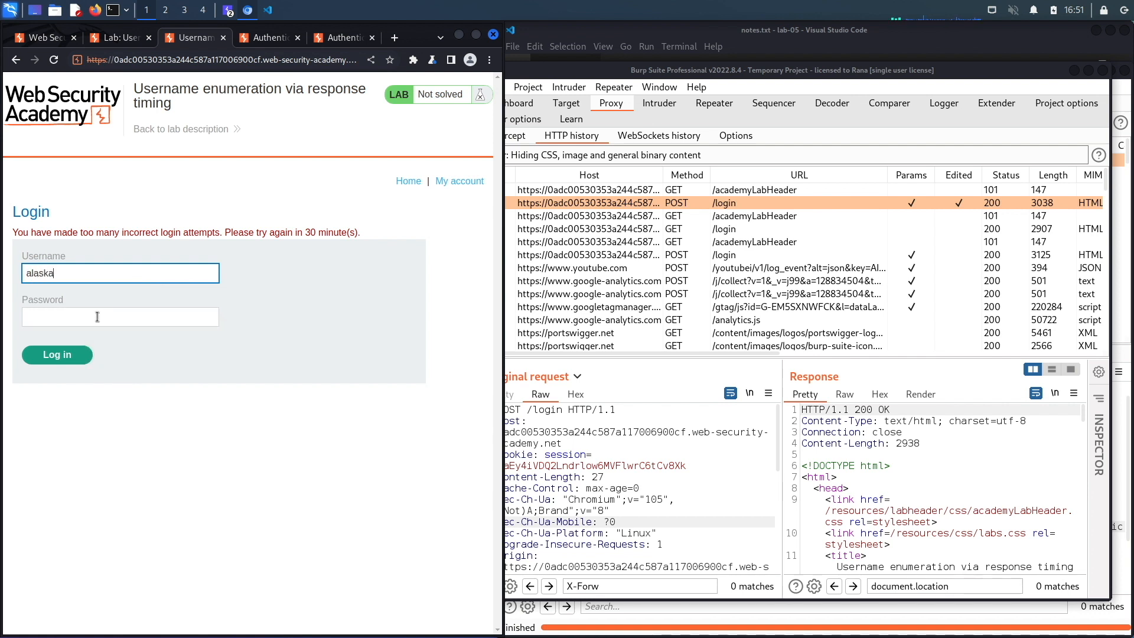
pyautogui.write('password')
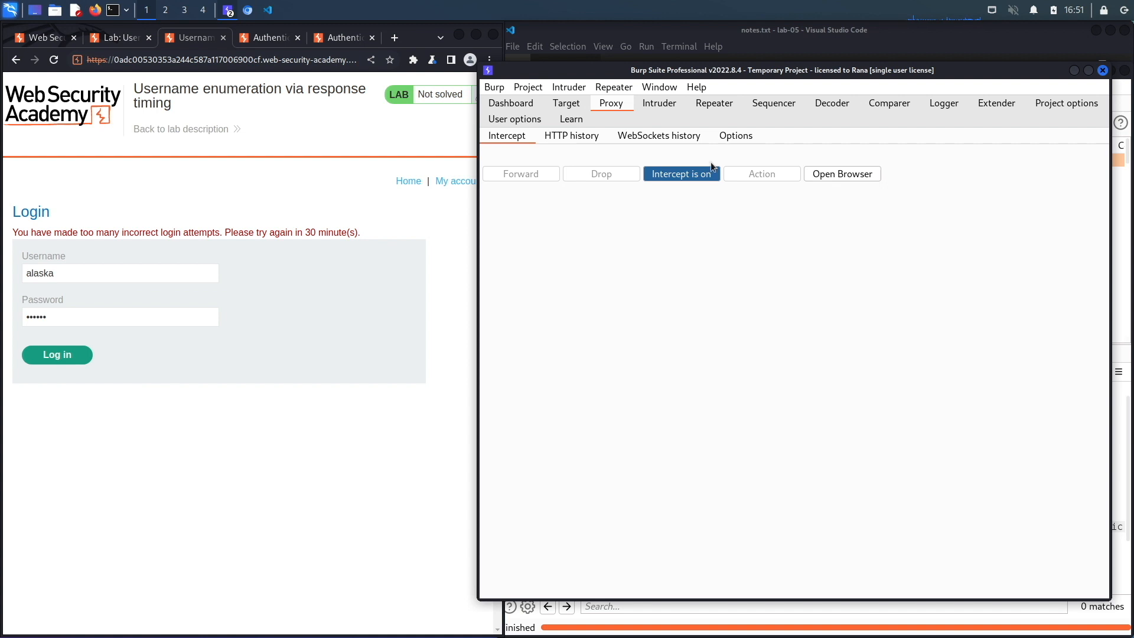
pyautogui.click(680, 174)
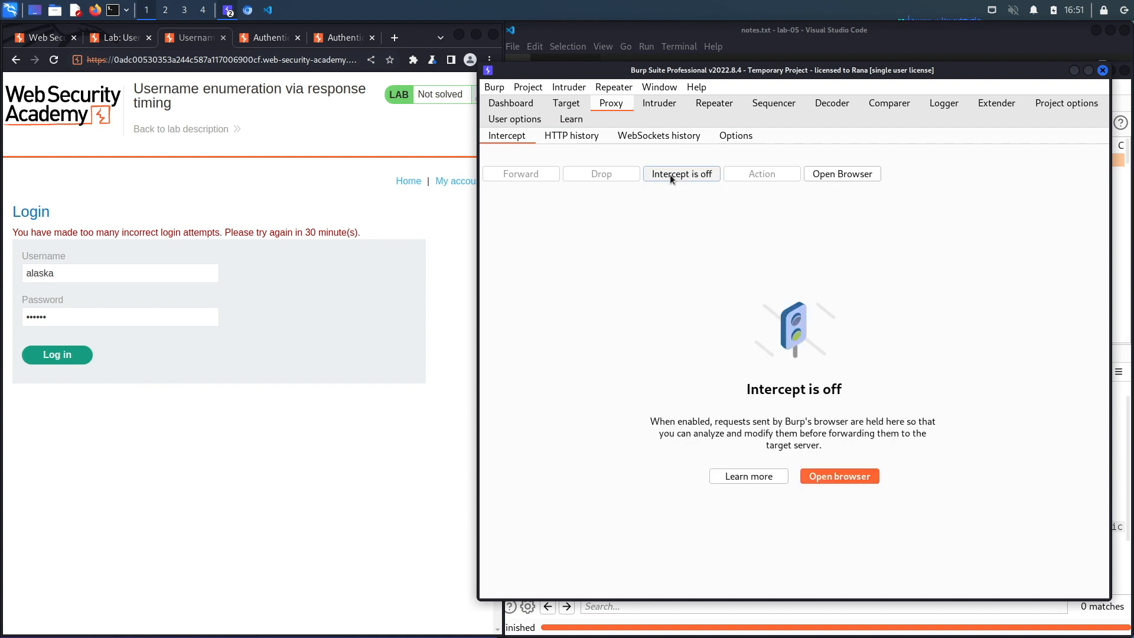
pyautogui.click(57, 354)
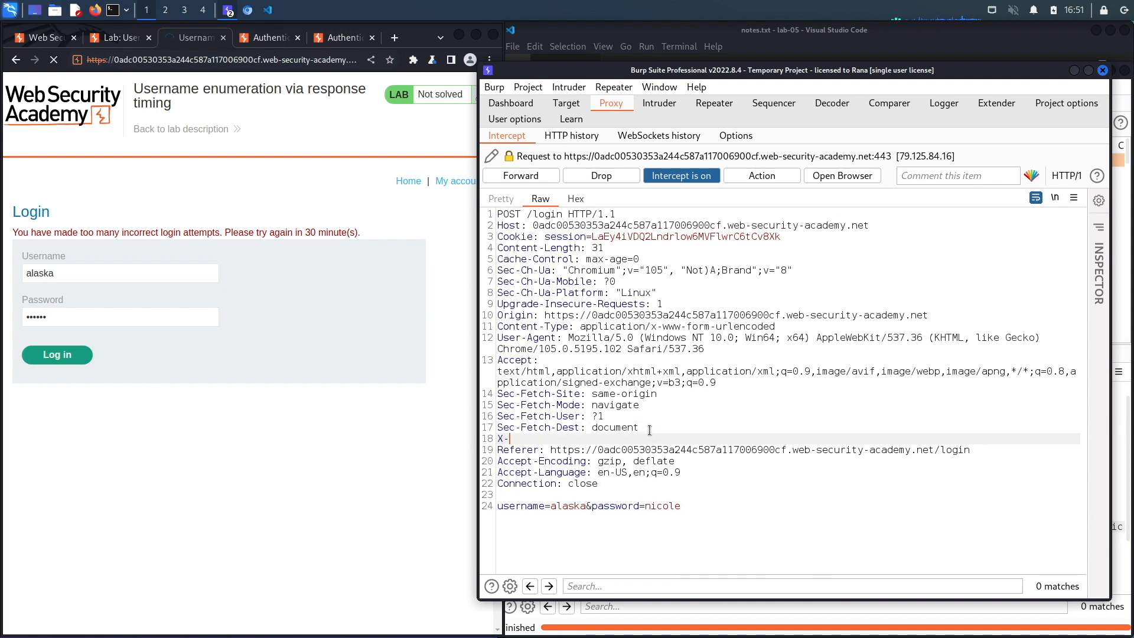
# Add X-Forwarded-For: 888 to the held alaska login and forward it plus the My Account and lab requests
pyautogui.write('Forwar')
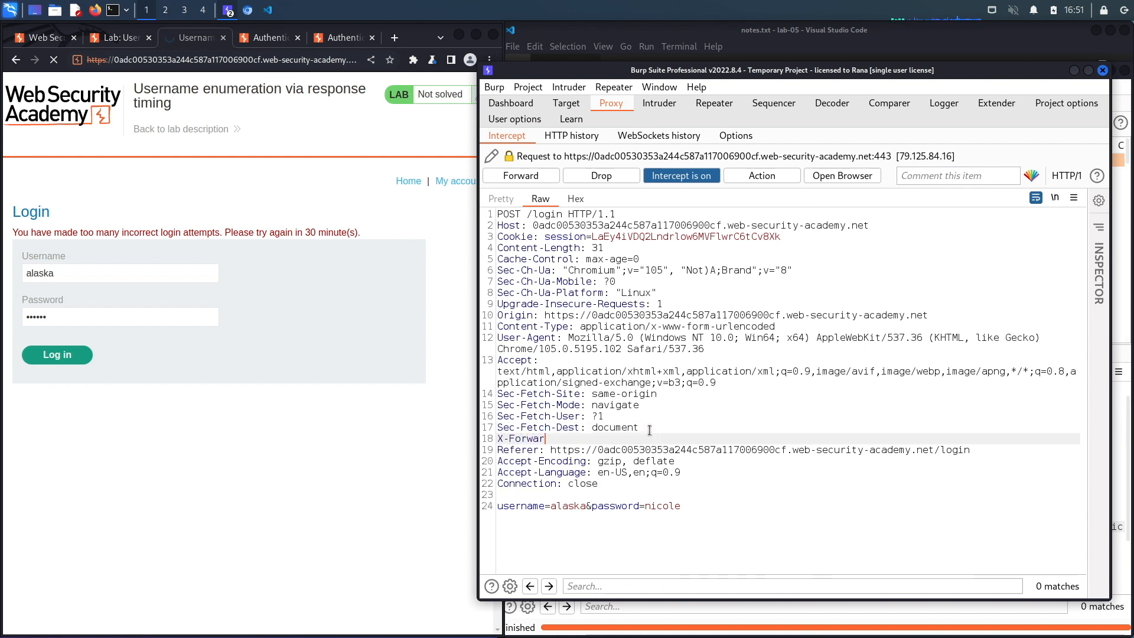
pyautogui.write('ded-For')
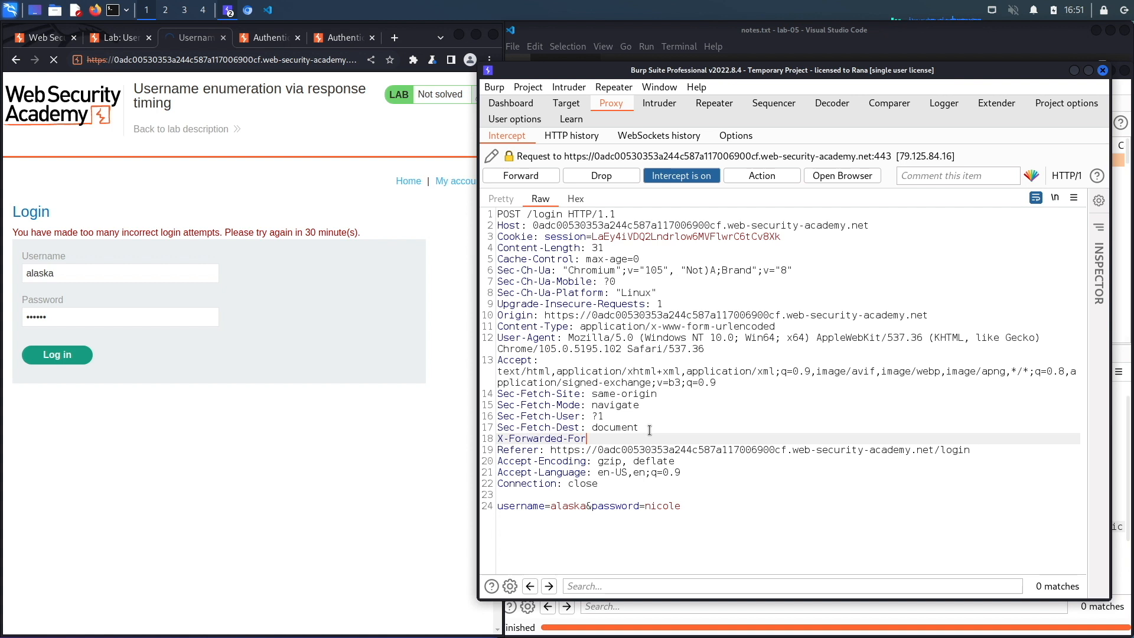
pyautogui.write(': 888')
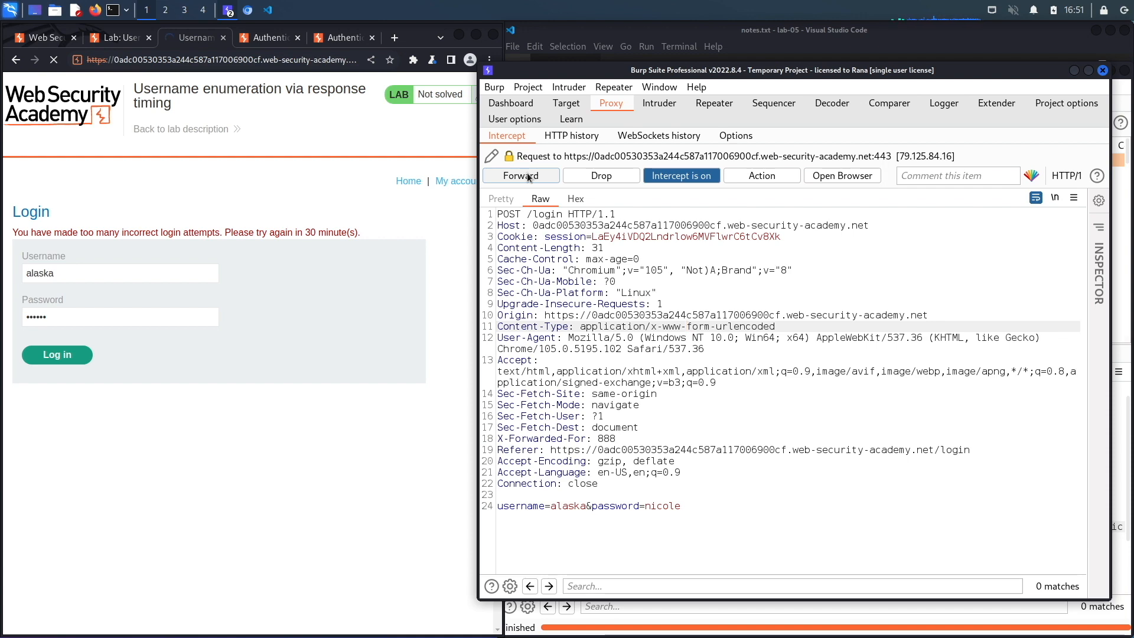
pyautogui.click(520, 175)
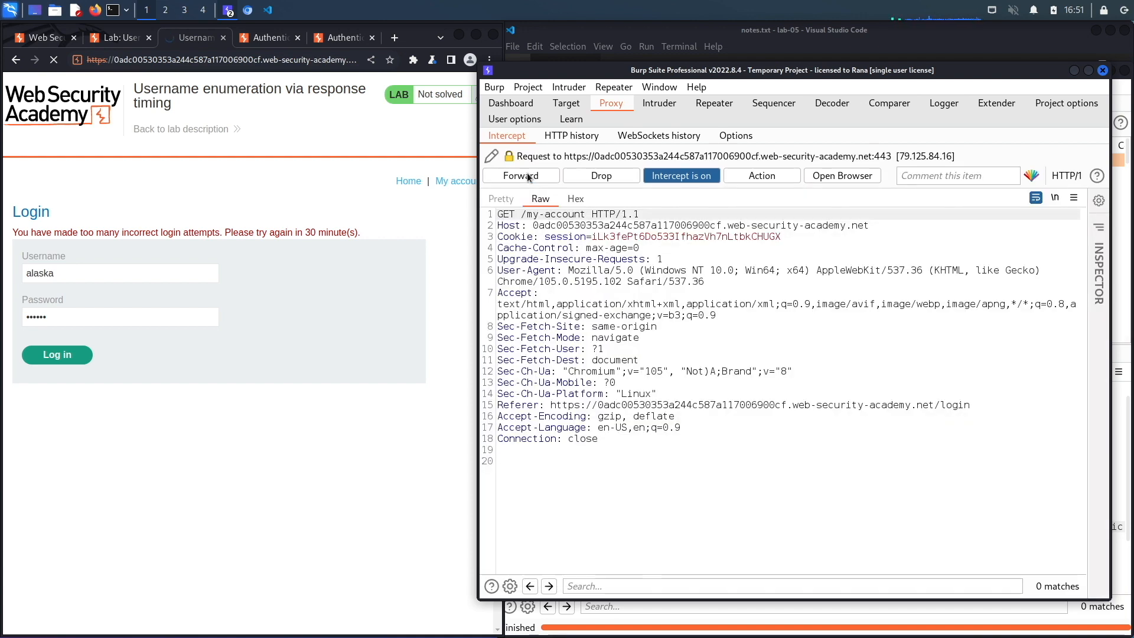
pyautogui.click(520, 174)
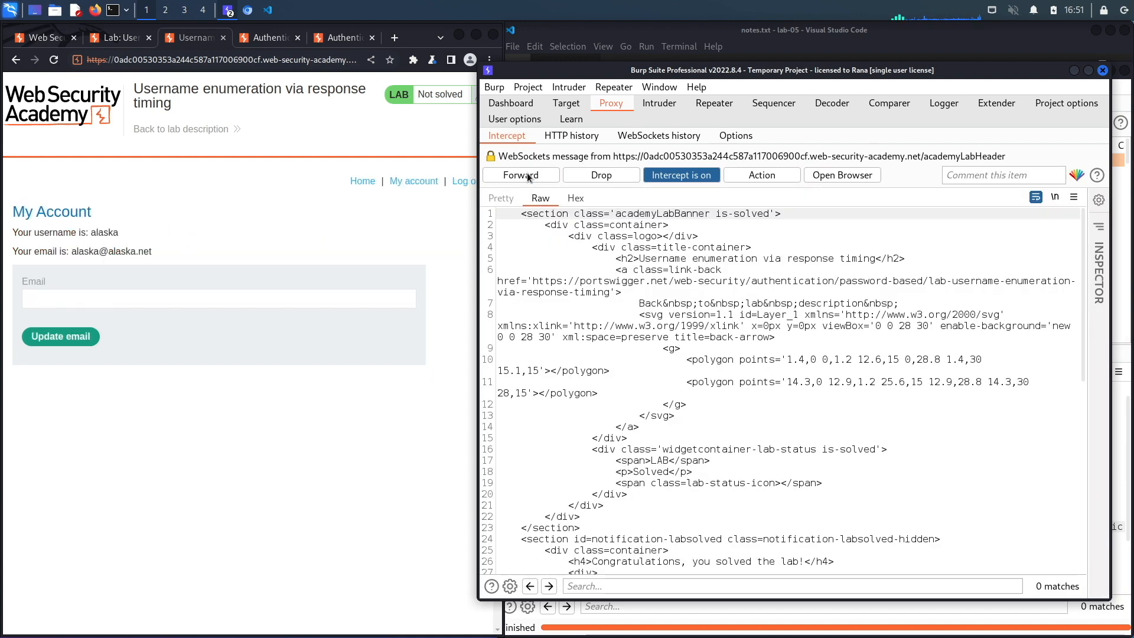
pyautogui.click(519, 175)
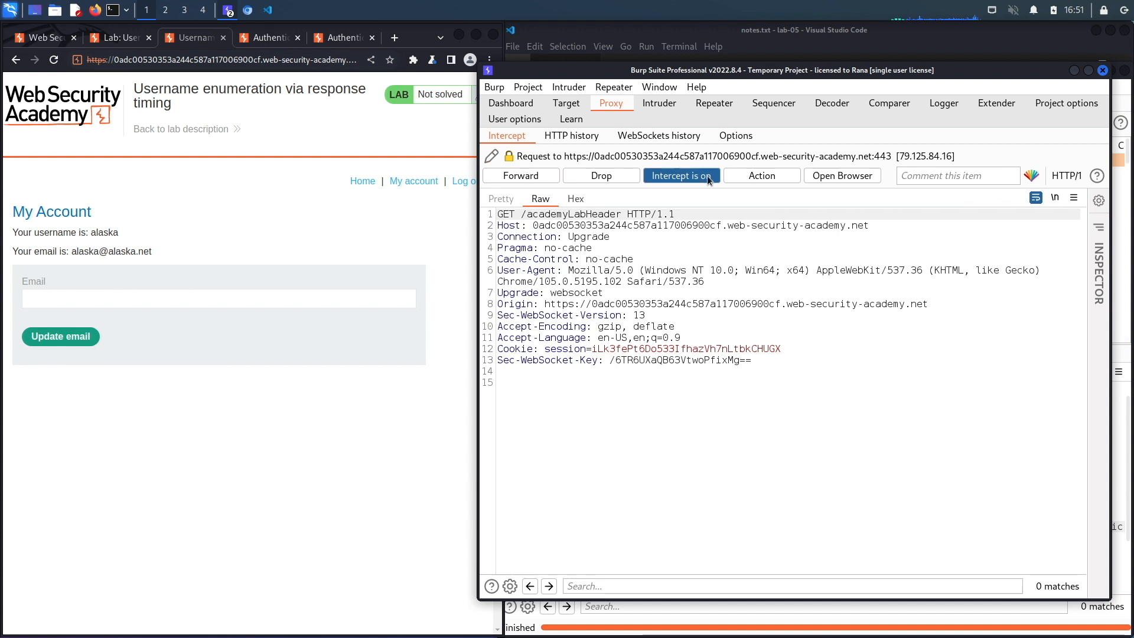
# Turn interception off so the lab page loads and shows Solved on alaska's account
pyautogui.click(680, 175)
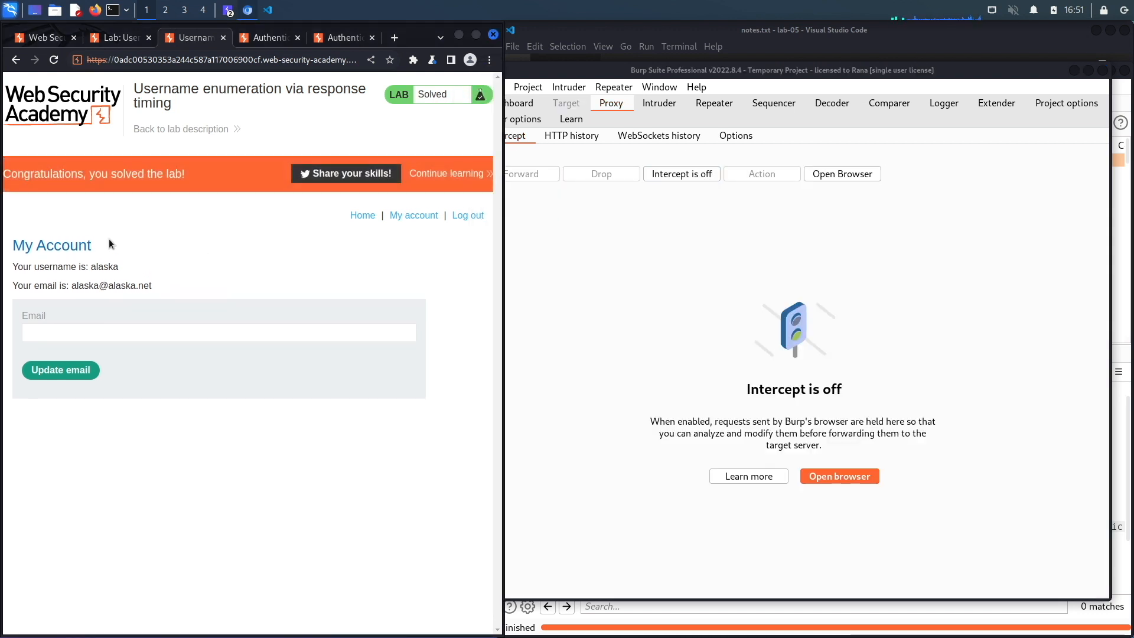
pyautogui.moveTo(112, 262)
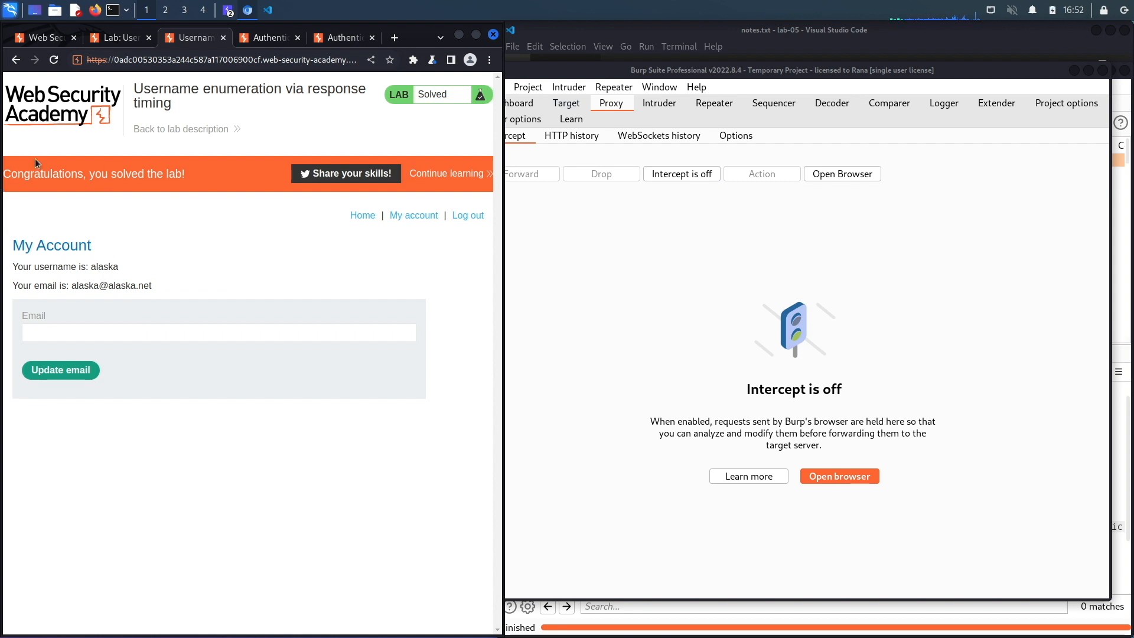
pyautogui.moveTo(173, 228)
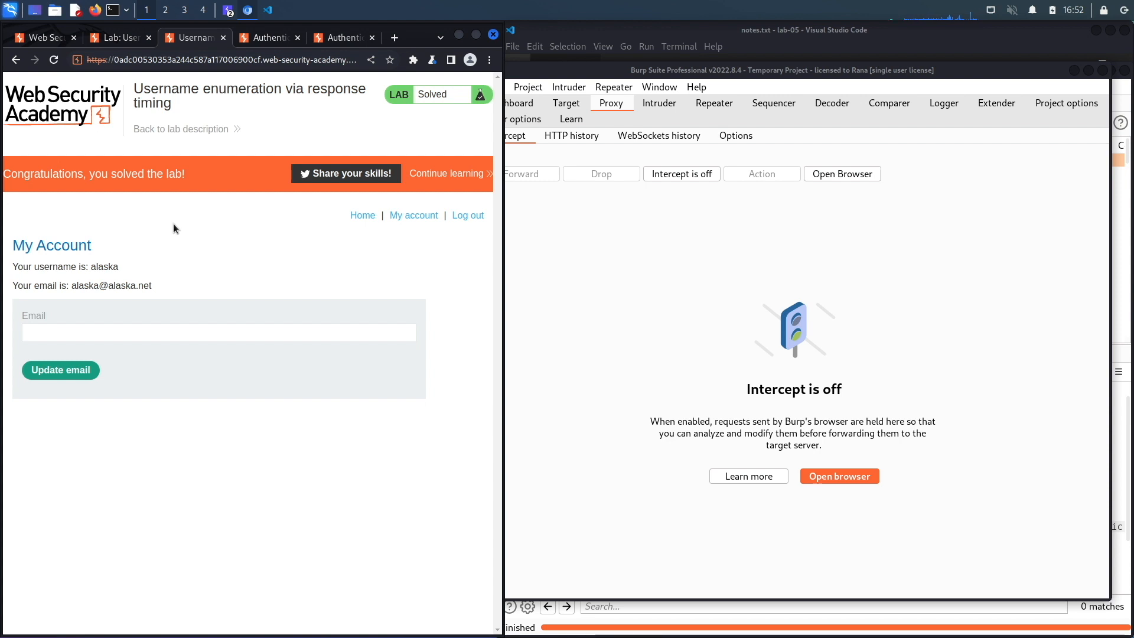